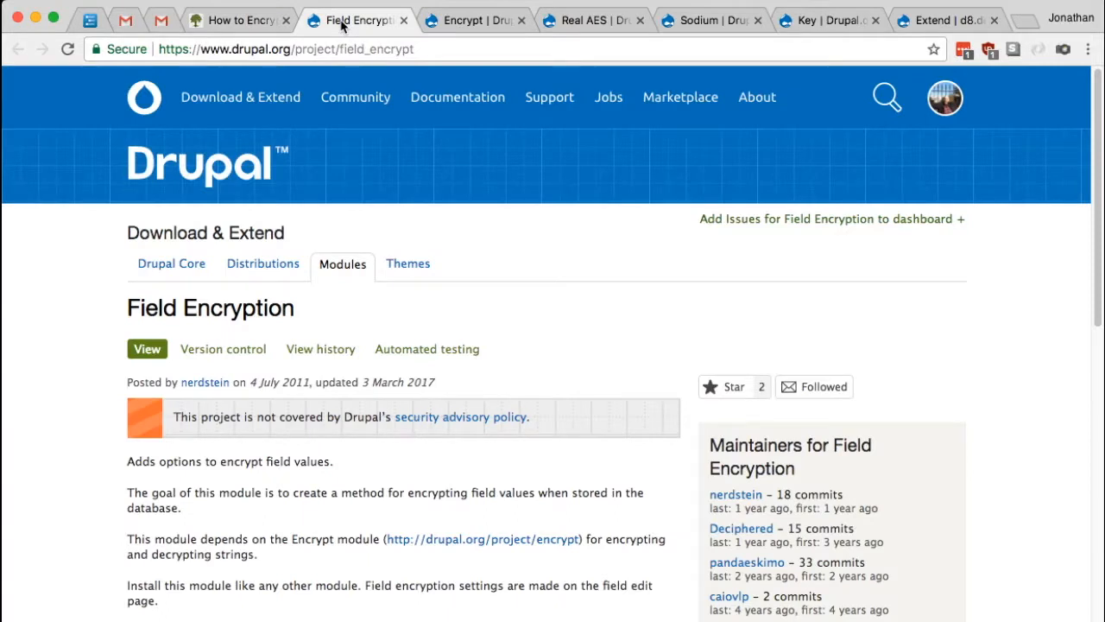
mouse_move(354, 20)
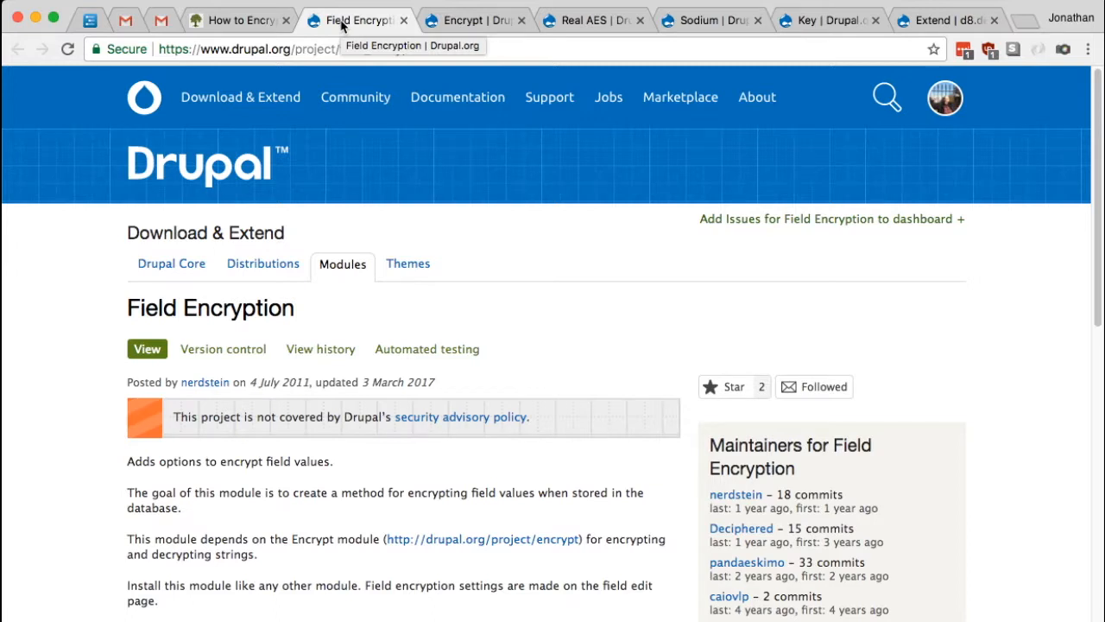
mouse_move(532, 249)
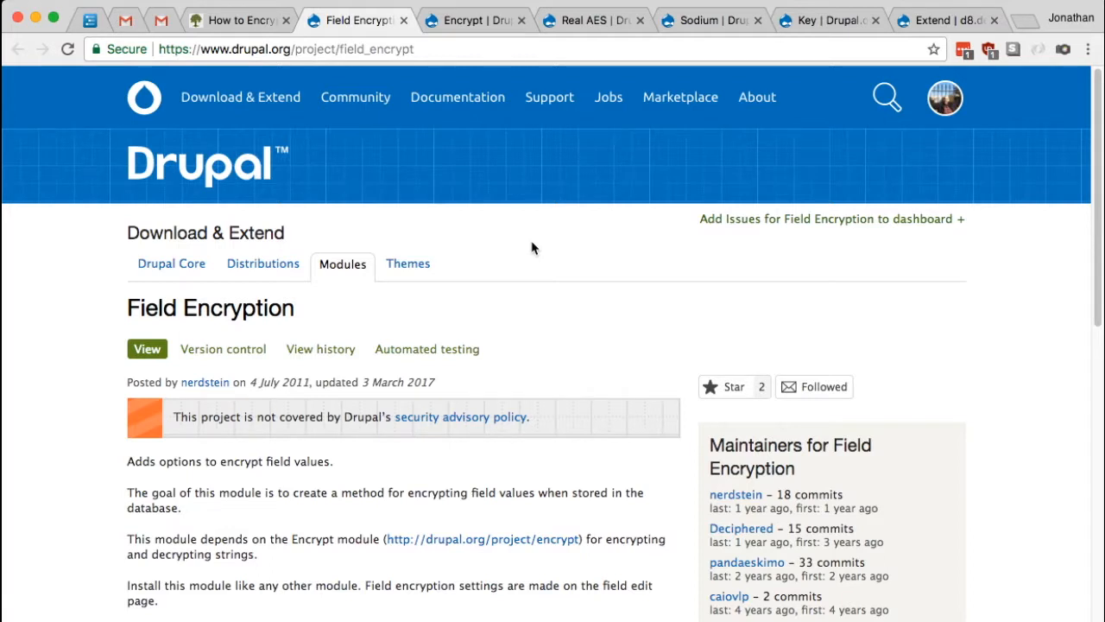
mouse_move(544, 262)
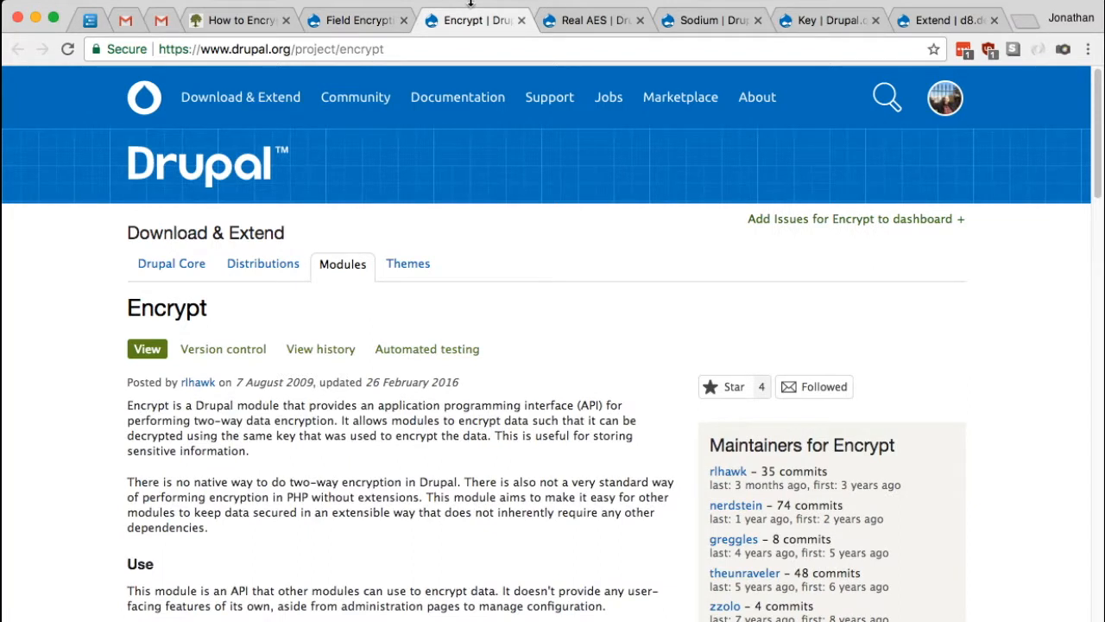
mouse_move(463, 518)
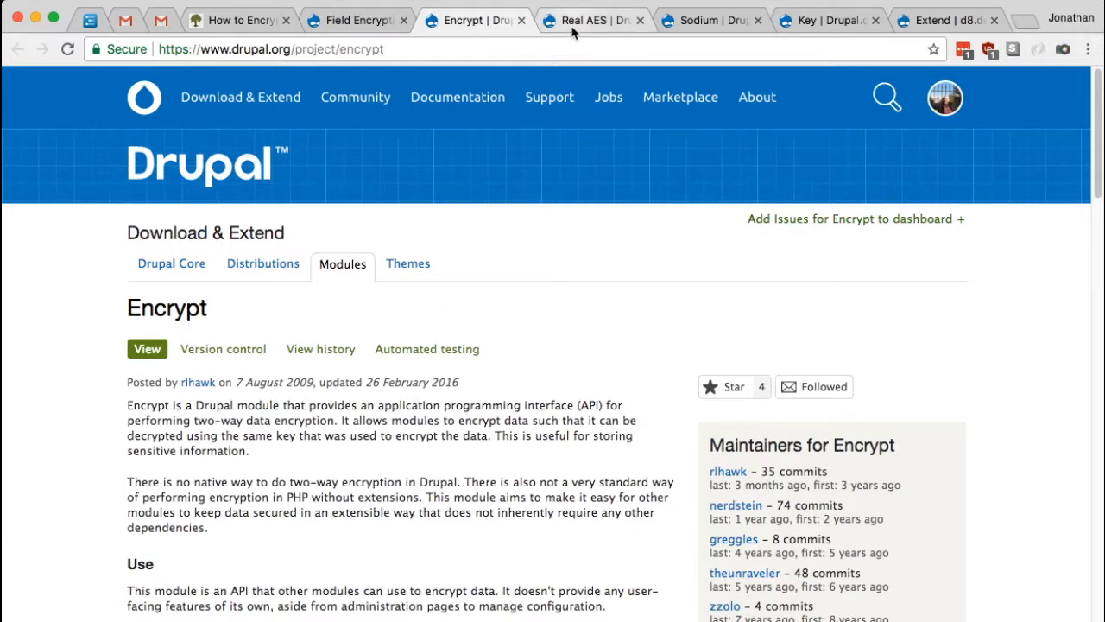
mouse_move(594, 21)
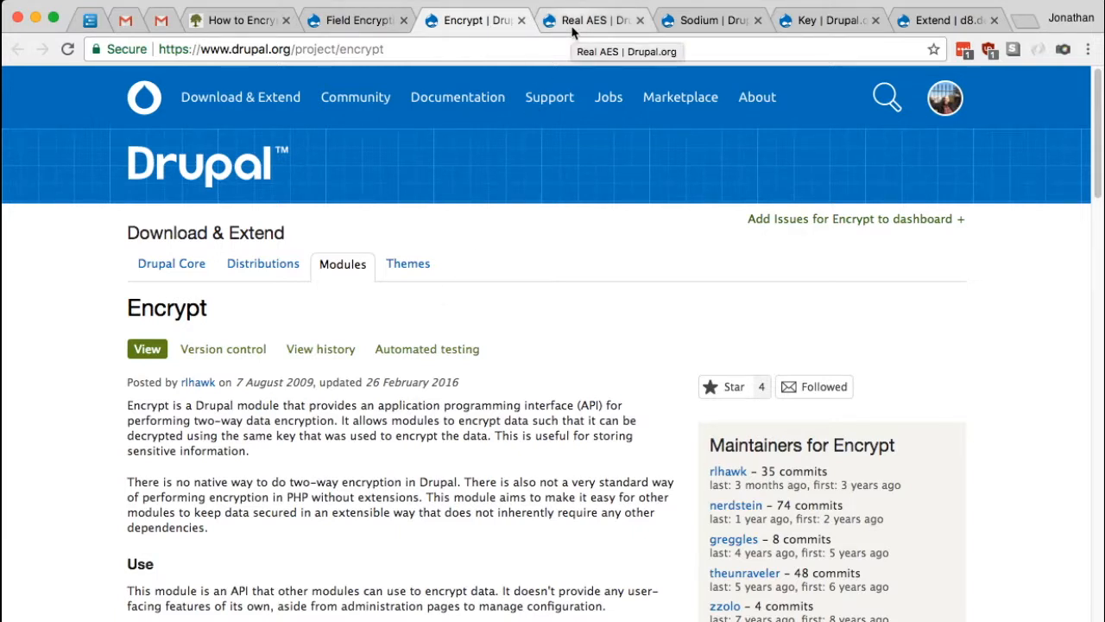
mouse_move(583, 283)
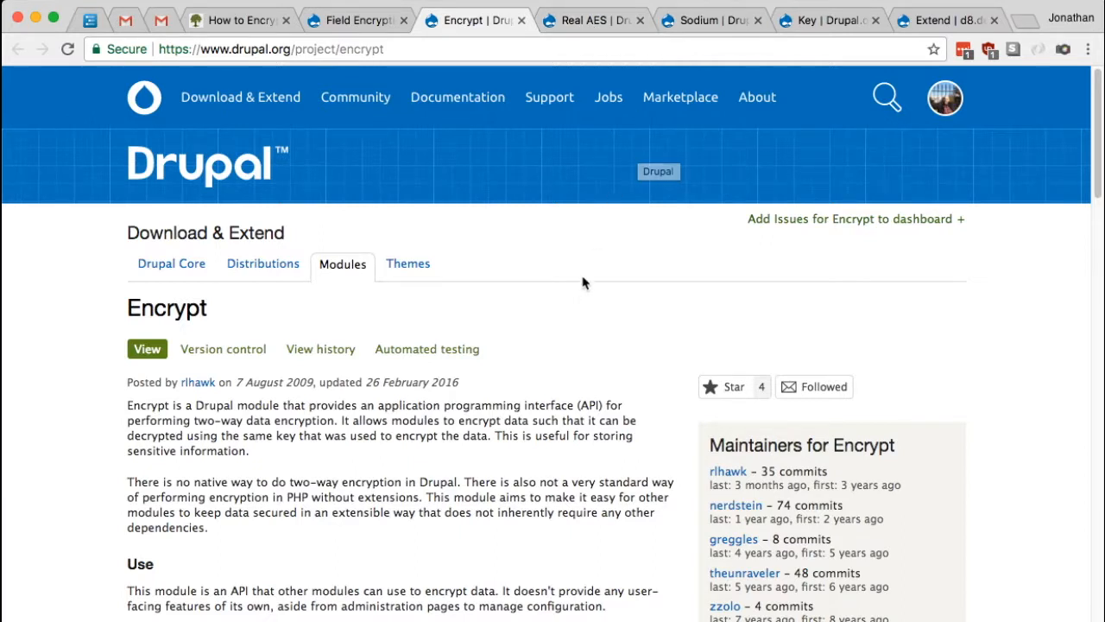
mouse_move(587, 254)
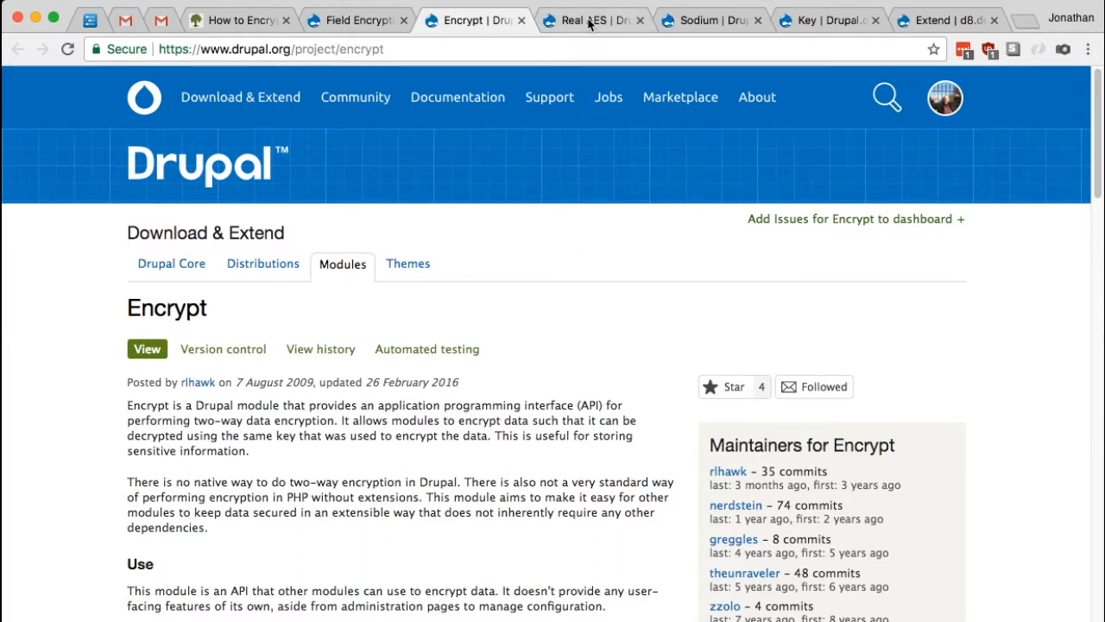
Review the Real AES, Sodium, Key and Field Encryption project pages, ending on Key.
left_click(593, 21)
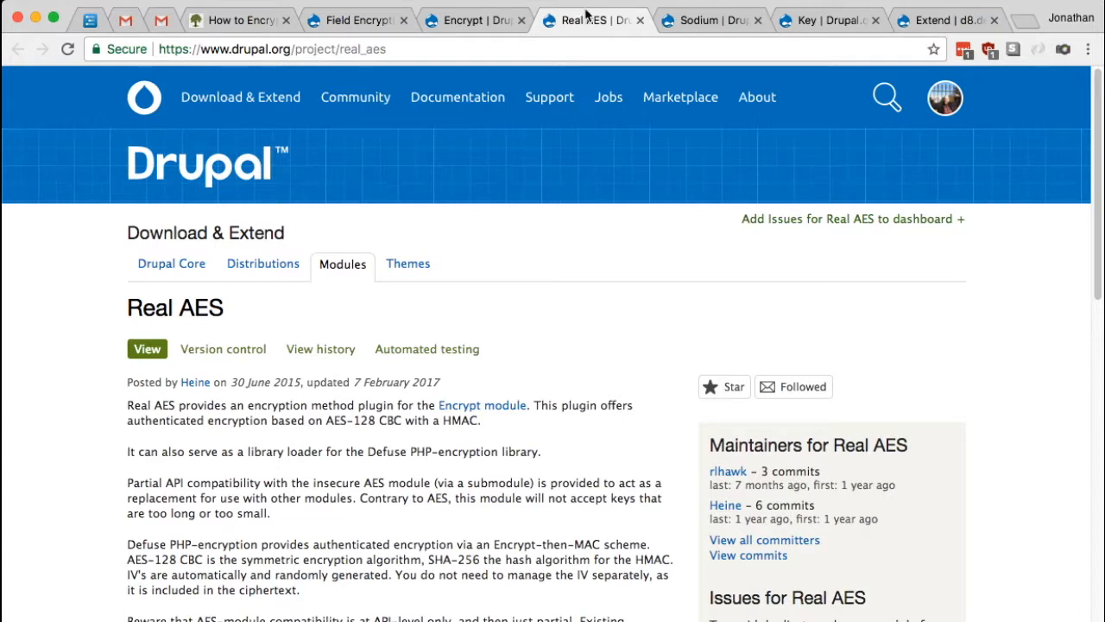
left_click(708, 20)
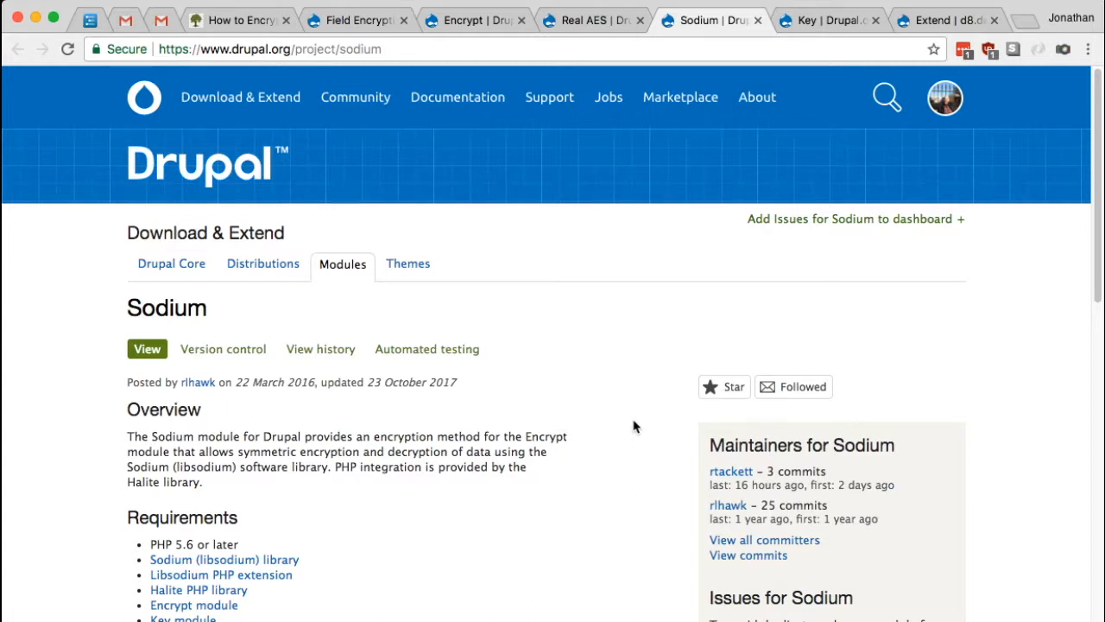
mouse_move(621, 419)
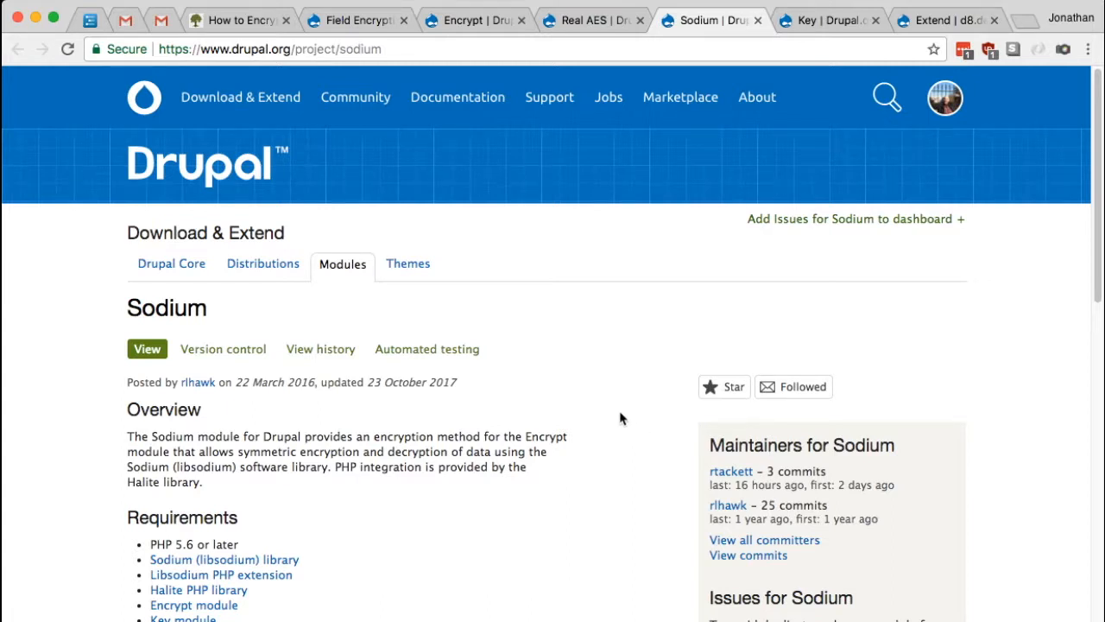
mouse_move(621, 414)
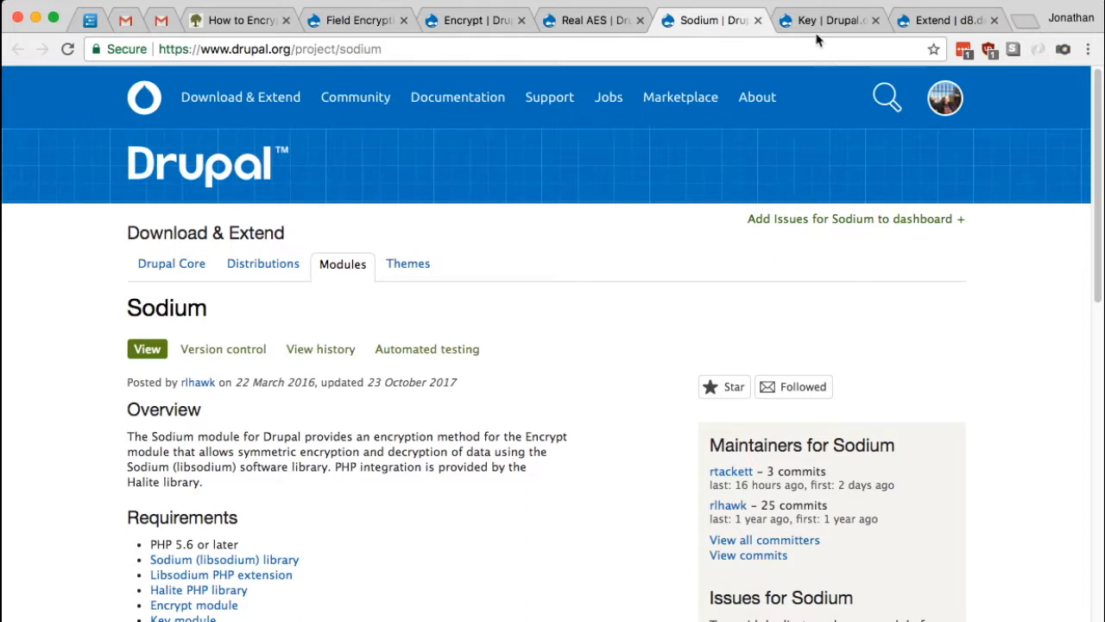
left_click(828, 21)
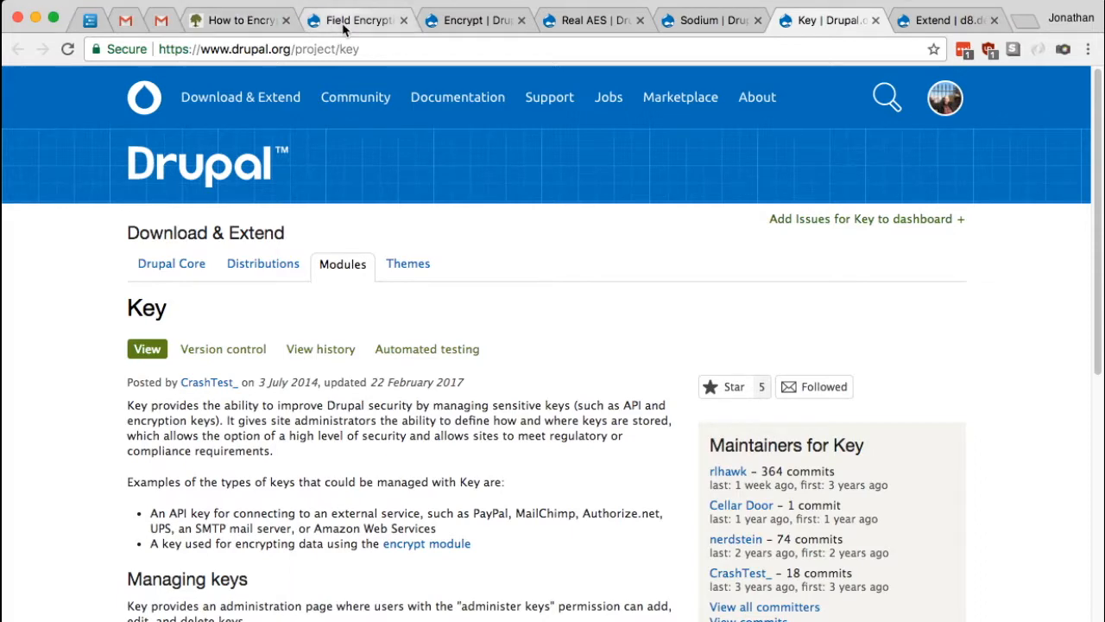
left_click(354, 20)
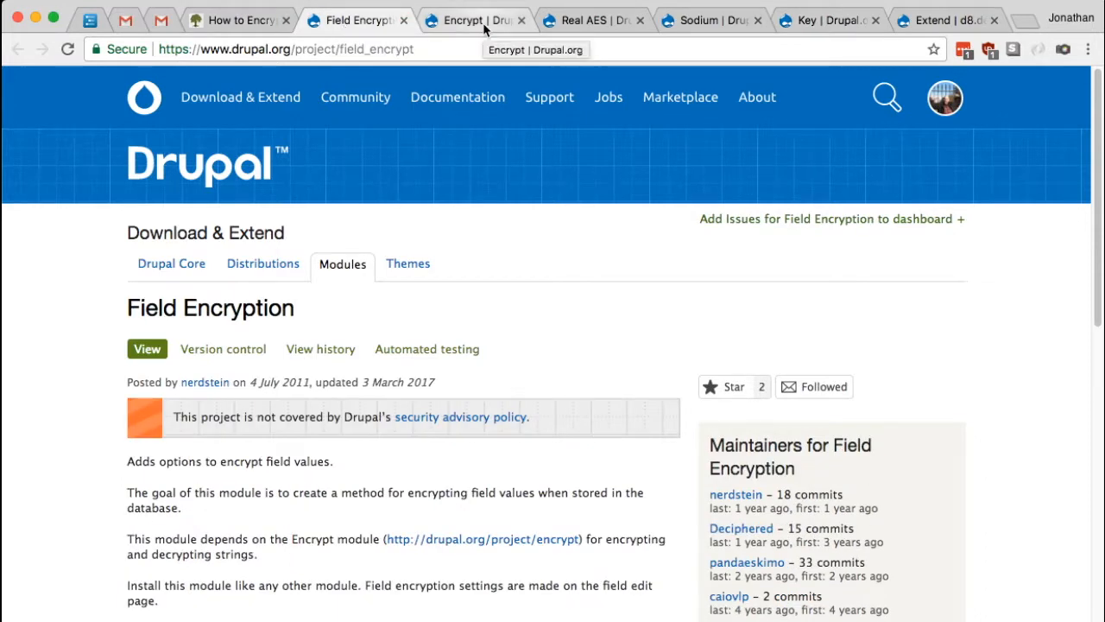
left_click(587, 20)
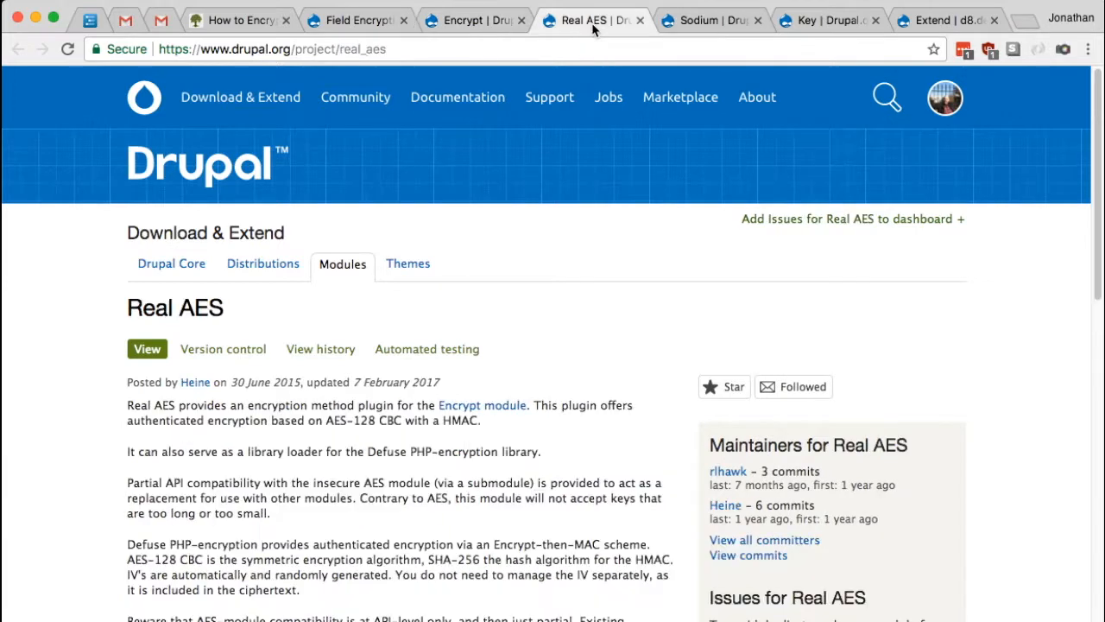
left_click(827, 20)
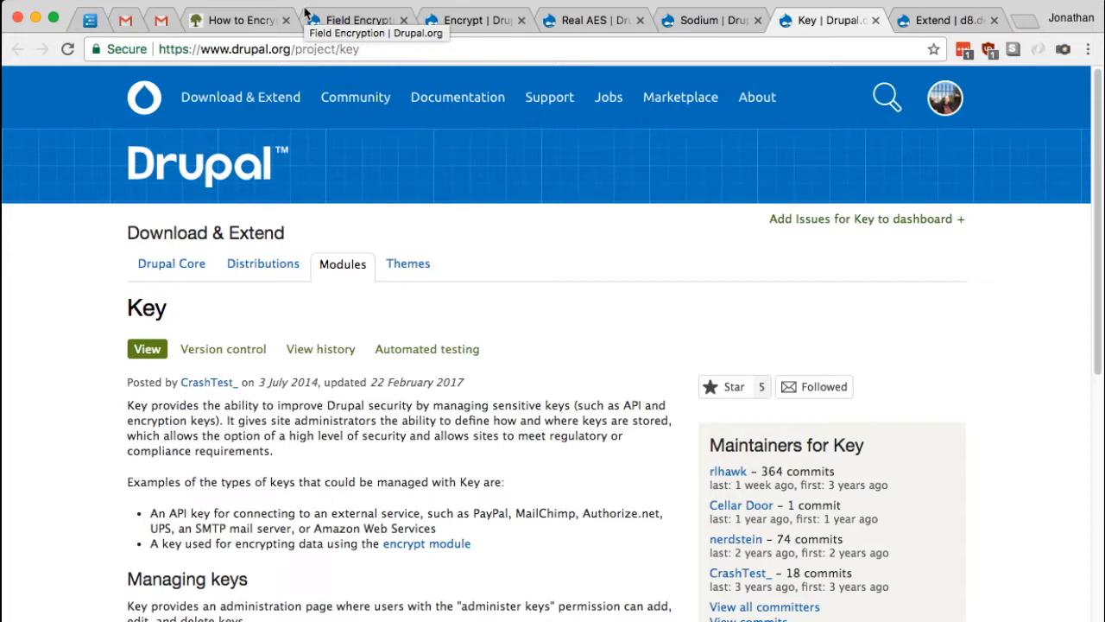
mouse_move(240, 21)
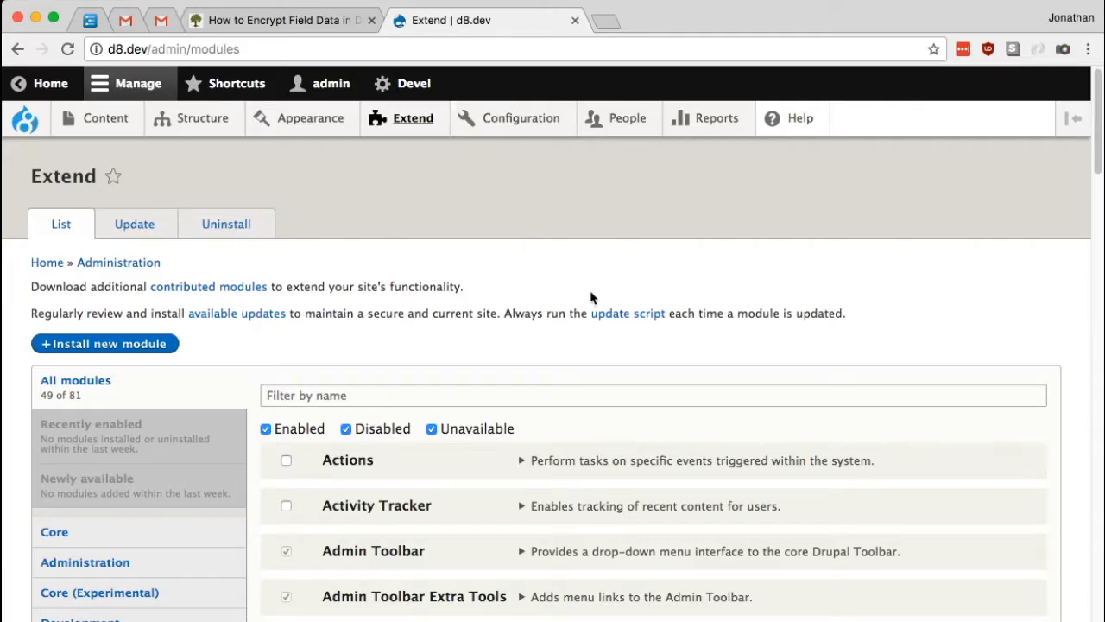
mouse_move(26, 120)
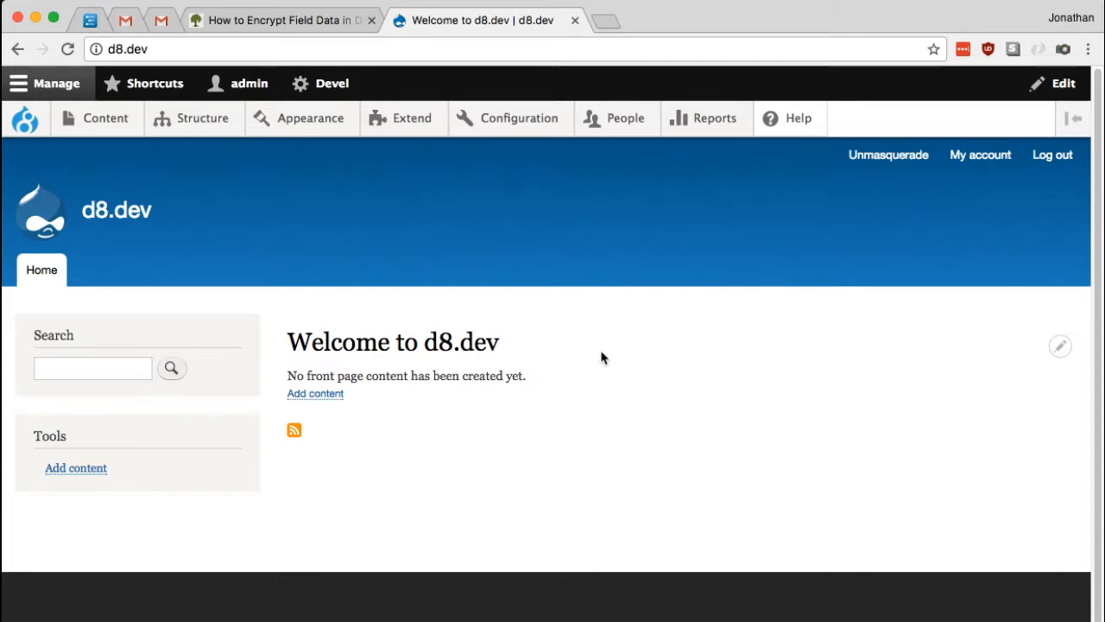
mouse_move(602, 345)
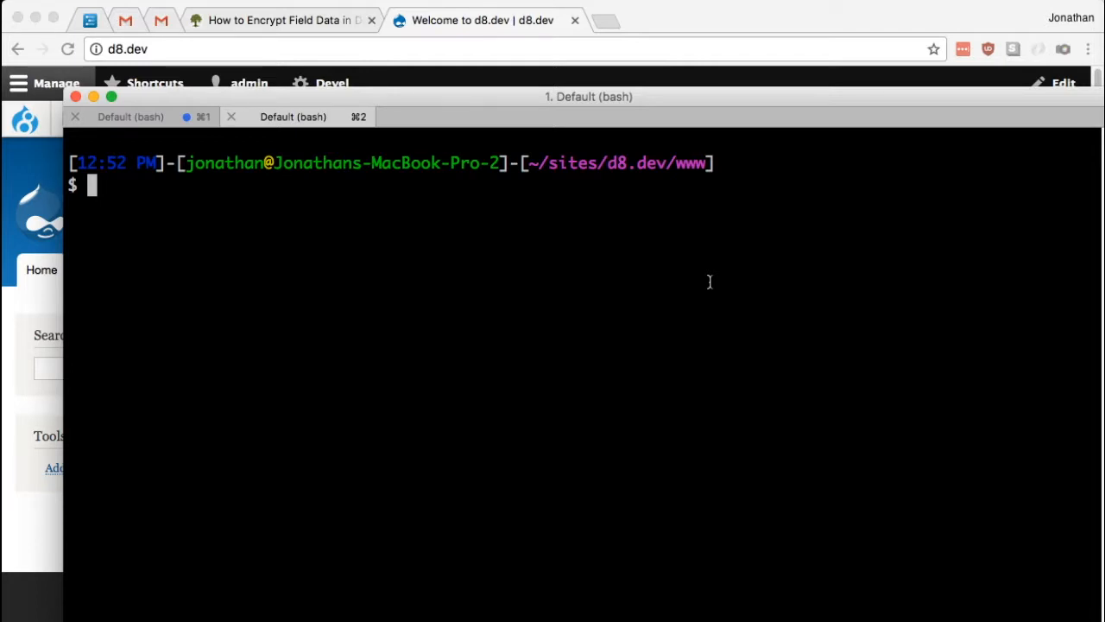
Run composer require for drupal/key, real_aes, encrypt and field_encrypt, reading the tutorial meanwhile.
type("composer require drupal/key drupal/real_aes drupal/encrypt drupal/field_encrypt")
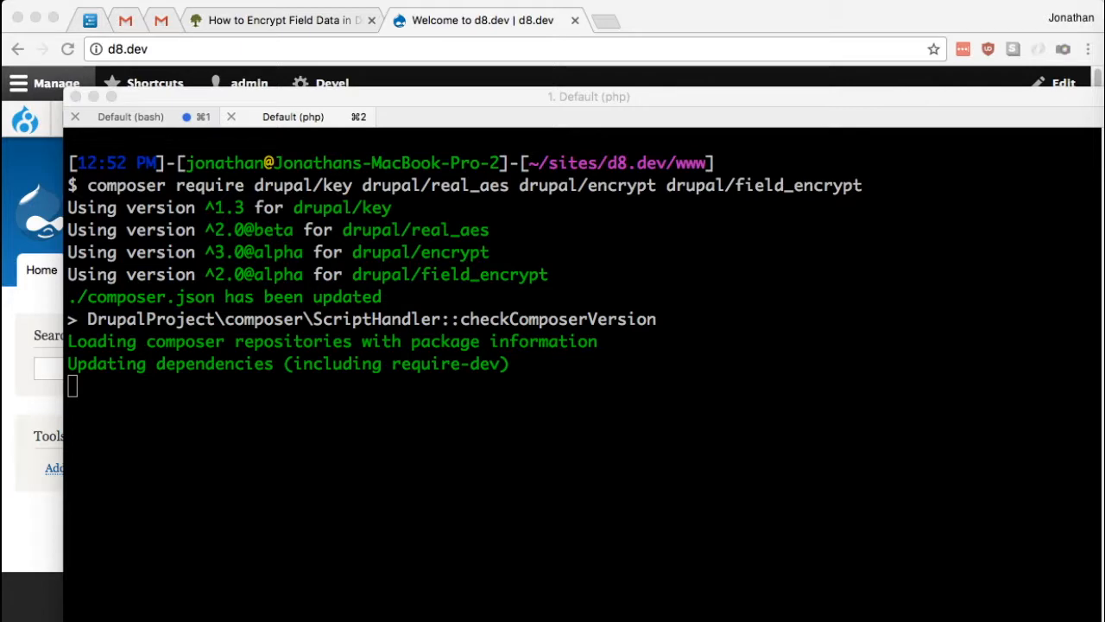
mouse_move(135, 416)
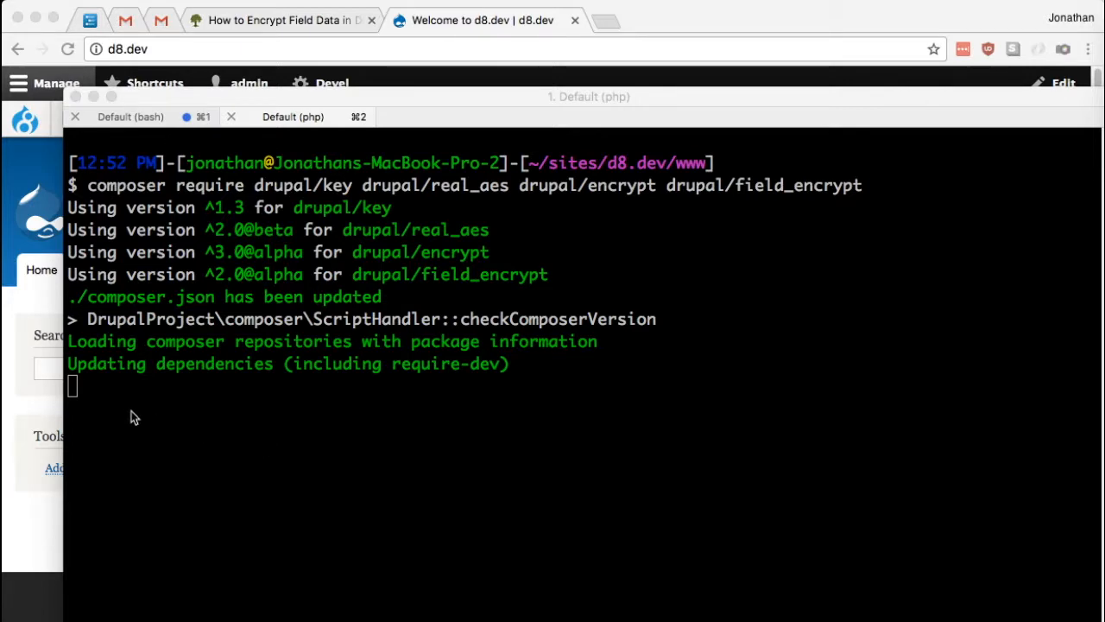
left_click(276, 21)
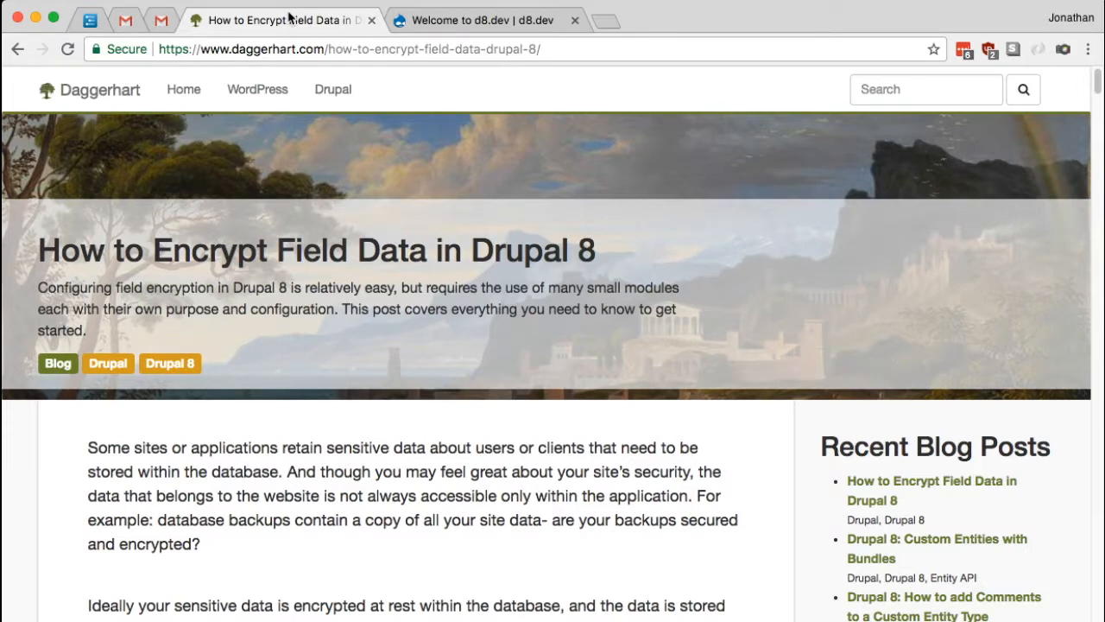
mouse_move(48, 73)
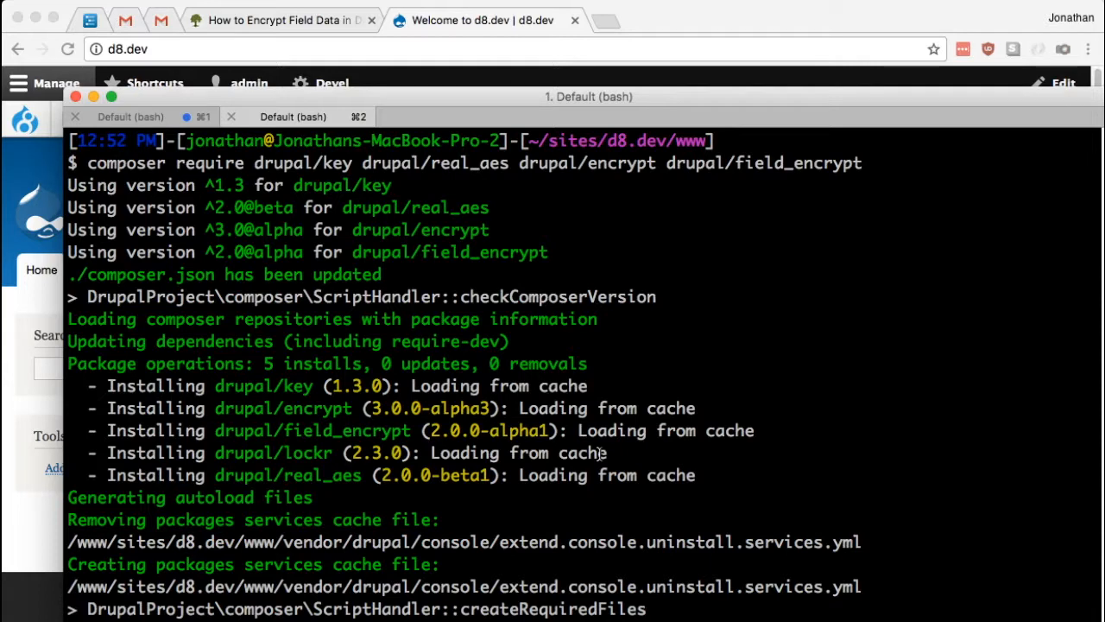
mouse_move(278, 421)
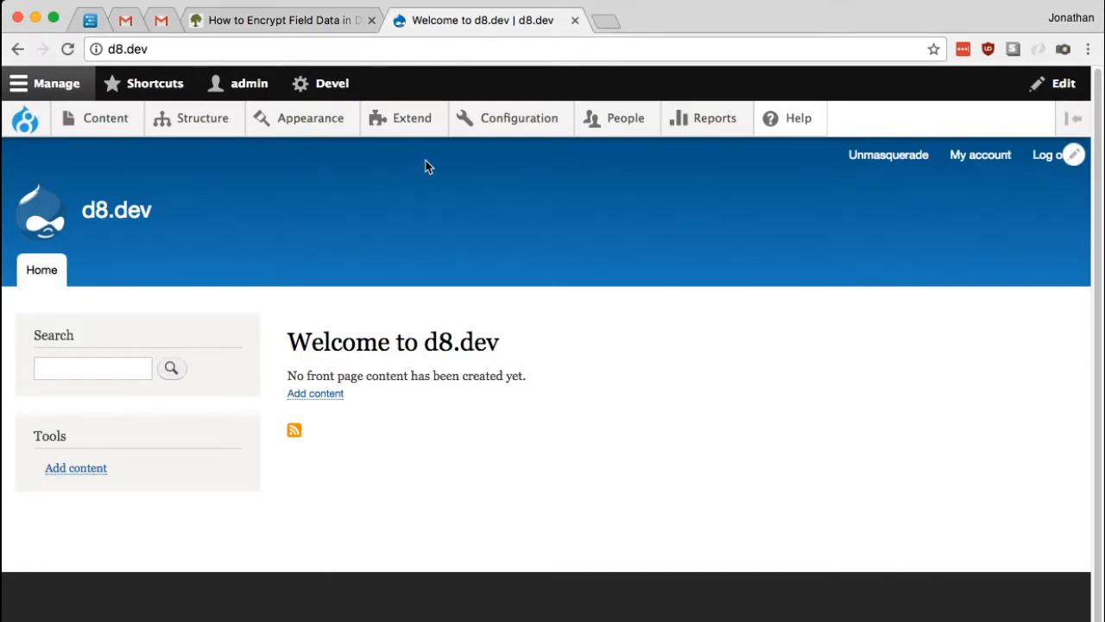
On the Extend page, tick Field Encrypt and its companion modules and scroll toward Install.
left_click(411, 118)
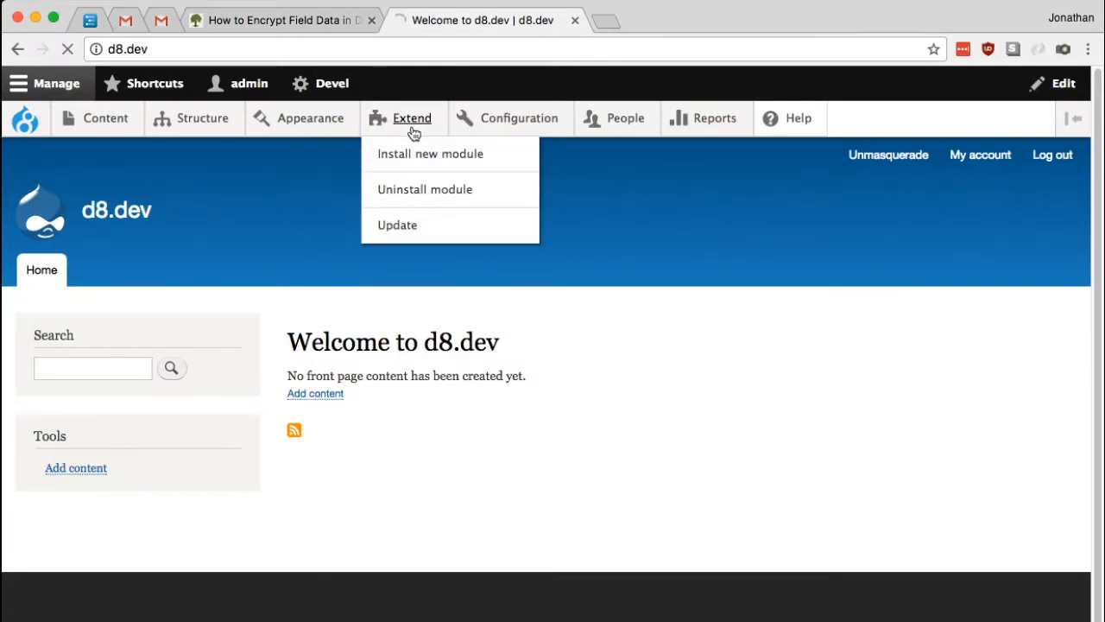
left_click(411, 118)
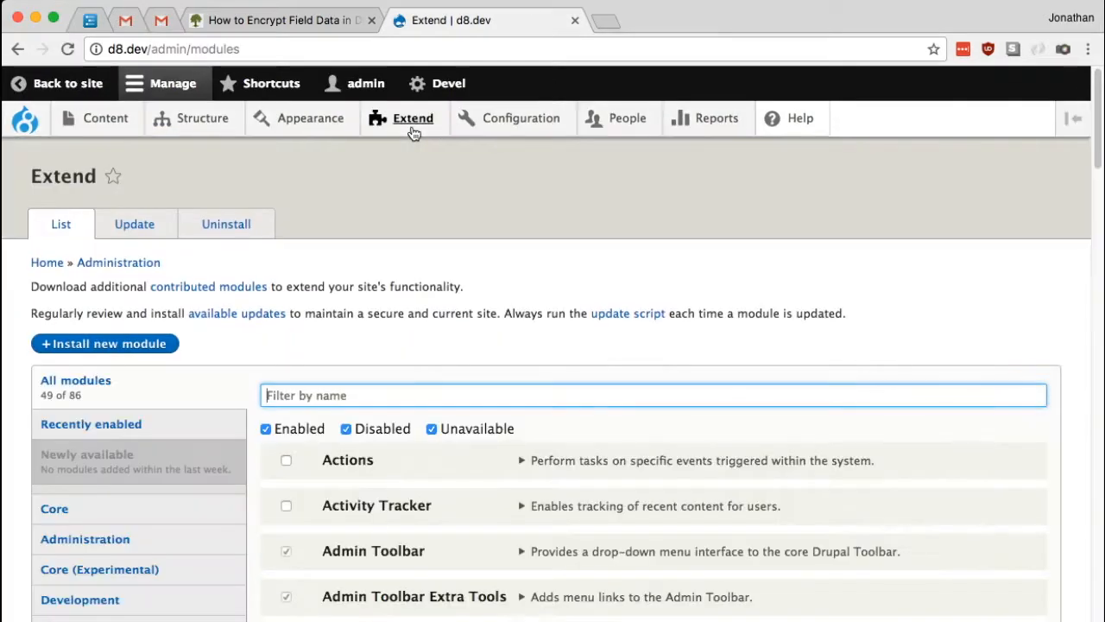
scroll("down", 3)
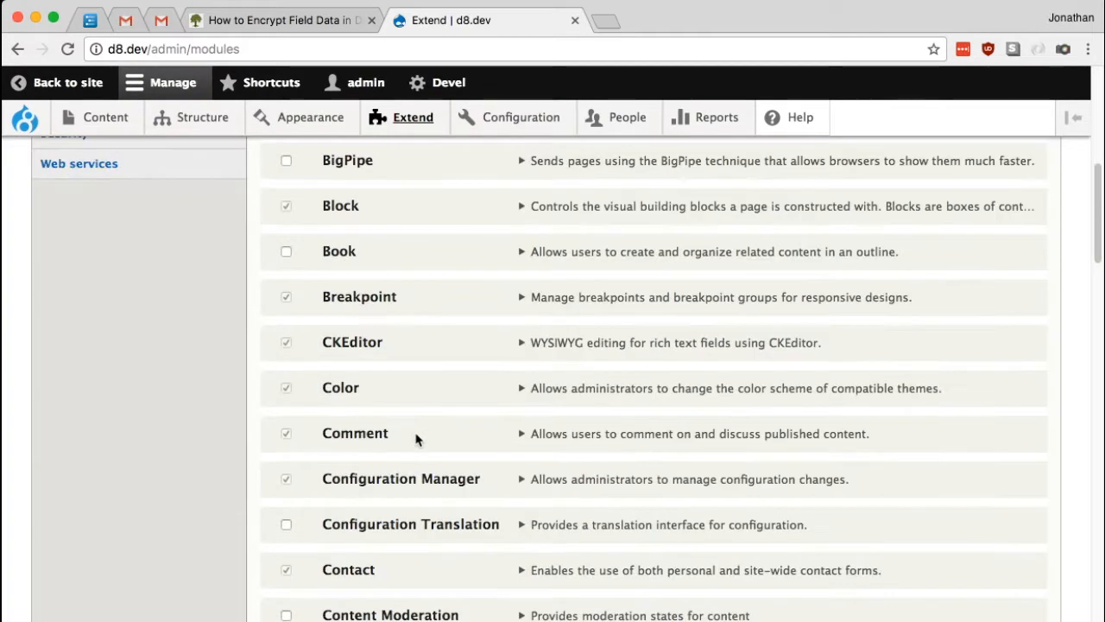
scroll("down", 3)
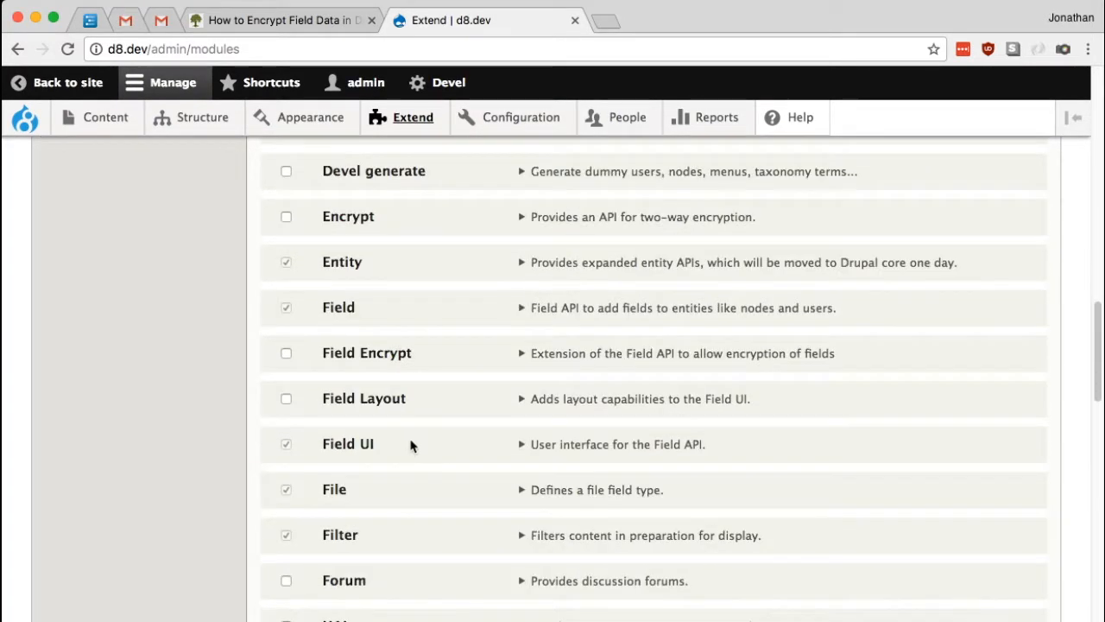
left_click(287, 352)
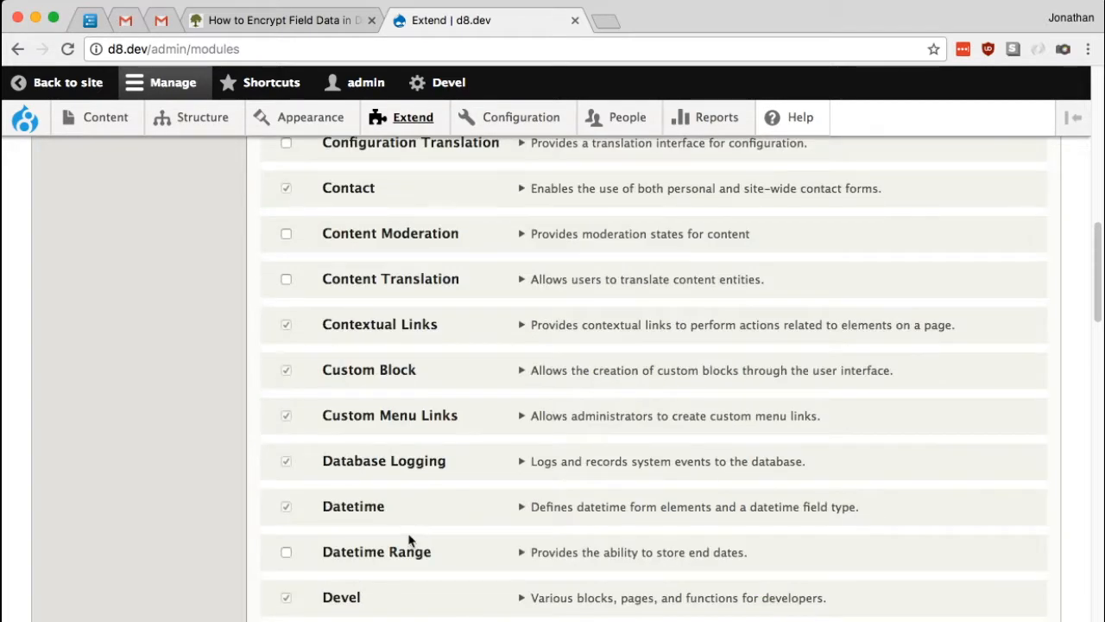
scroll("down", 3)
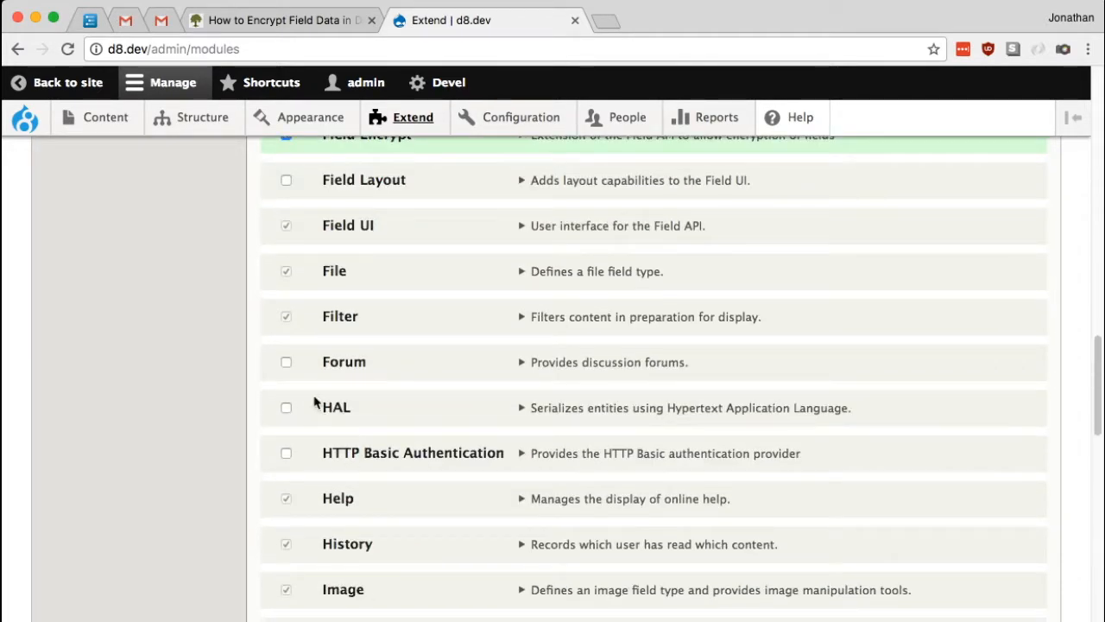
scroll("down", 3)
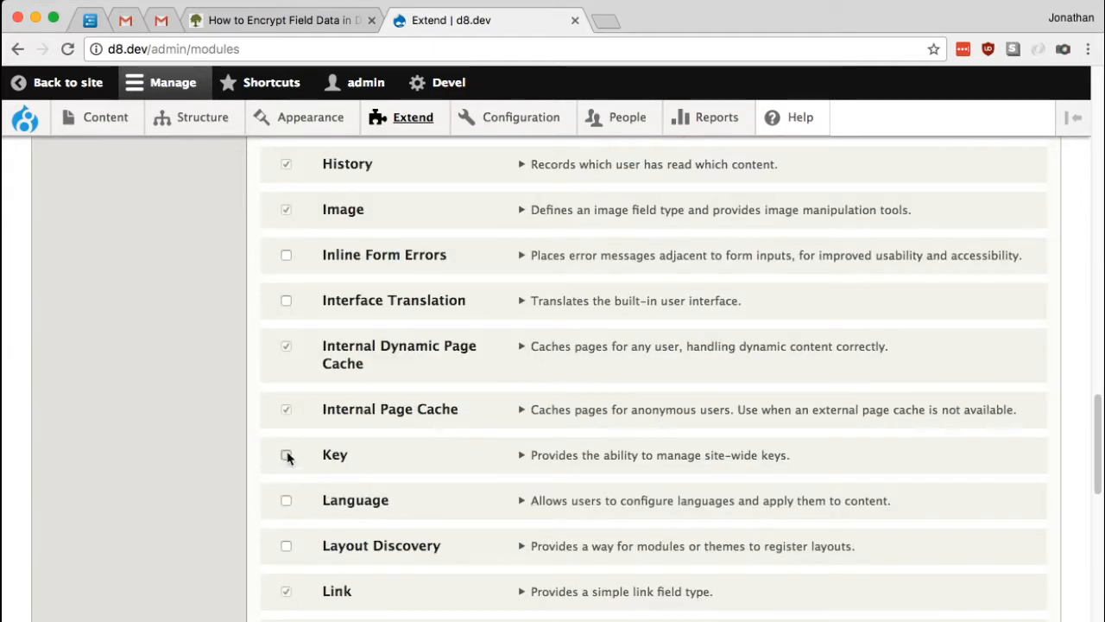
scroll("down", 3)
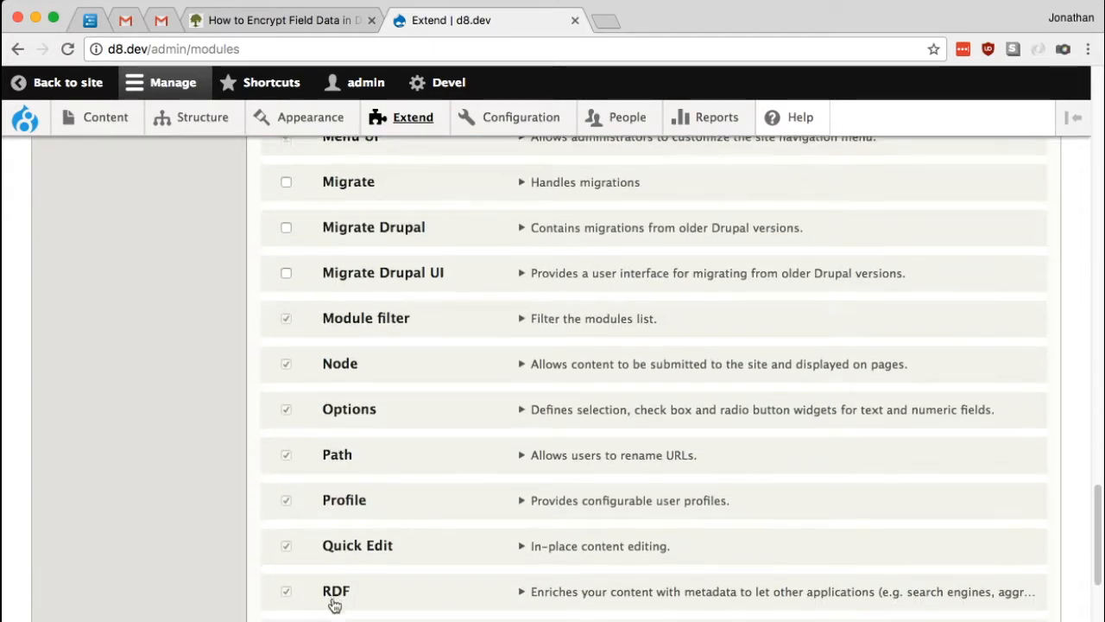
scroll("down", 3)
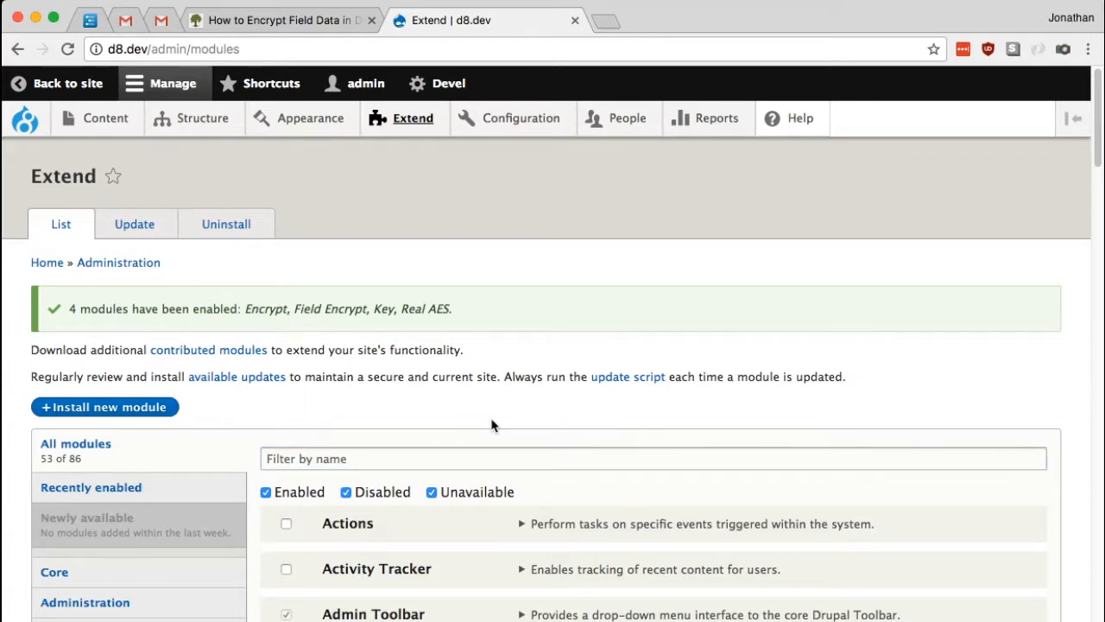
mouse_move(504, 424)
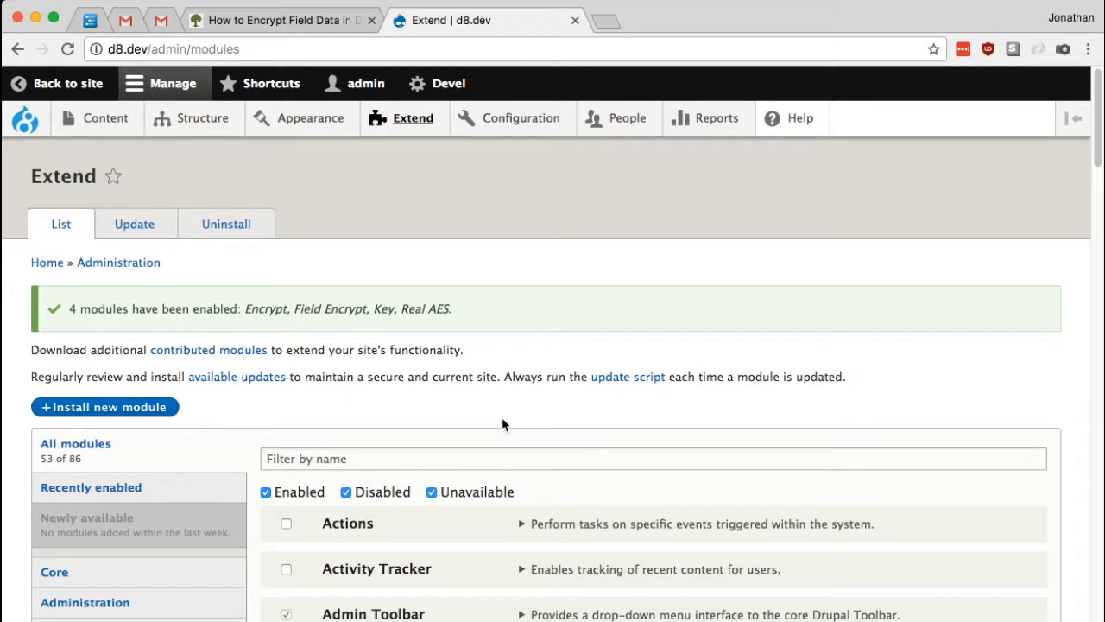
mouse_move(499, 292)
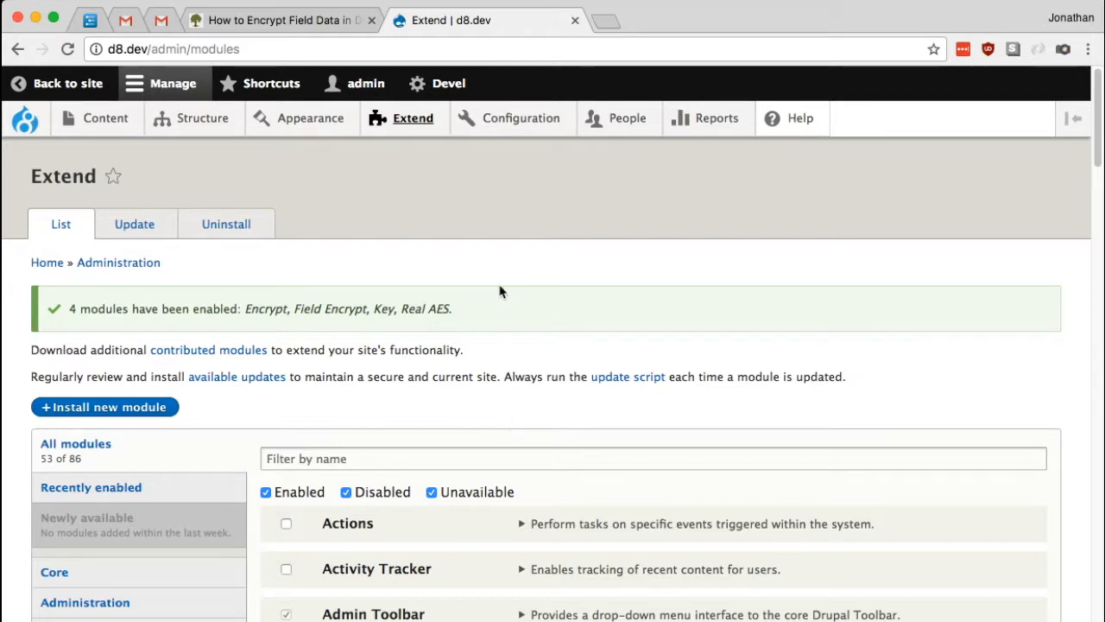
Navigate from Configuration > System to the Keys management page.
left_click(520, 117)
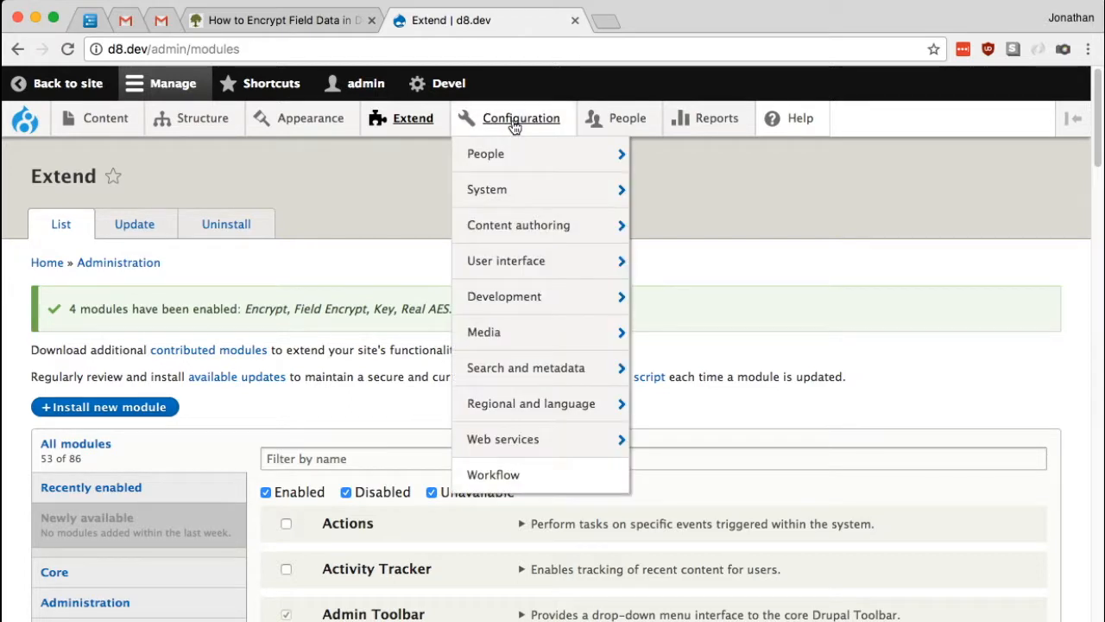
mouse_move(487, 189)
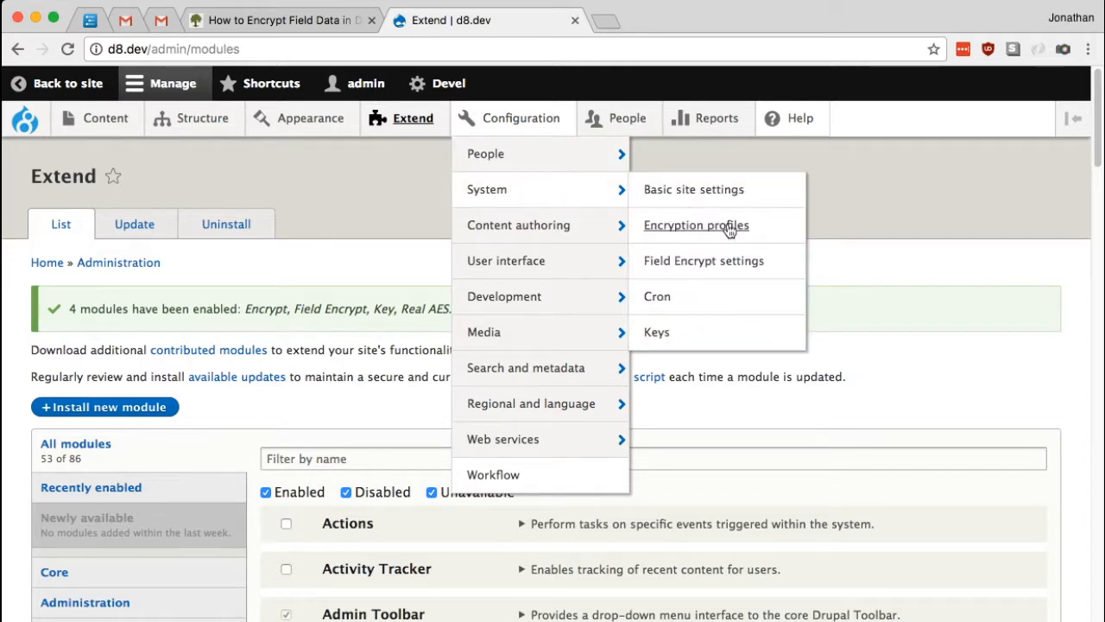
mouse_move(708, 235)
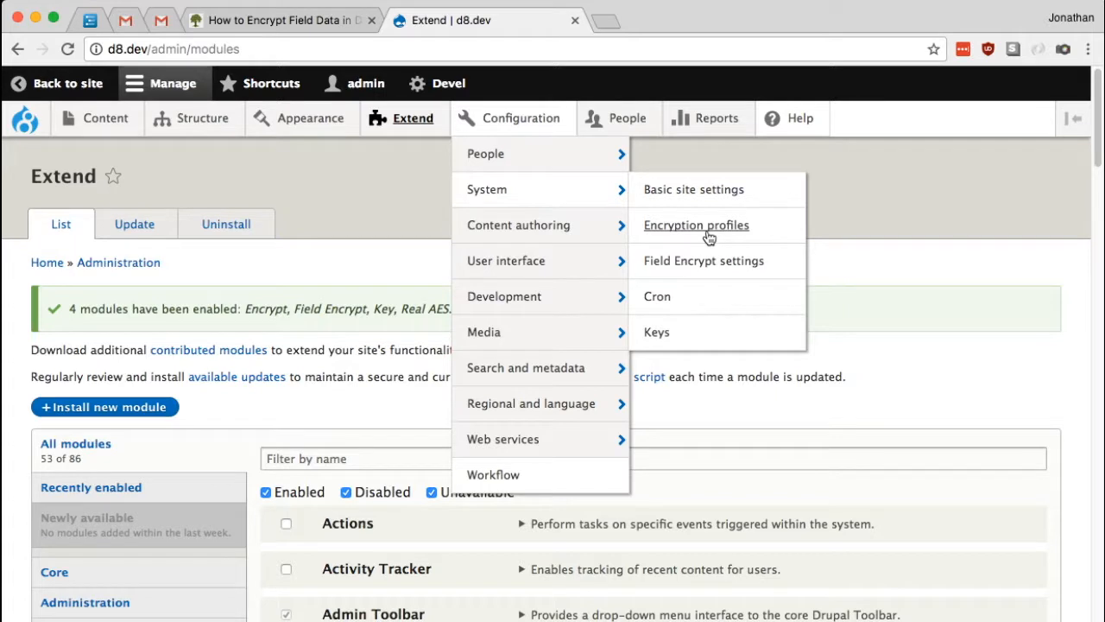
mouse_move(701, 295)
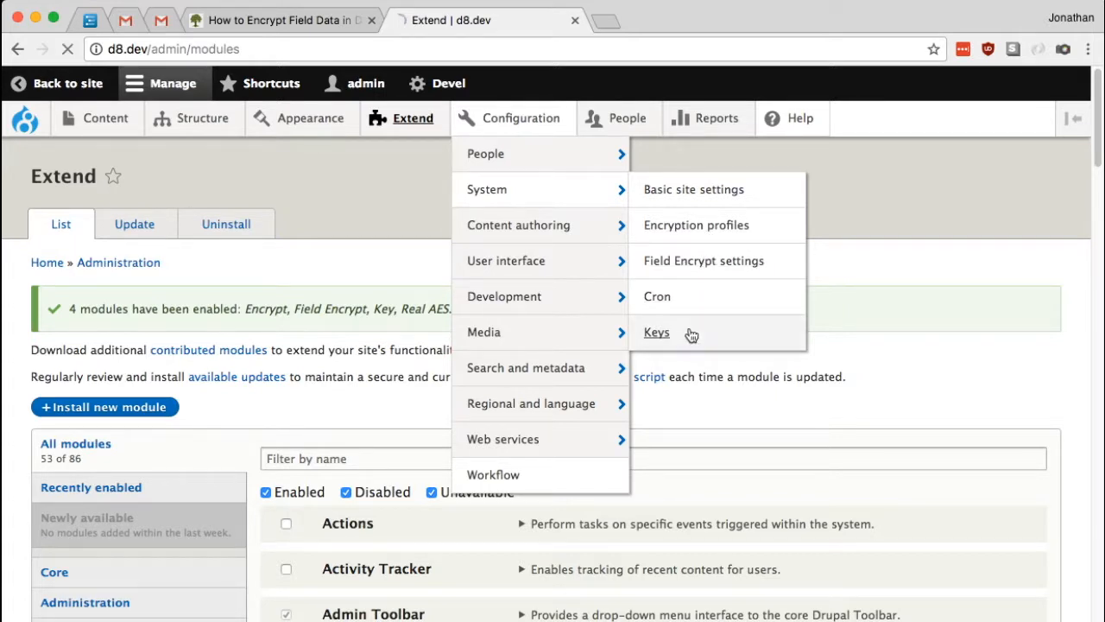
left_click(656, 331)
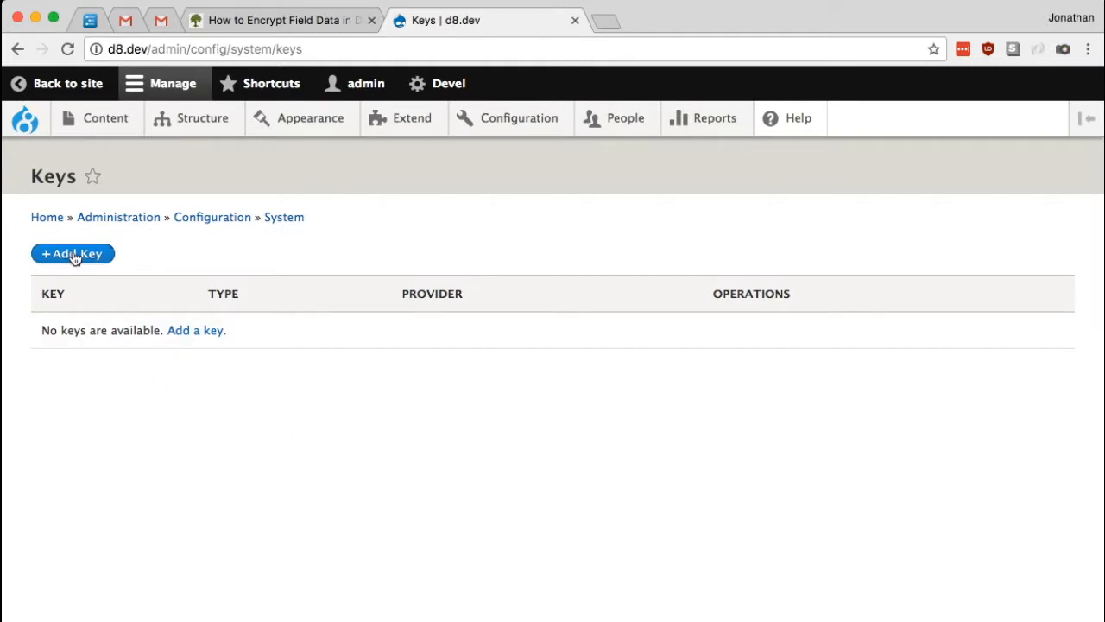
Start a new key named Field Encryption.
left_click(72, 252)
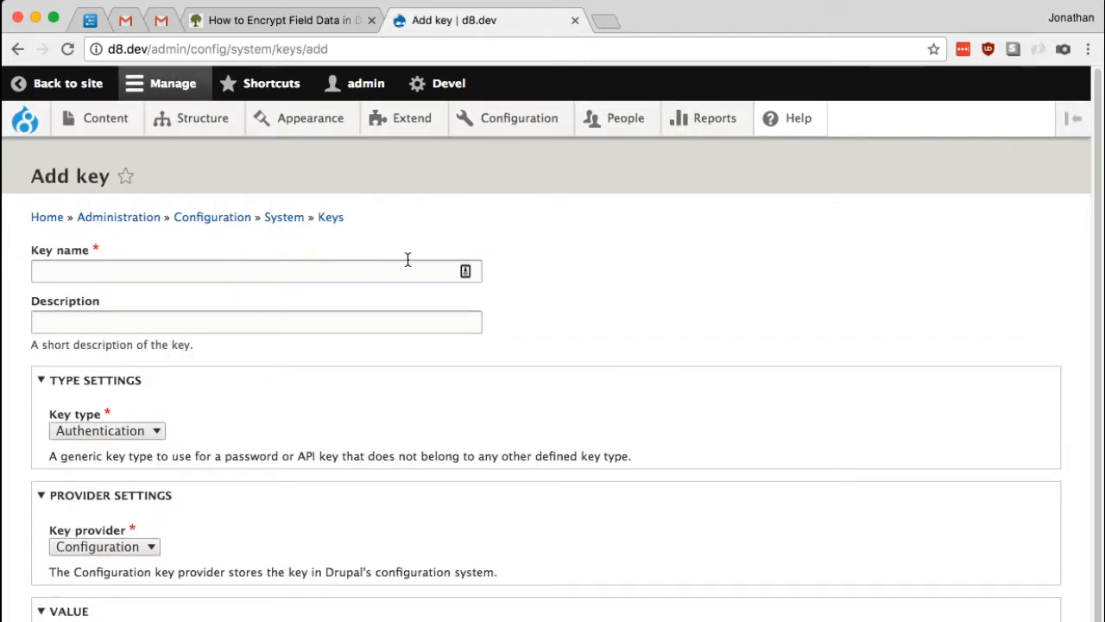
left_click(255, 271)
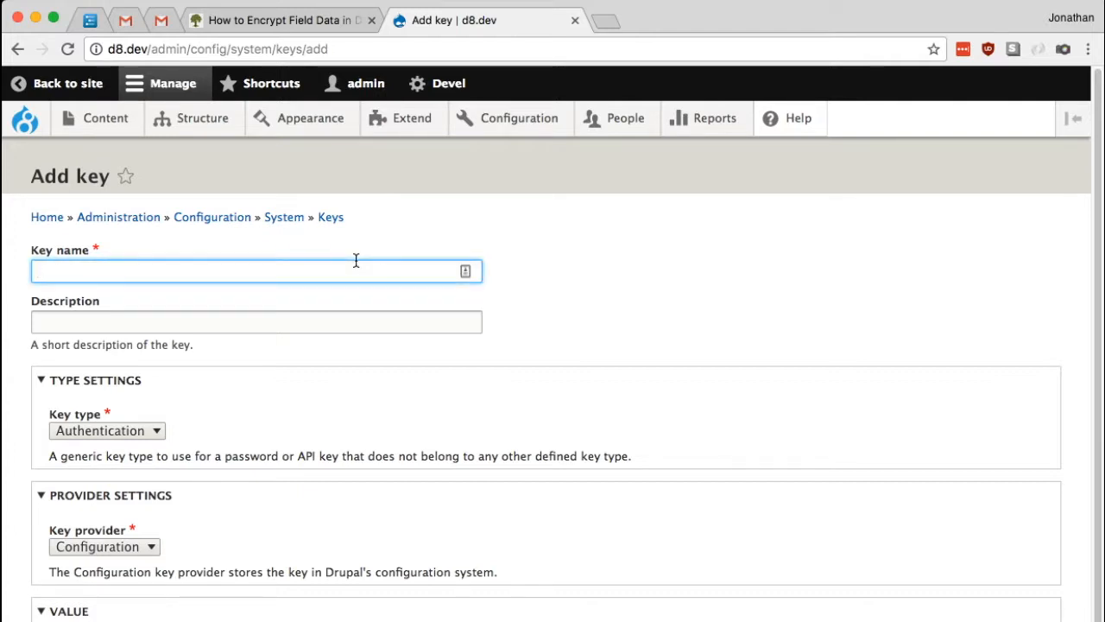
type("File")
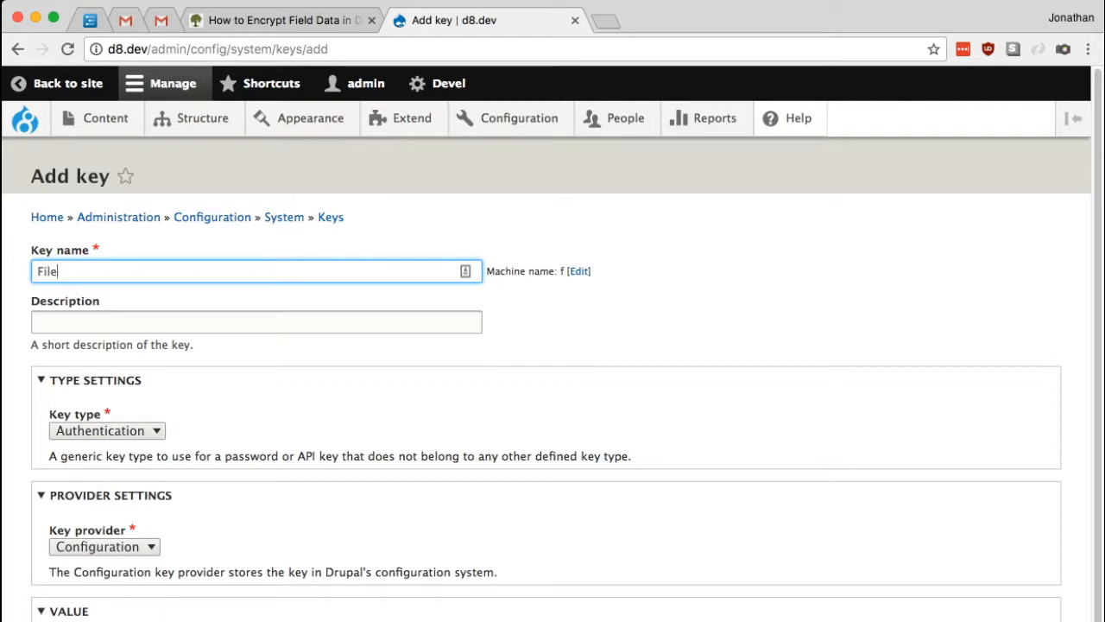
type("Field")
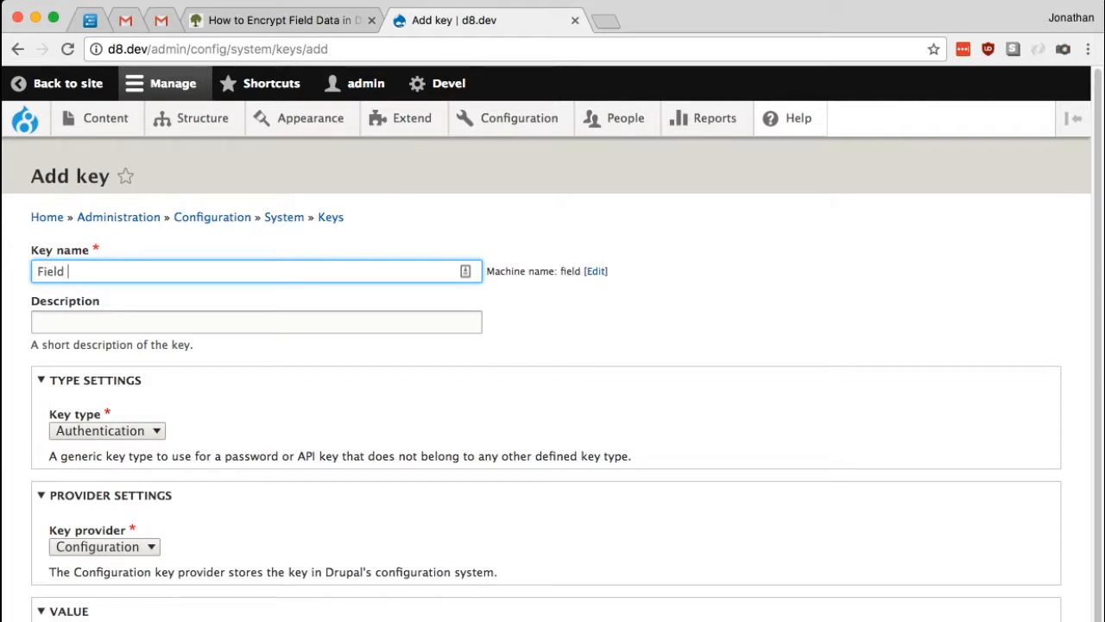
type("Encryption")
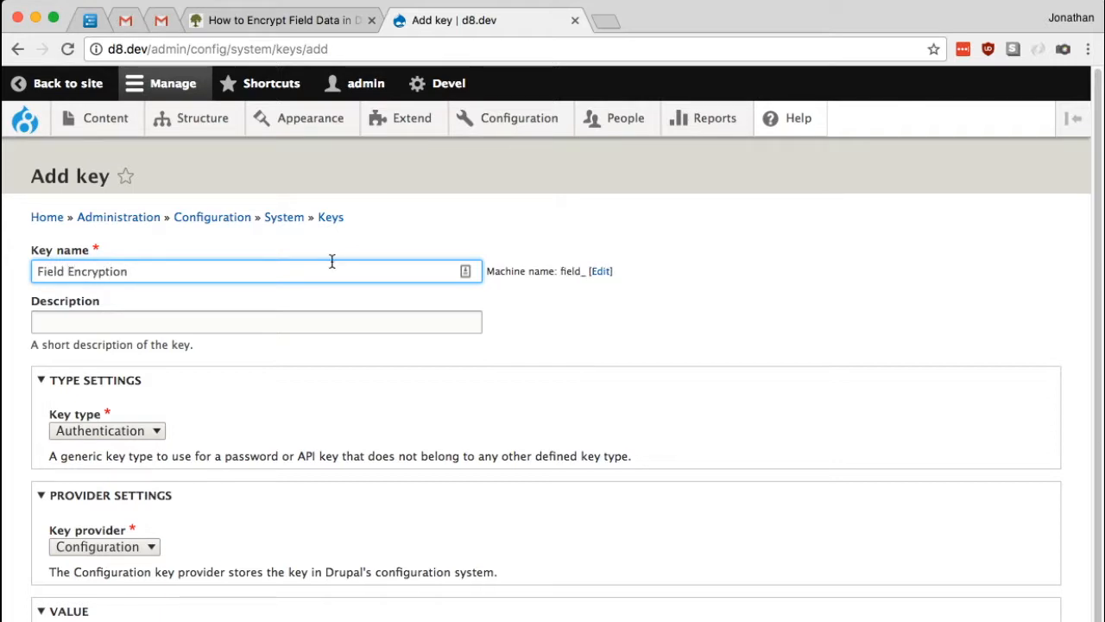
left_click(256, 321)
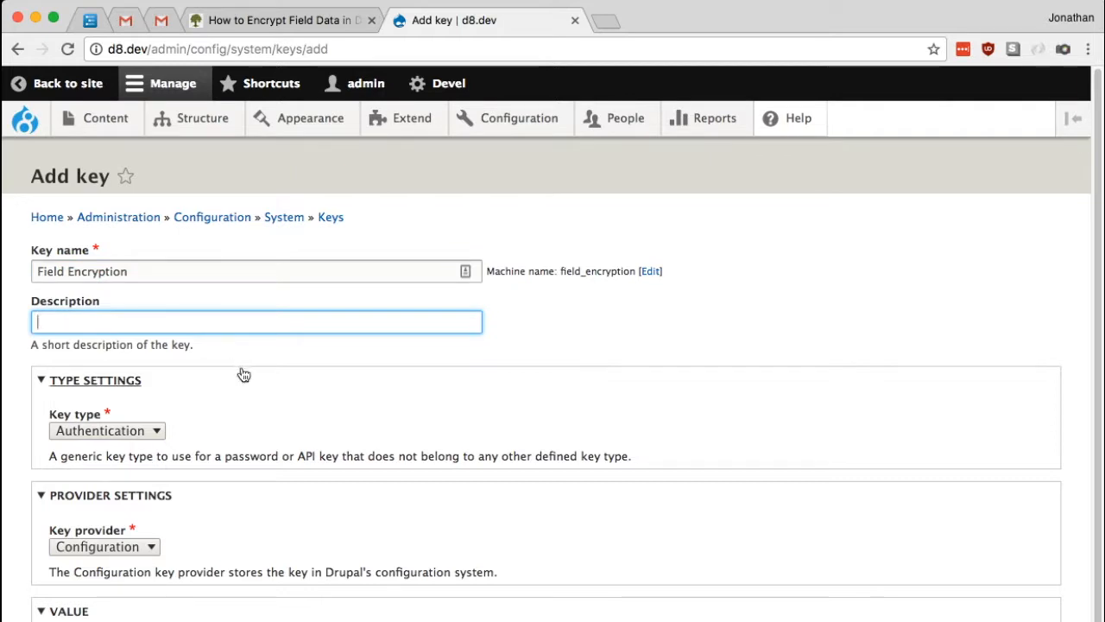
scroll("down", 3)
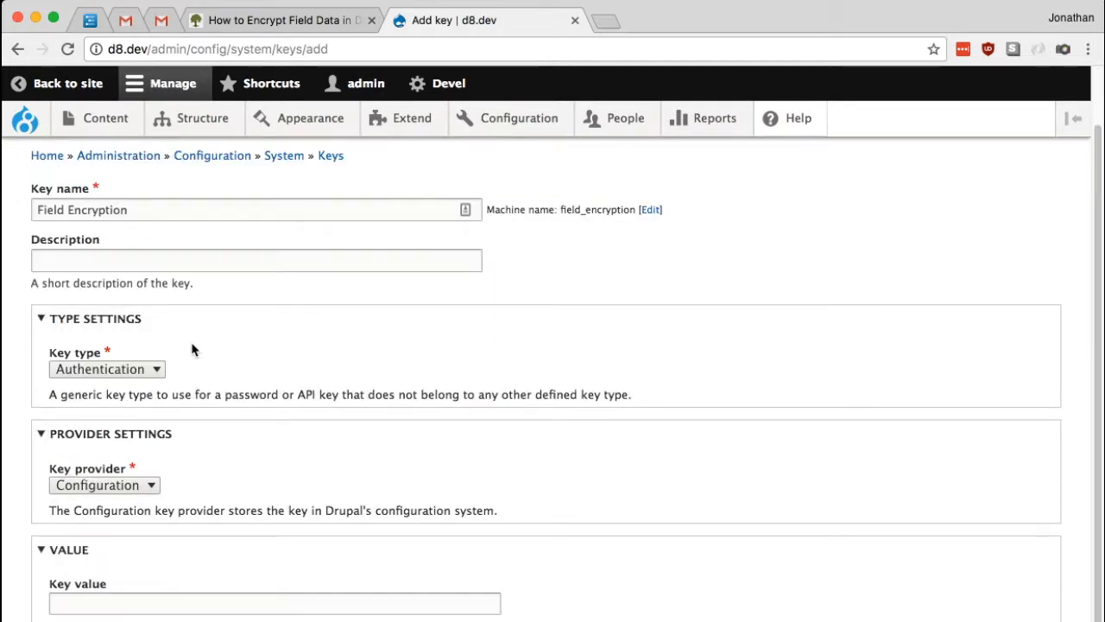
mouse_move(129, 369)
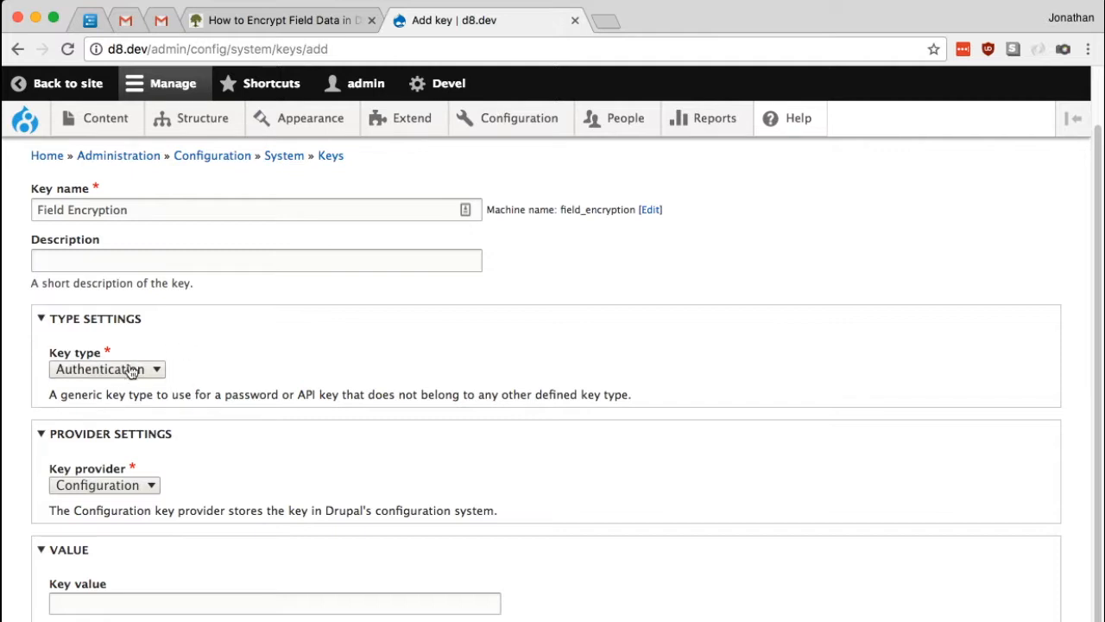
Set key type Encryption and key size 256 bits, then reach the Key provider choice.
left_click(107, 369)
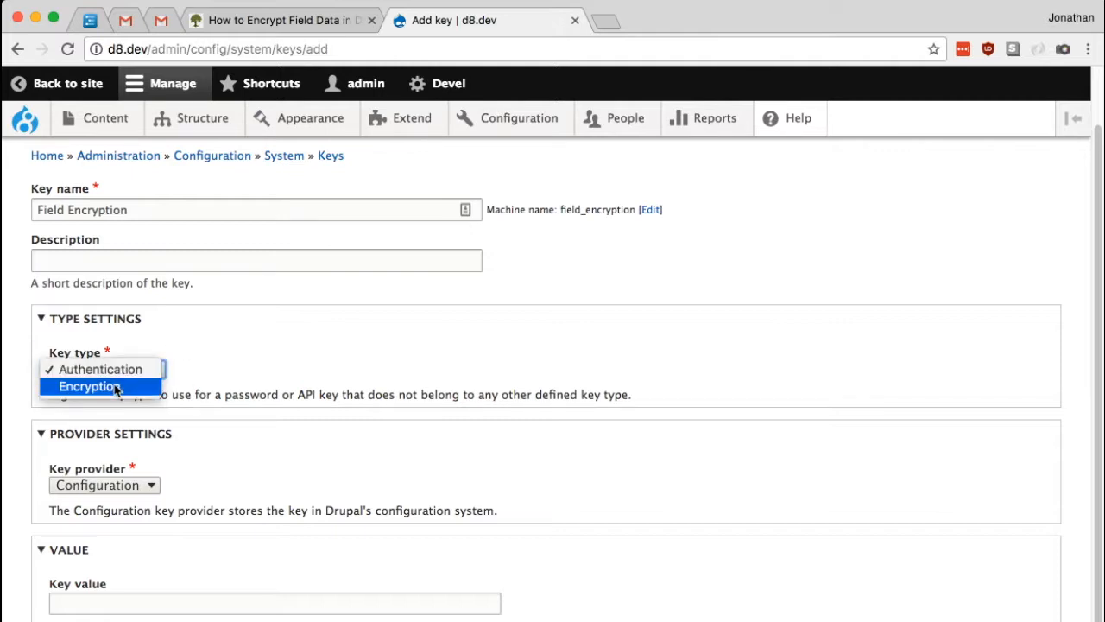
left_click(90, 387)
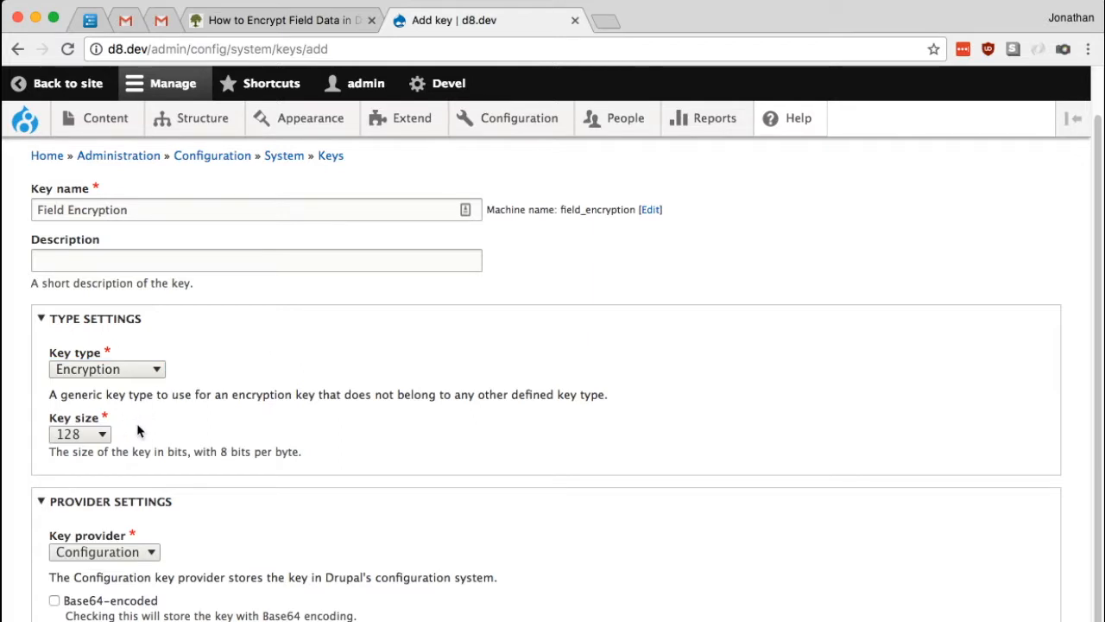
left_click(79, 434)
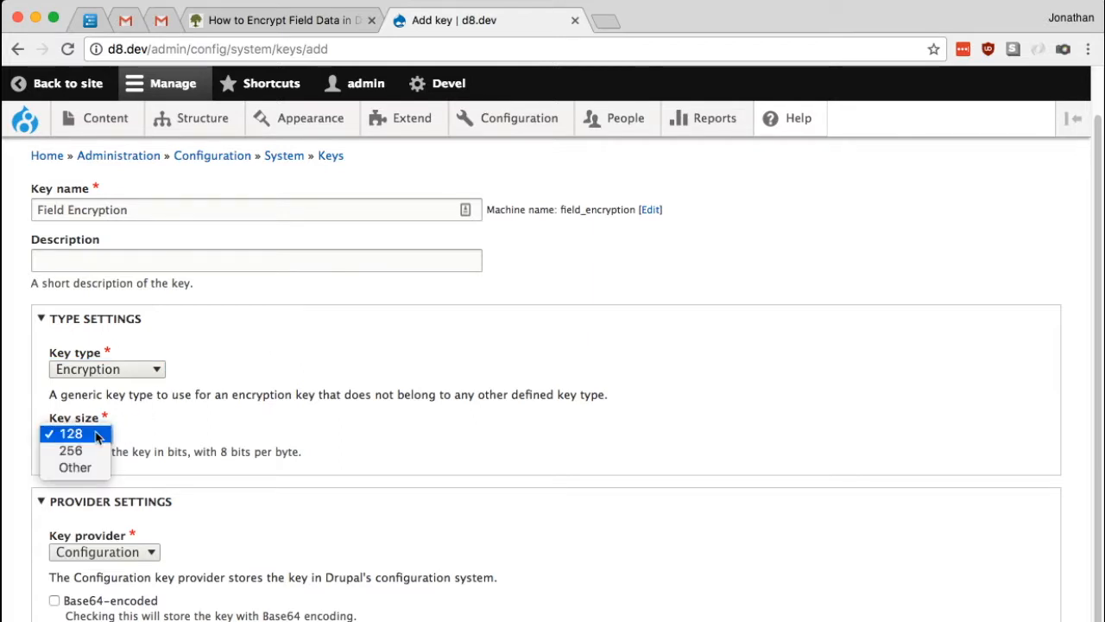
left_click(71, 449)
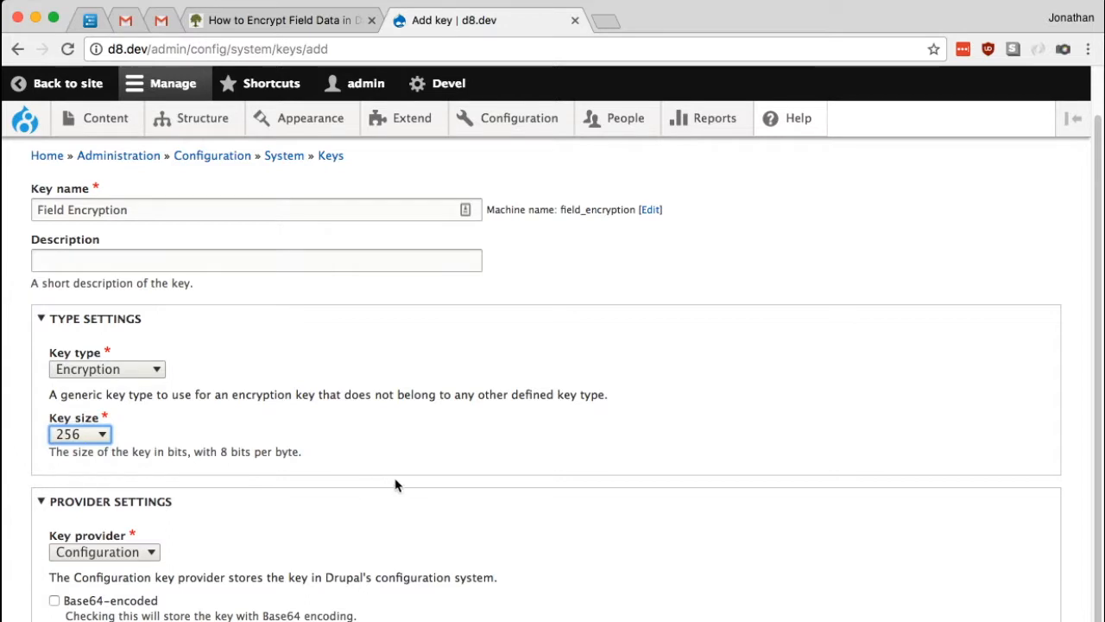
scroll("down", 3)
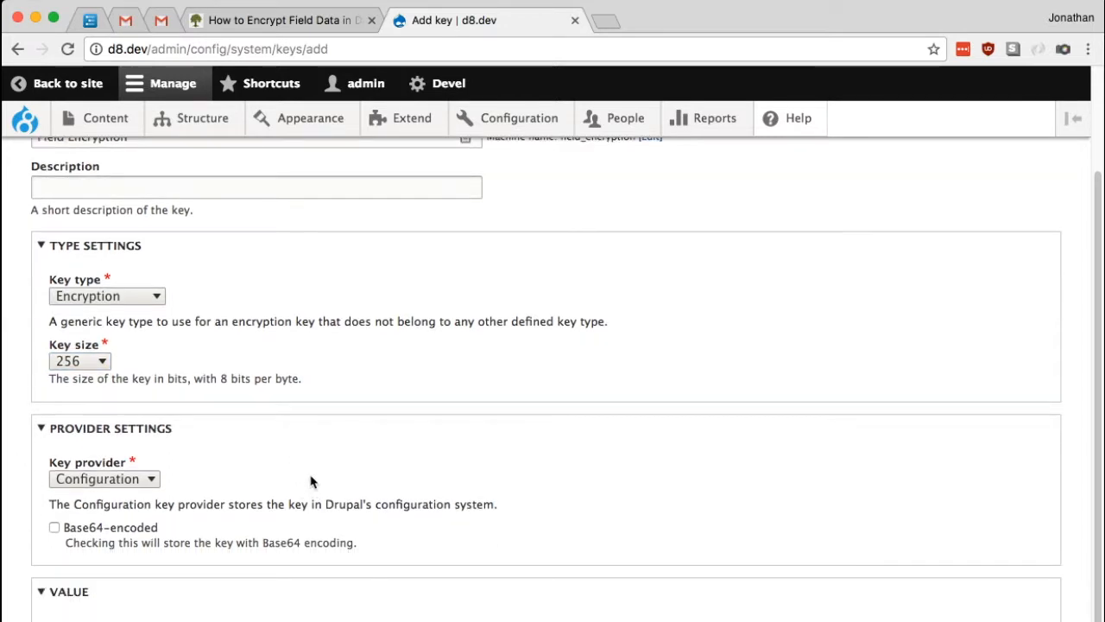
scroll("down", 3)
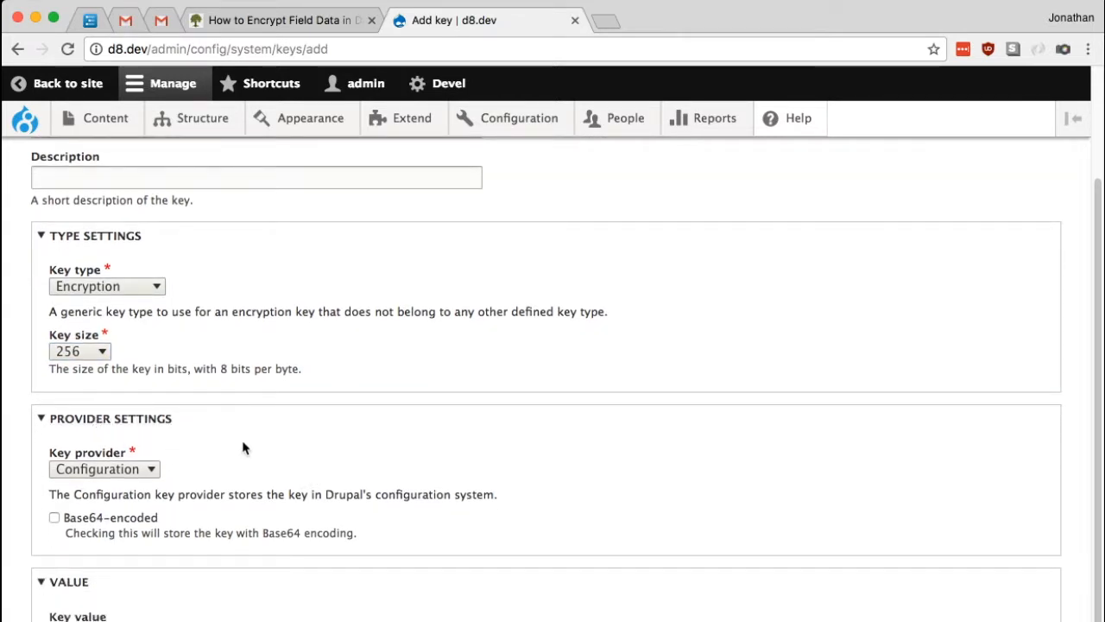
mouse_move(276, 442)
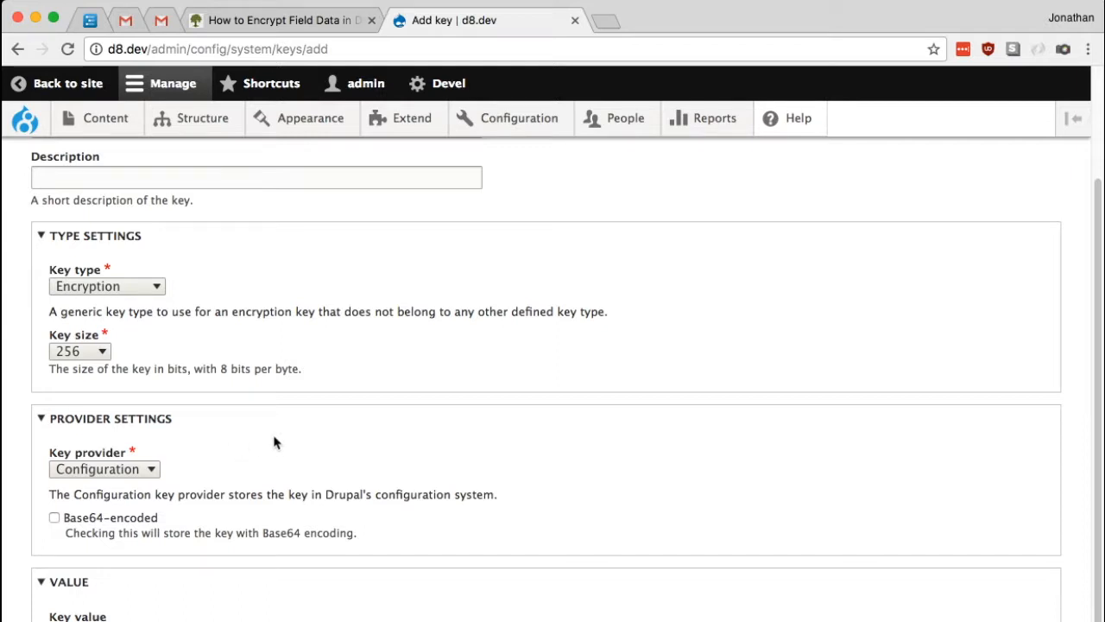
left_click(104, 470)
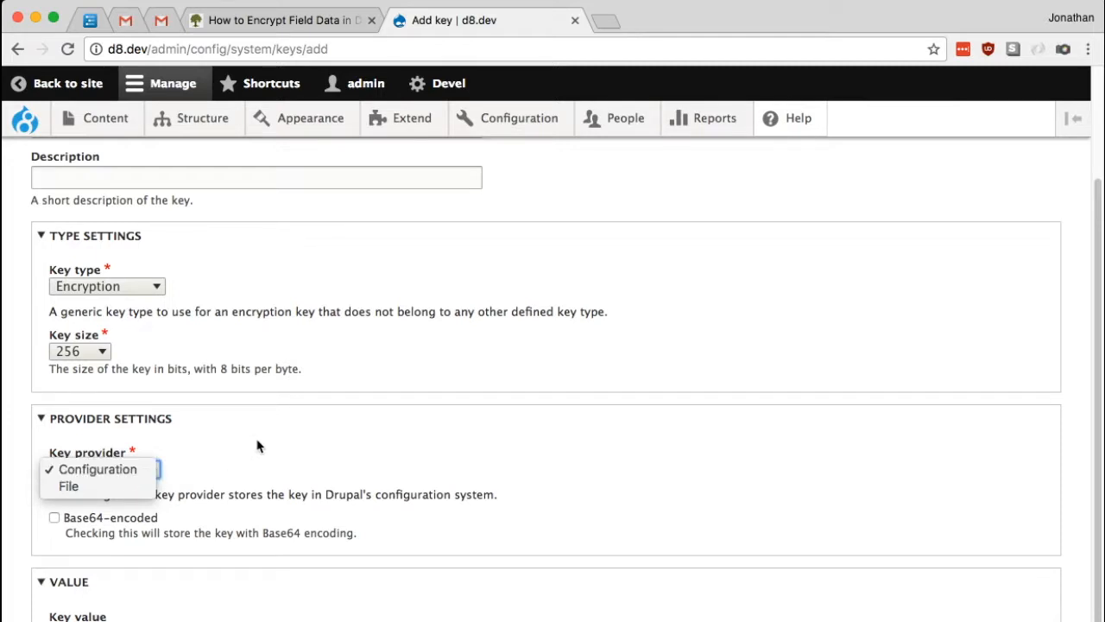
mouse_move(69, 487)
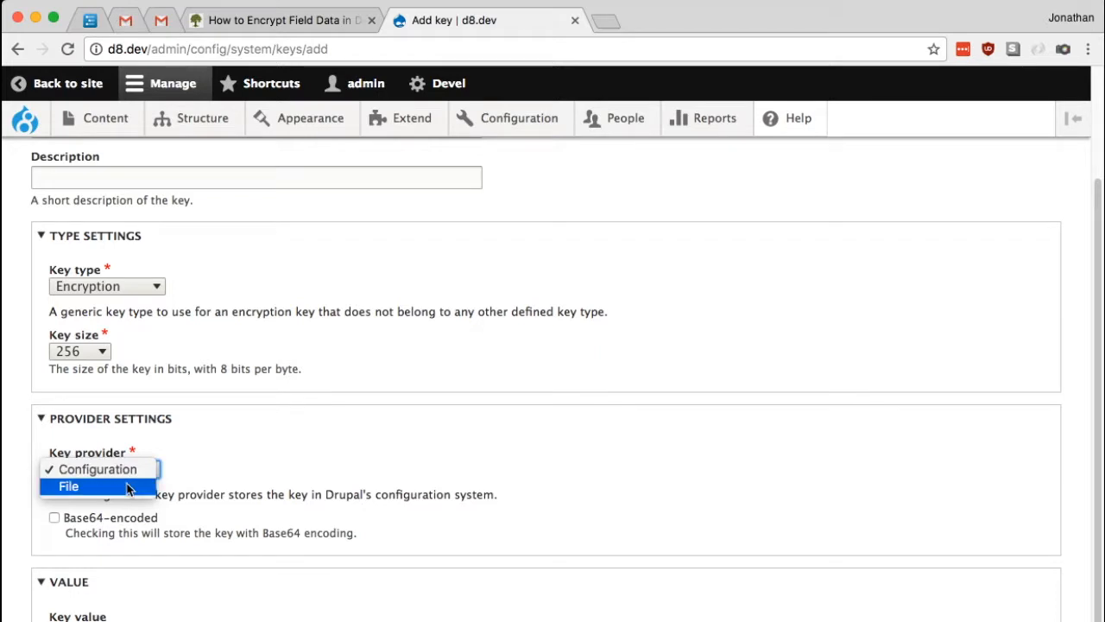
Choose File as key provider and list the _encrypt folder to pick out mykey.key.
left_click(69, 487)
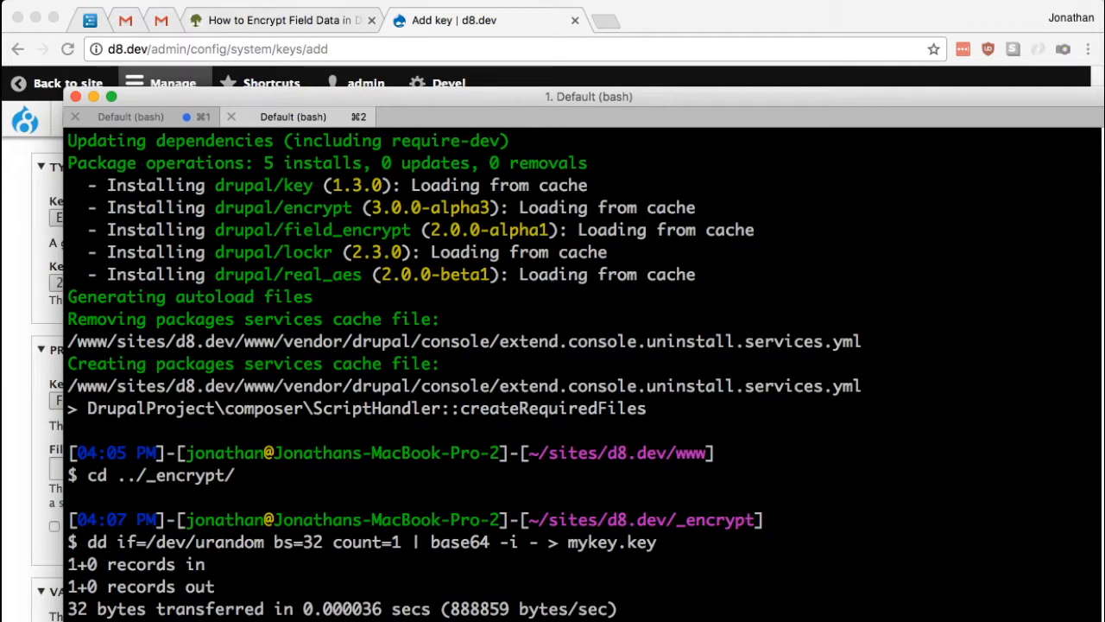
type("ls -la")
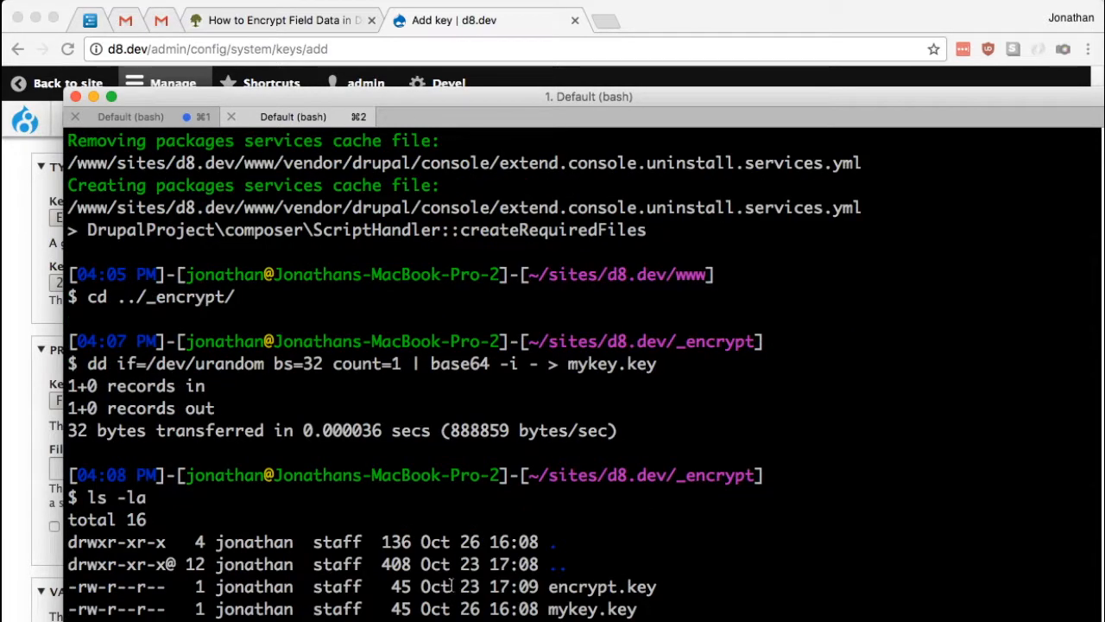
double_click(592, 607)
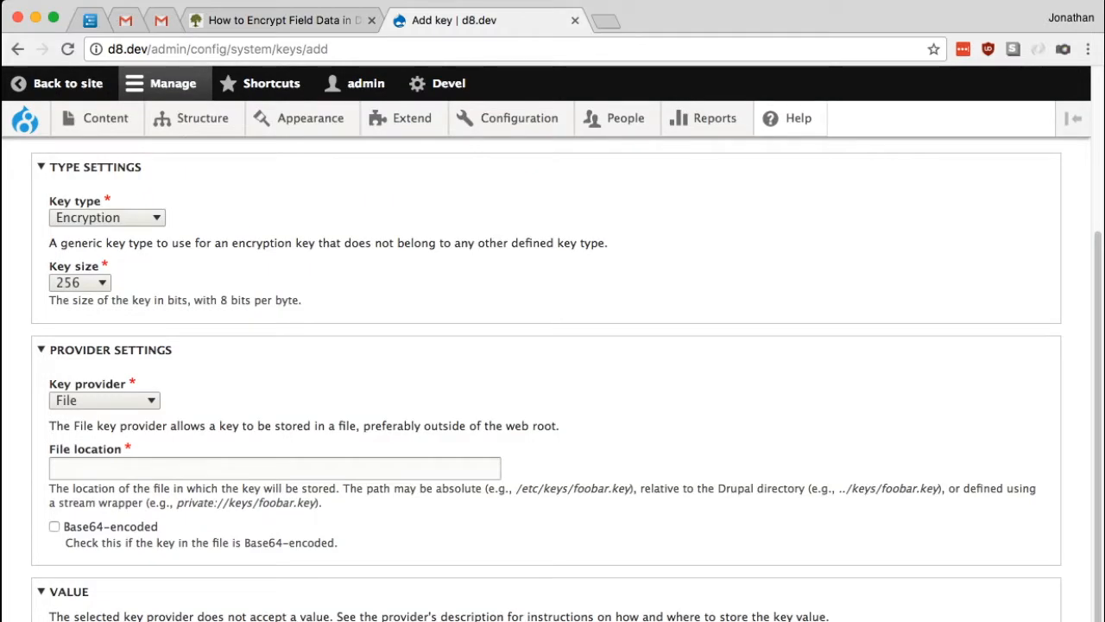
Set file location /www/sites/d8.dev/_encrypt/mykey.key and save the key.
left_click(275, 468)
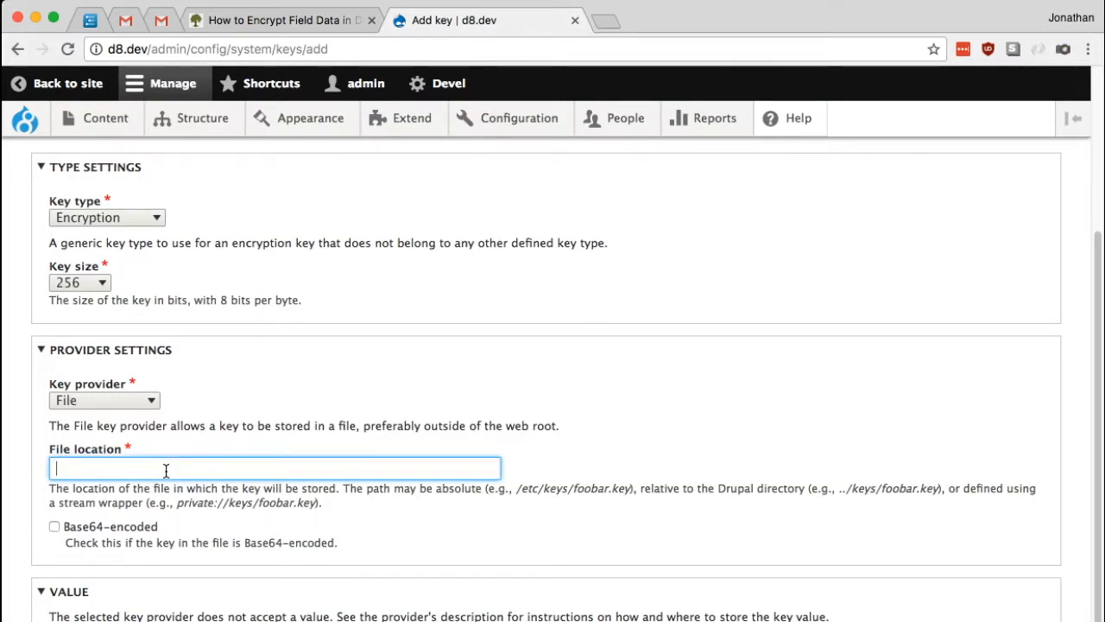
type("/www")
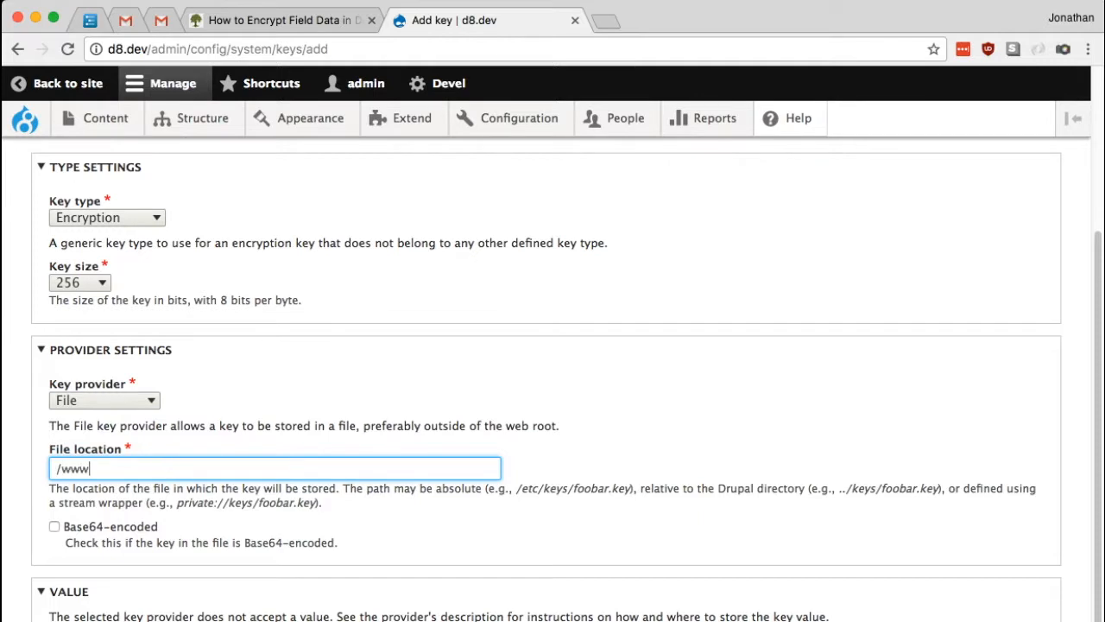
type("/sites/d8")
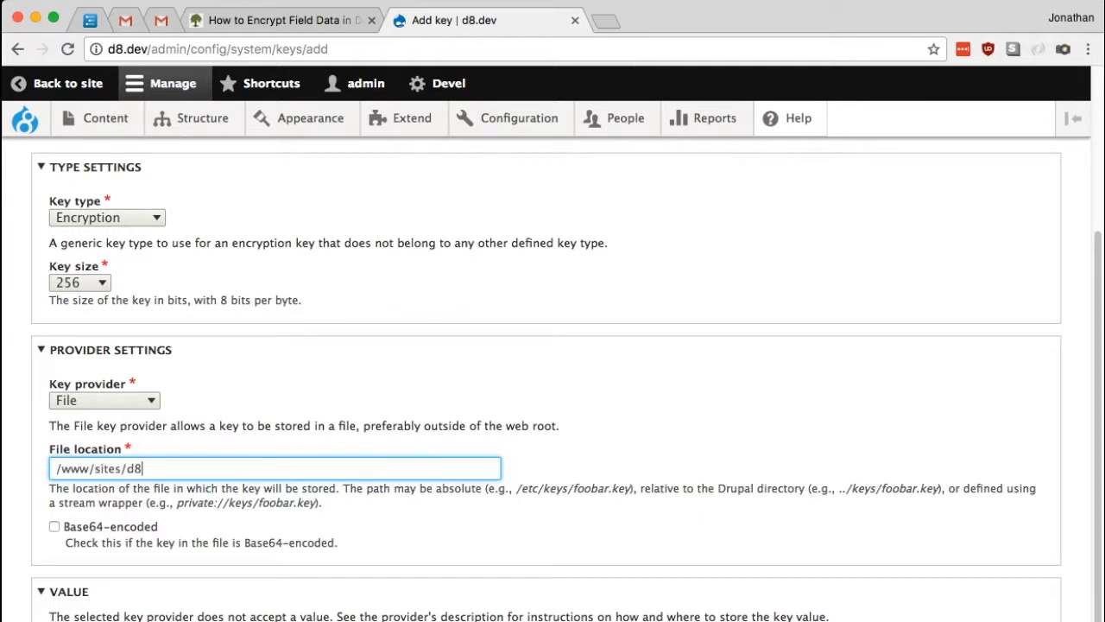
type(".dev/_encry")
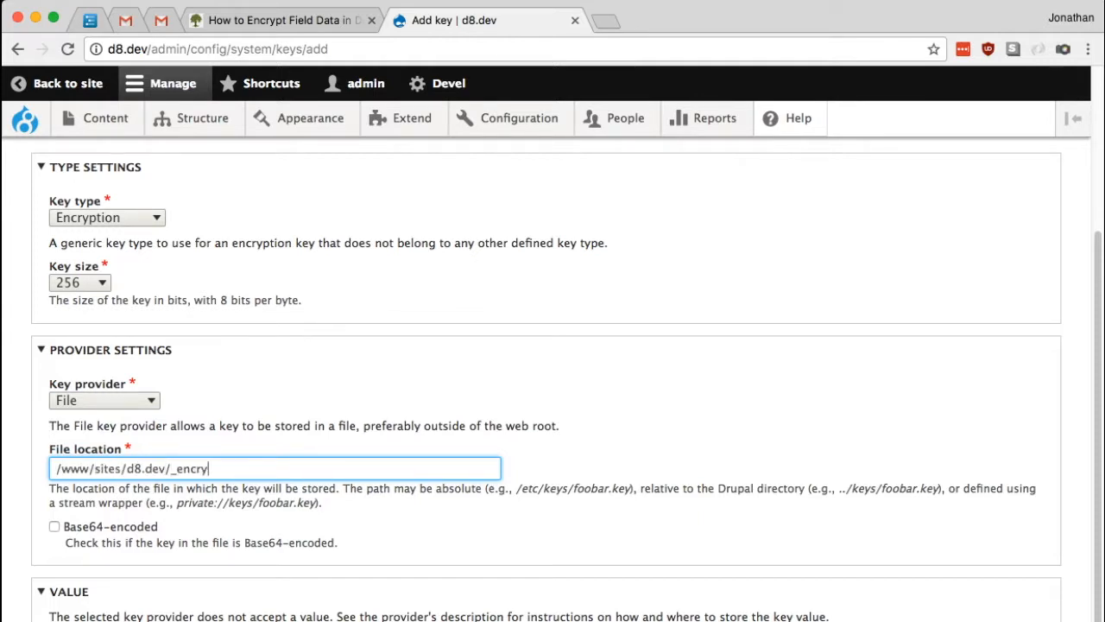
type("t/mykey.key")
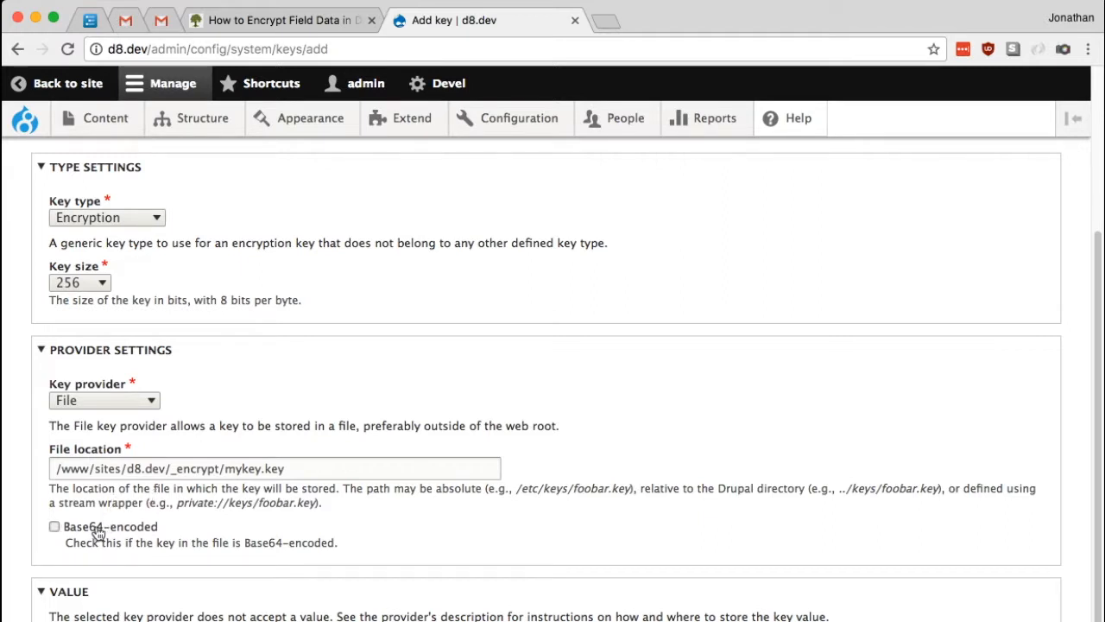
left_click(55, 525)
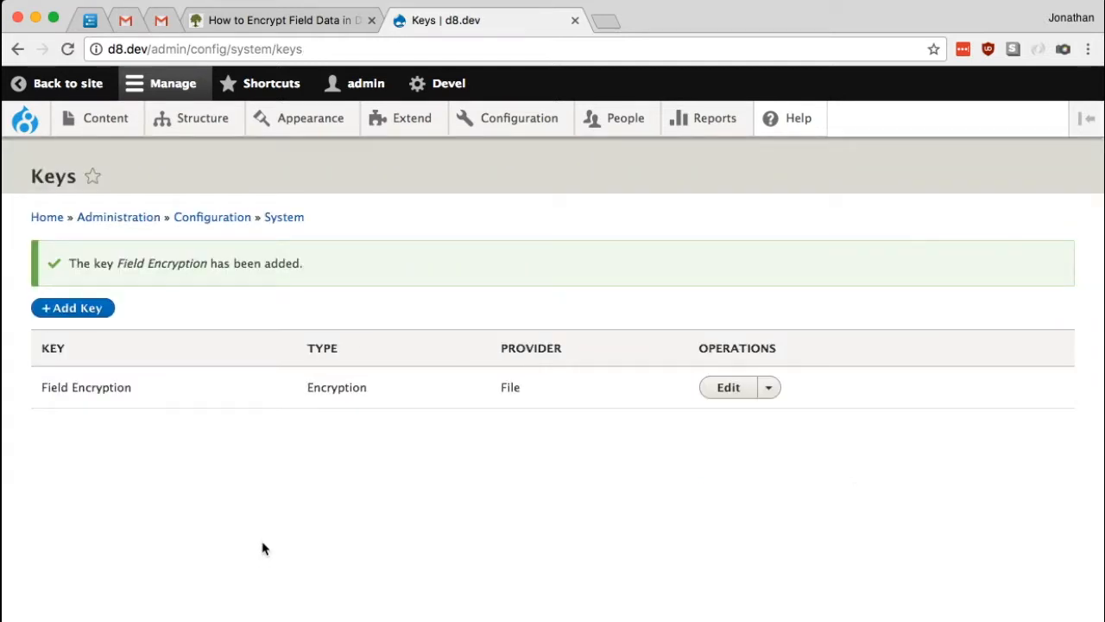
mouse_move(349, 504)
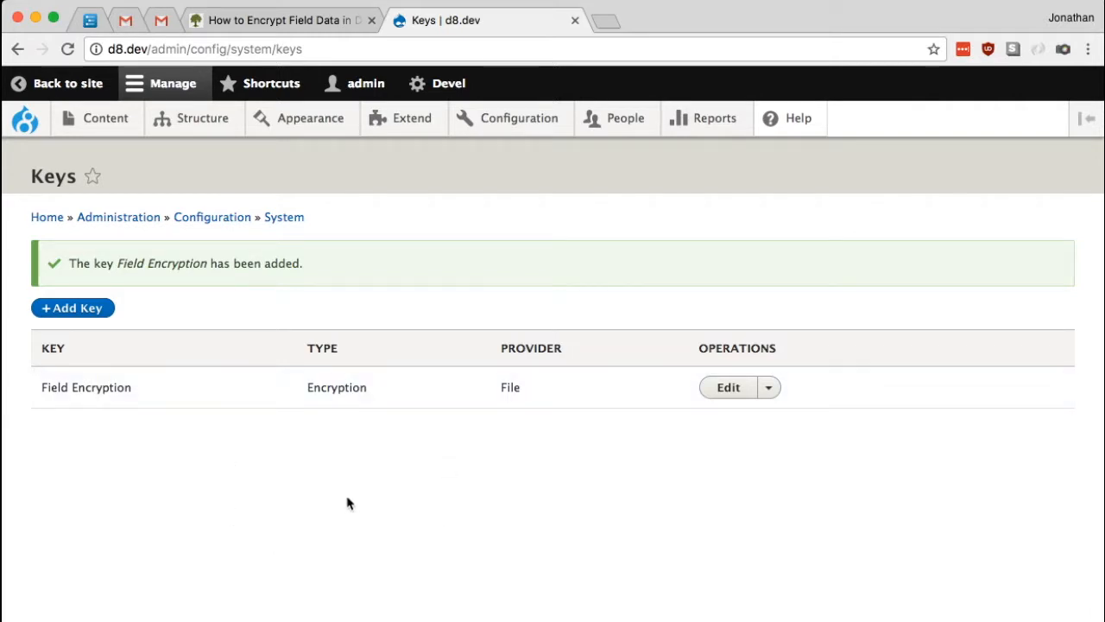
mouse_move(326, 470)
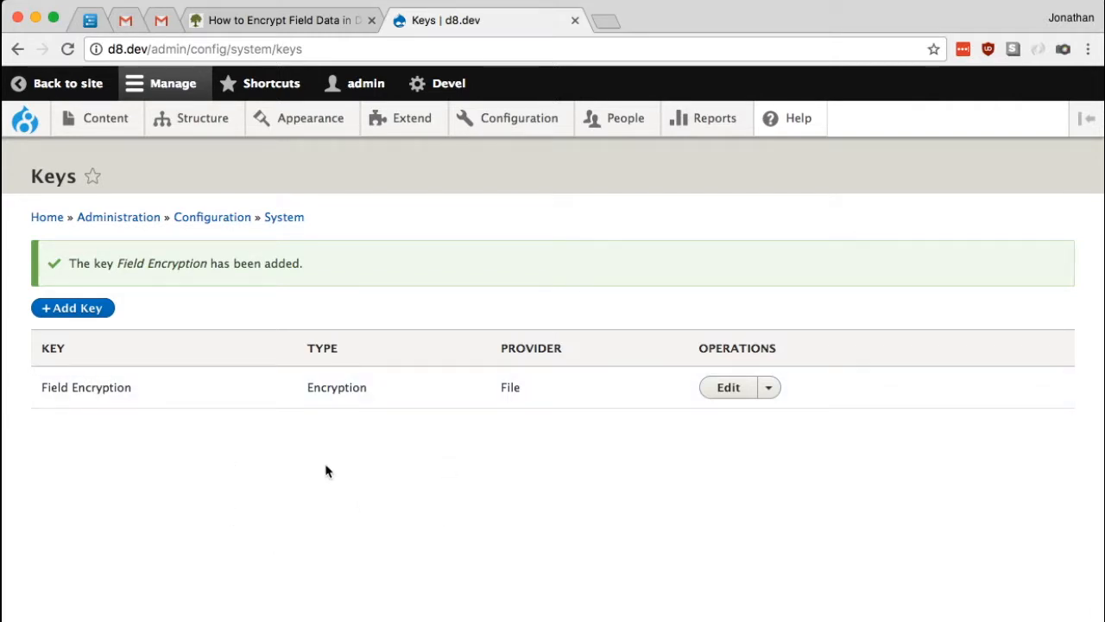
mouse_move(299, 456)
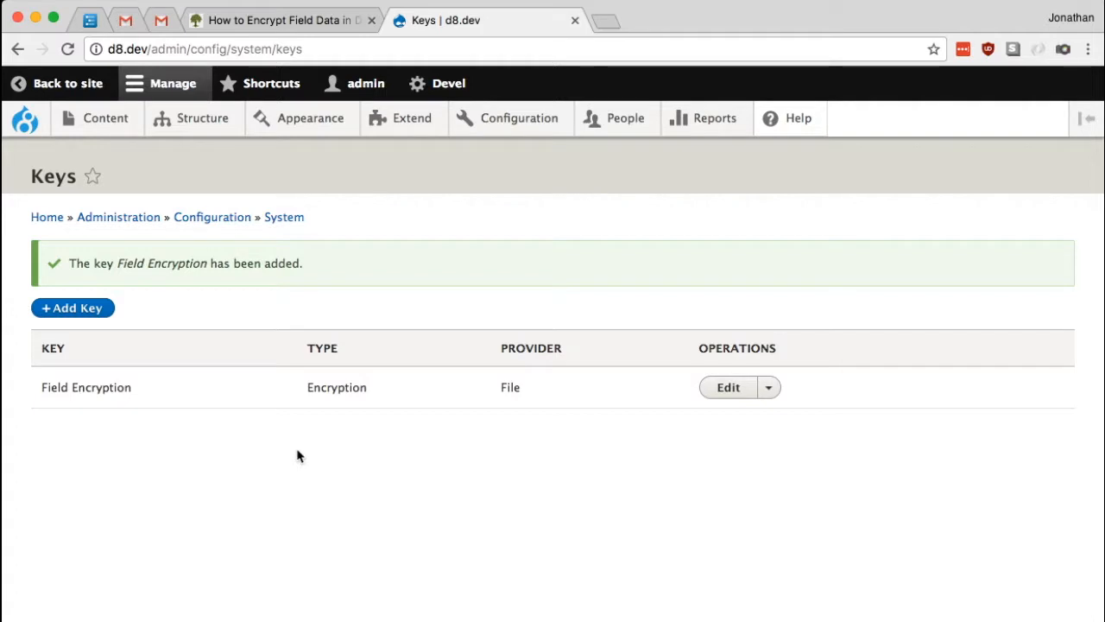
mouse_move(345, 431)
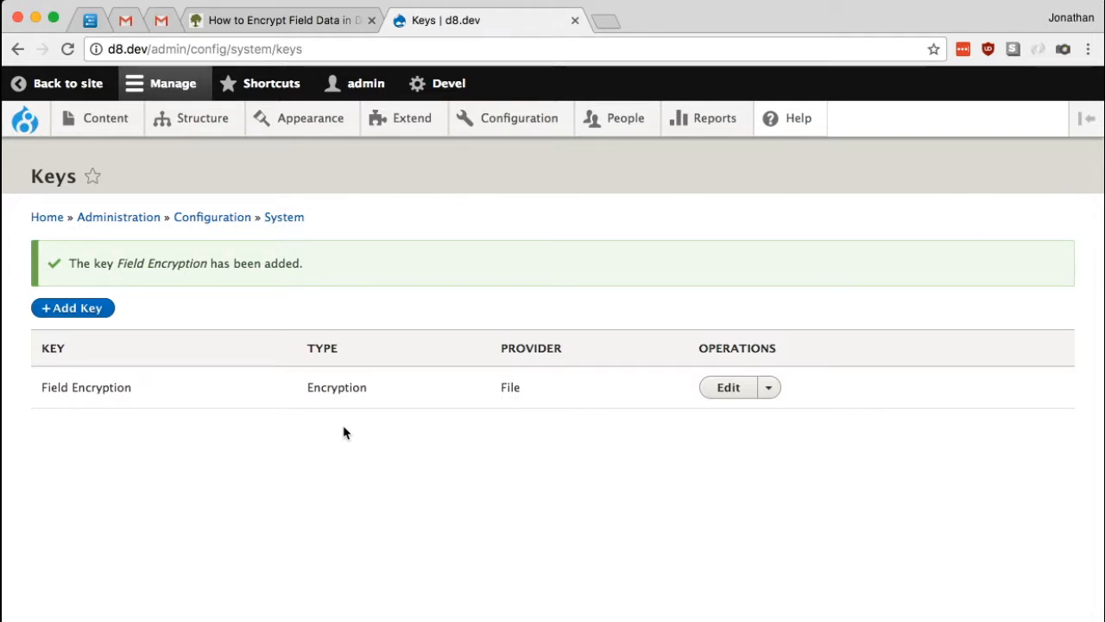
mouse_move(359, 456)
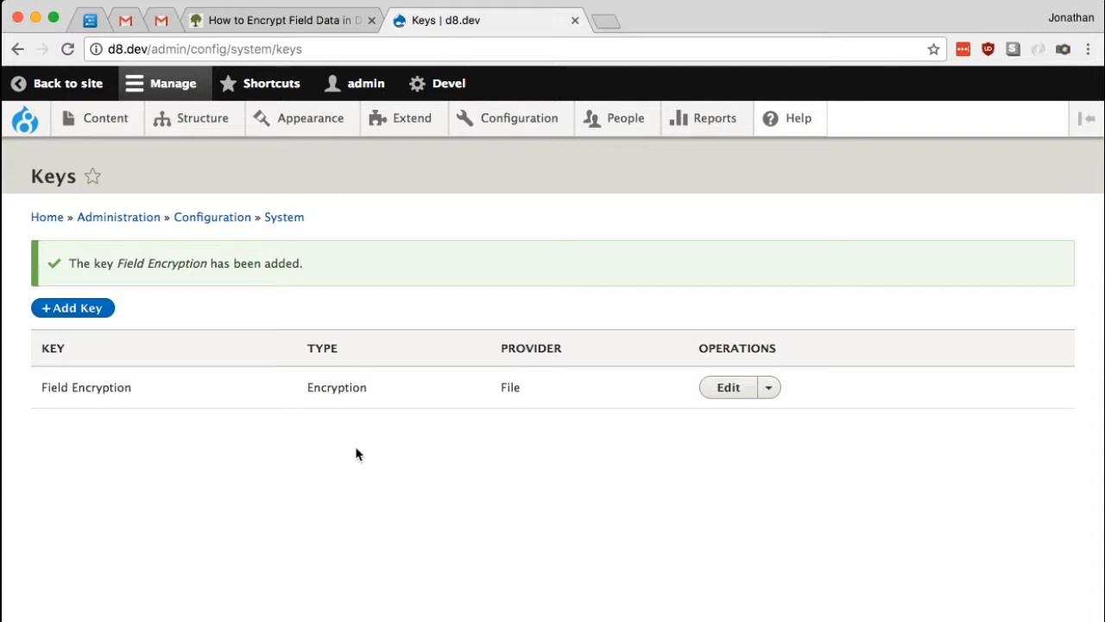
mouse_move(383, 473)
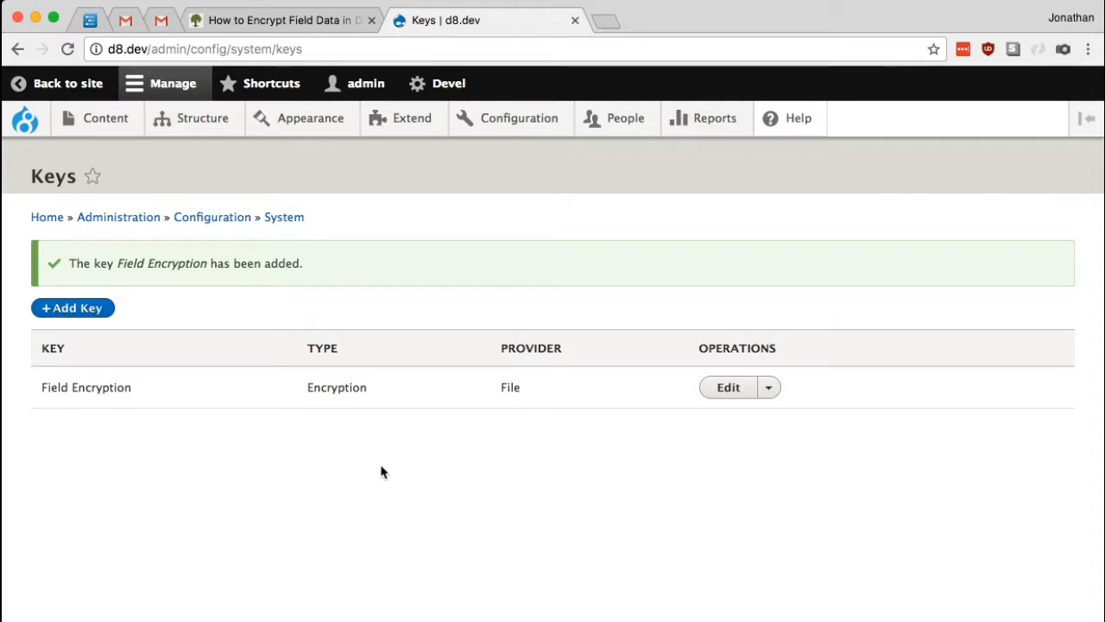
mouse_move(459, 478)
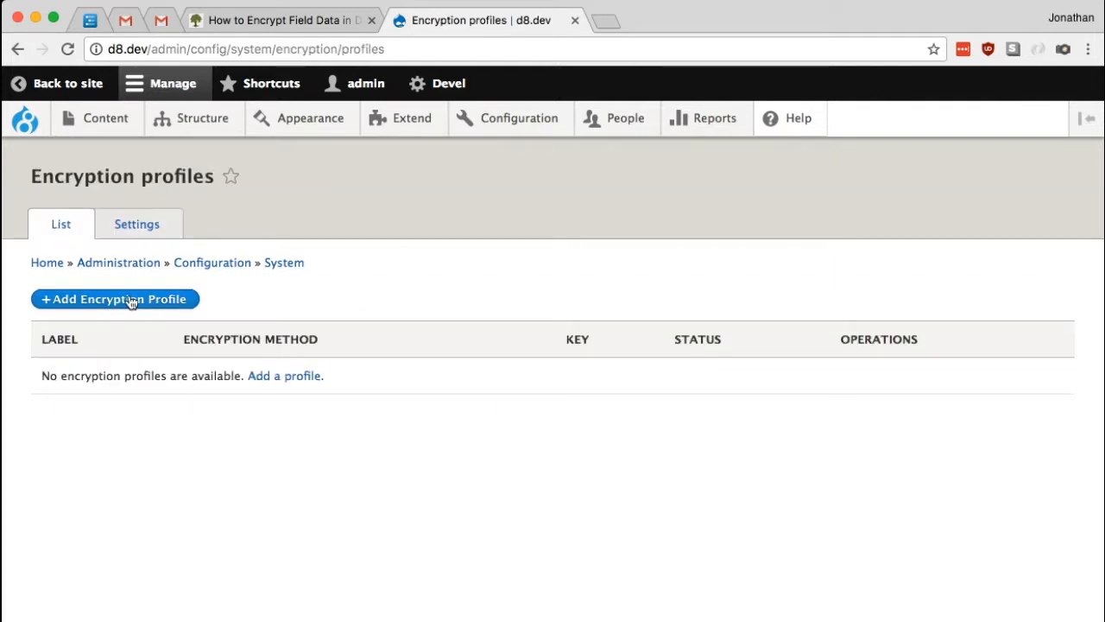
Start a new encryption profile labelled Field Encryption AES.
left_click(114, 298)
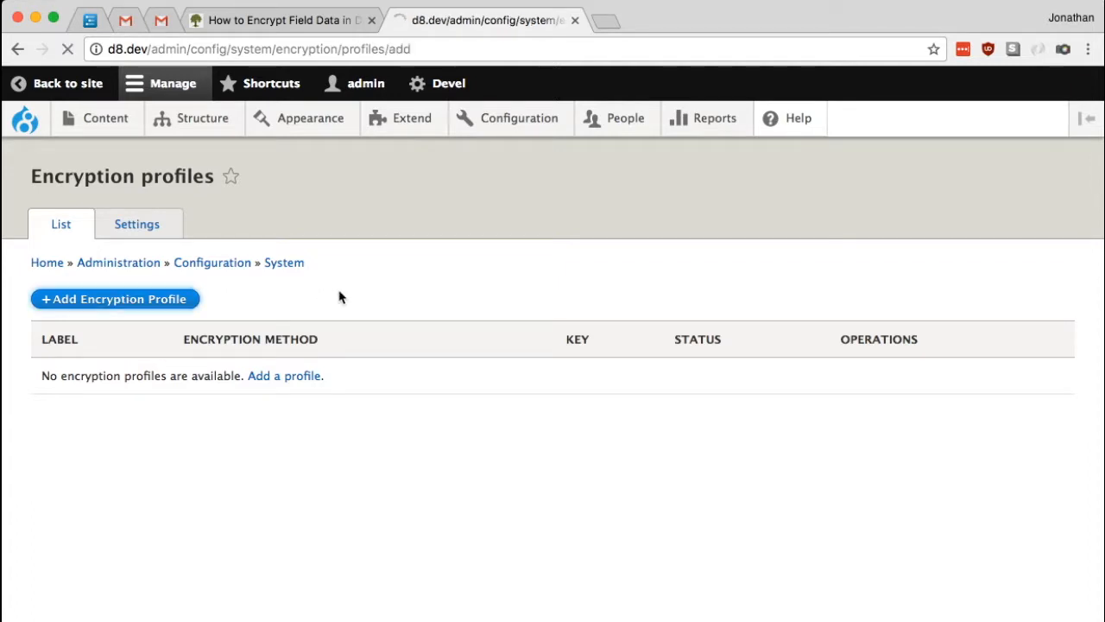
left_click(114, 297)
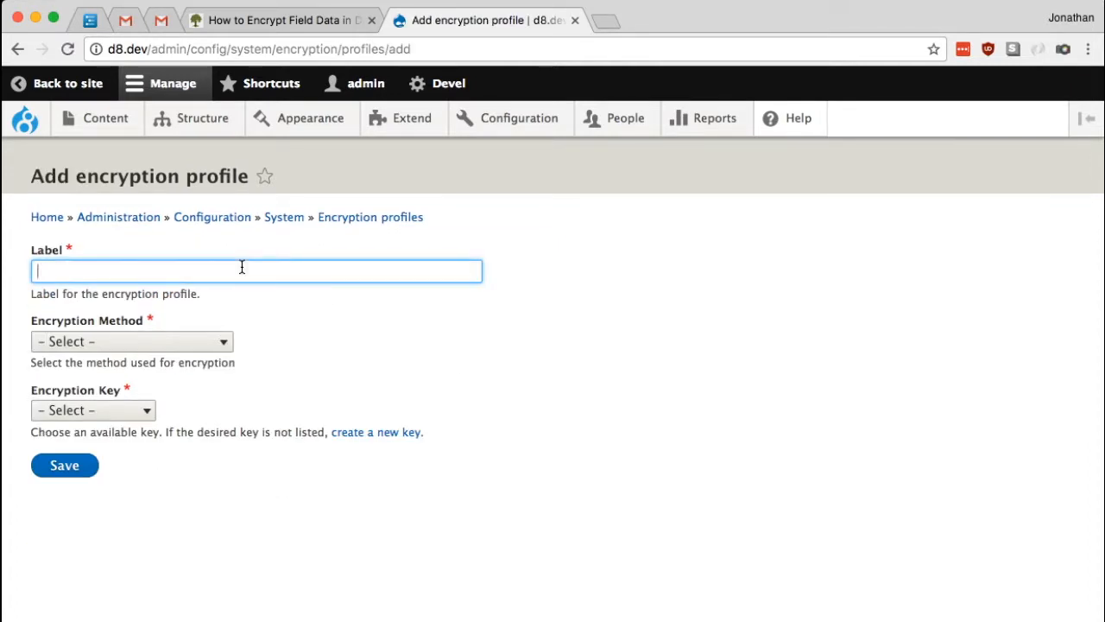
type("File")
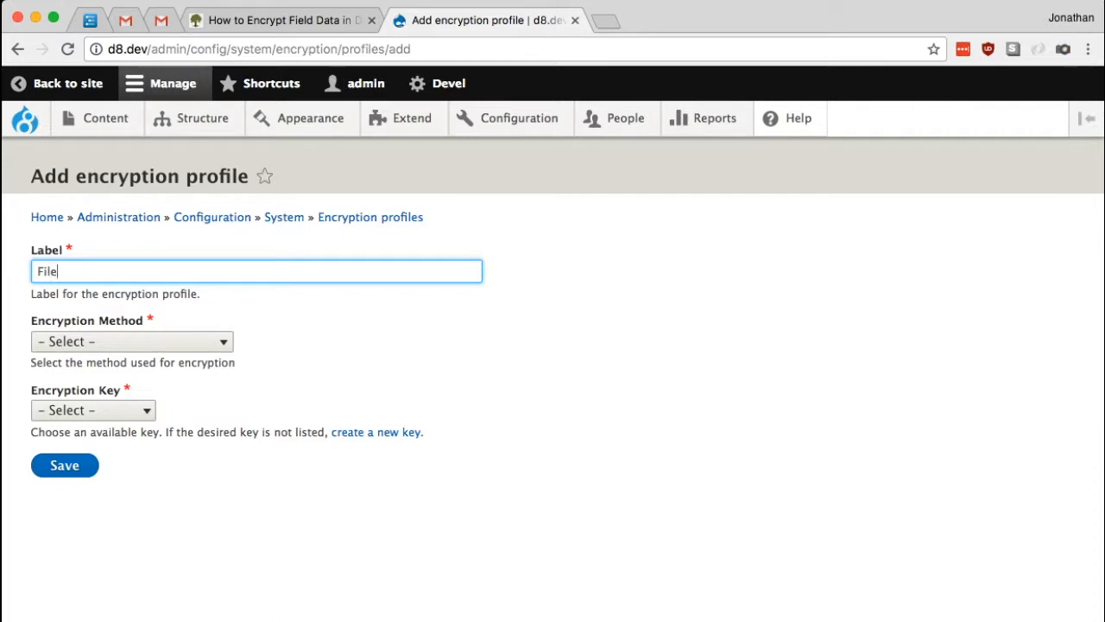
type("Field Encryption AES")
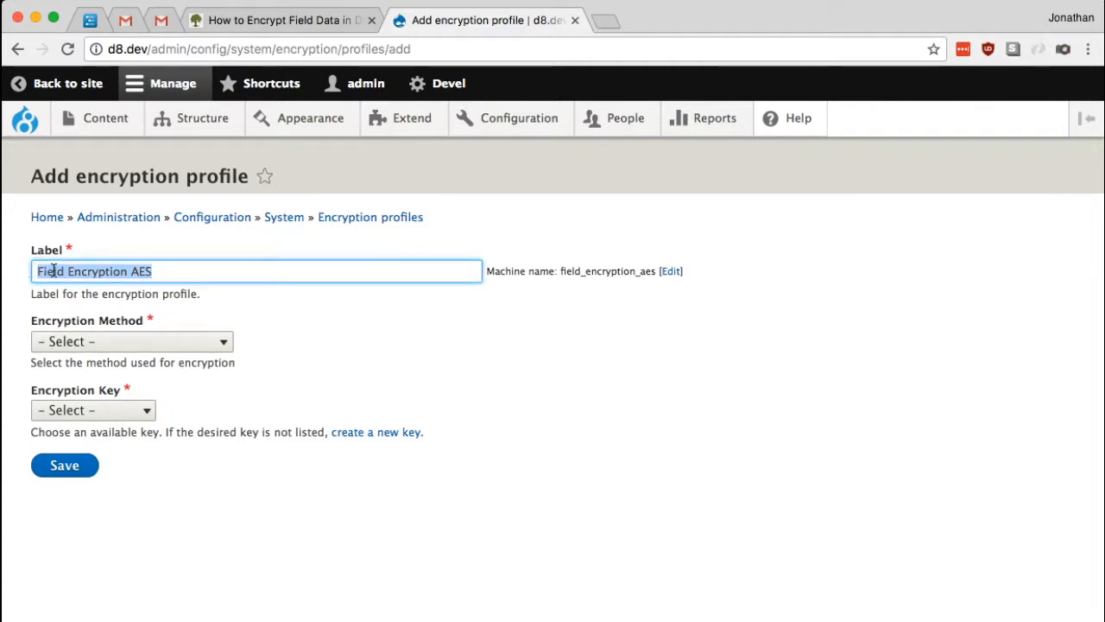
left_click(199, 271)
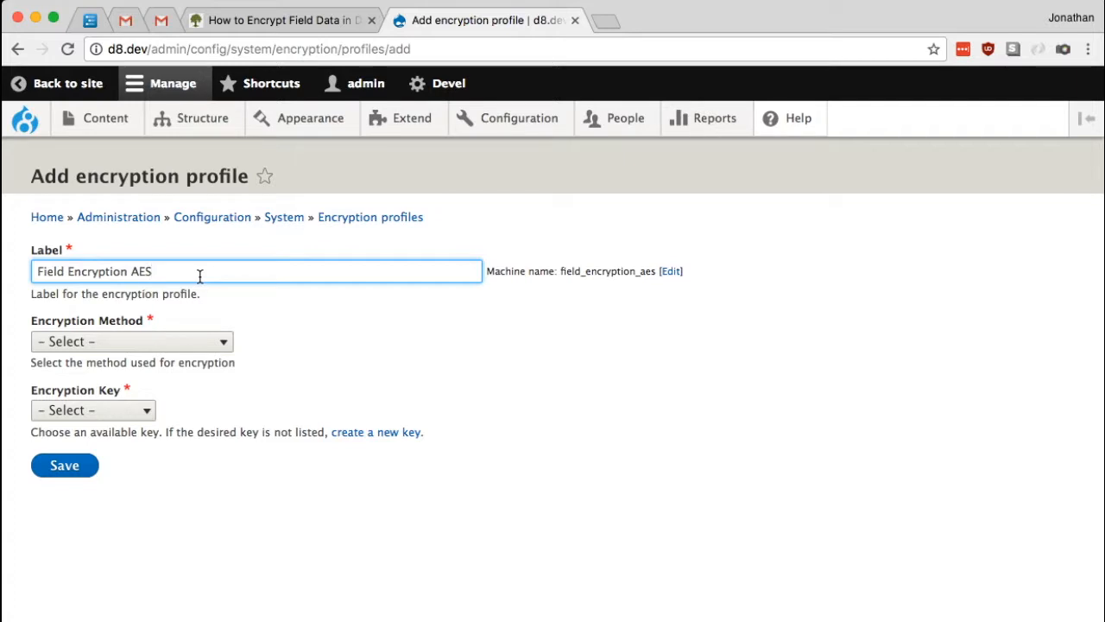
mouse_move(320, 309)
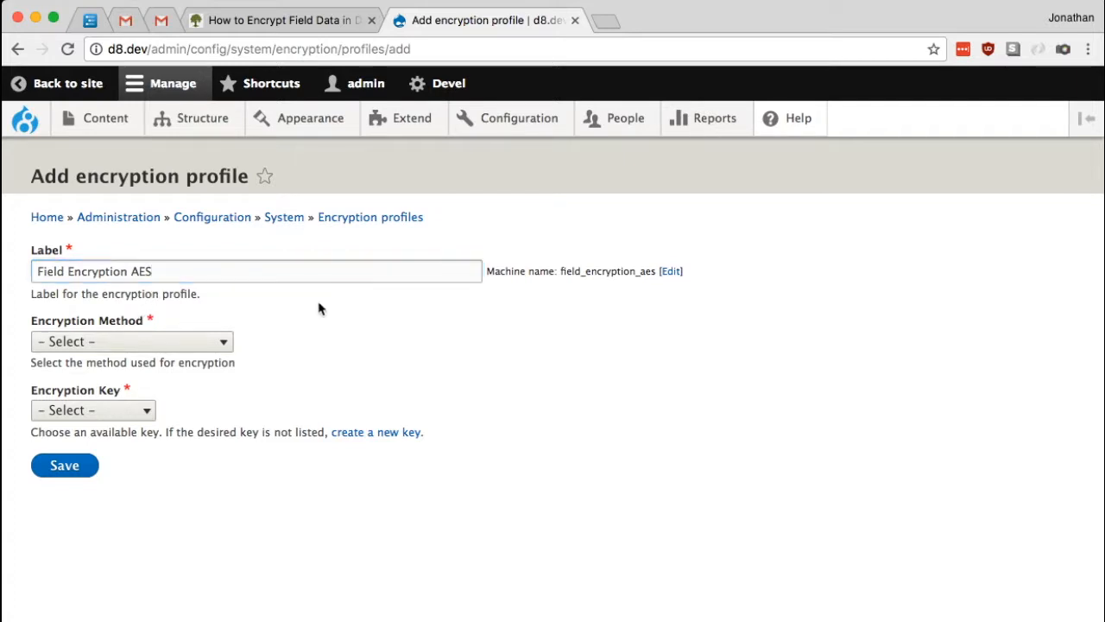
Choose Authenticated AES (Real AES) with the Field Encryption key and save the profile.
left_click(129, 342)
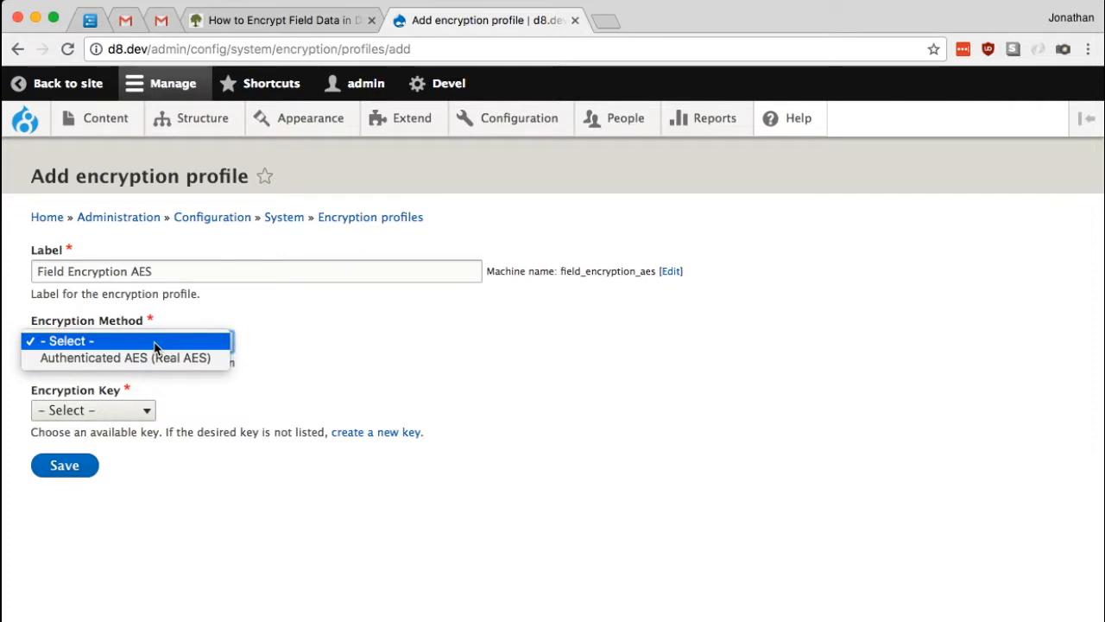
mouse_move(125, 358)
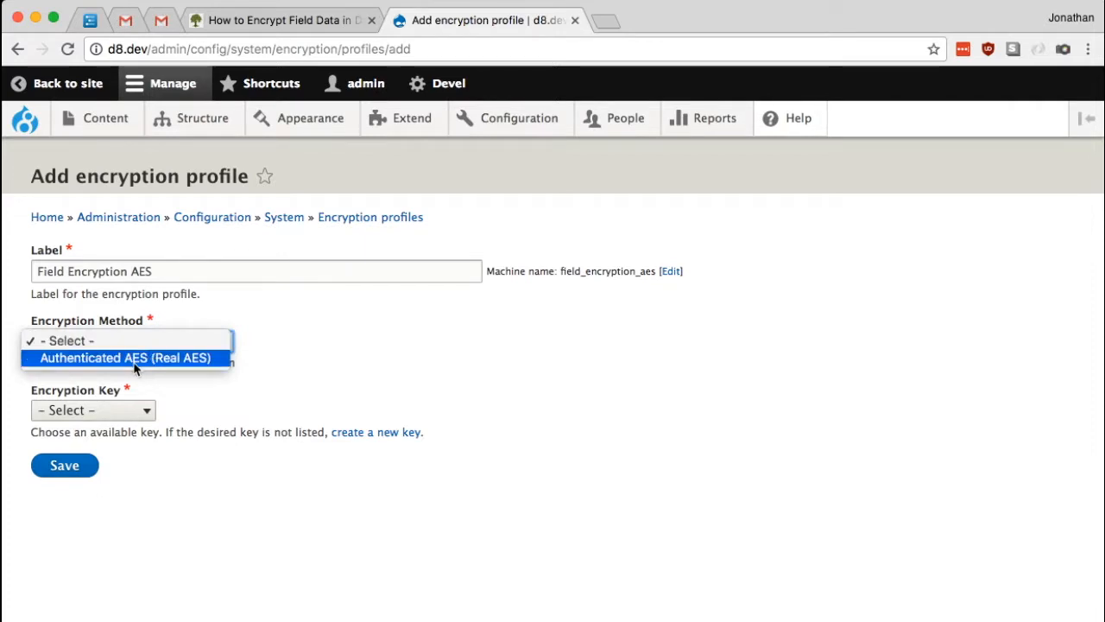
mouse_move(190, 366)
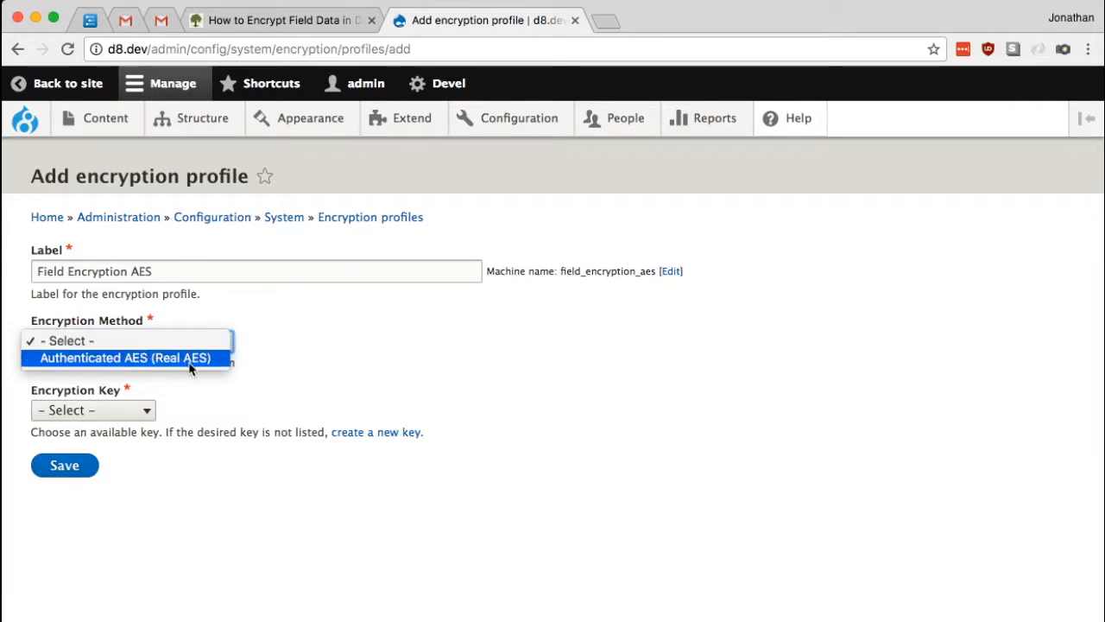
left_click(124, 357)
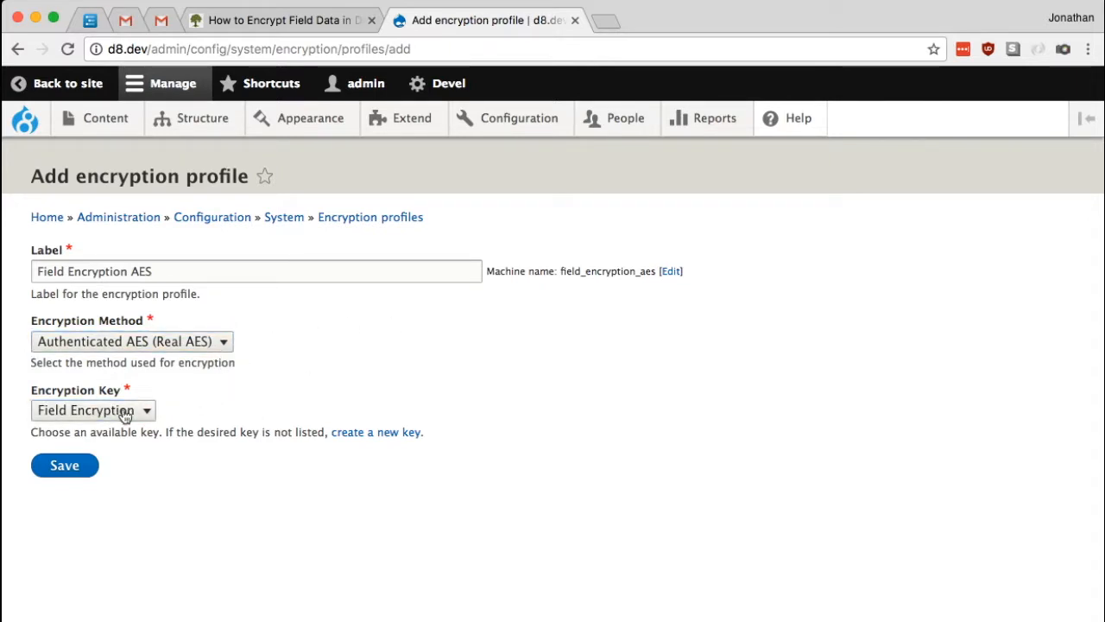
left_click(94, 409)
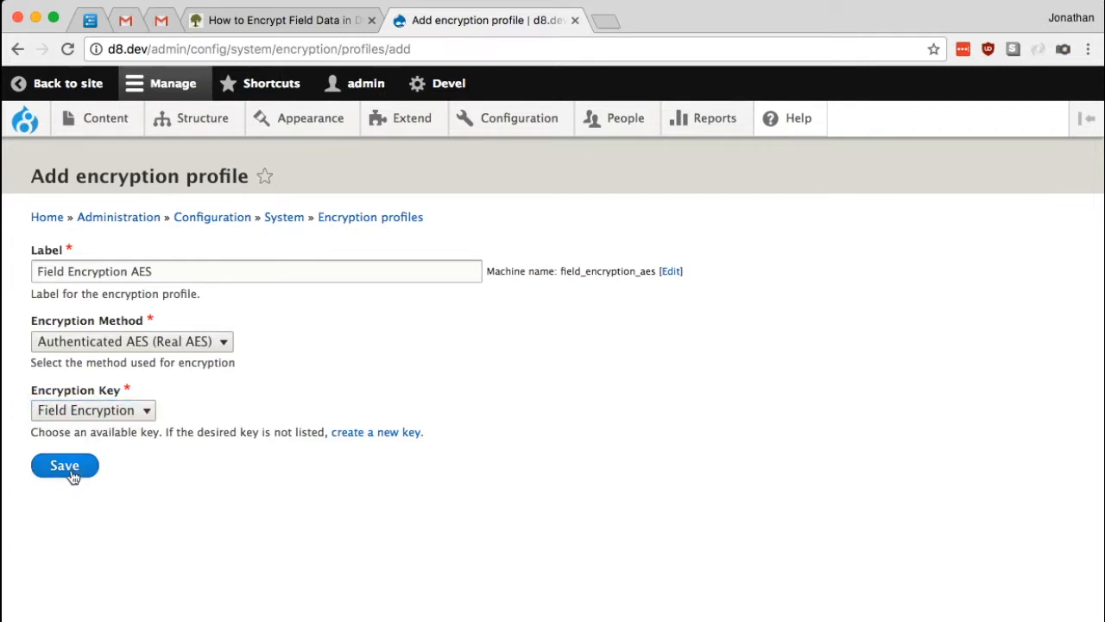
left_click(64, 466)
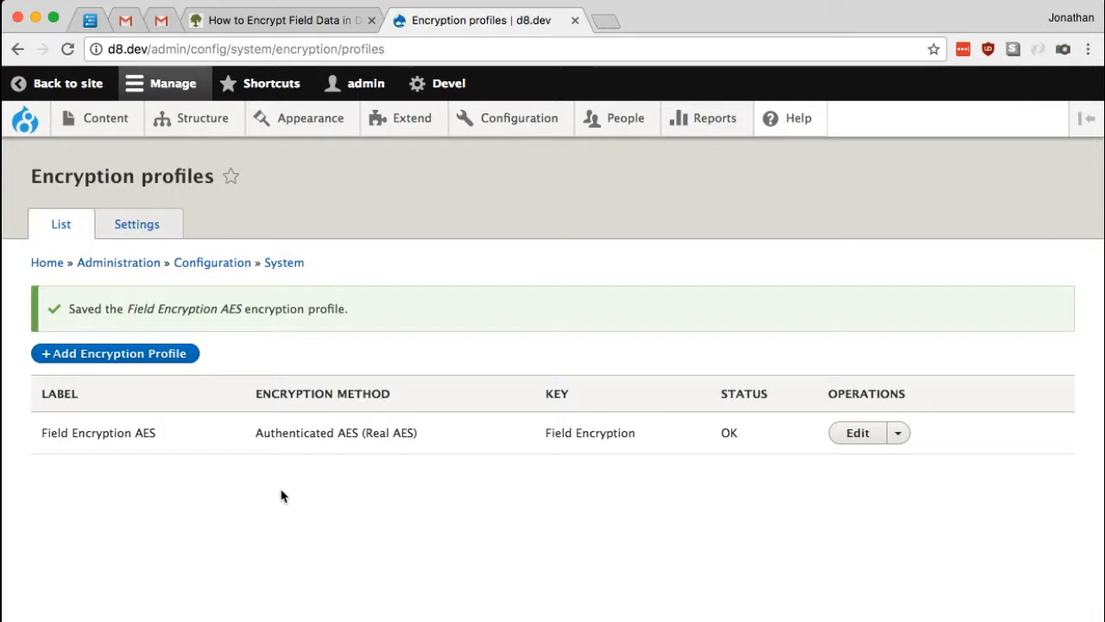
mouse_move(290, 502)
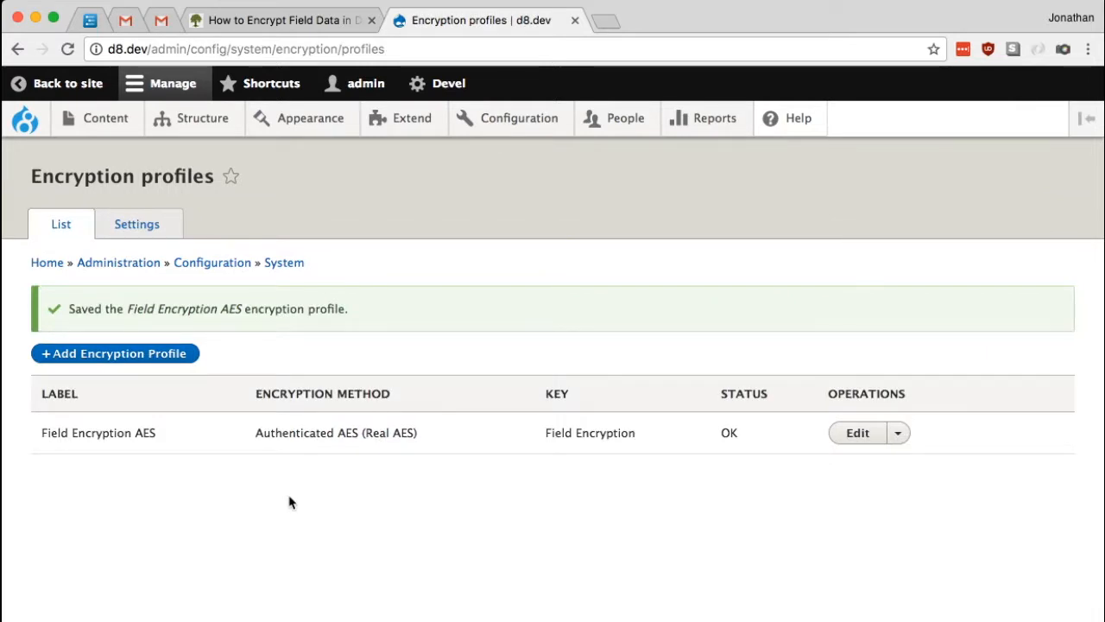
mouse_move(528, 561)
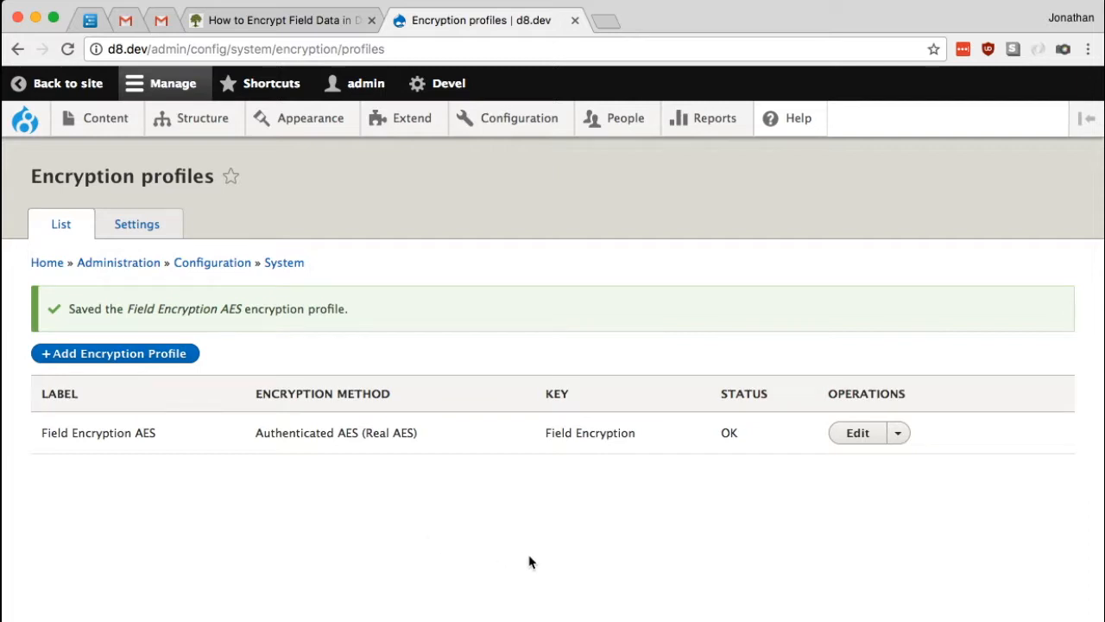
mouse_move(518, 552)
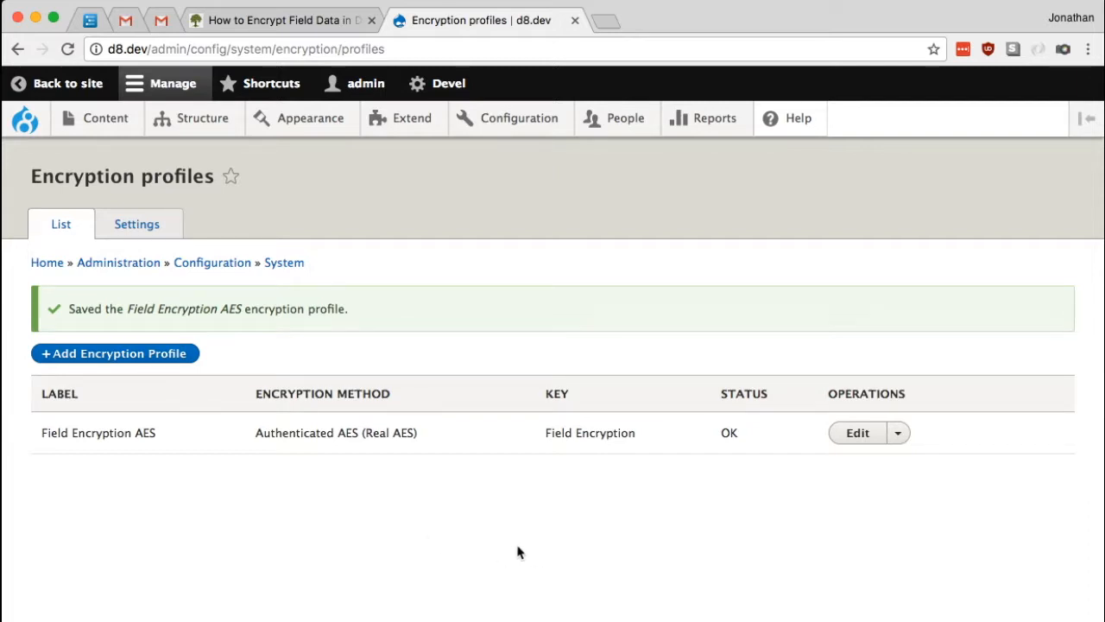
mouse_move(917, 518)
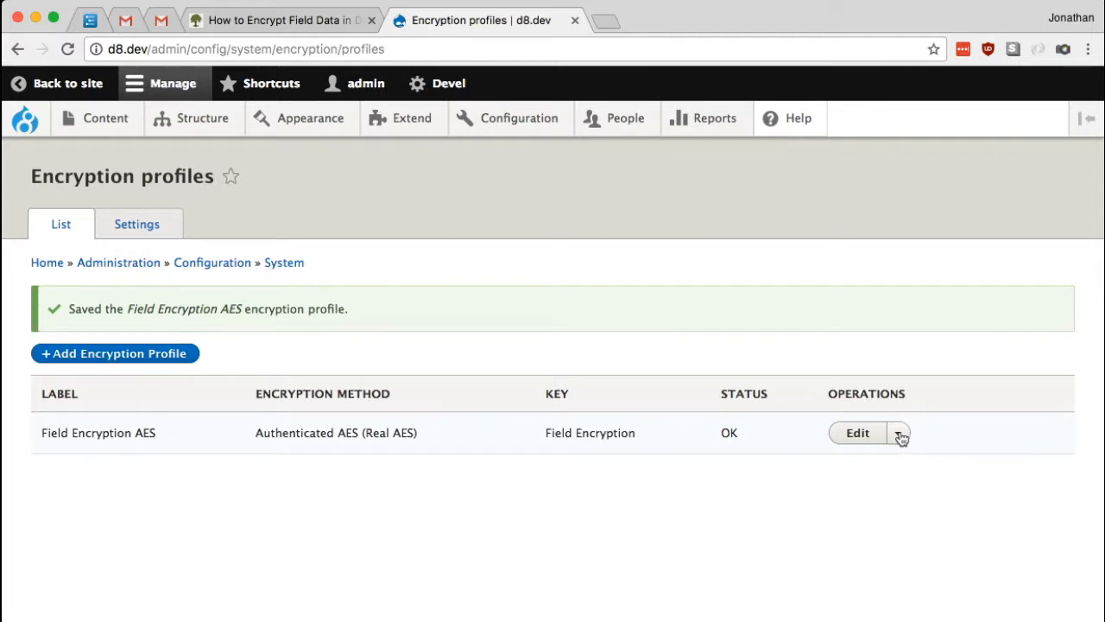
left_click(902, 432)
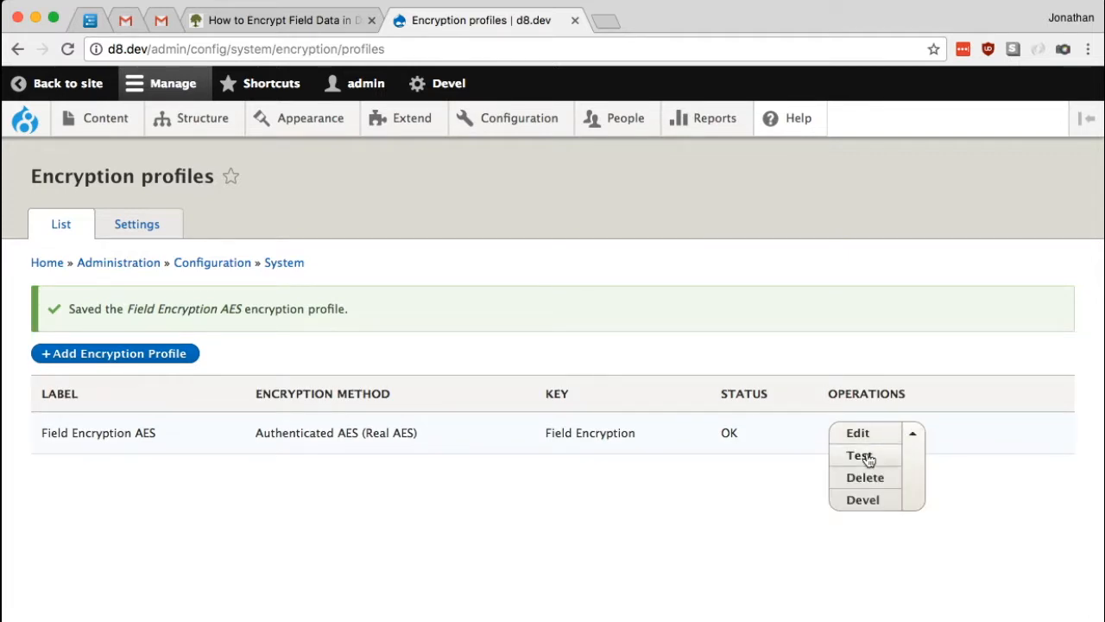
Encrypt the text 'some arbitrary' on the profile test page.
left_click(860, 456)
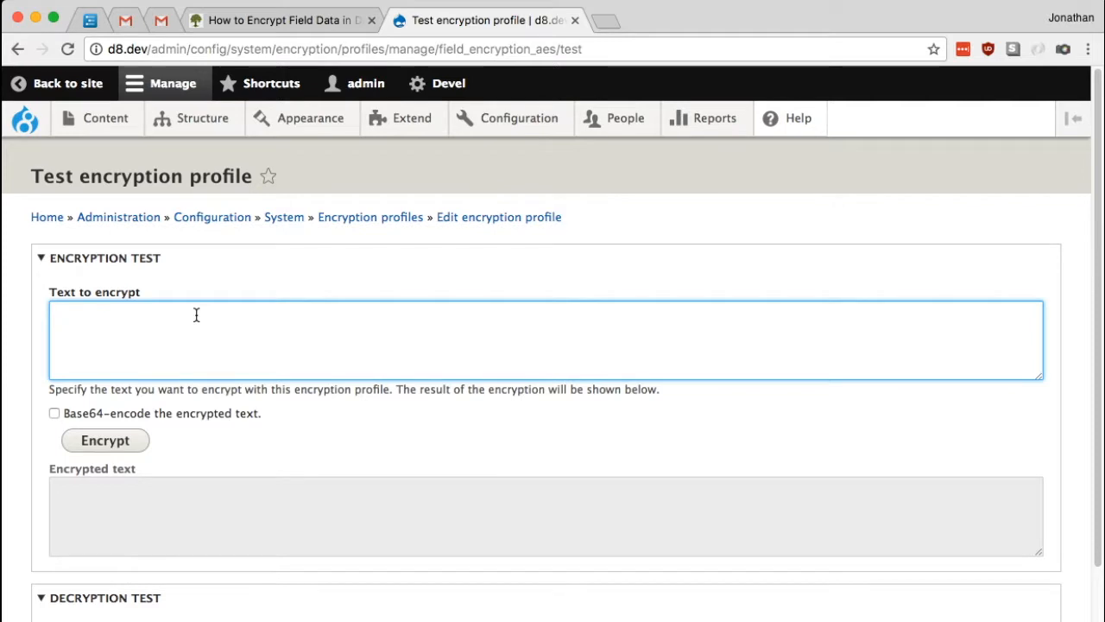
type("some")
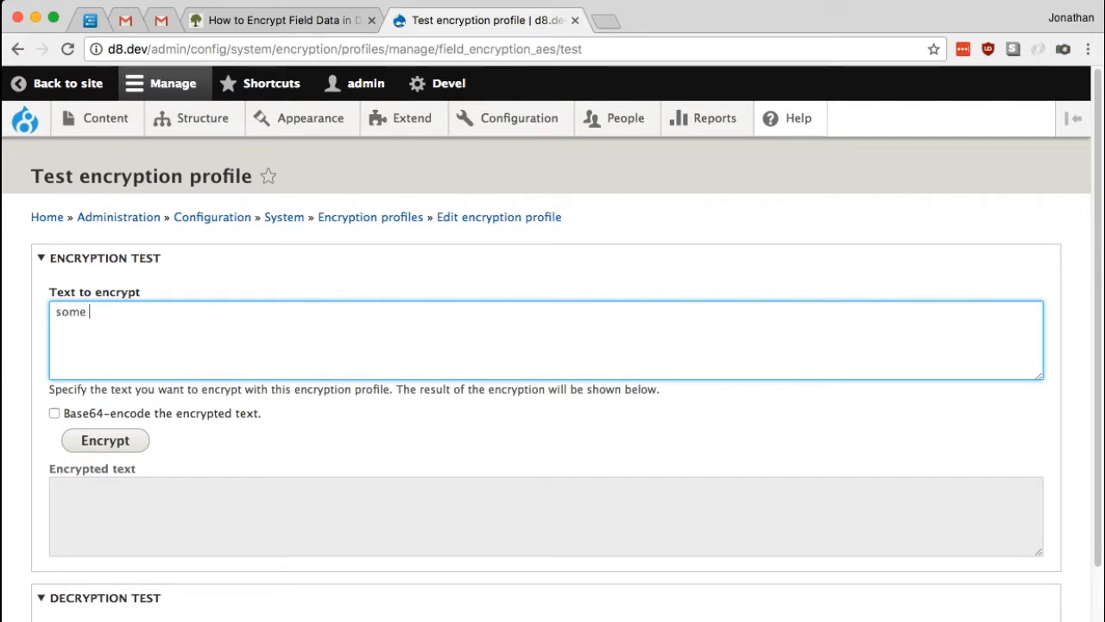
type("arbitrary")
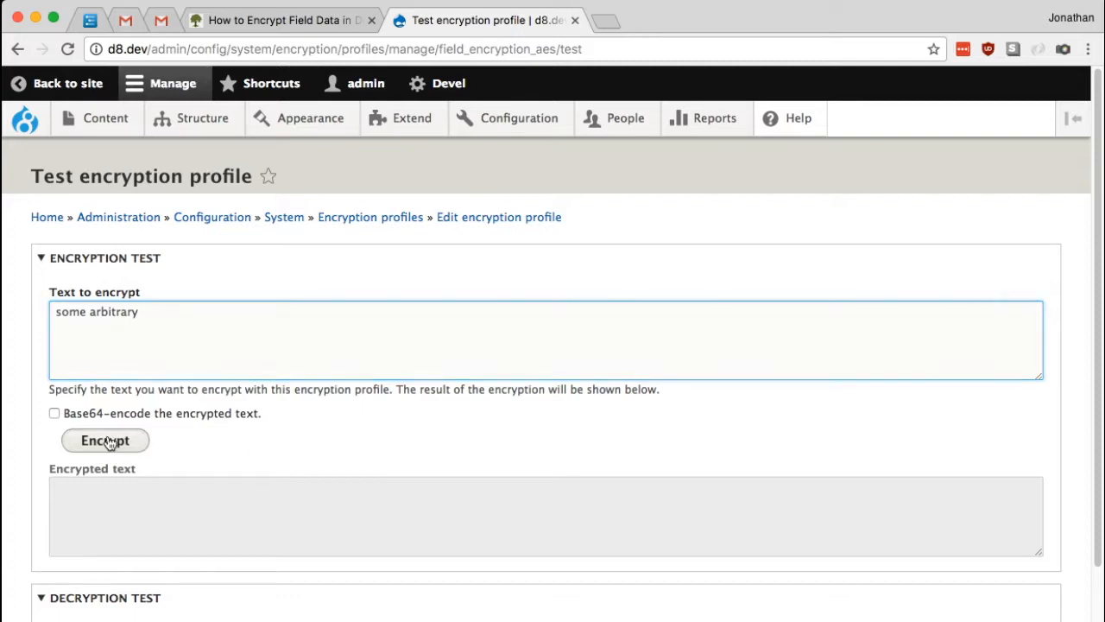
left_click(104, 440)
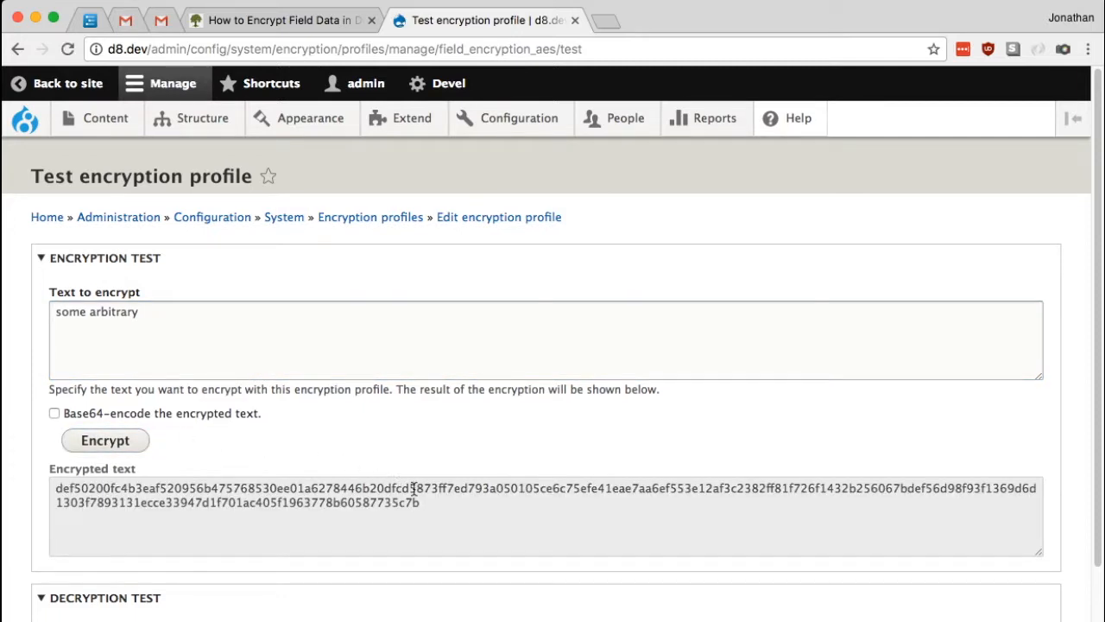
scroll("down", 3)
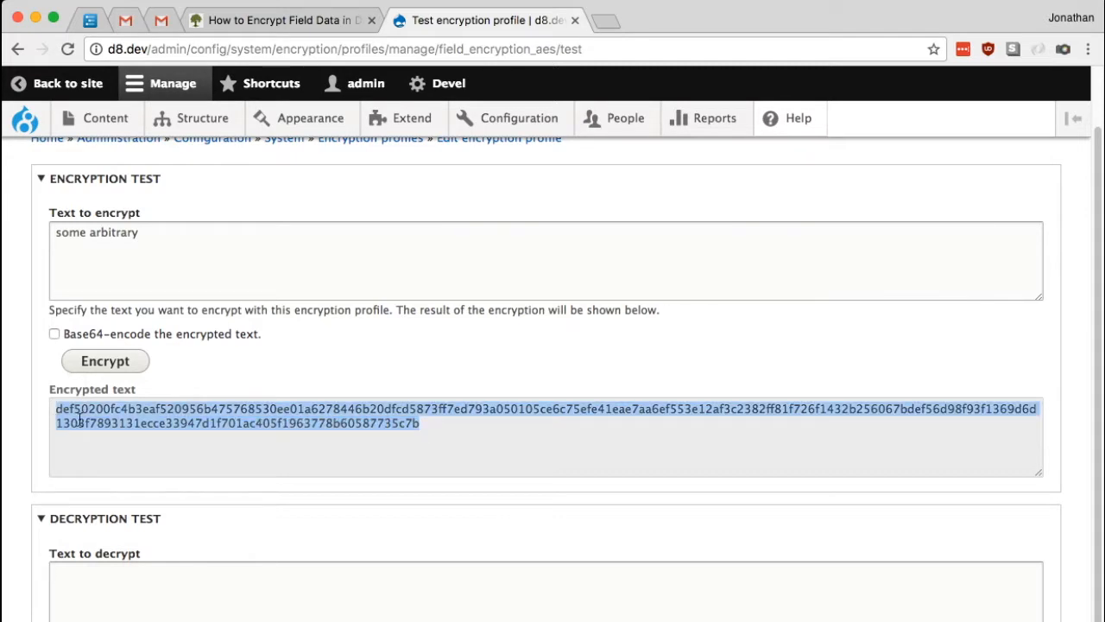
mouse_move(326, 442)
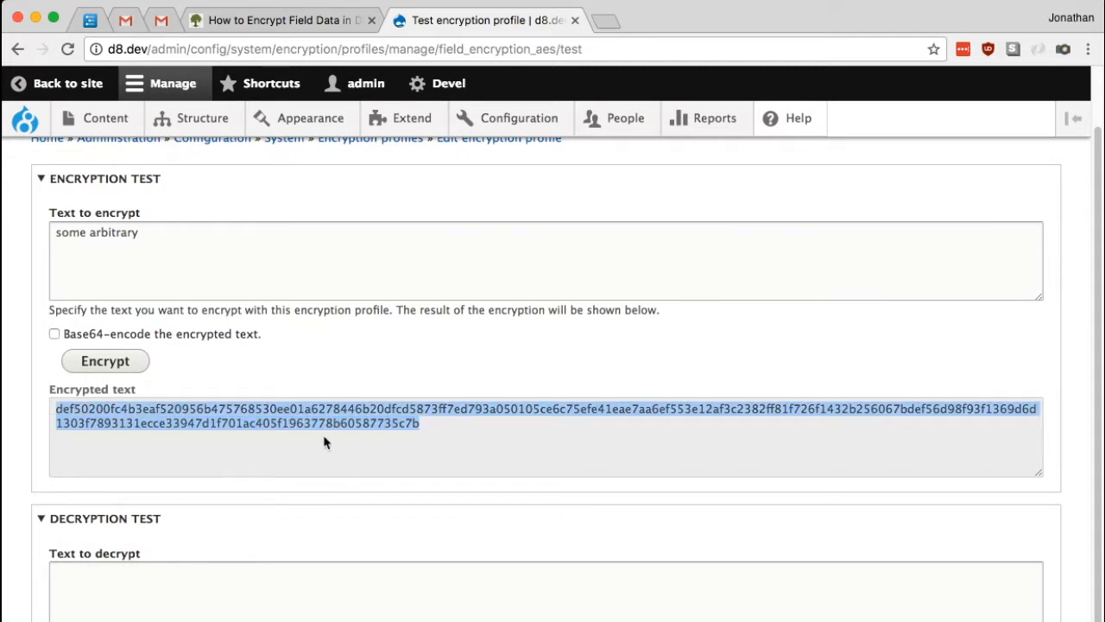
scroll("down", 3)
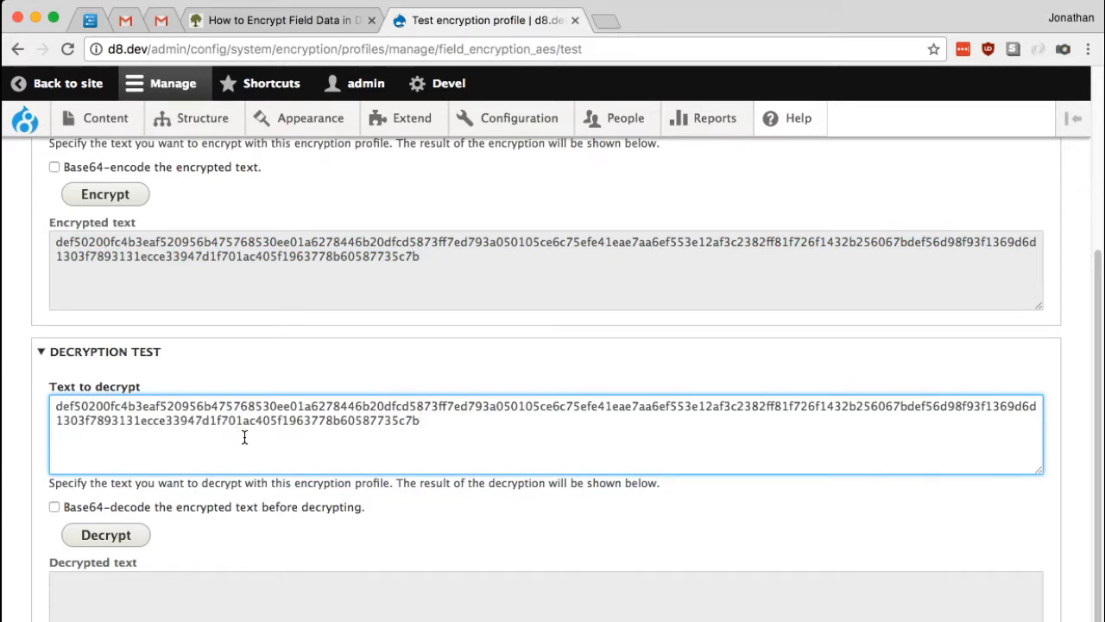
Decrypt the ciphertext back to 'some arbitrary'.
left_click(105, 535)
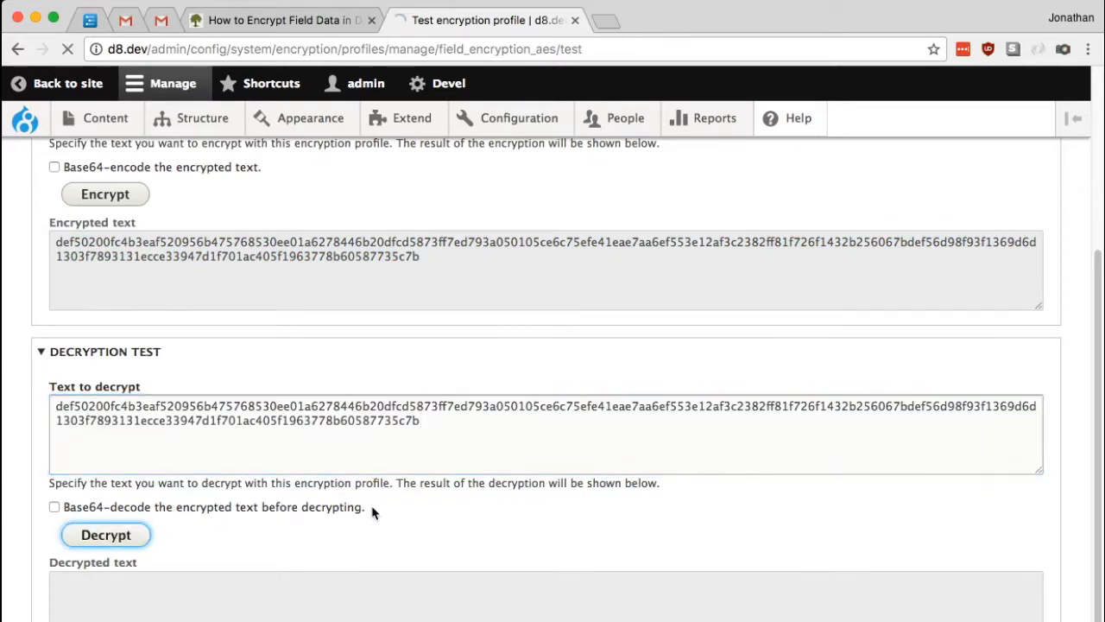
left_click(105, 535)
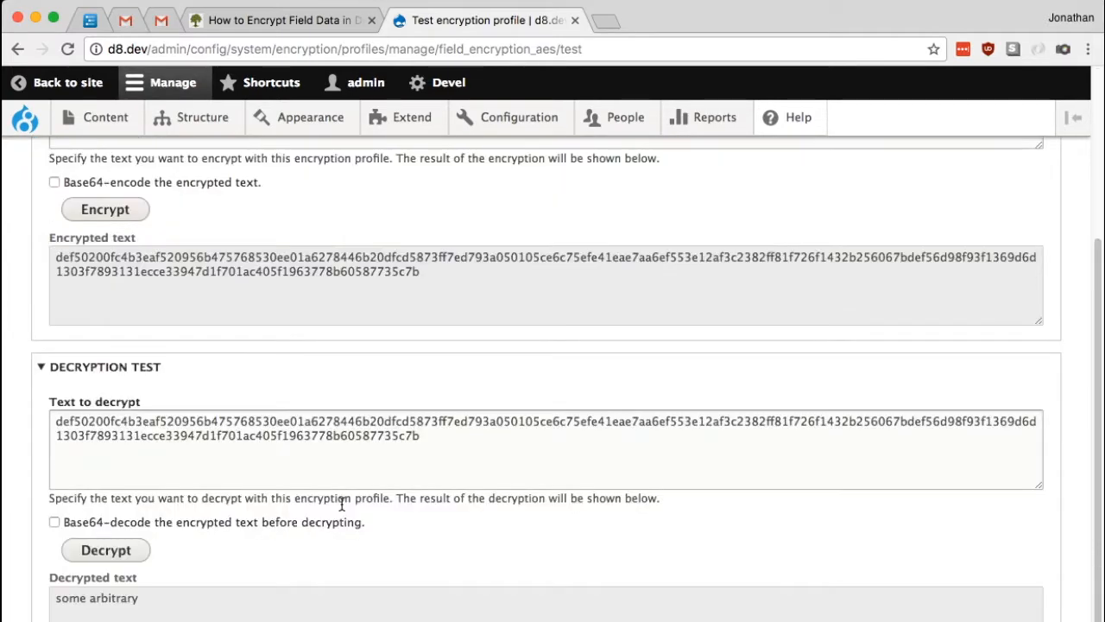
double_click(97, 598)
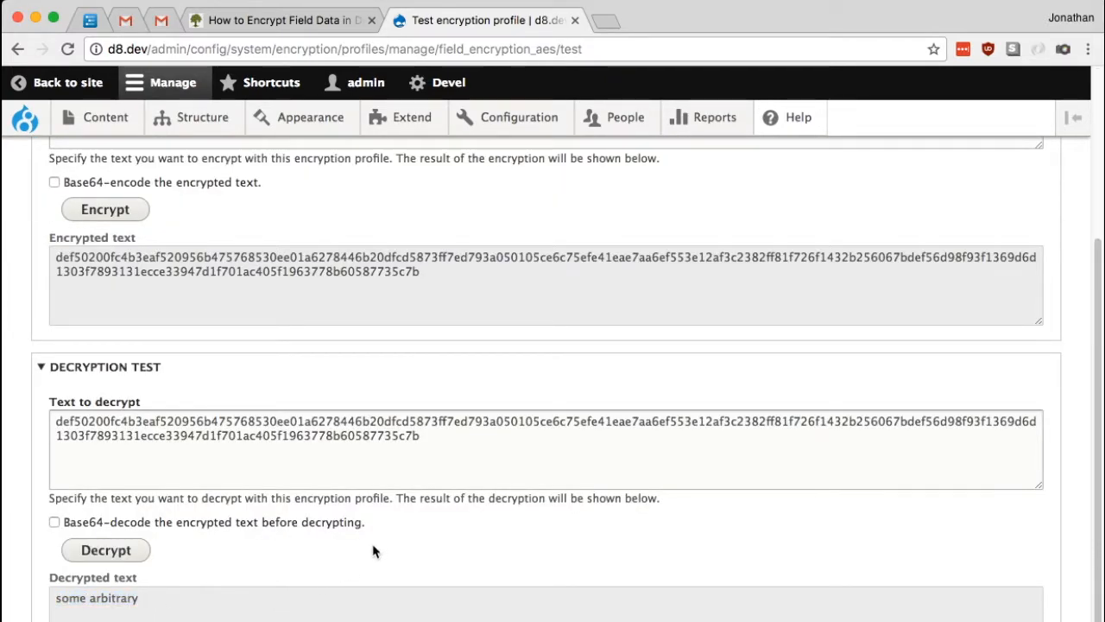
scroll("down", 3)
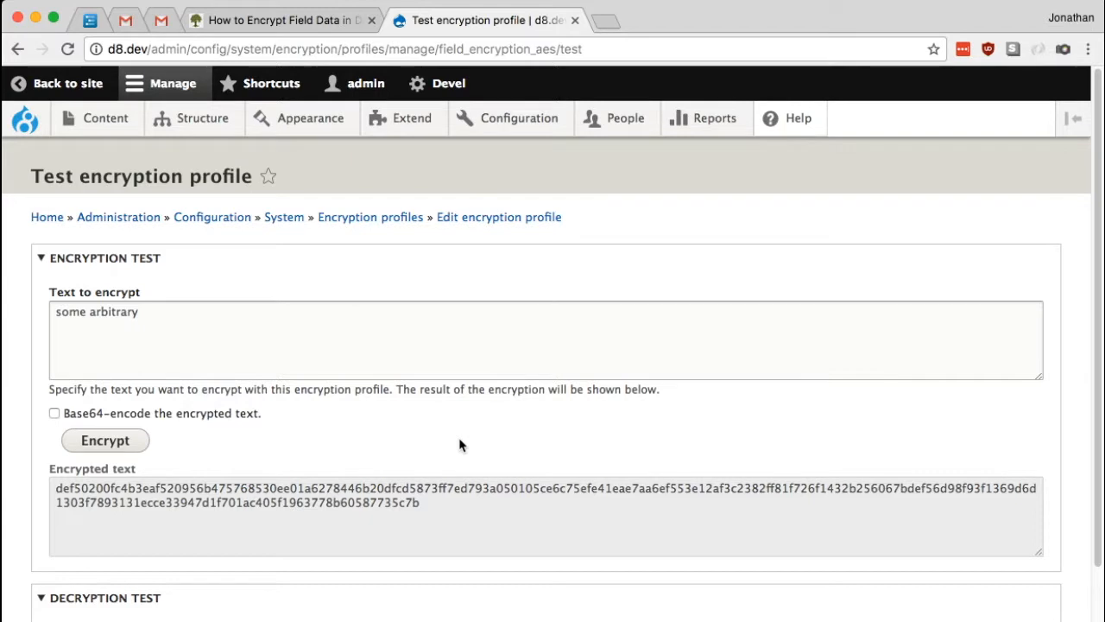
mouse_move(484, 436)
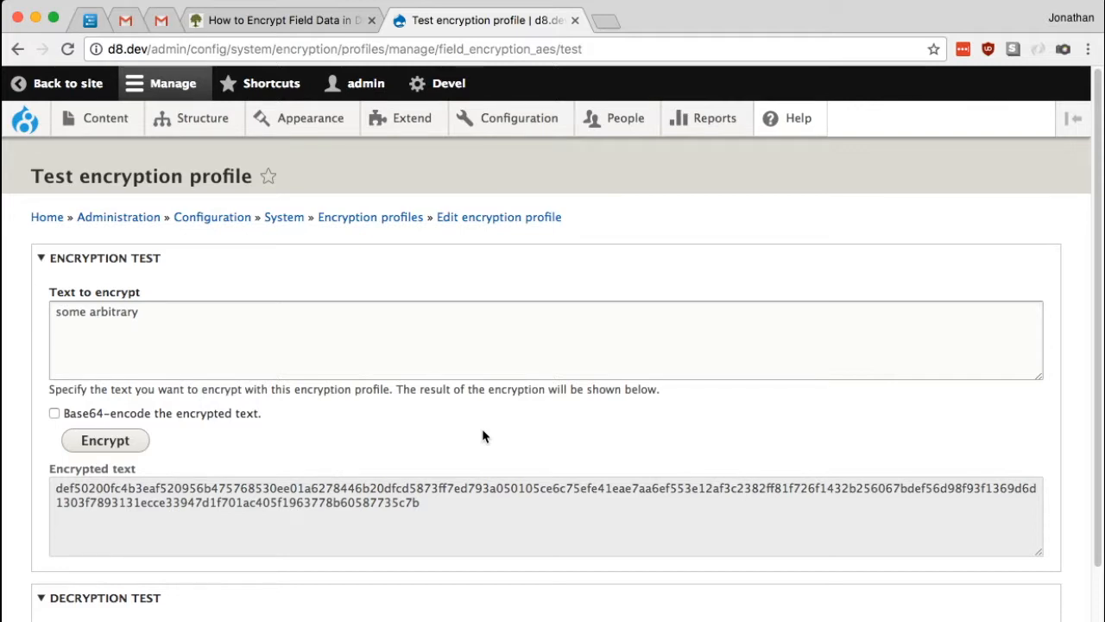
mouse_move(608, 294)
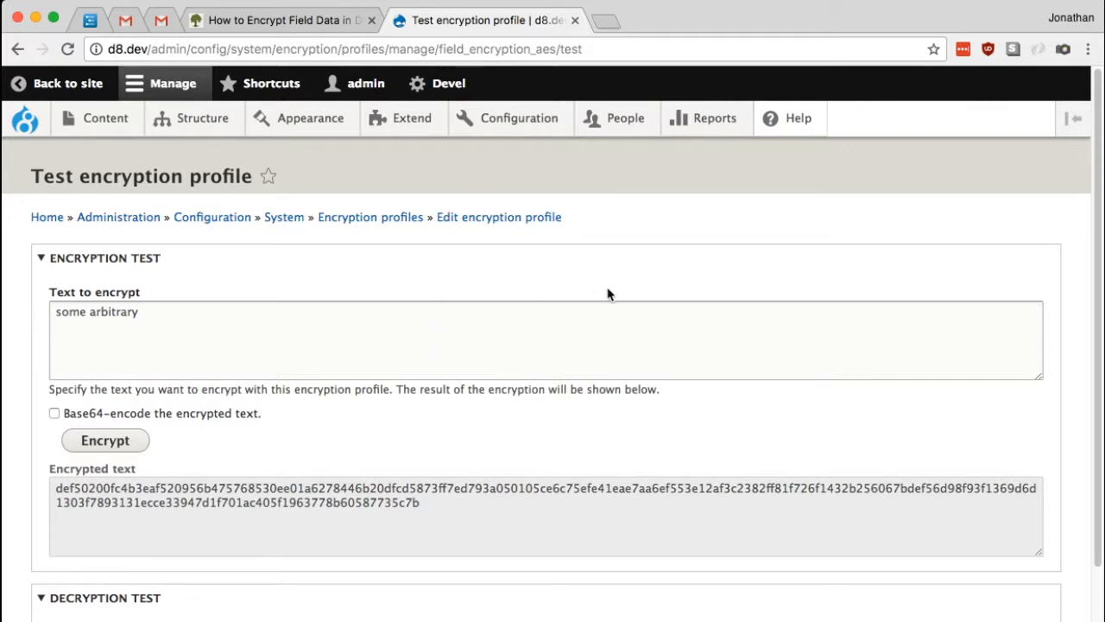
left_click(518, 117)
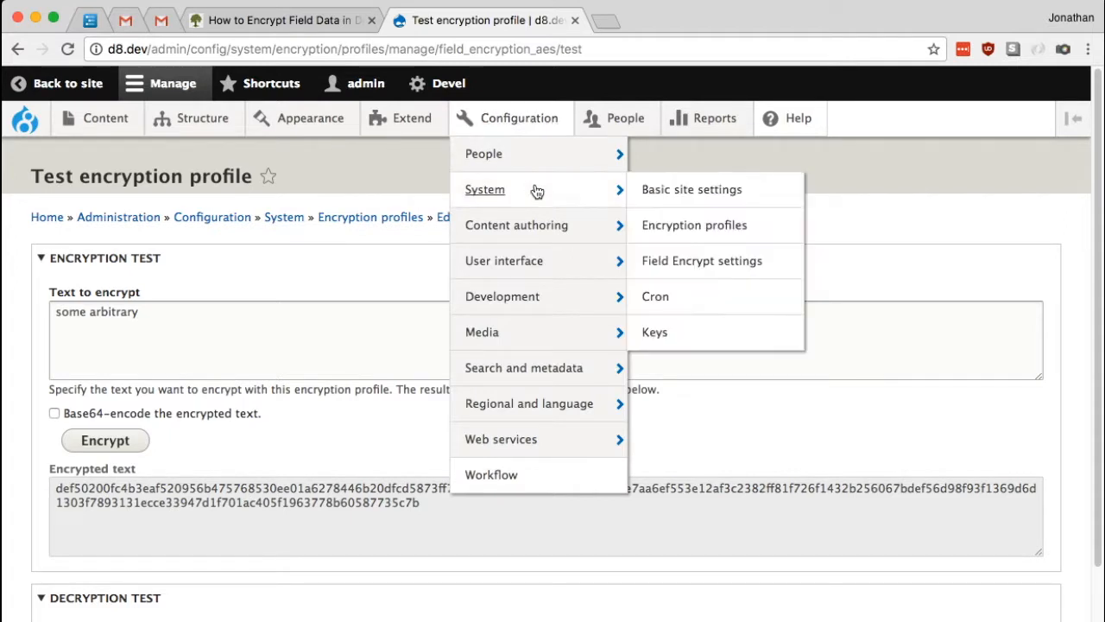
mouse_move(700, 259)
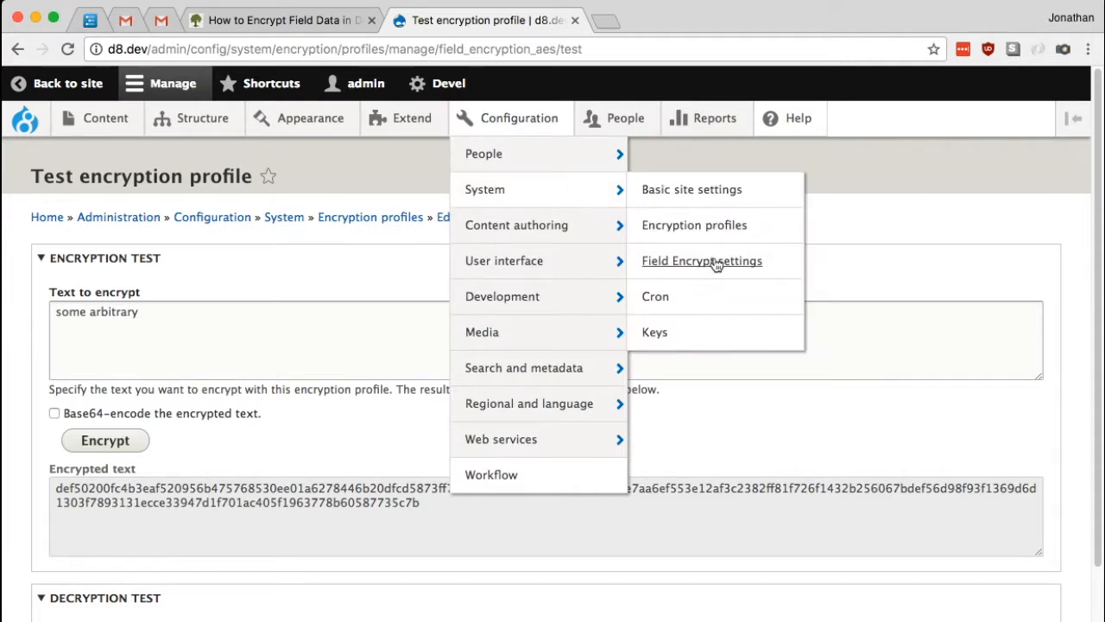
left_click(701, 261)
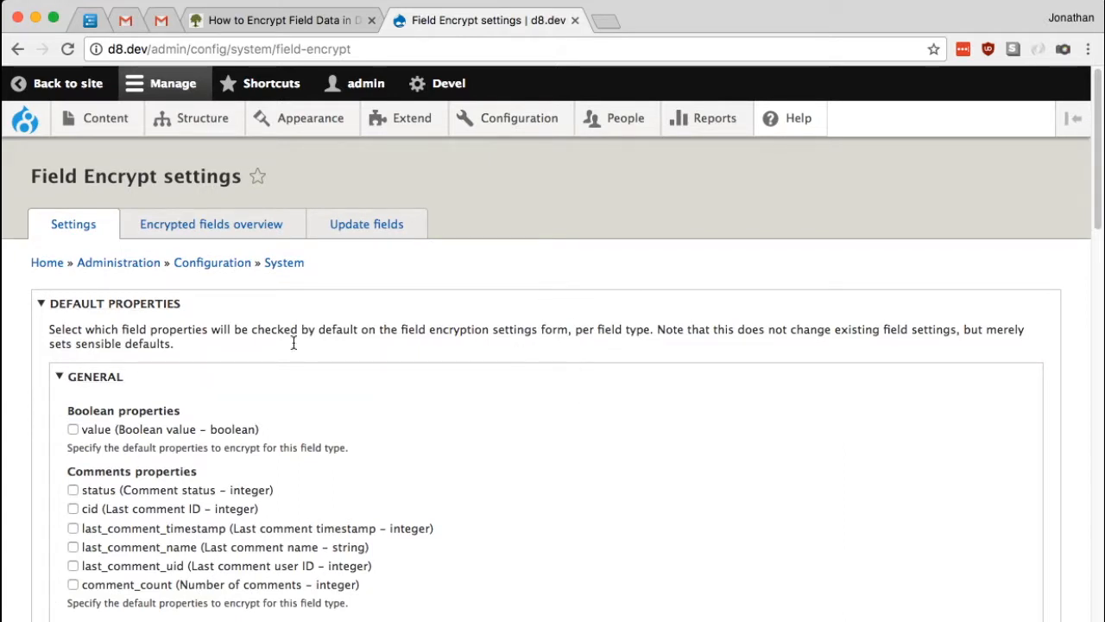
mouse_move(470, 424)
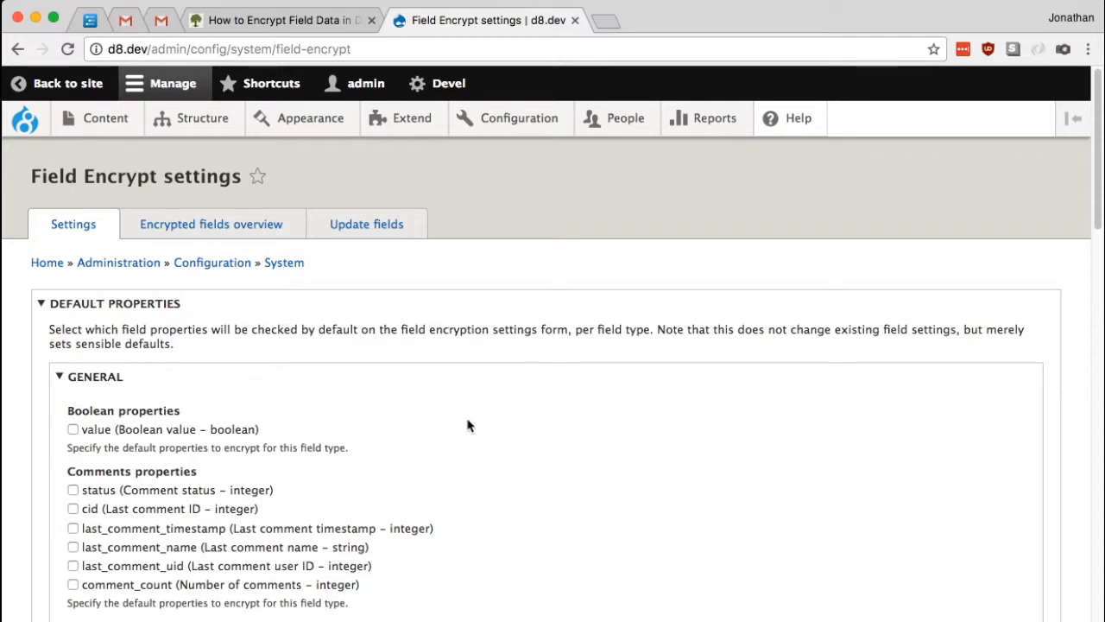
mouse_move(437, 347)
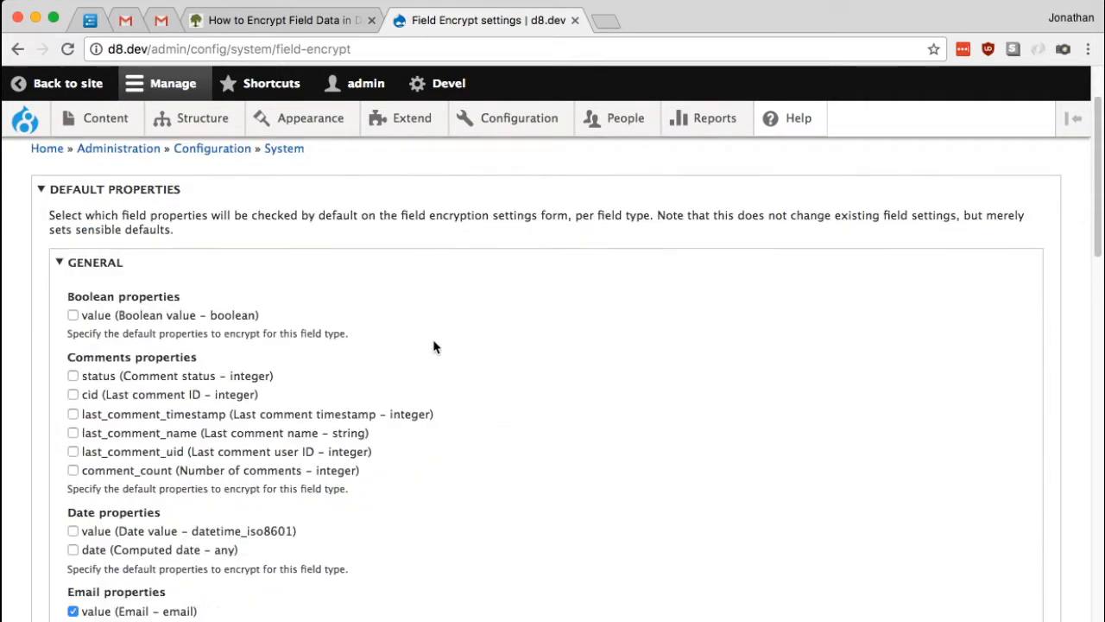
scroll("down", 3)
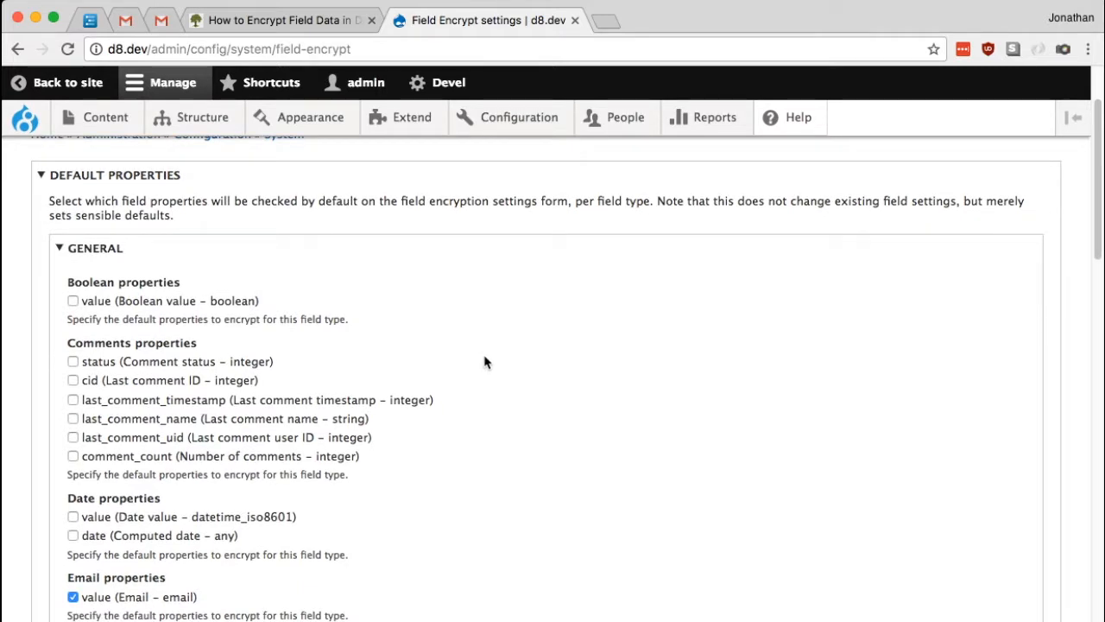
scroll("down", 3)
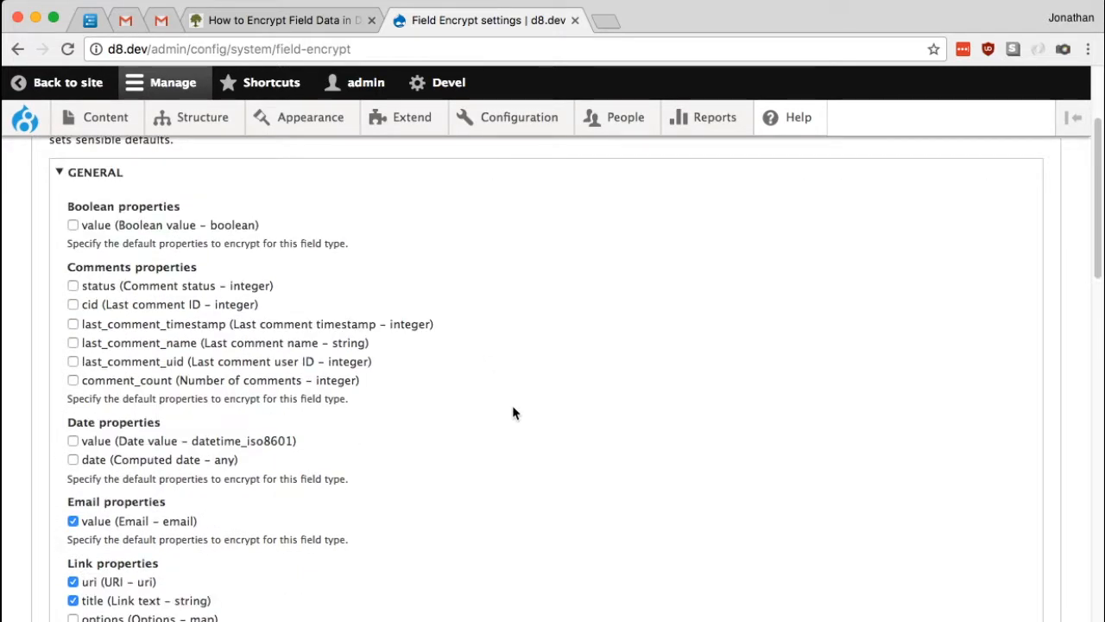
mouse_move(553, 438)
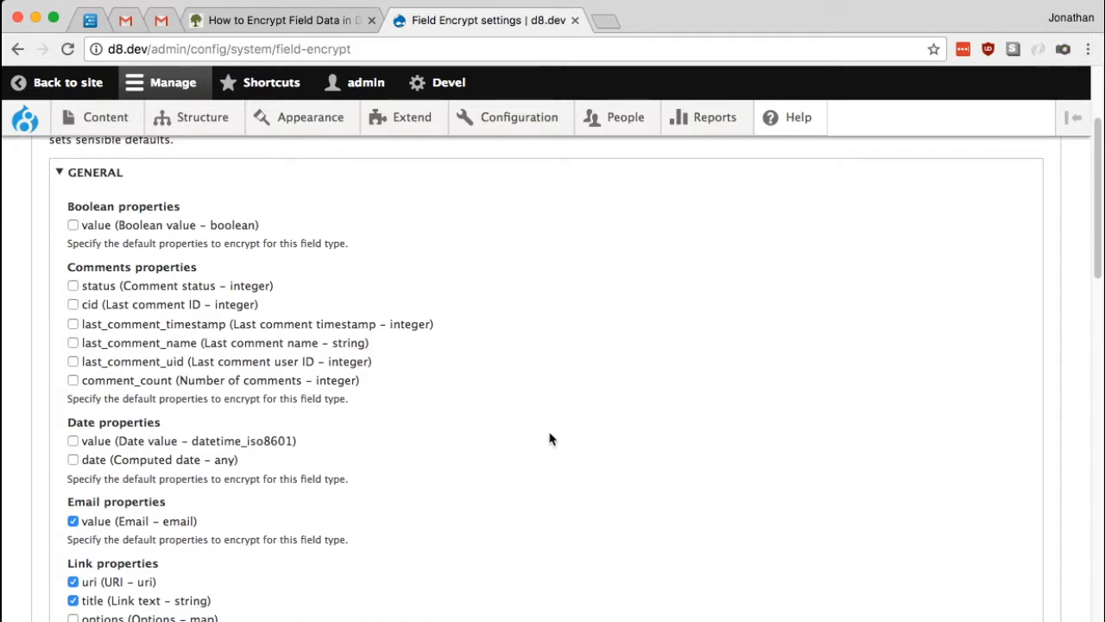
scroll("down", 3)
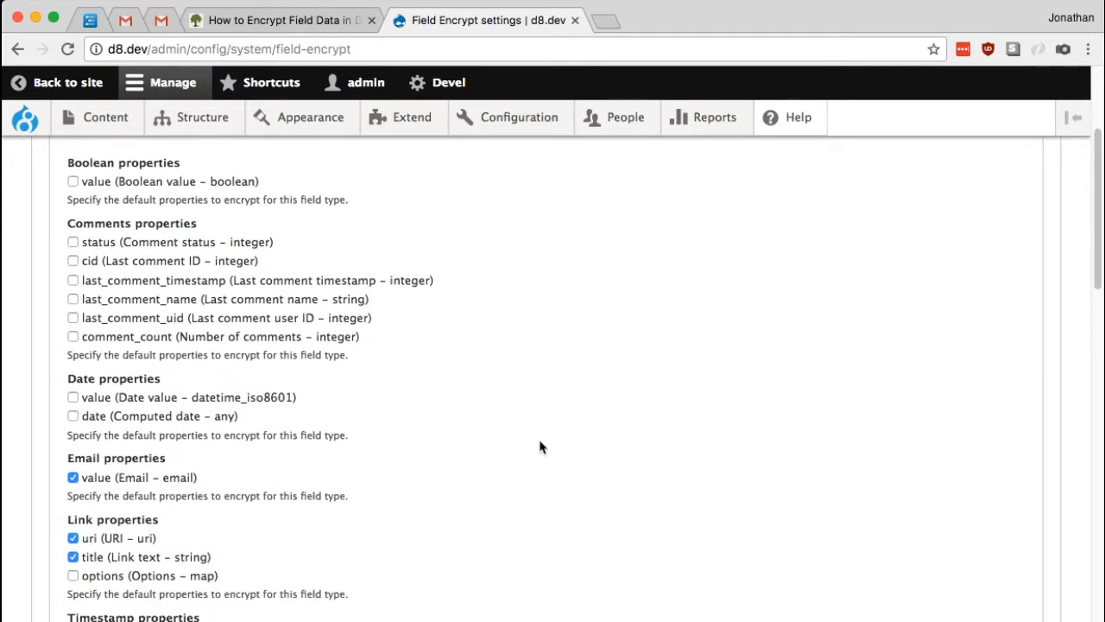
scroll("down", 3)
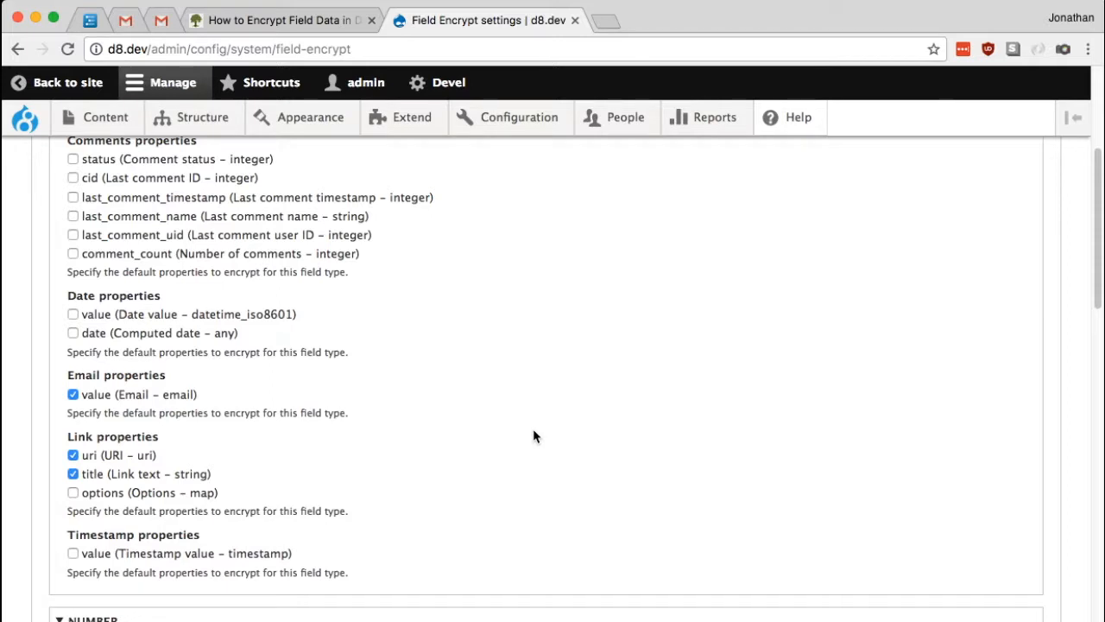
mouse_move(458, 449)
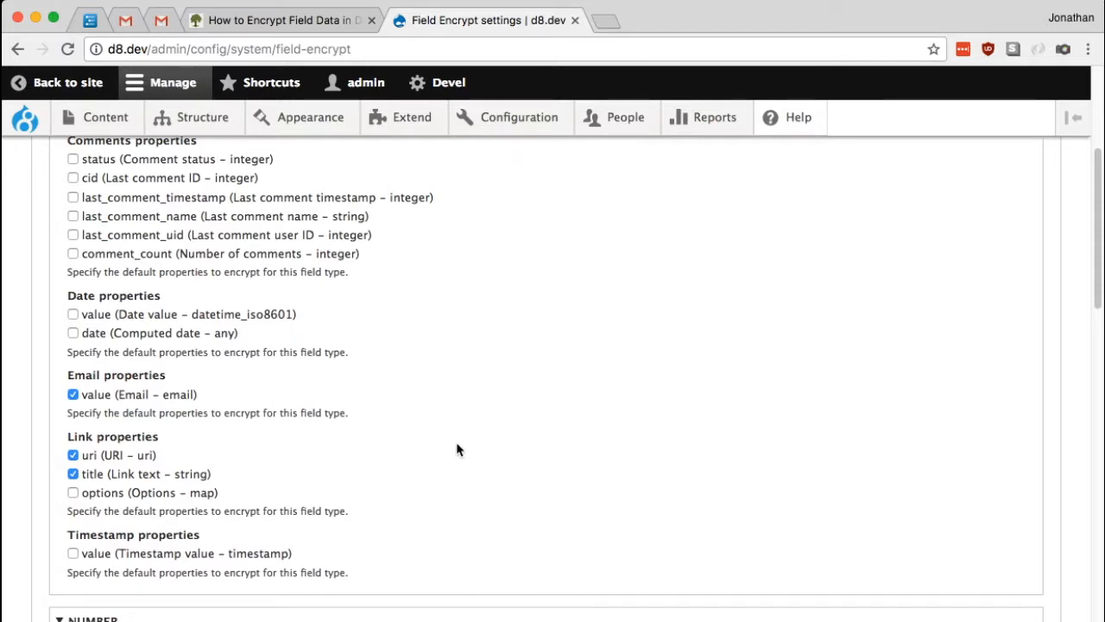
scroll("down", 3)
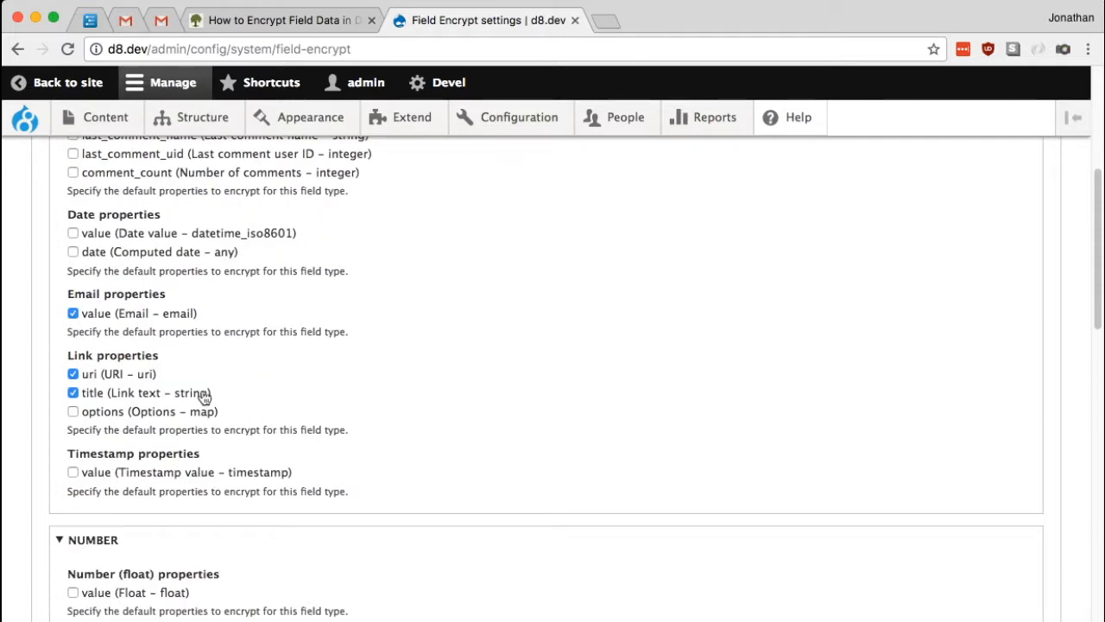
double_click(79, 356)
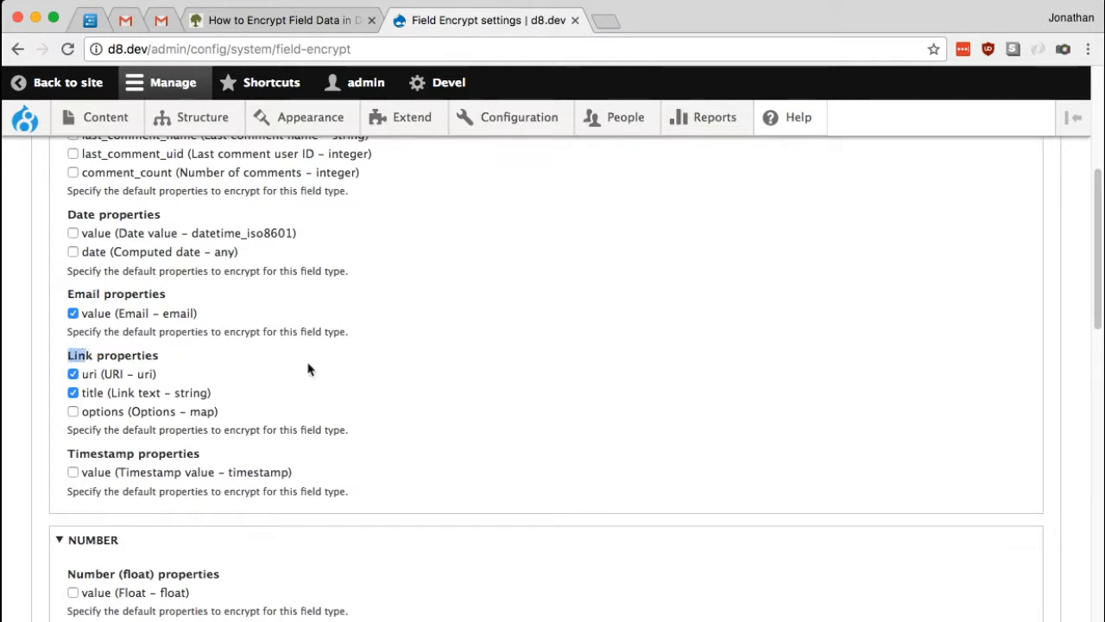
mouse_move(337, 370)
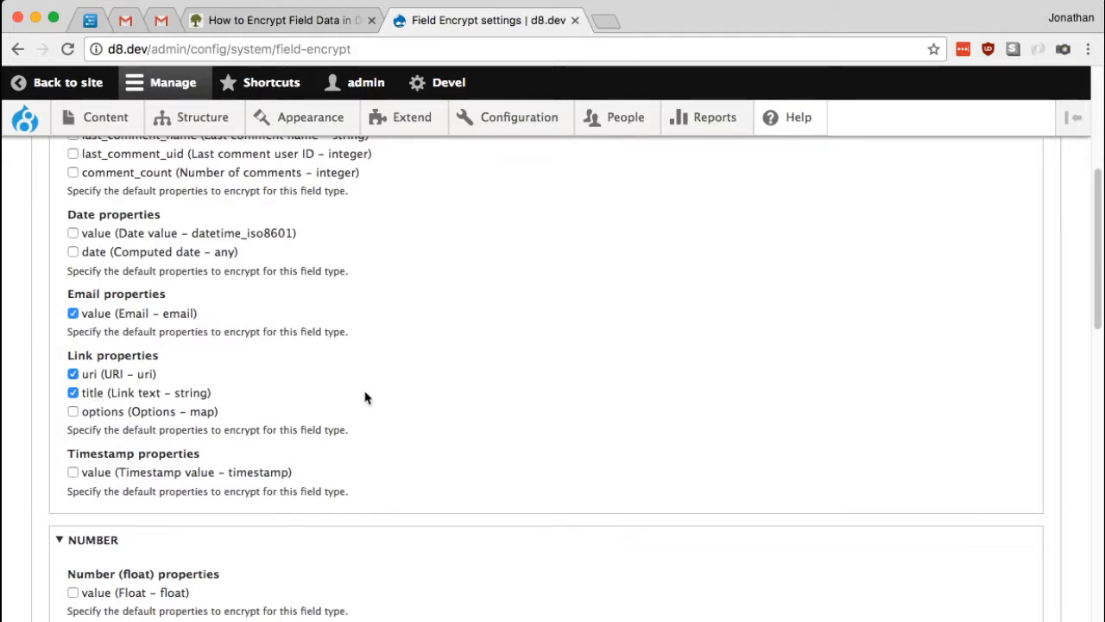
scroll("down", 3)
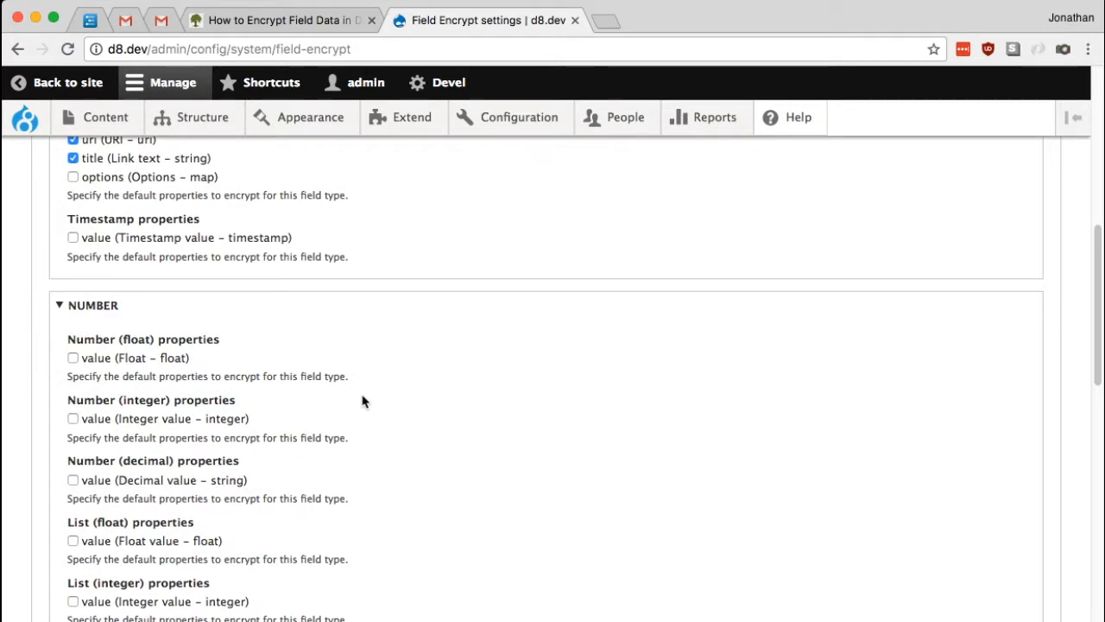
scroll("down", 3)
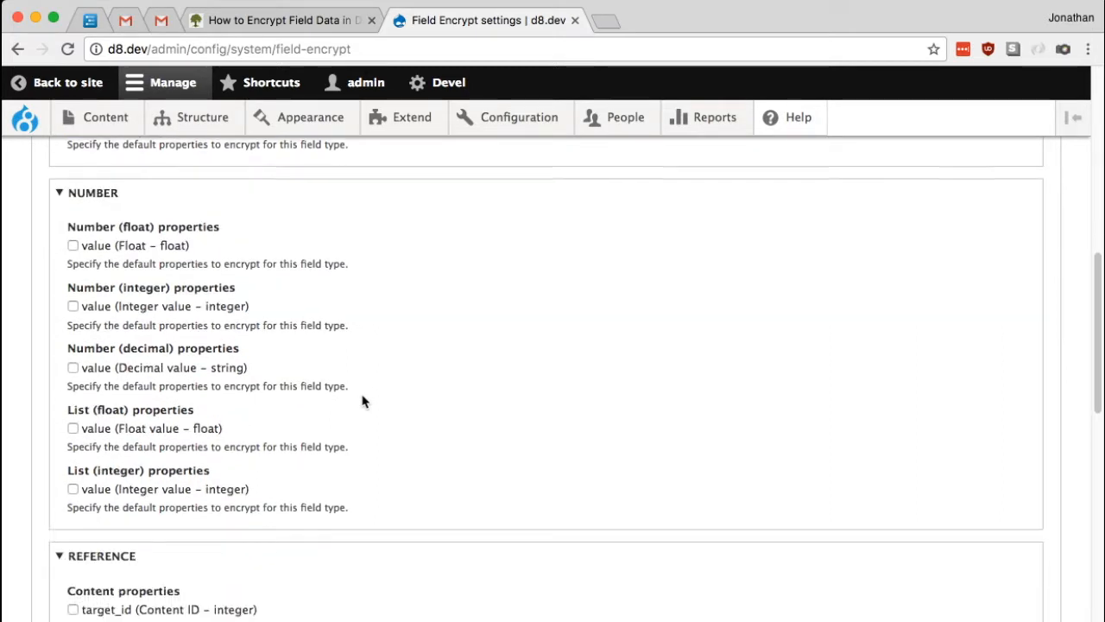
scroll("down", 3)
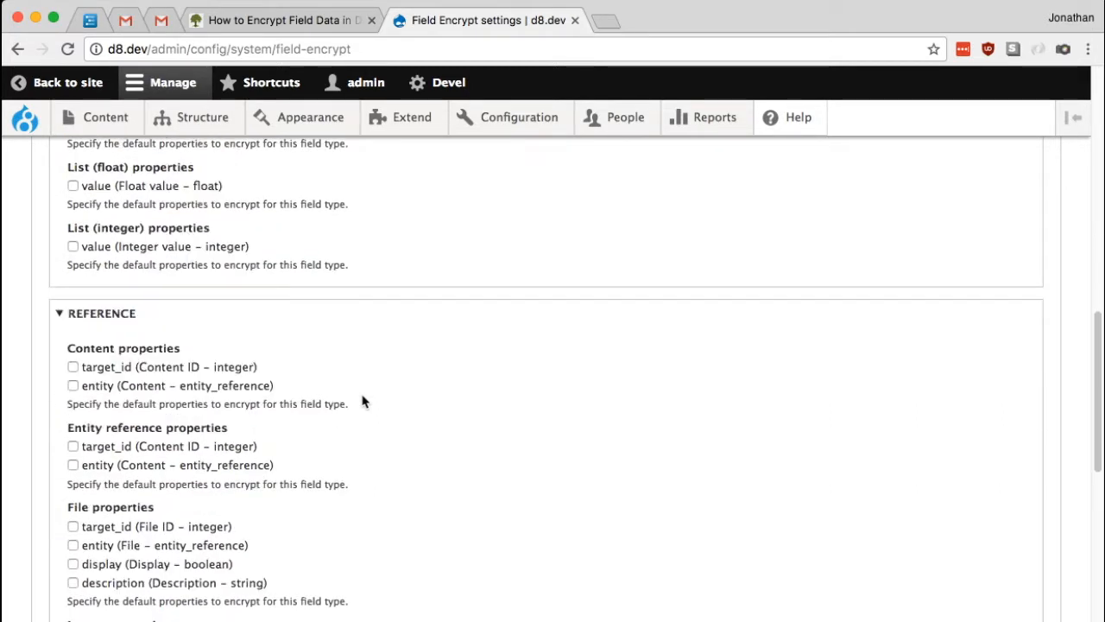
scroll("down", 3)
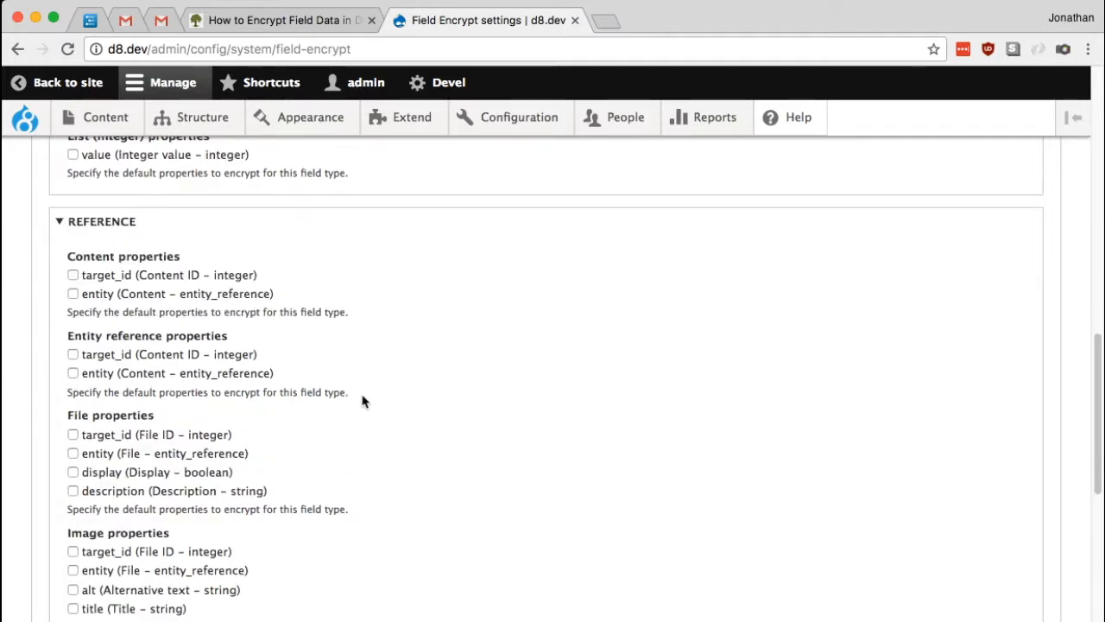
scroll("down", 3)
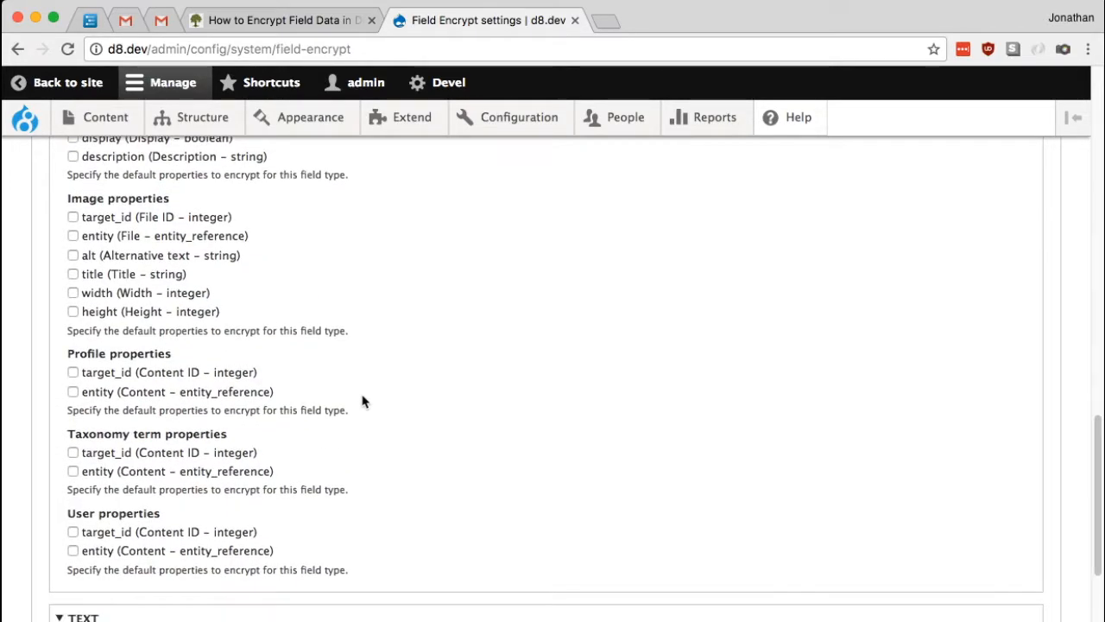
scroll("down", 3)
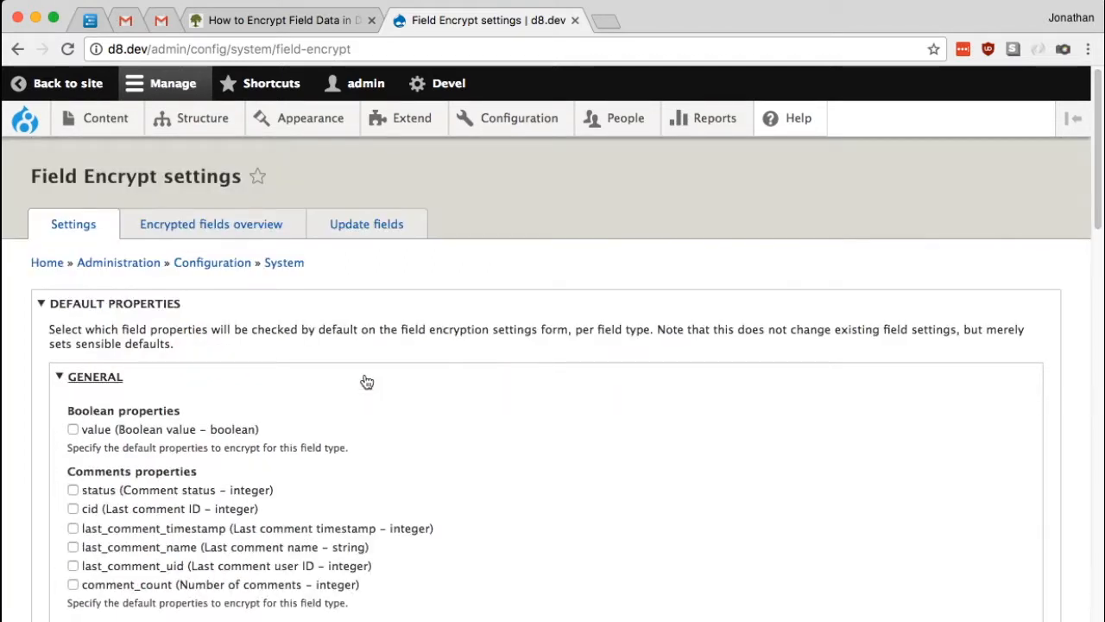
mouse_move(387, 380)
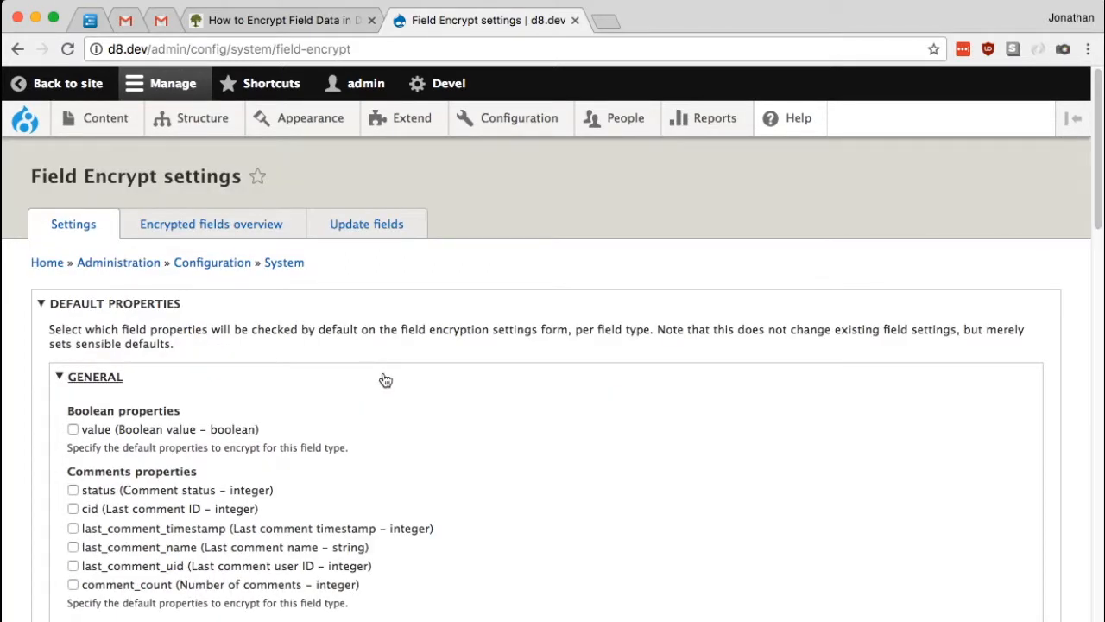
Go to the Article content type's Manage fields and start adding a field.
left_click(204, 117)
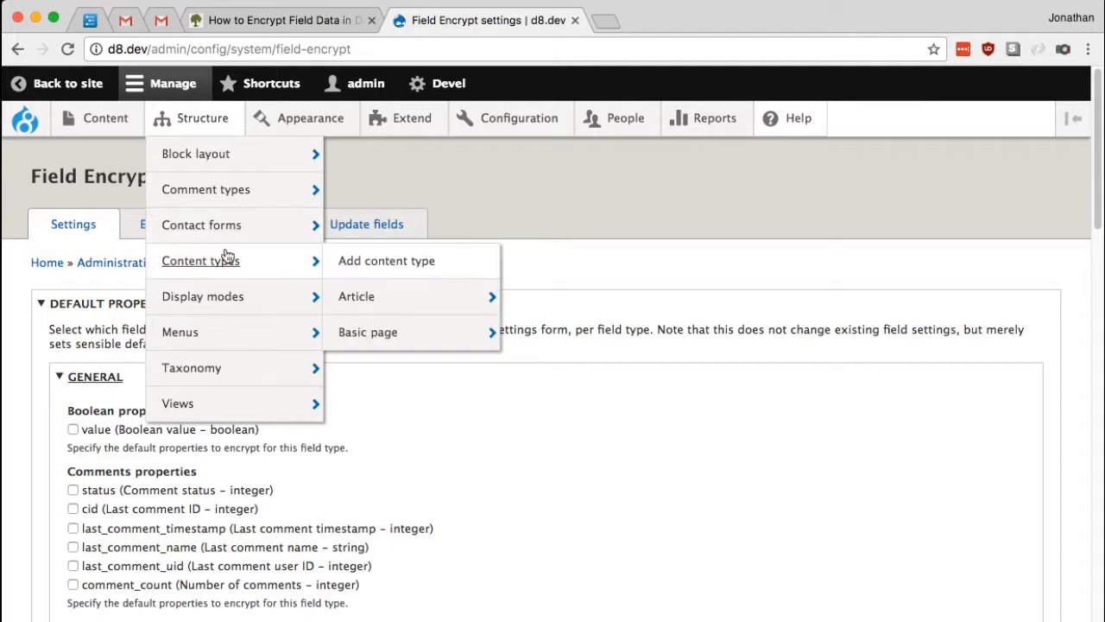
mouse_move(356, 297)
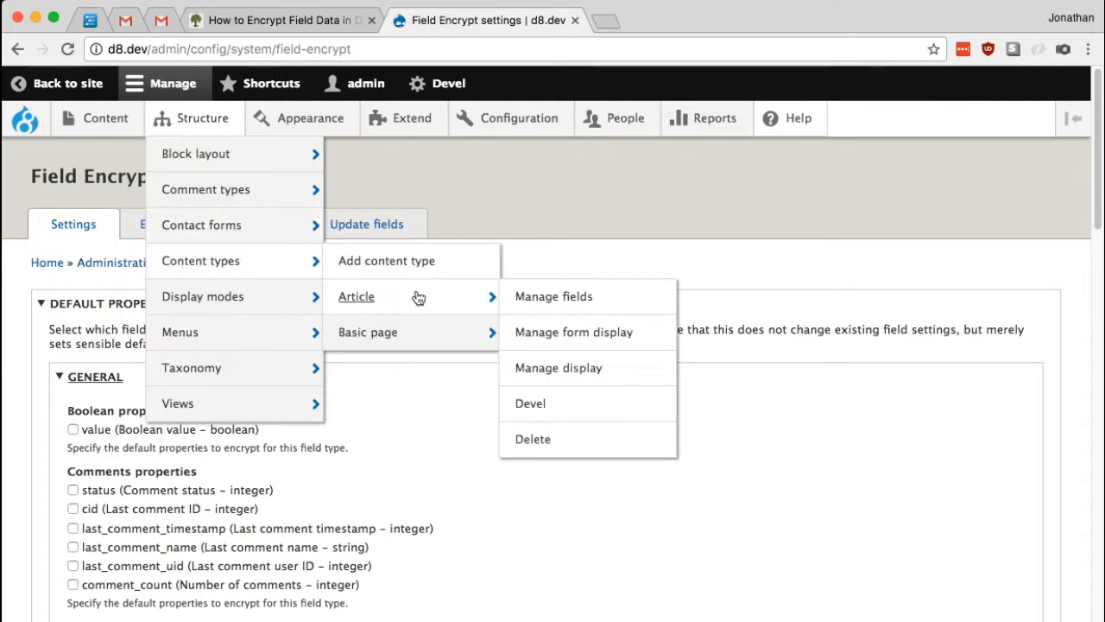
left_click(553, 297)
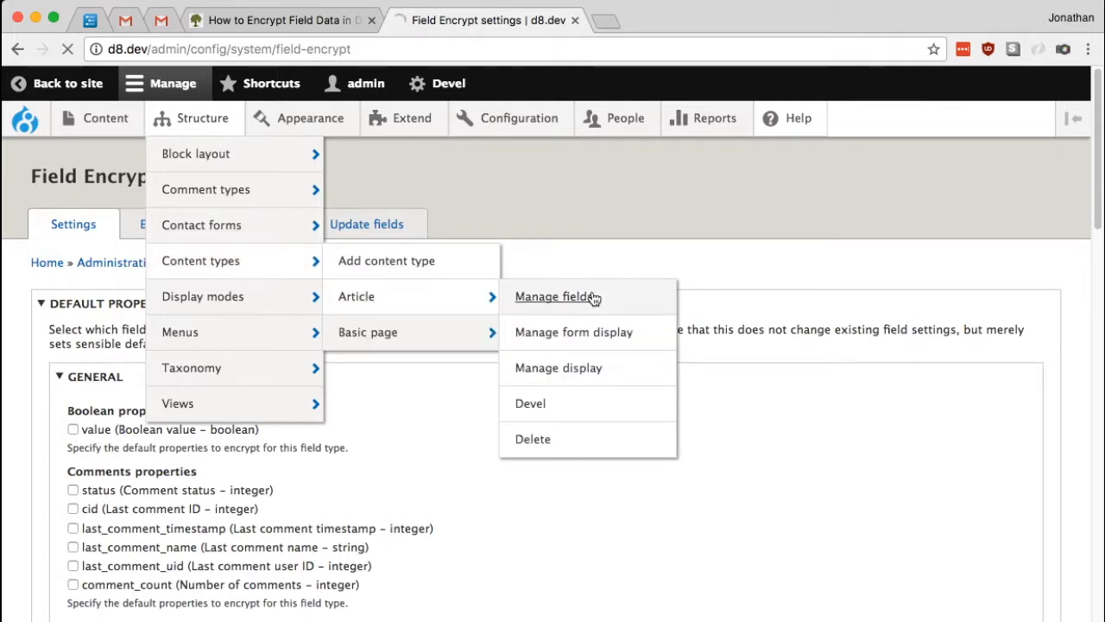
left_click(555, 297)
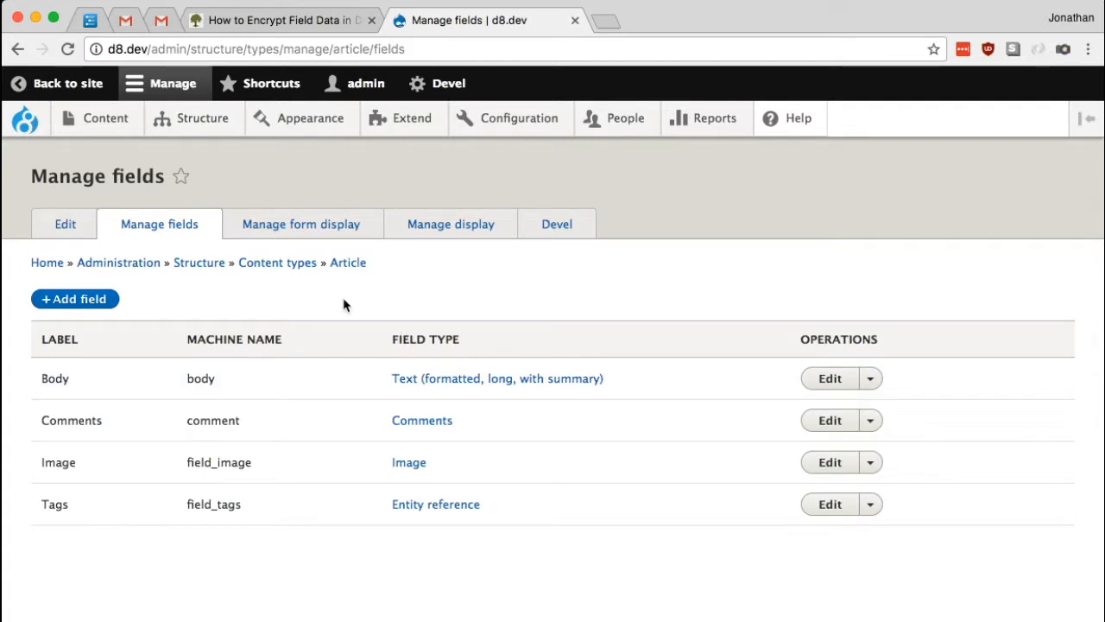
left_click(74, 299)
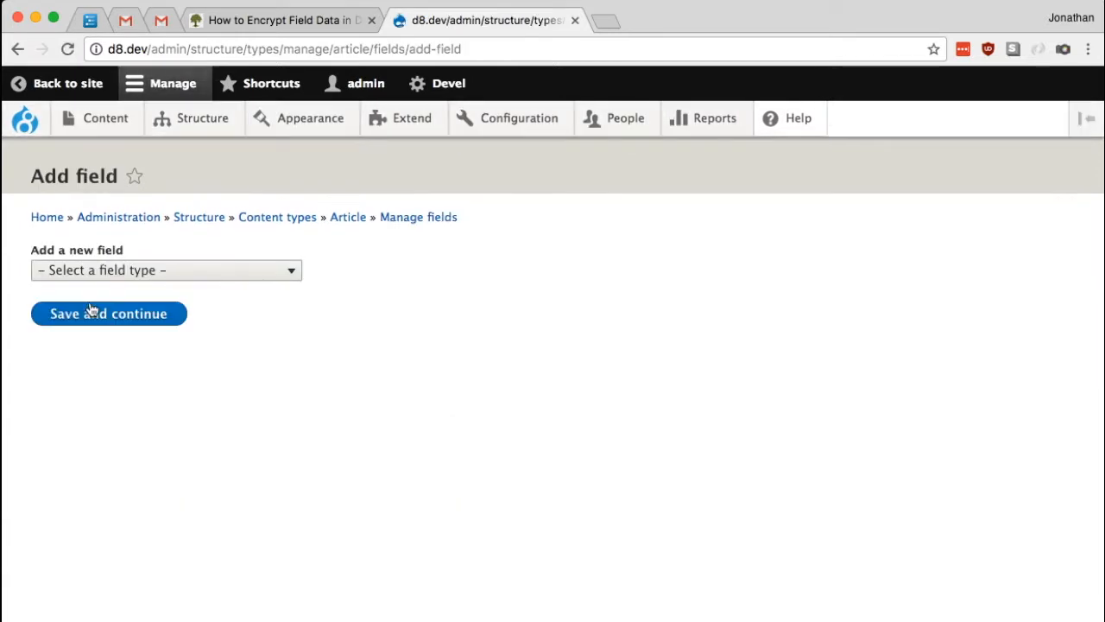
Add a Text (plain) field labelled Example Encrypted and save and continue.
left_click(165, 270)
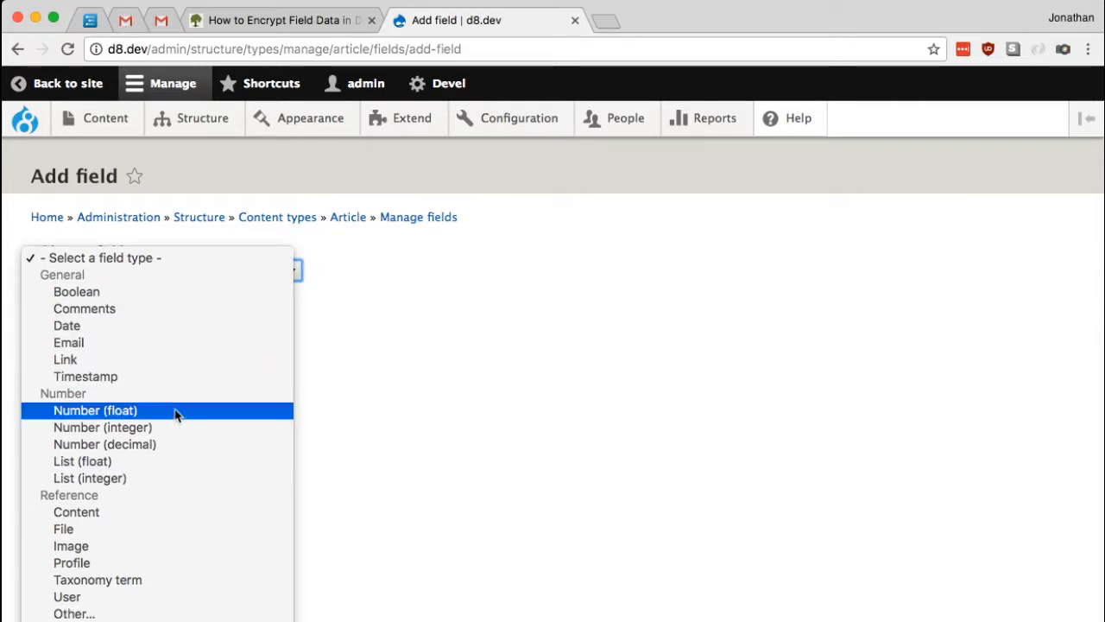
mouse_move(135, 614)
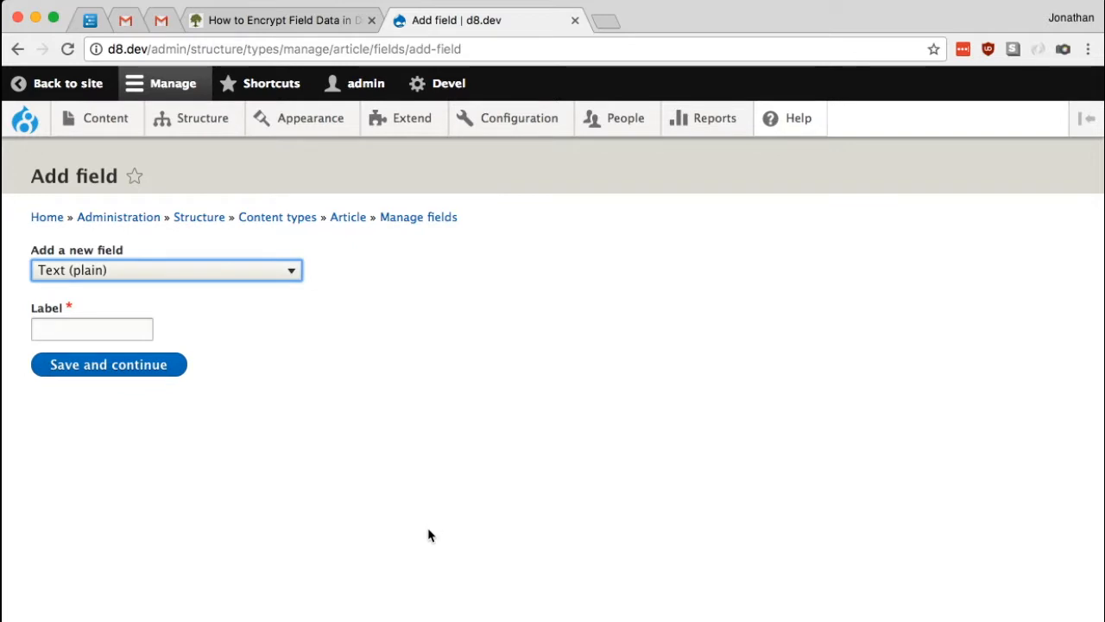
left_click(91, 328)
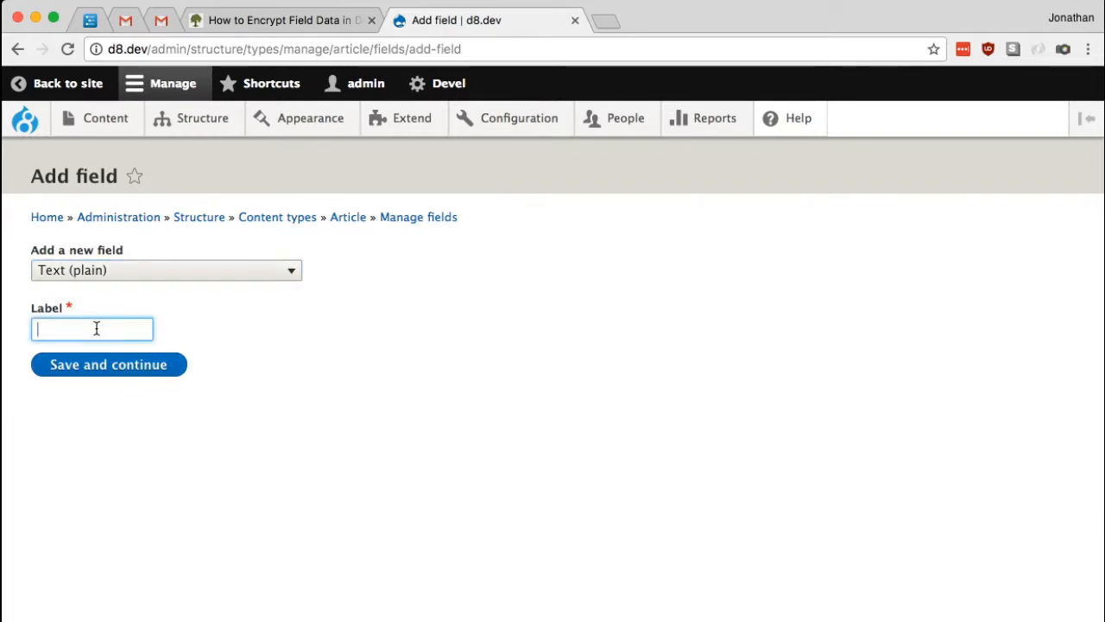
type("Example Encrypted")
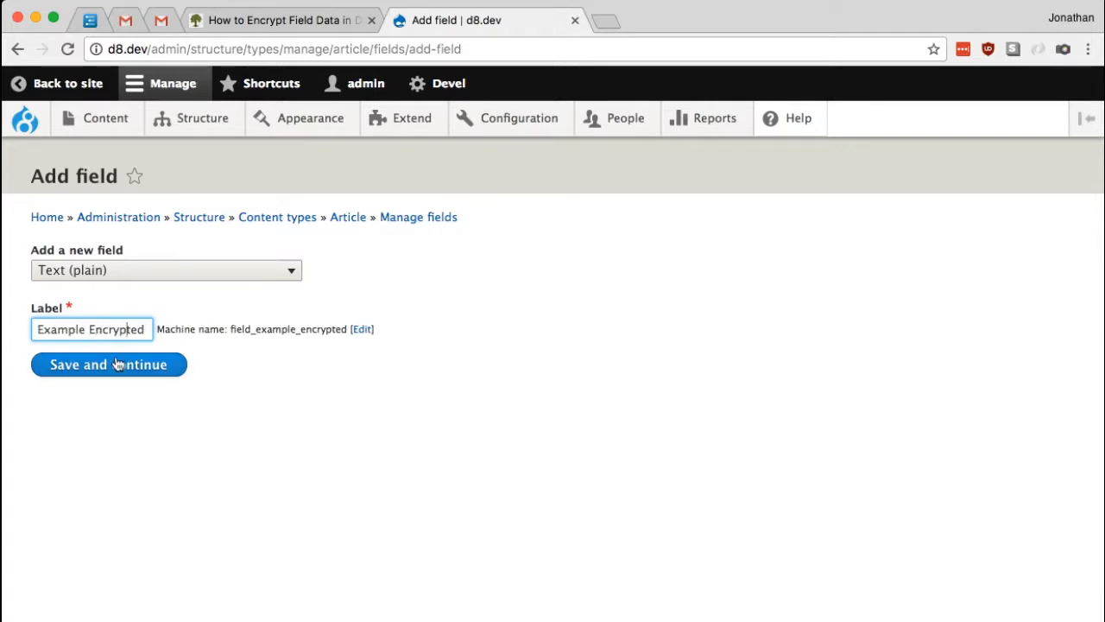
left_click(107, 362)
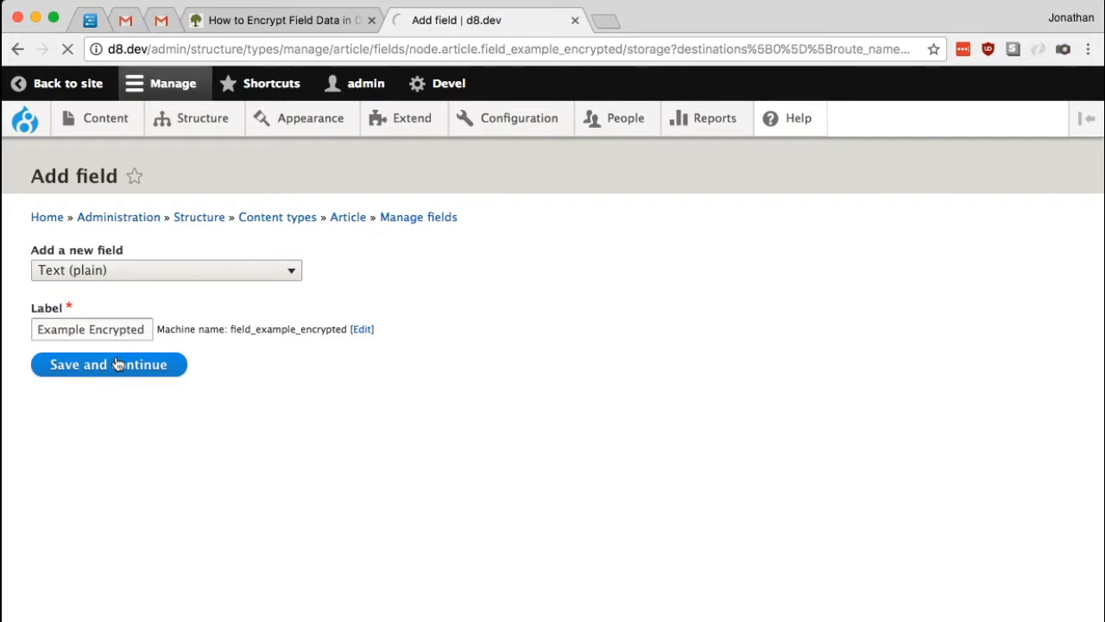
Turn on Encrypt field for the Example Encrypted field's storage settings, keeping the Field Encryption AES profile.
left_click(107, 363)
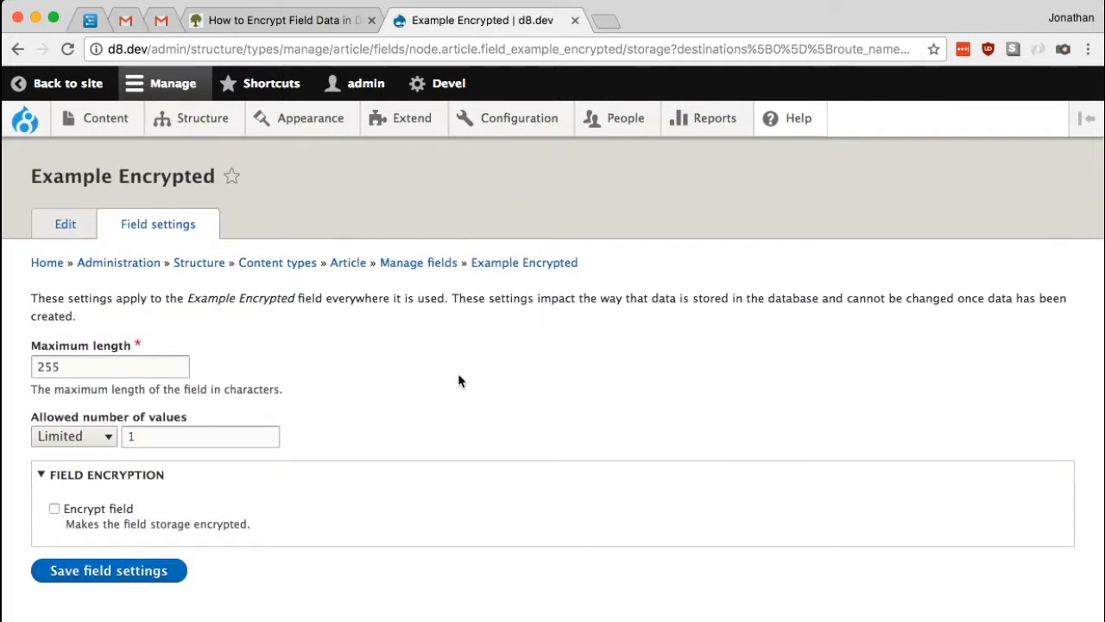
mouse_move(401, 449)
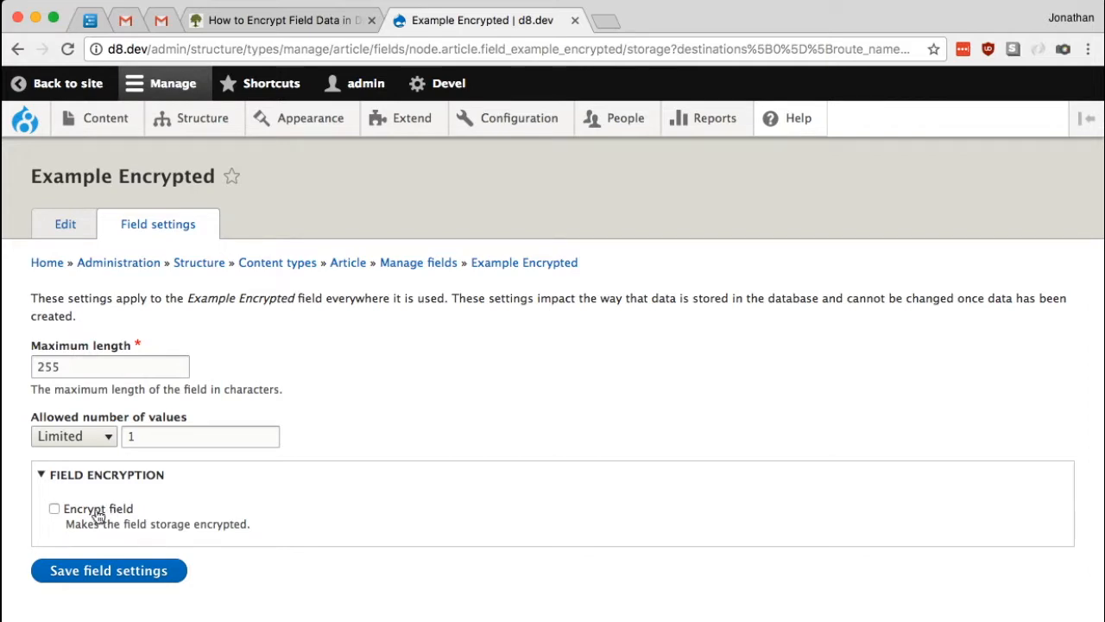
left_click(55, 507)
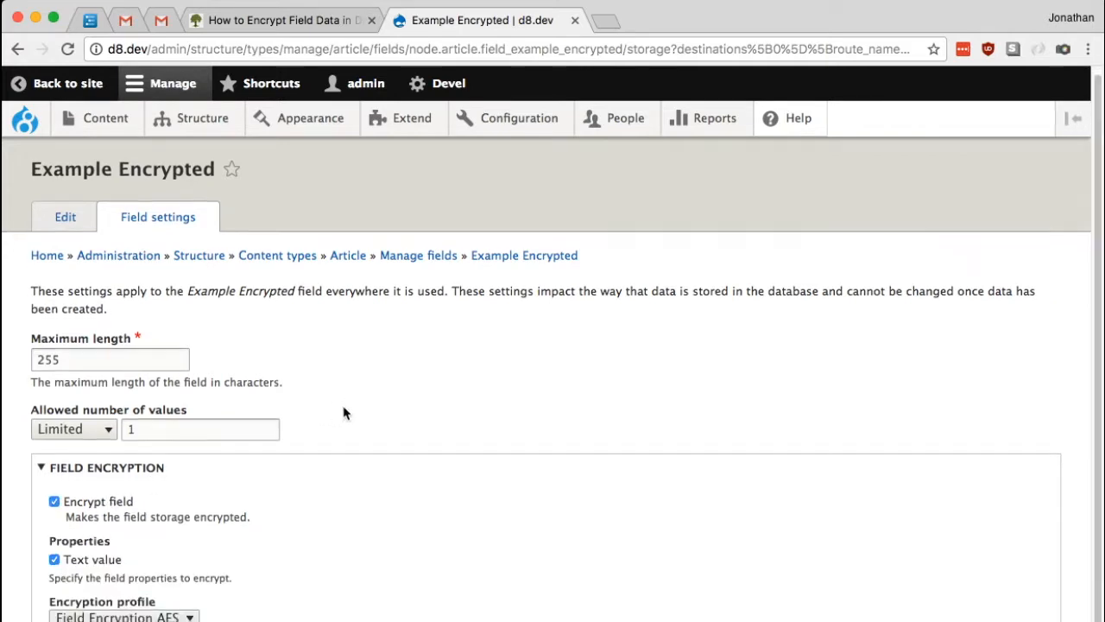
scroll("down", 3)
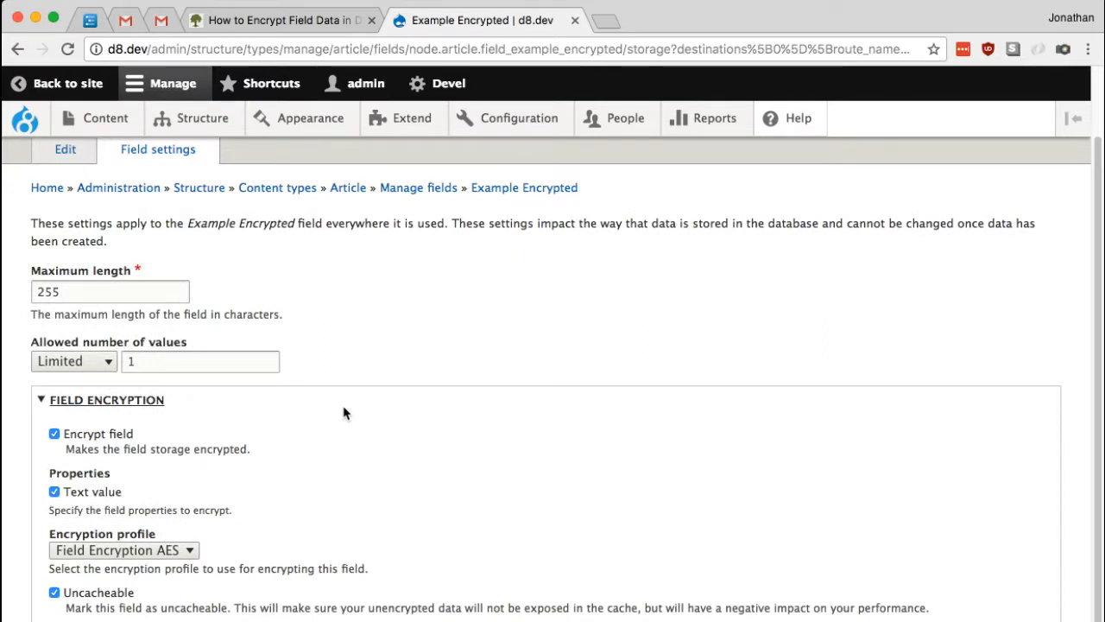
mouse_move(328, 459)
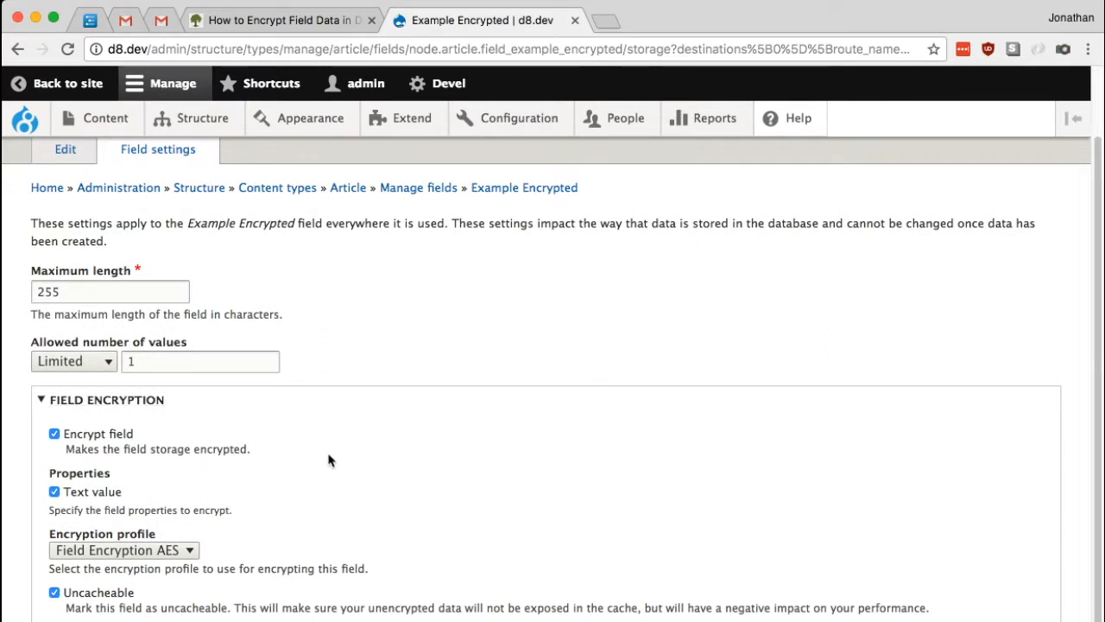
mouse_move(93, 501)
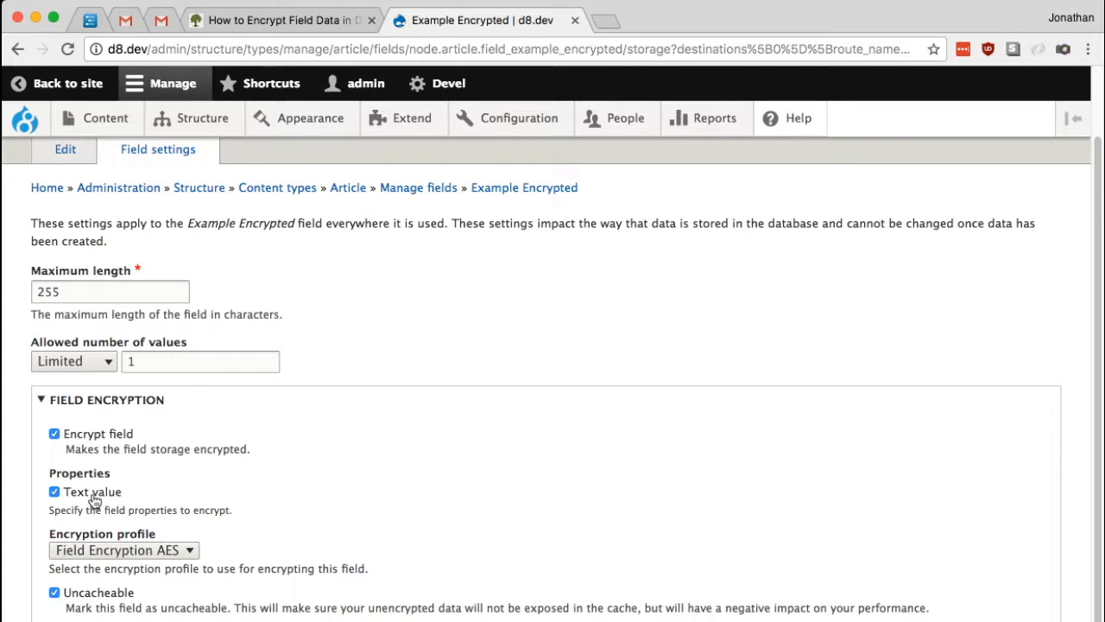
mouse_move(86, 499)
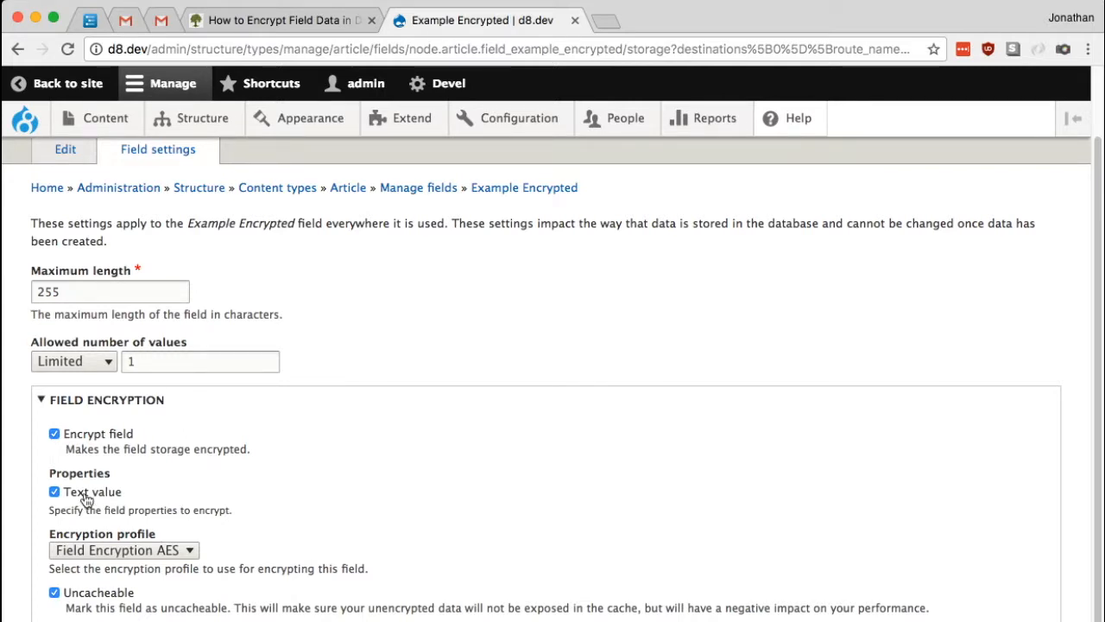
mouse_move(385, 494)
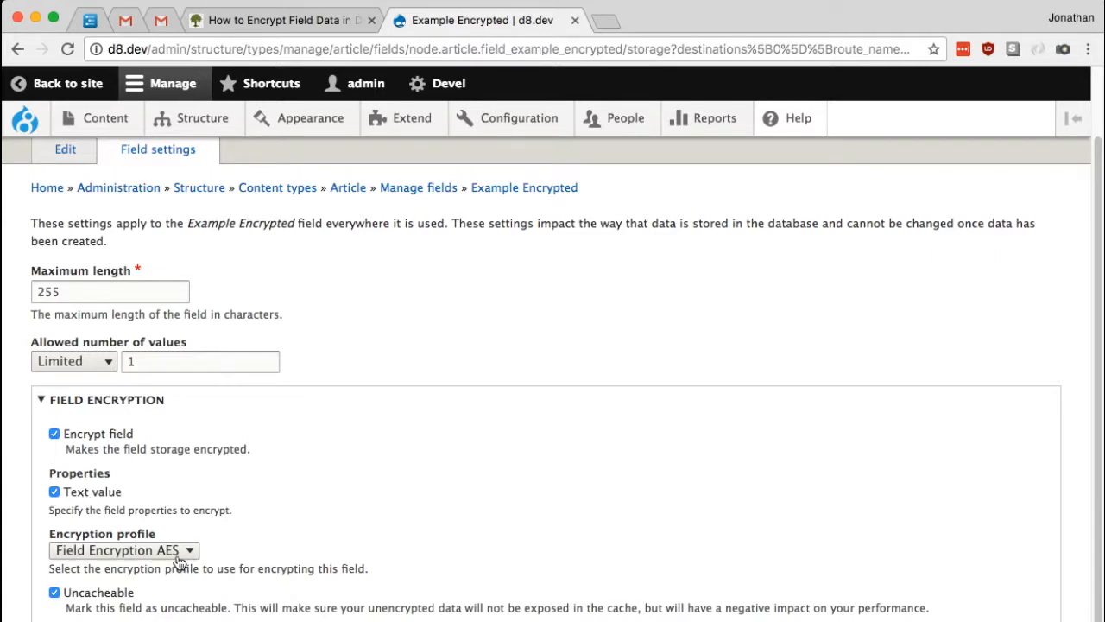
mouse_move(197, 559)
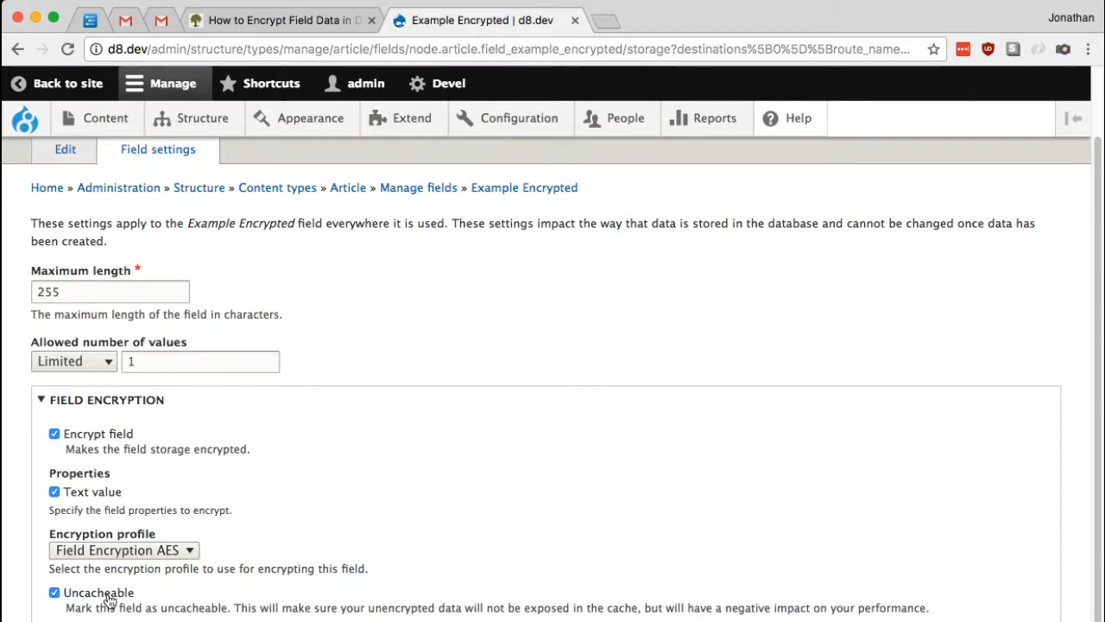
mouse_move(214, 549)
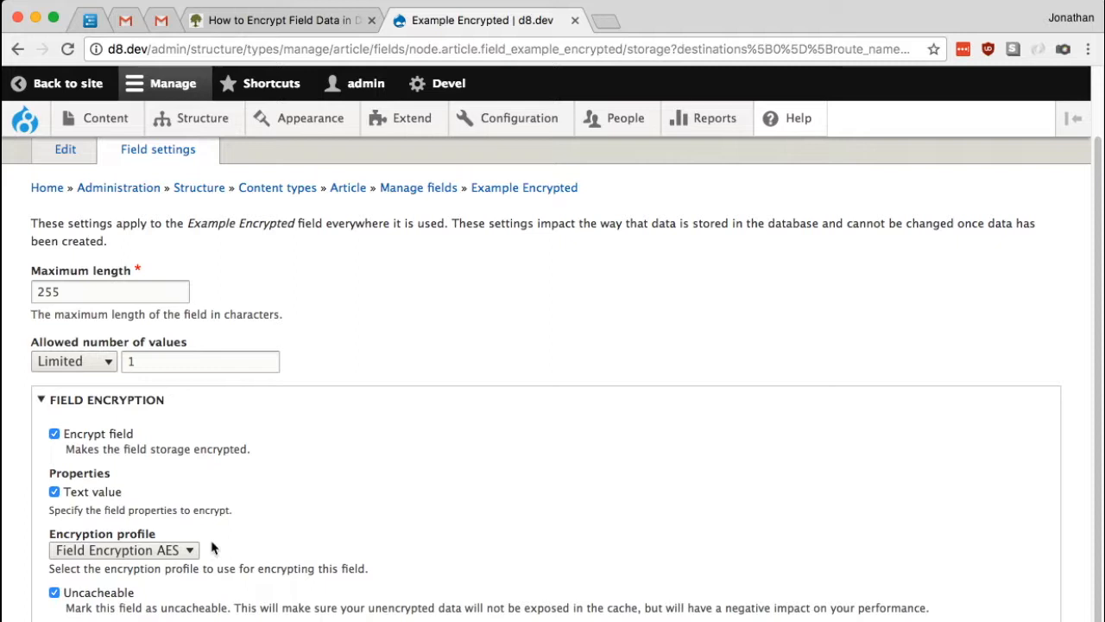
mouse_move(114, 598)
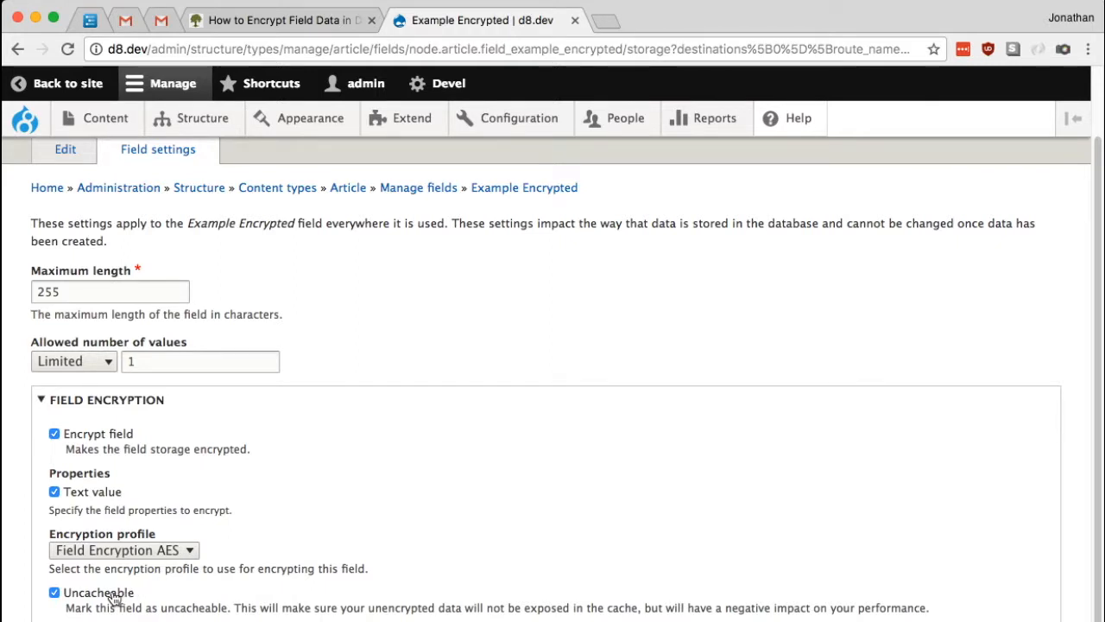
mouse_move(328, 470)
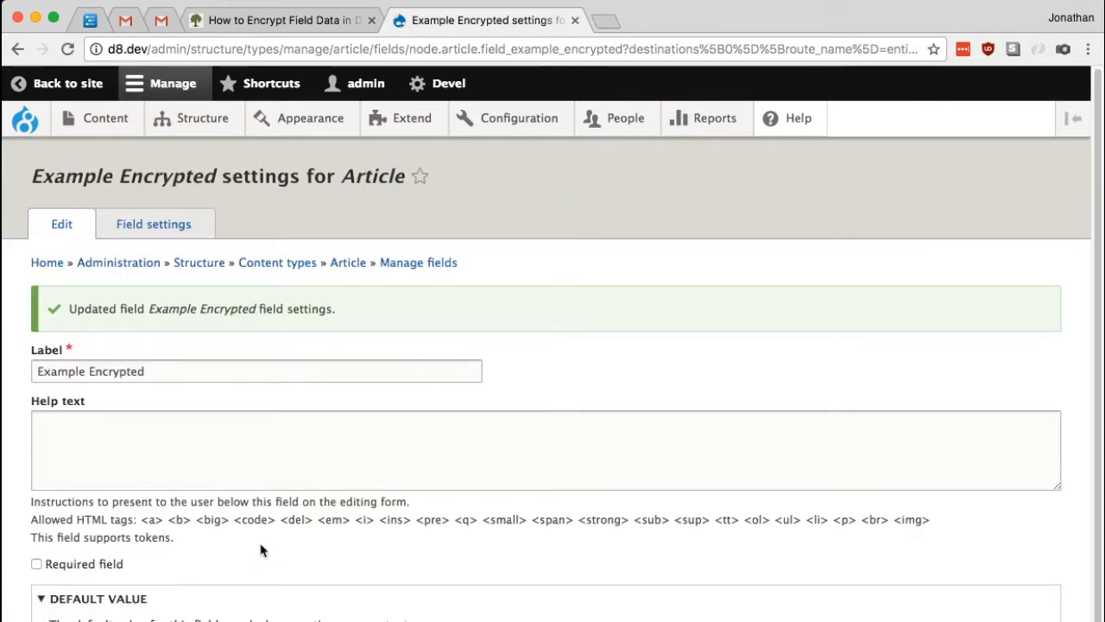
Start a new Article via Content > Add content > Article.
scroll("down", 3)
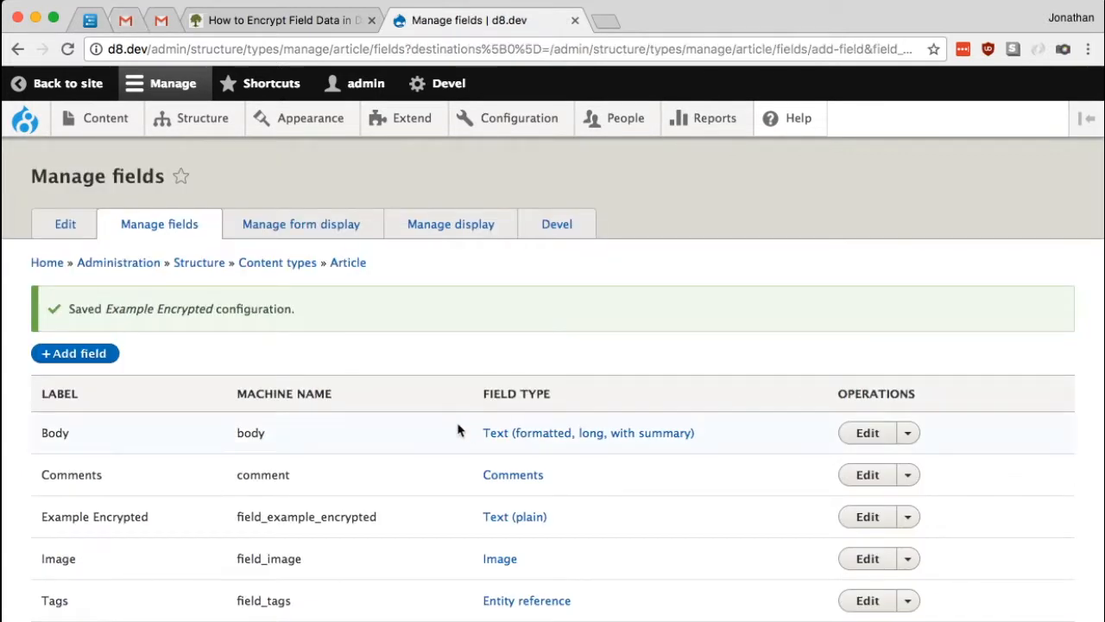
mouse_move(424, 379)
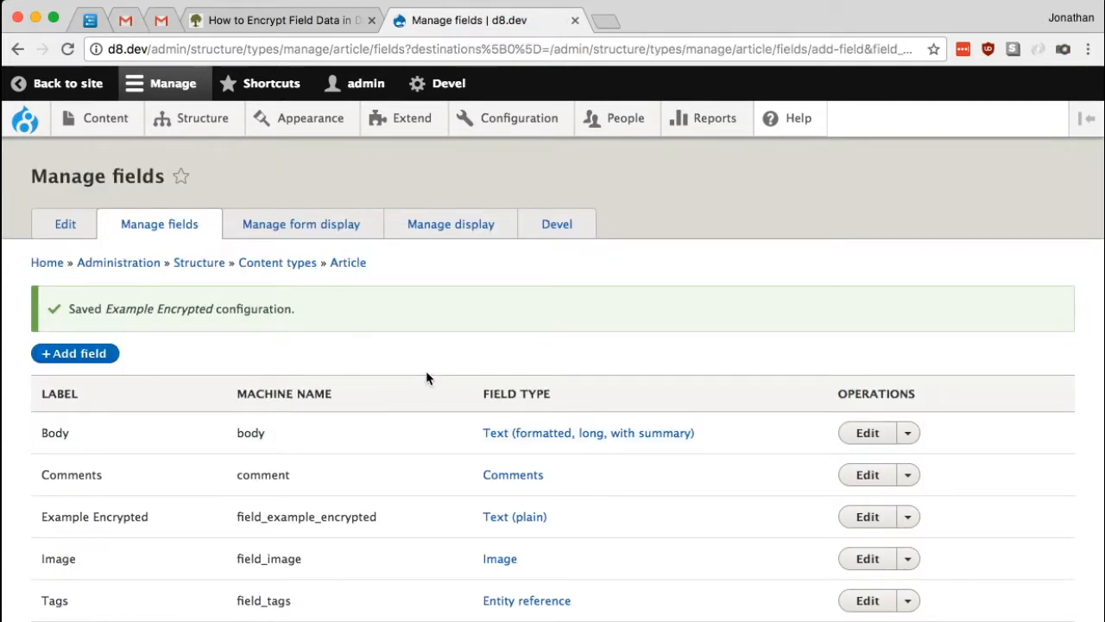
mouse_move(242, 345)
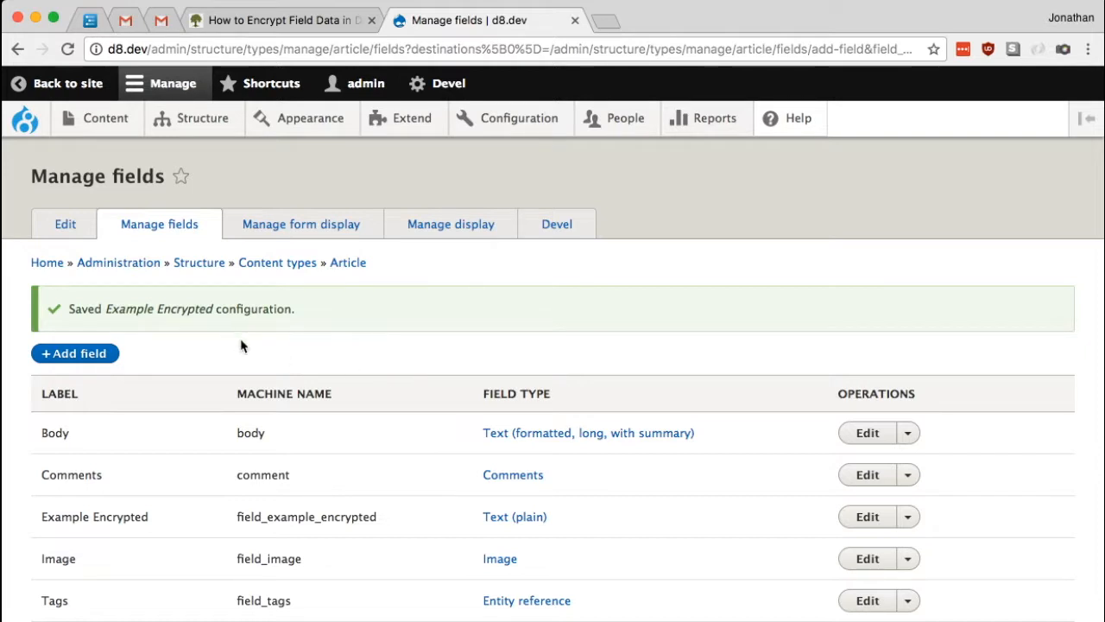
left_click(107, 118)
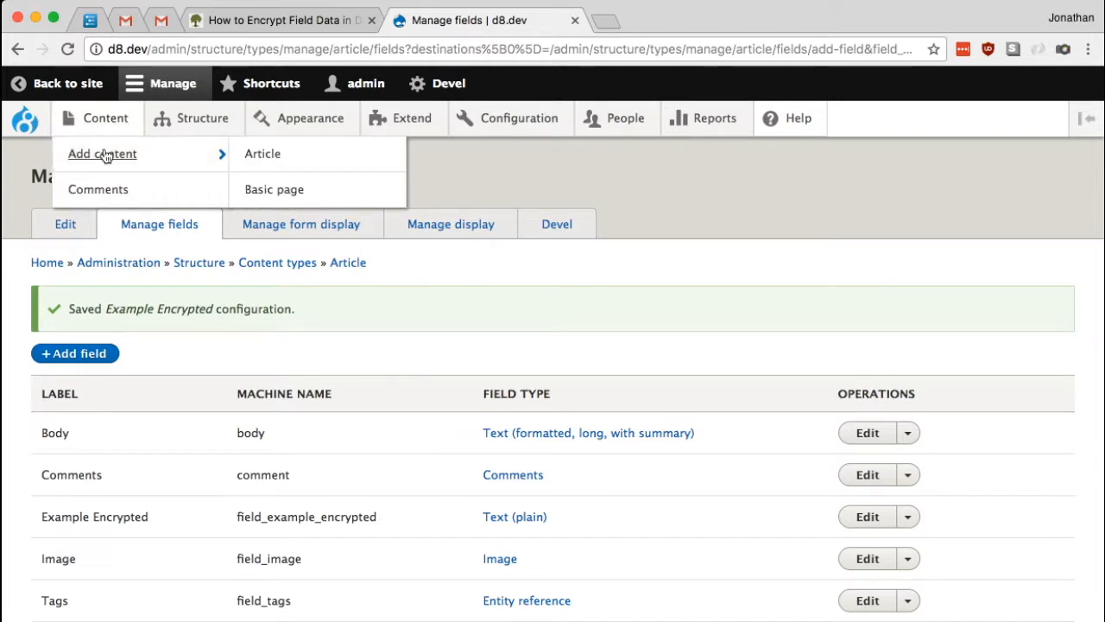
left_click(263, 154)
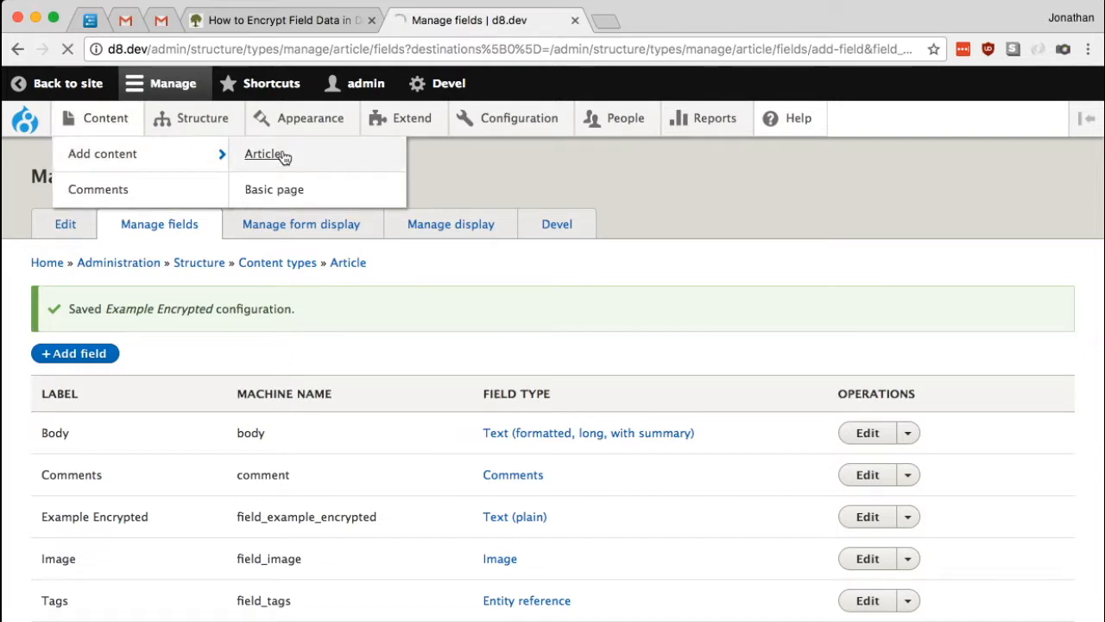
left_click(263, 154)
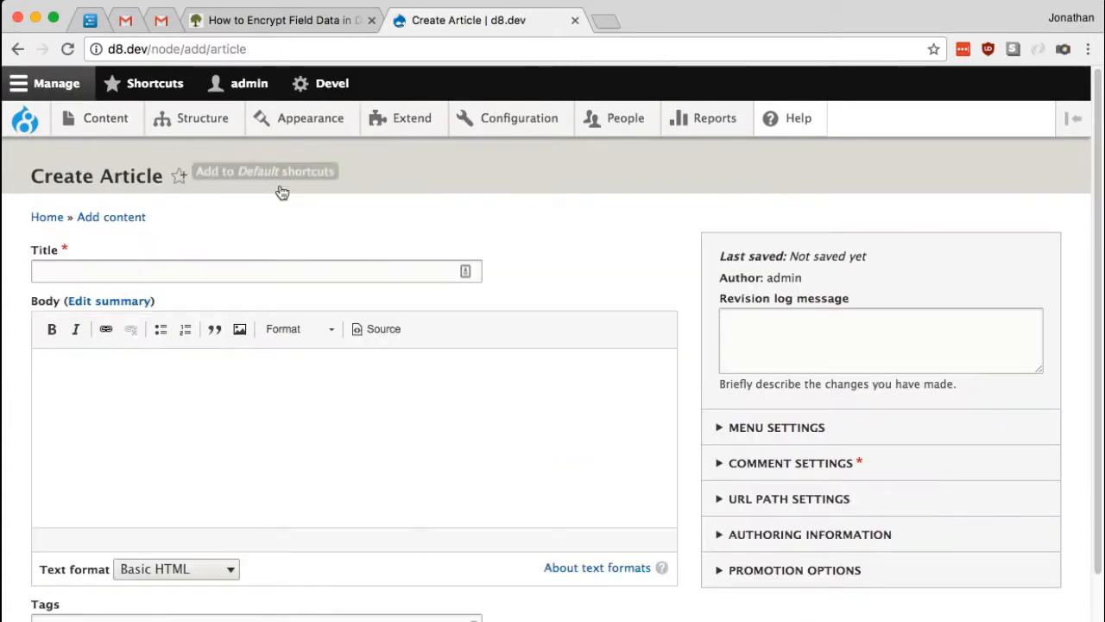
Fill the article with body 'Blah blah' and Example Encrypted text 'This text should be encrypted.'.
scroll("down", 3)
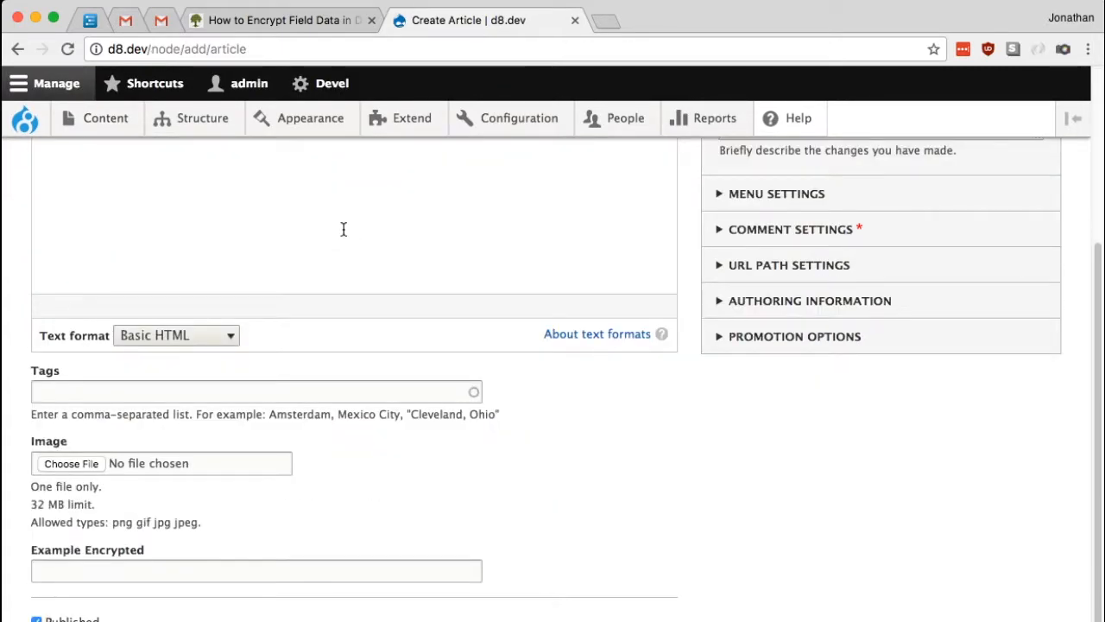
scroll("down", 3)
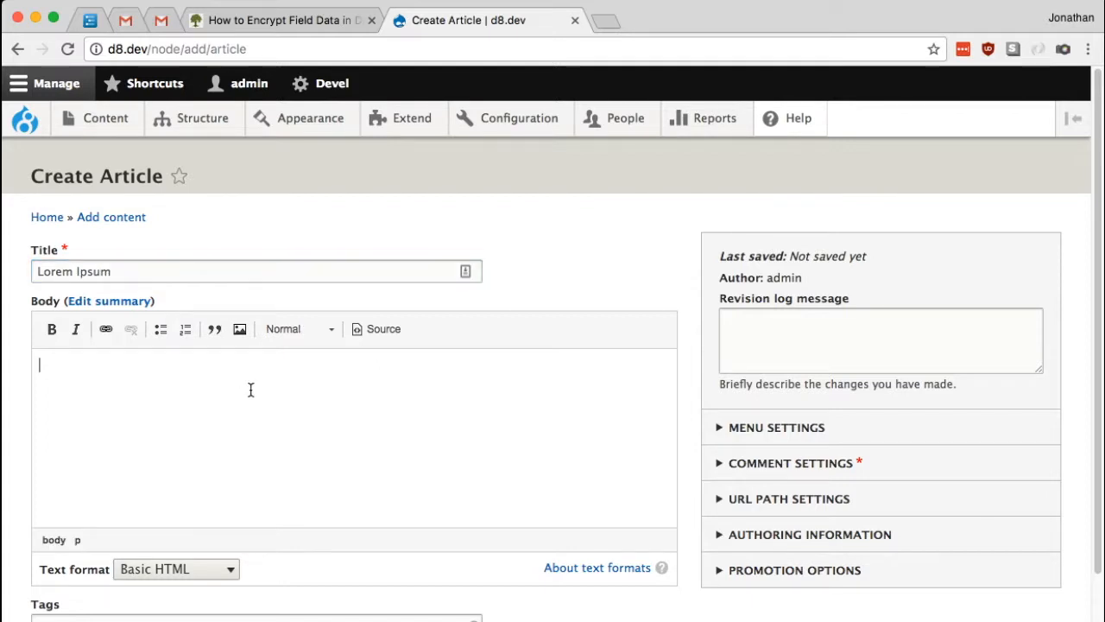
type("Blah blah")
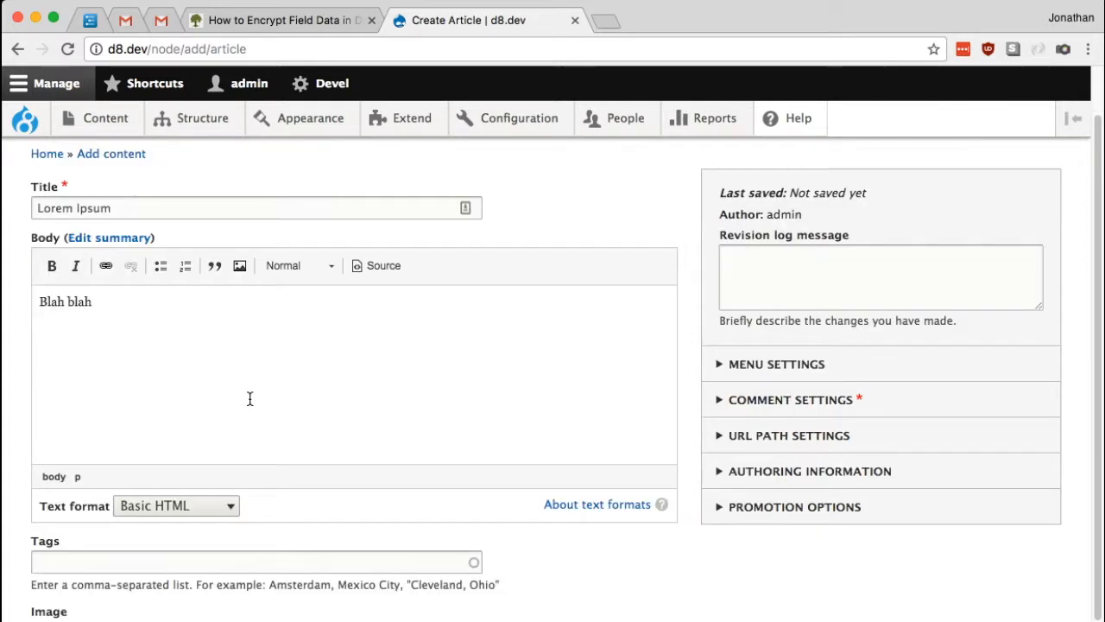
scroll("down", 3)
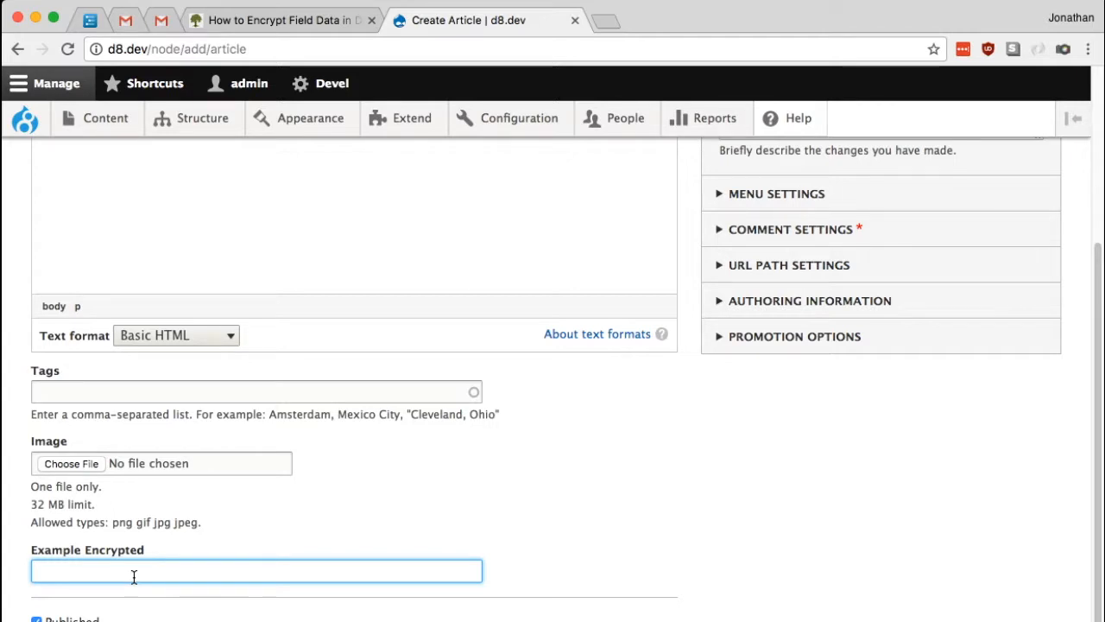
type("This text should be encryp")
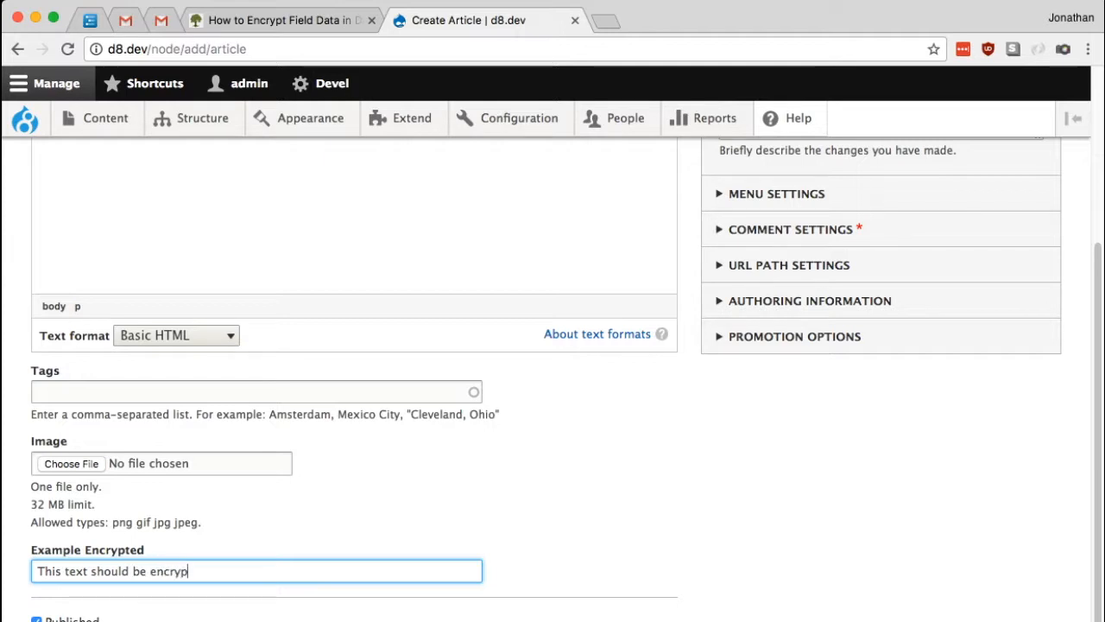
type("ted.")
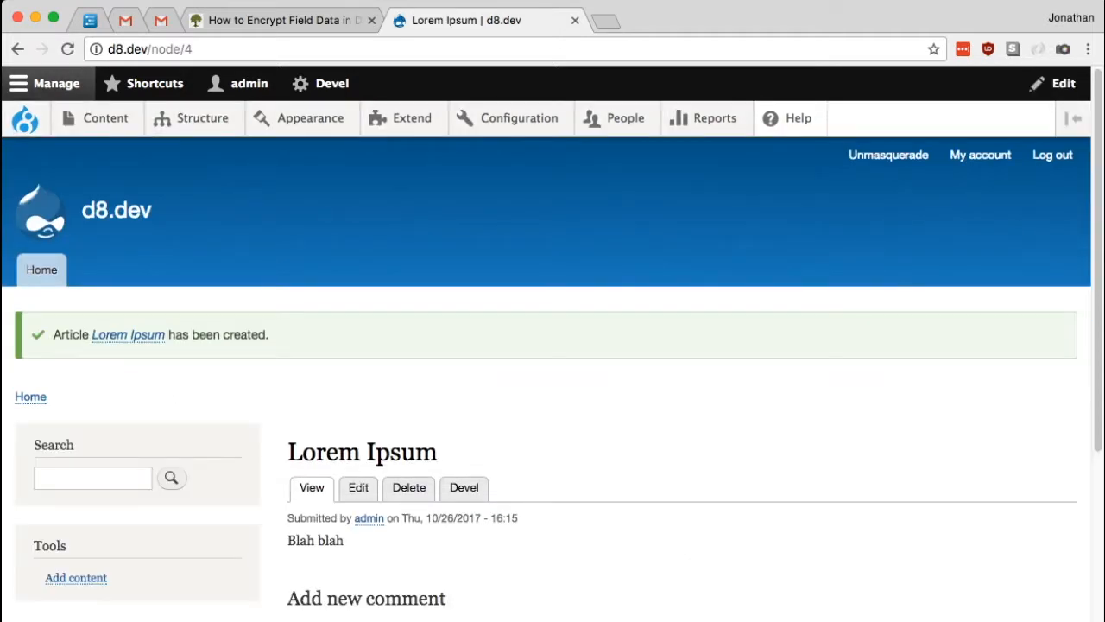
Review the Example Encrypted text on the Lorem Ipsum page, then switch to its Edit form.
scroll("down", 3)
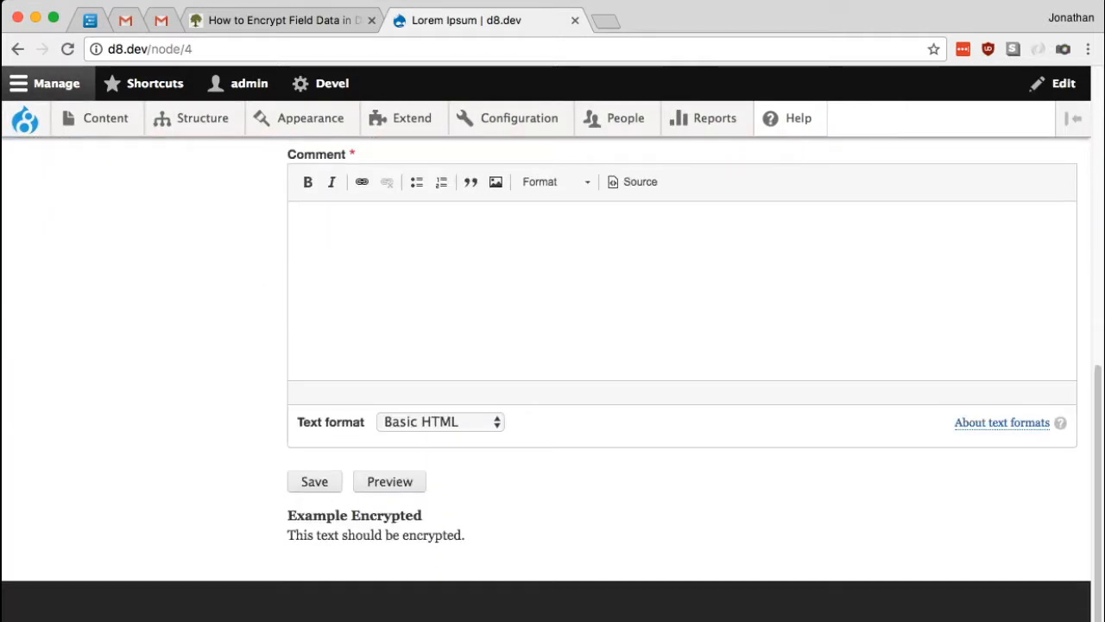
left_click_drag(343, 535, 465, 535)
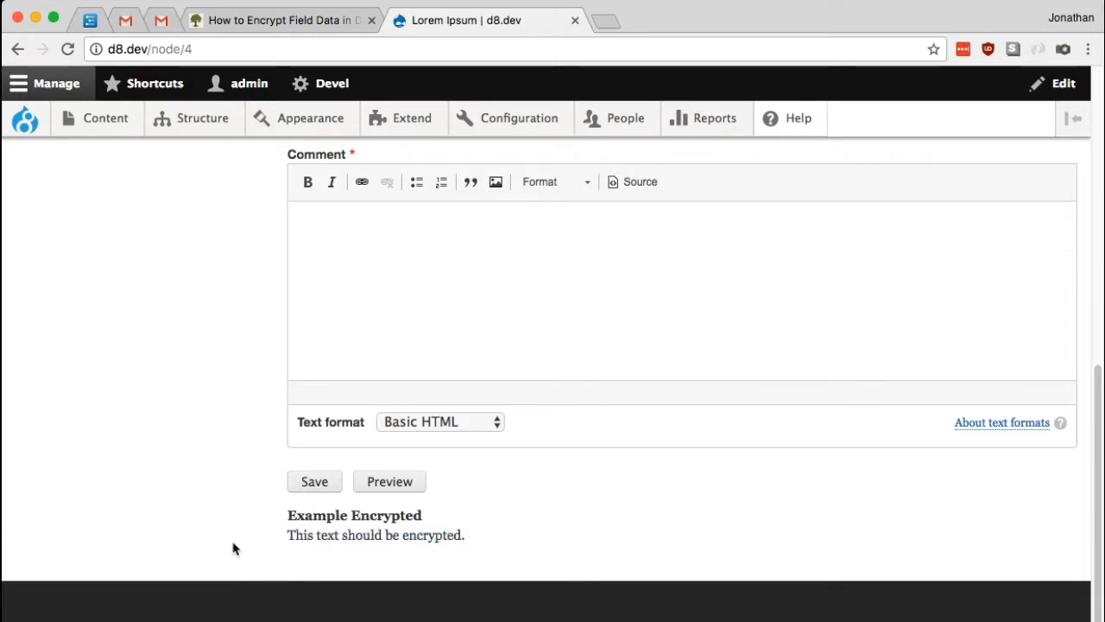
left_click(314, 480)
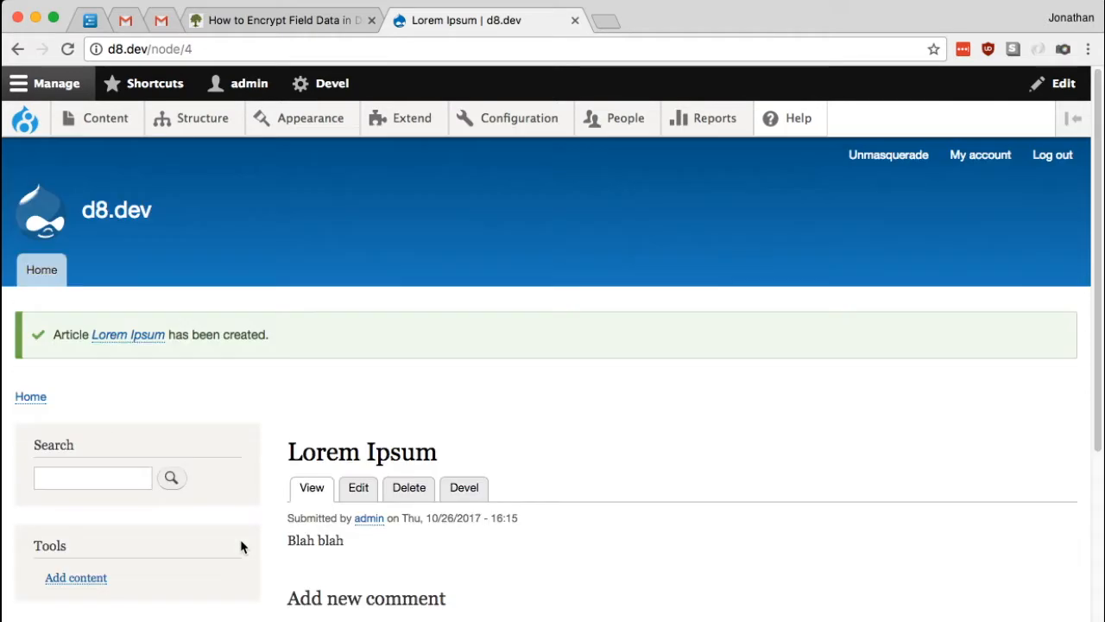
left_click(357, 487)
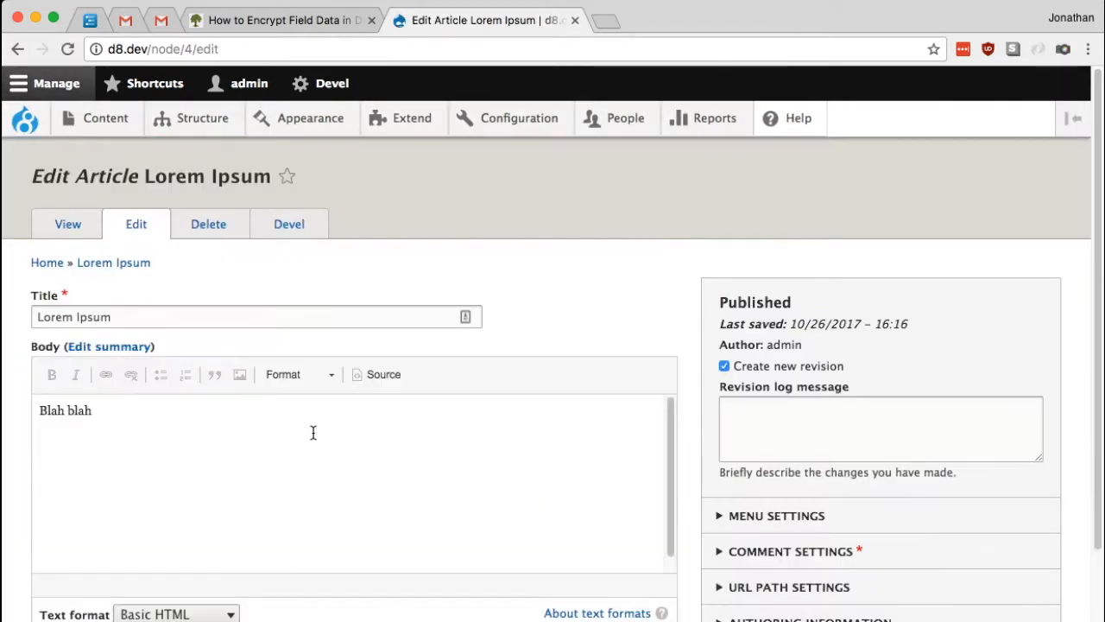
Check the Example Encrypted value in the edit form and return to the article's View page.
scroll("down", 3)
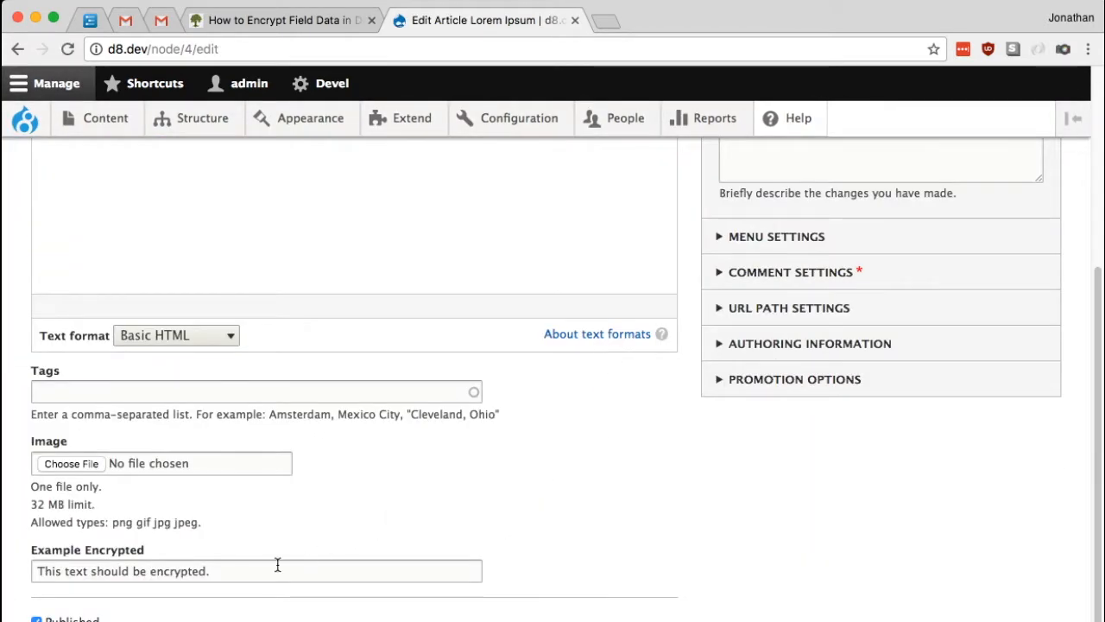
left_click(256, 570)
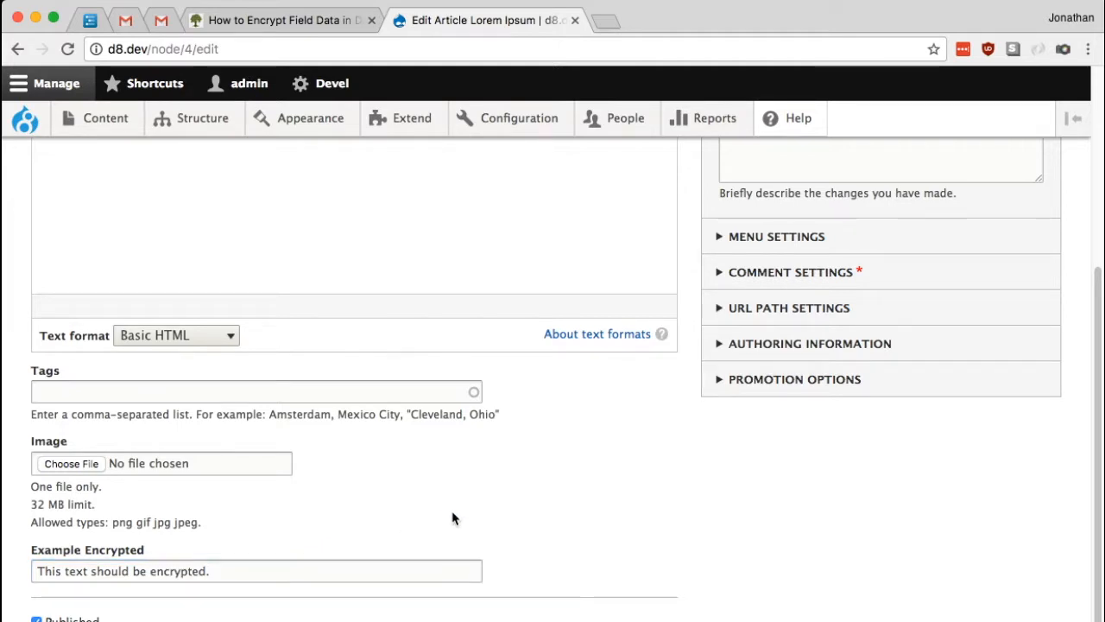
mouse_move(449, 518)
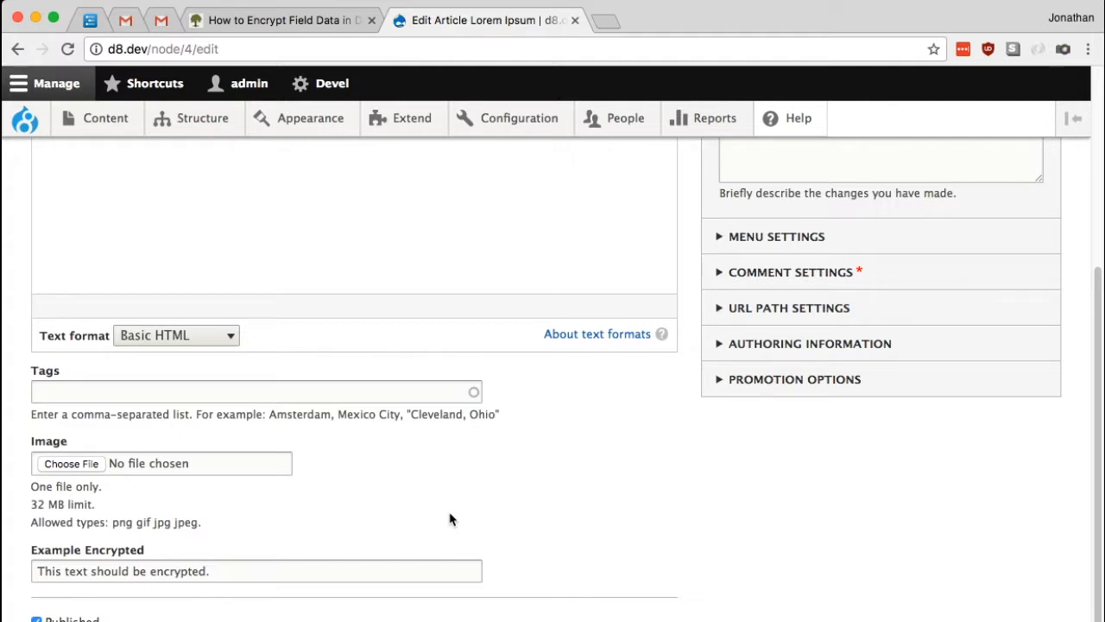
mouse_move(449, 515)
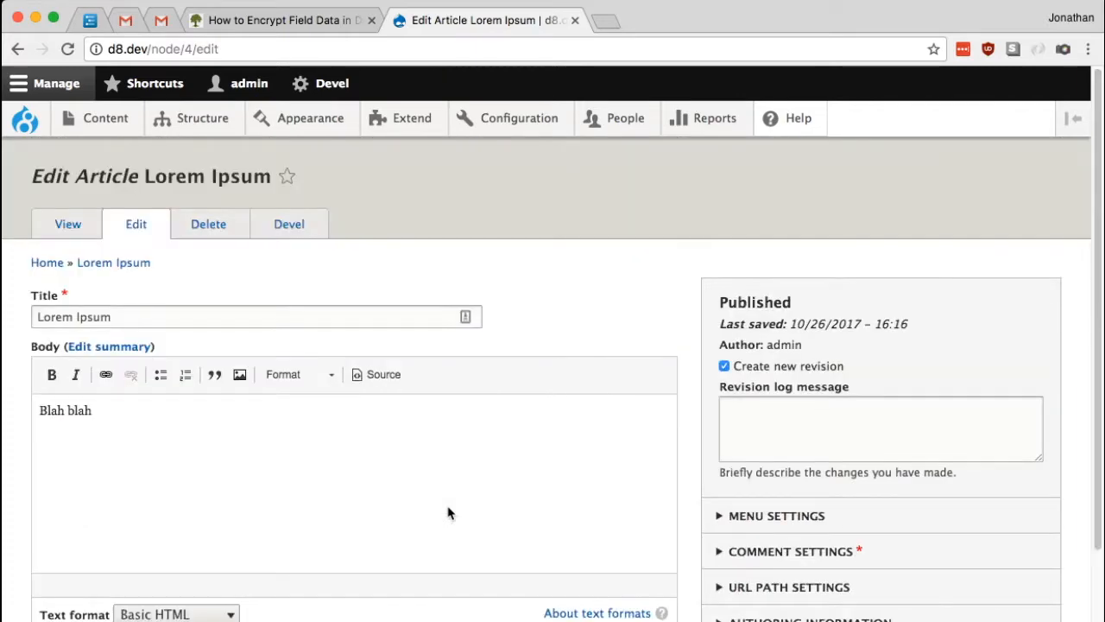
mouse_move(594, 340)
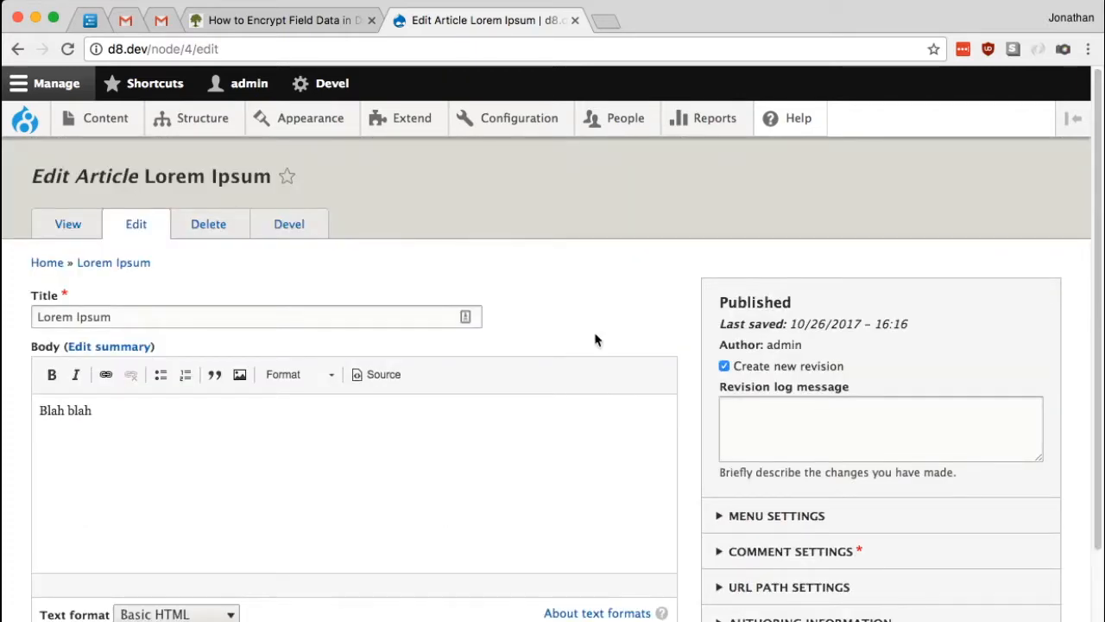
mouse_move(618, 315)
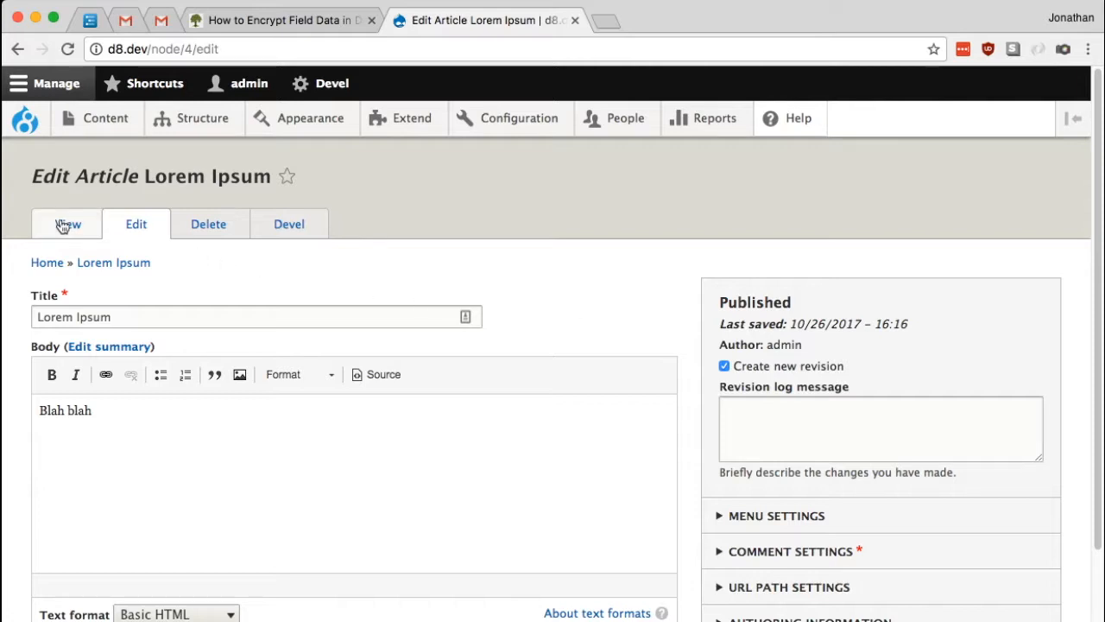
left_click(65, 224)
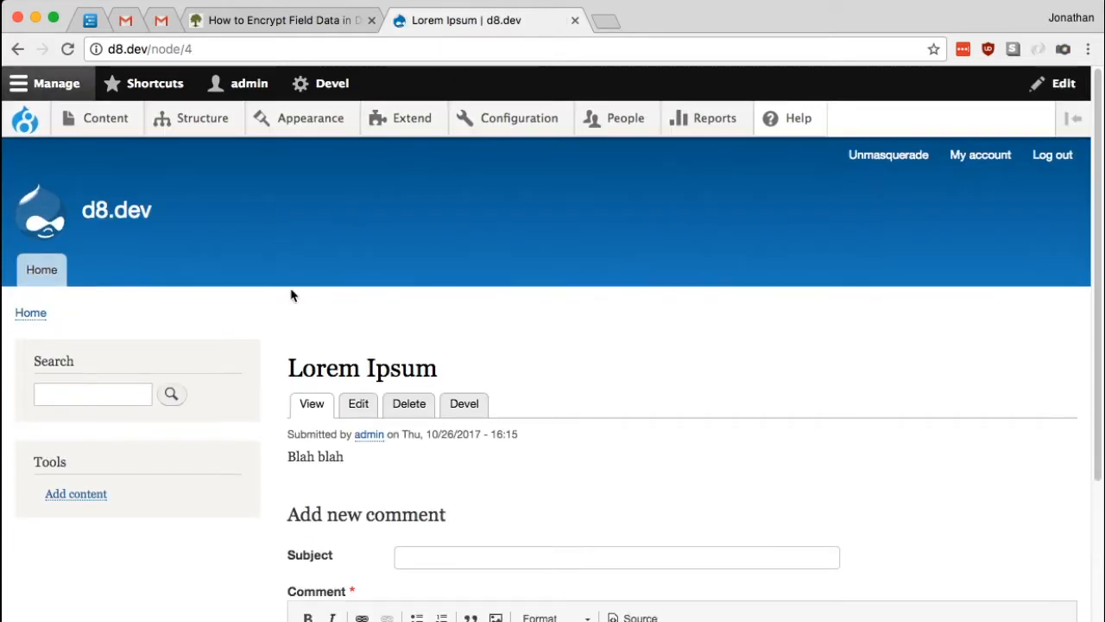
In Sequel Pro's d8_dev database, select the node__field_example_encrypted table.
scroll("down", 3)
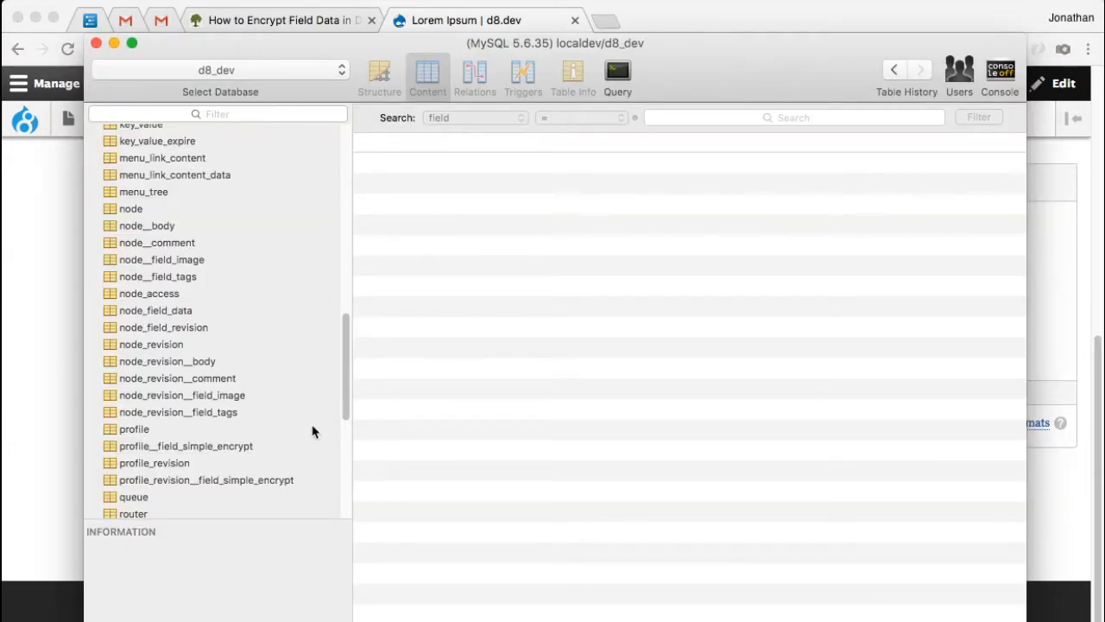
mouse_move(252, 417)
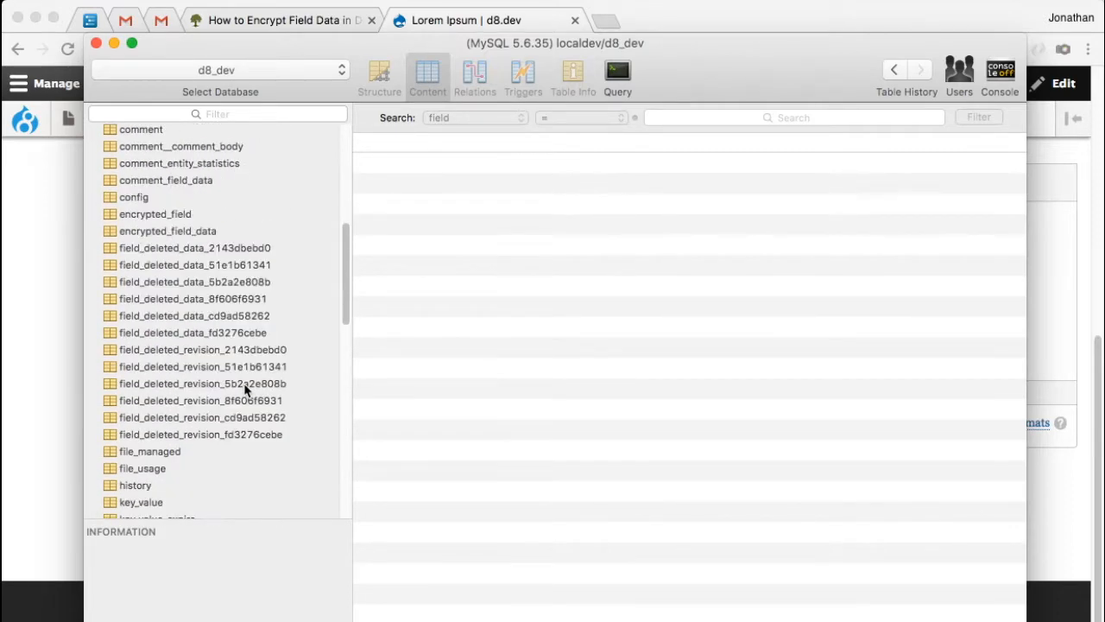
scroll("down", 3)
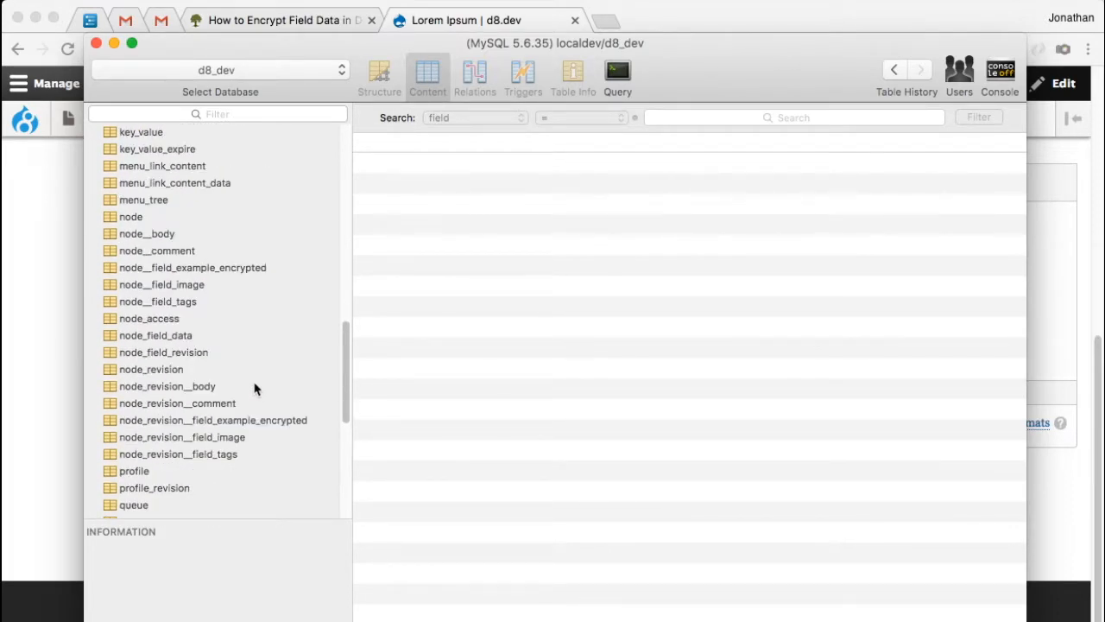
left_click(193, 266)
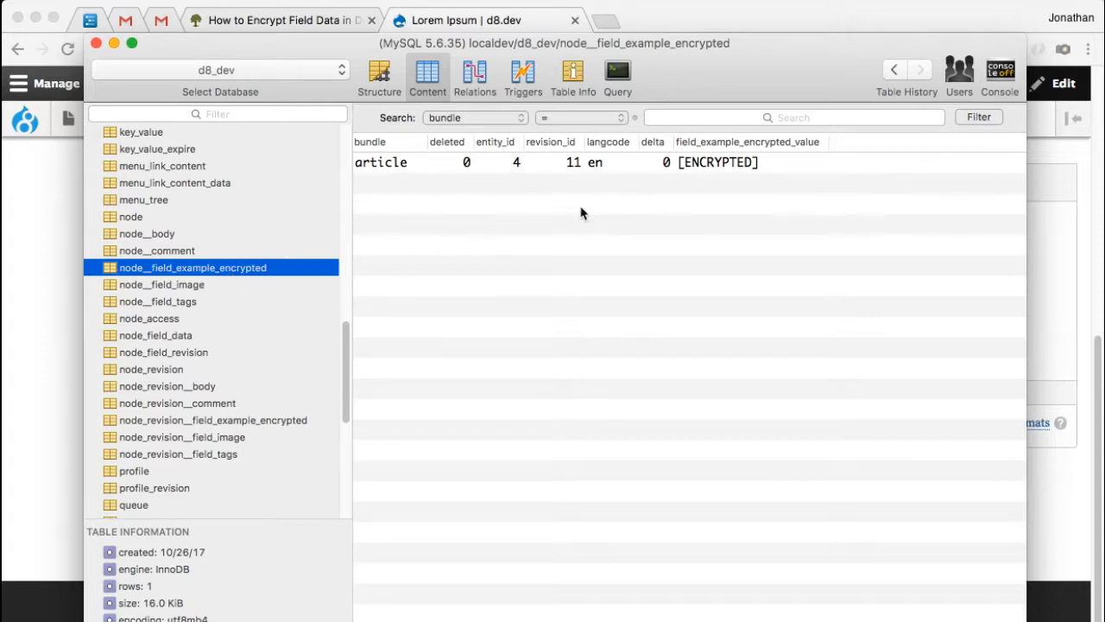
mouse_move(784, 170)
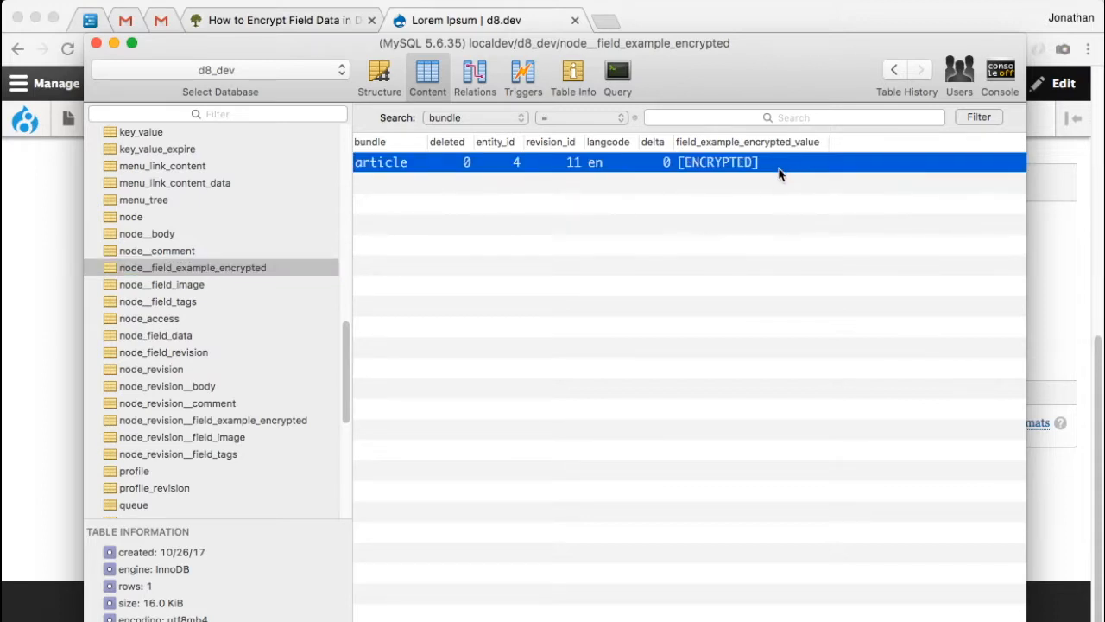
mouse_move(736, 202)
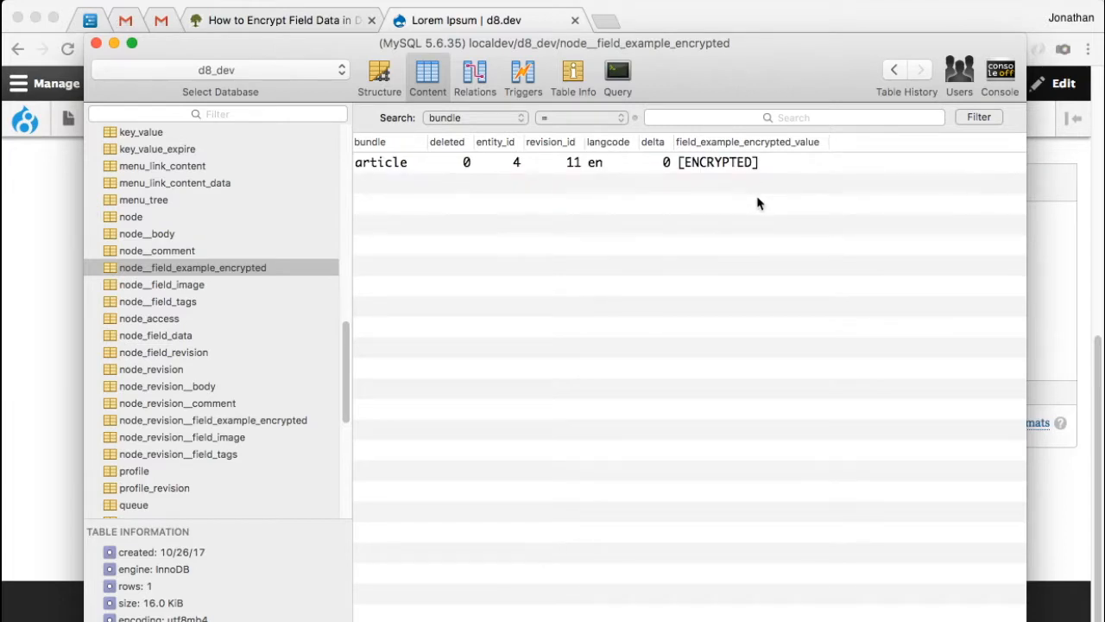
mouse_move(739, 202)
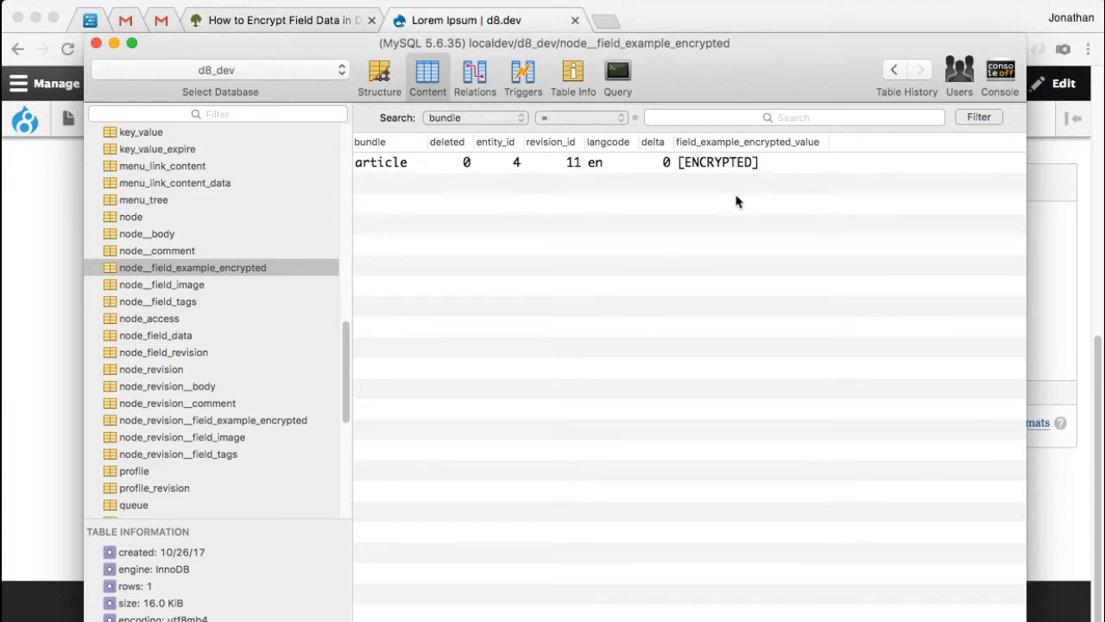
mouse_move(316, 262)
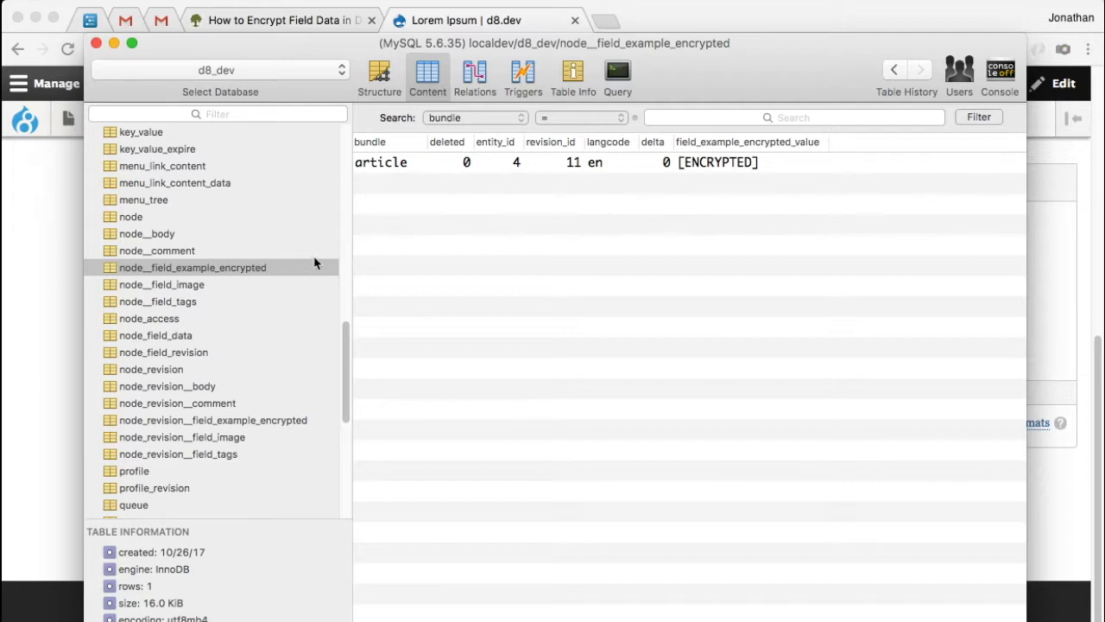
mouse_move(532, 238)
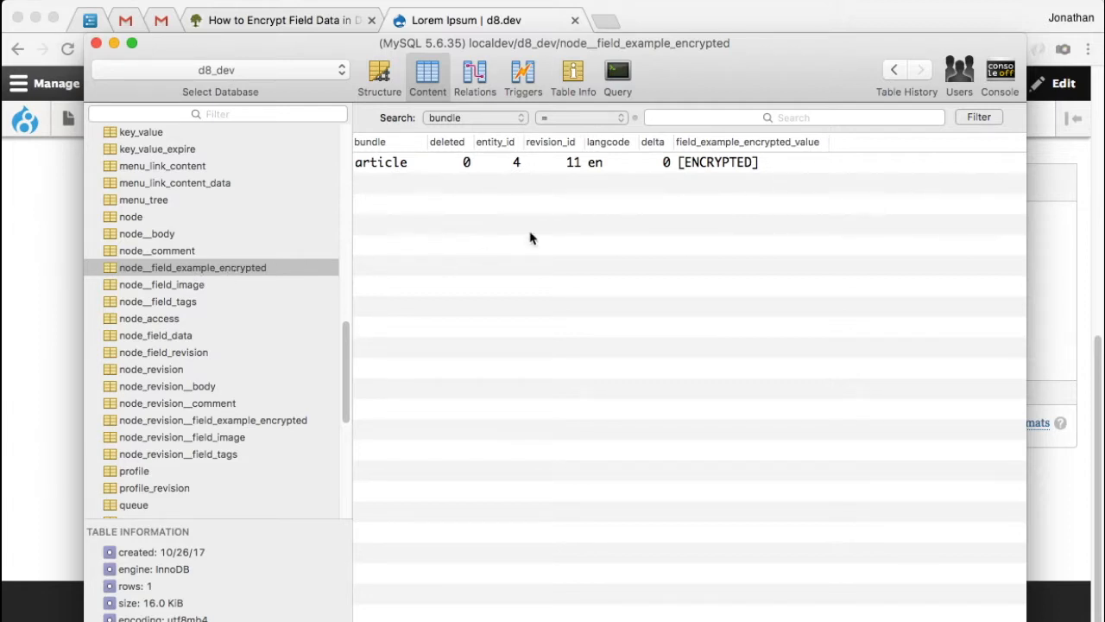
mouse_move(235, 278)
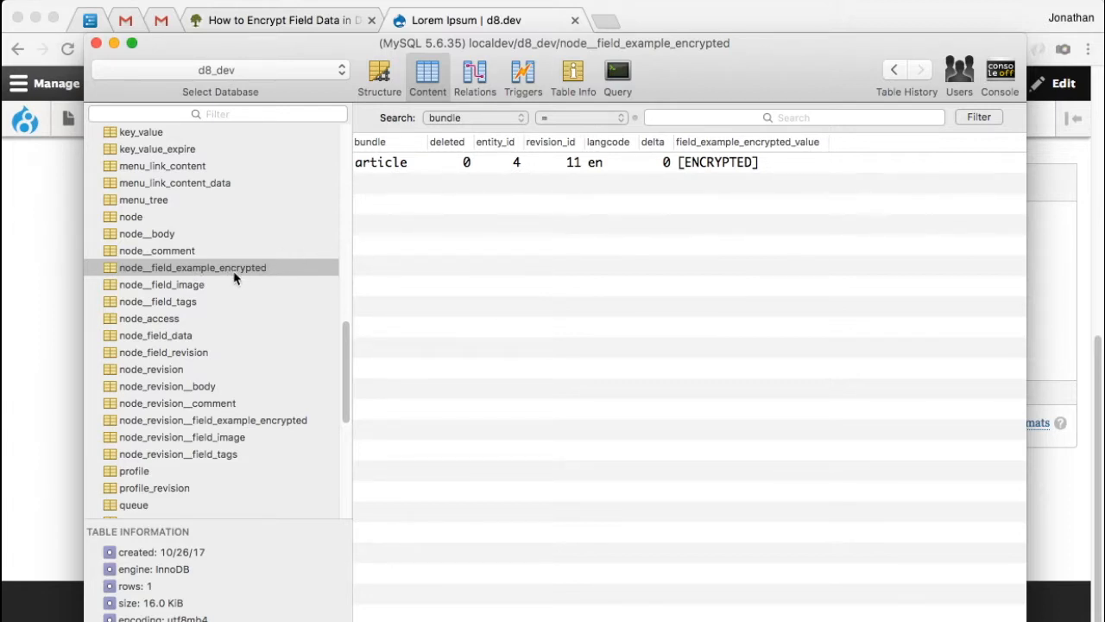
mouse_move(238, 294)
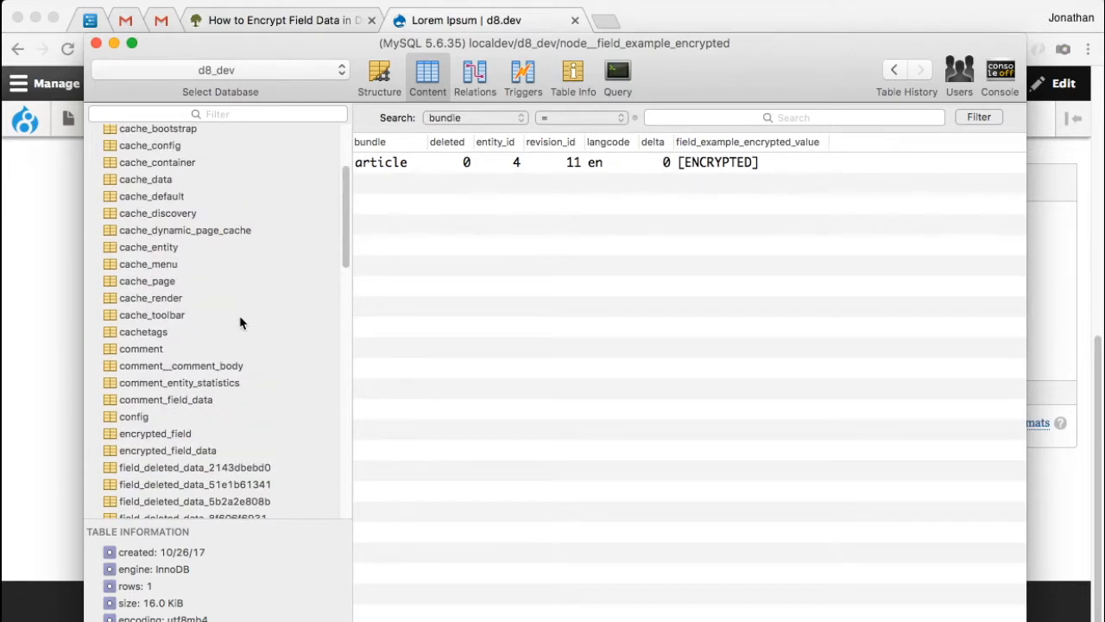
After seeing the [ENCRYPTED] placeholder, show the contents of the encrypted_field table.
scroll("down", 3)
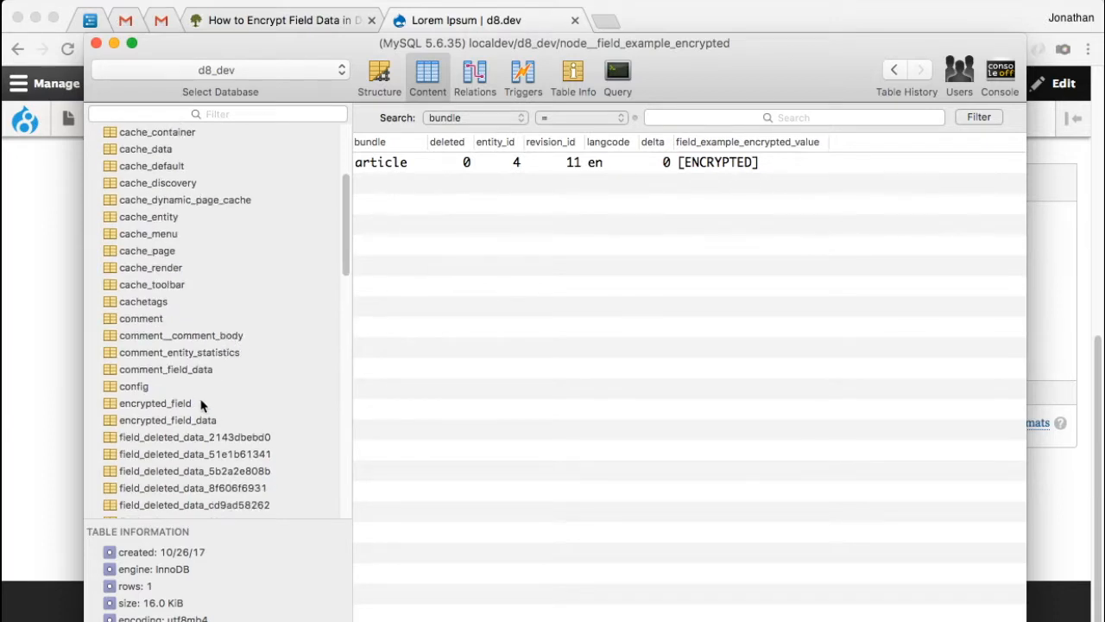
left_click(156, 404)
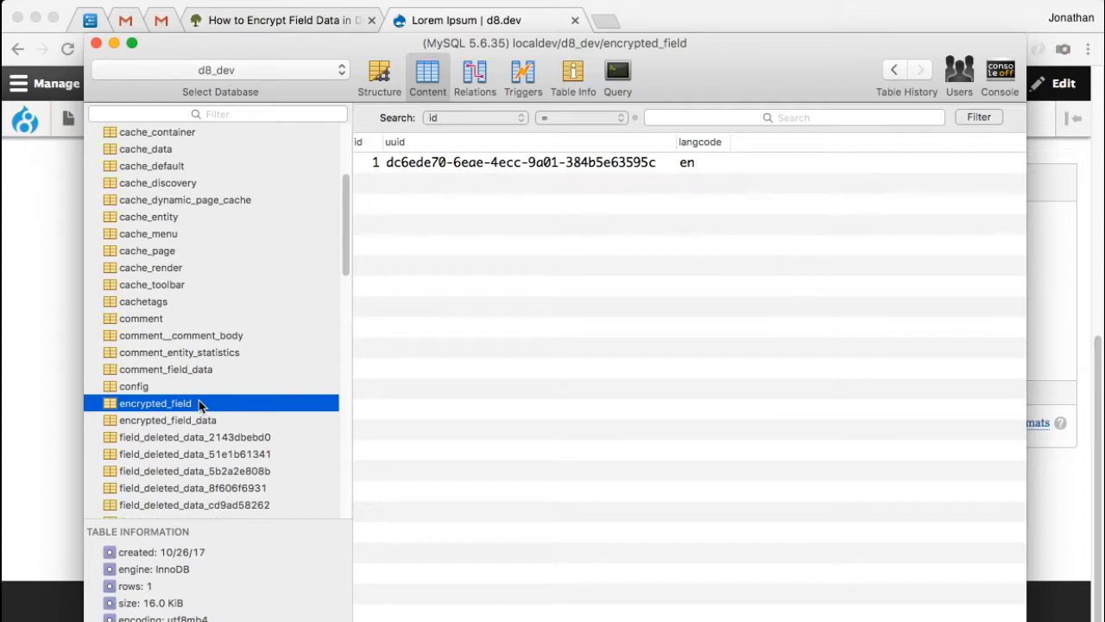
mouse_move(204, 423)
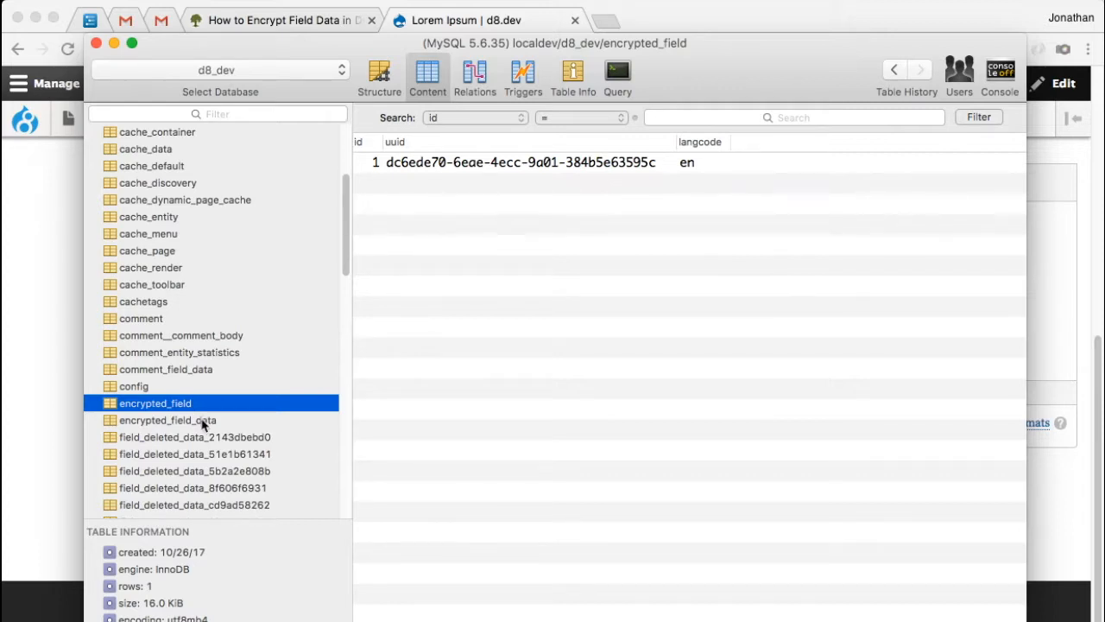
Show the encrypted_field_data table and select node 4's row holding the ciphertext in encrypted_value_value.
left_click(167, 420)
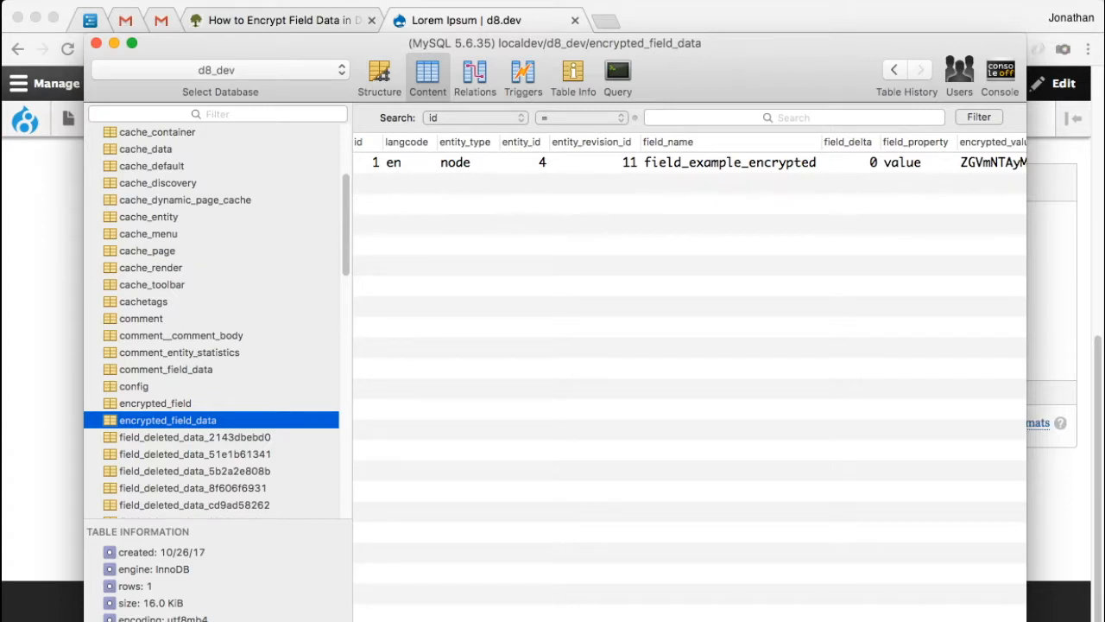
mouse_move(471, 238)
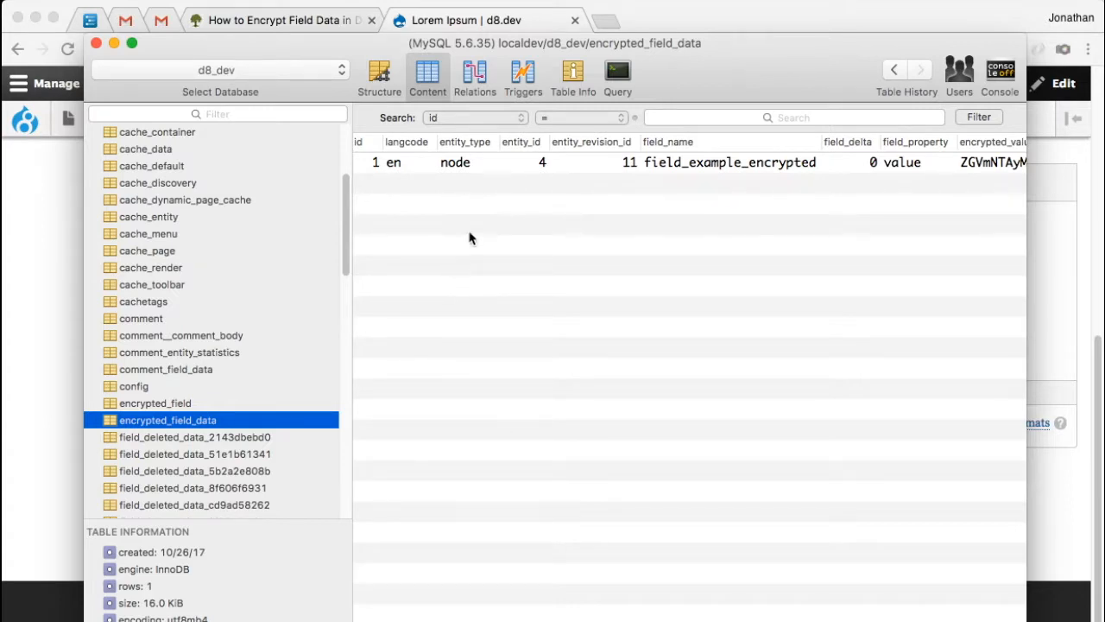
scroll("right", 3)
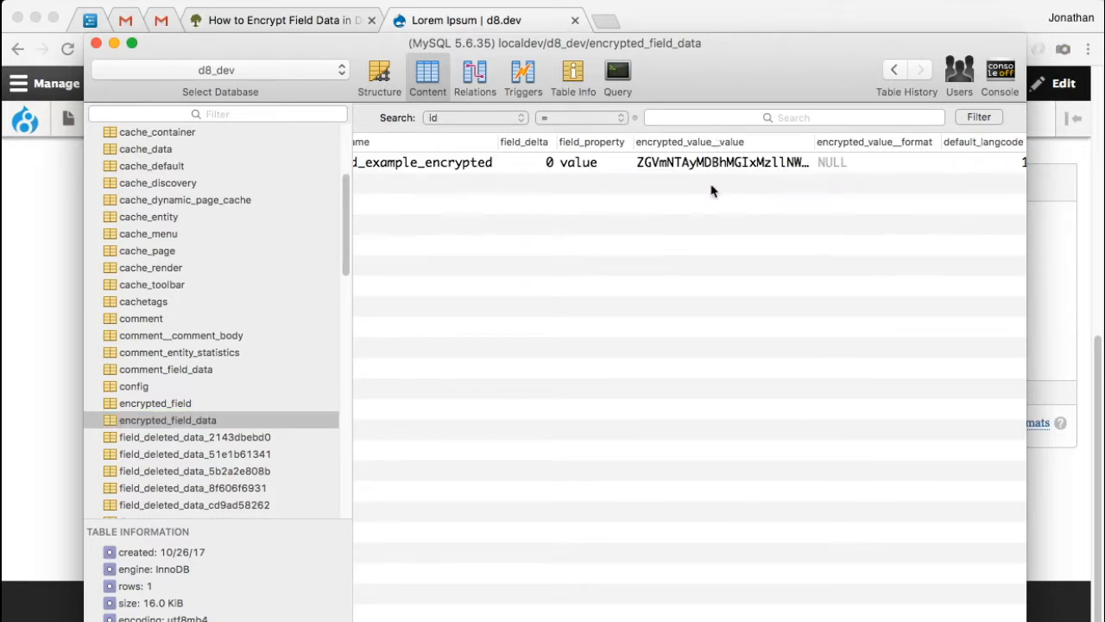
left_click(722, 162)
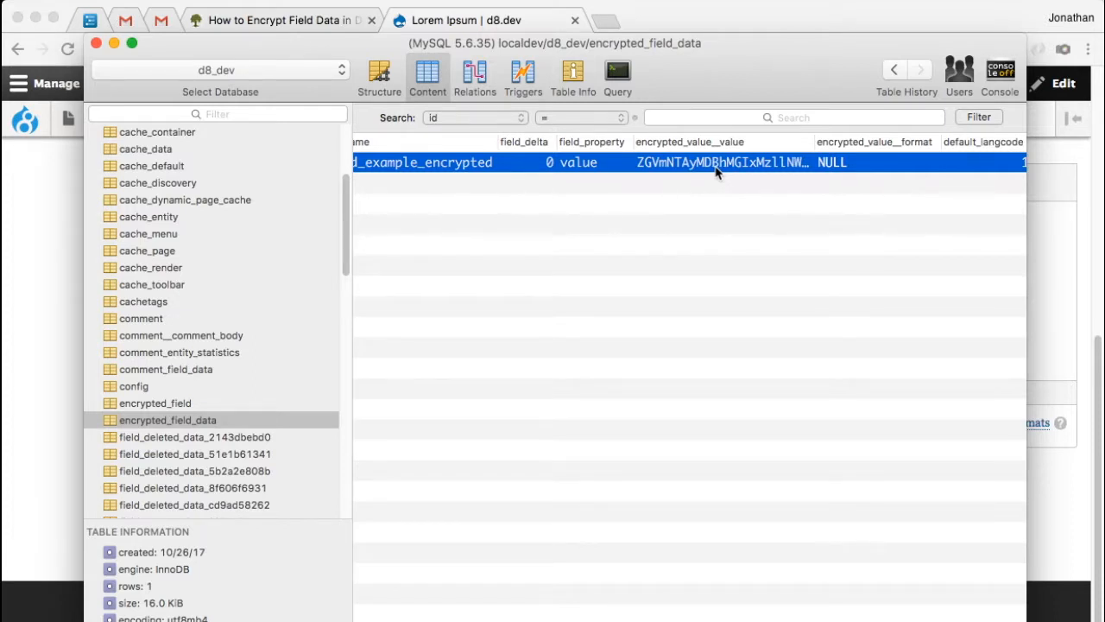
mouse_move(699, 173)
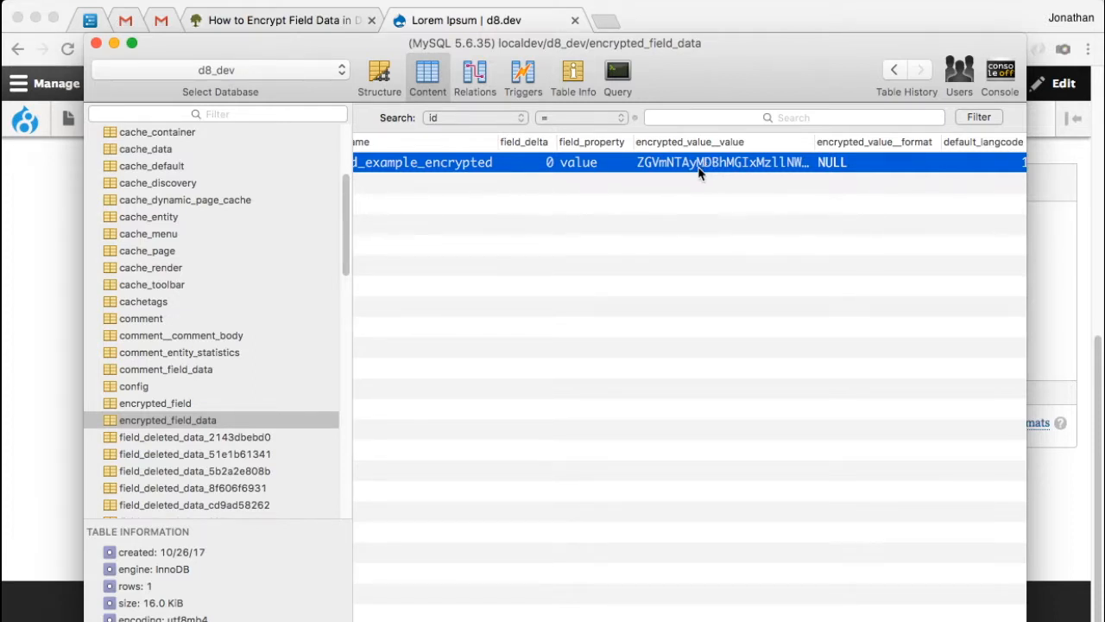
mouse_move(725, 177)
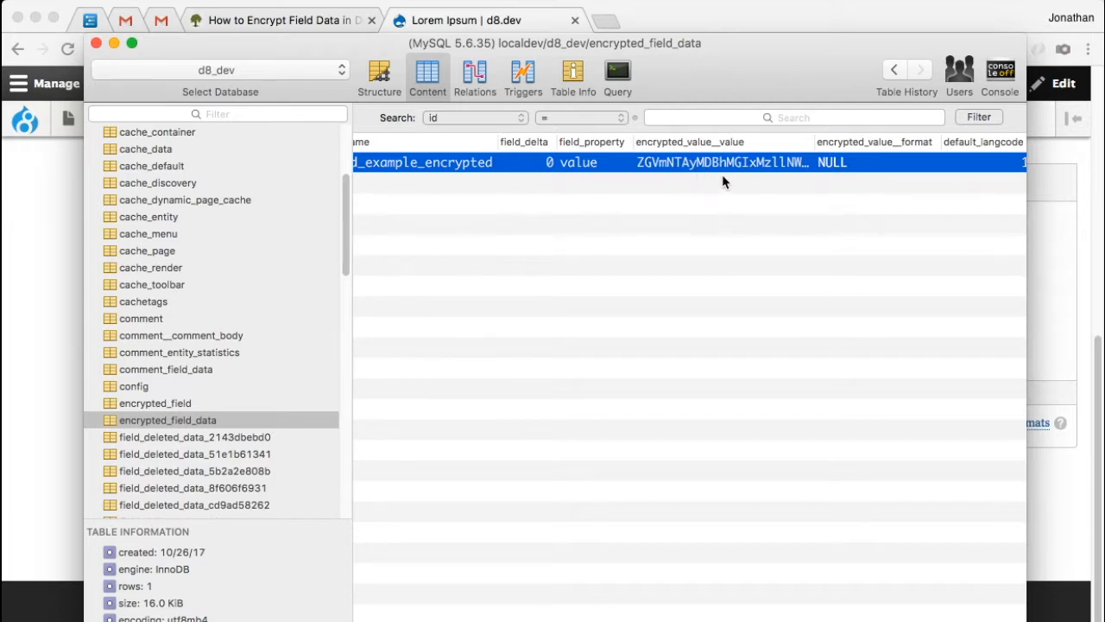
mouse_move(728, 166)
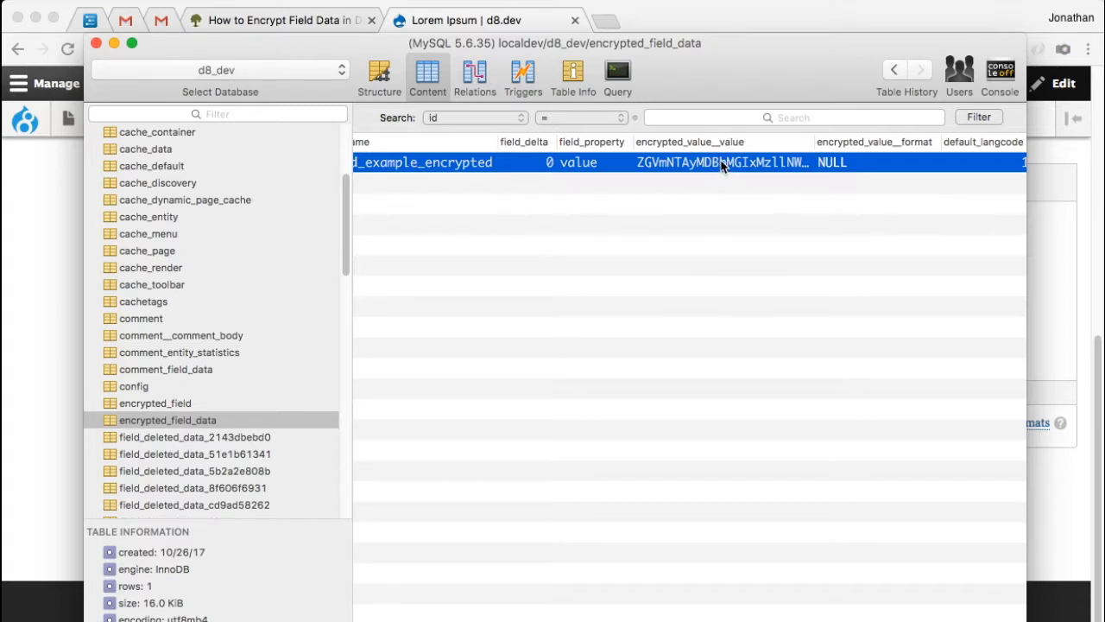
mouse_move(690, 183)
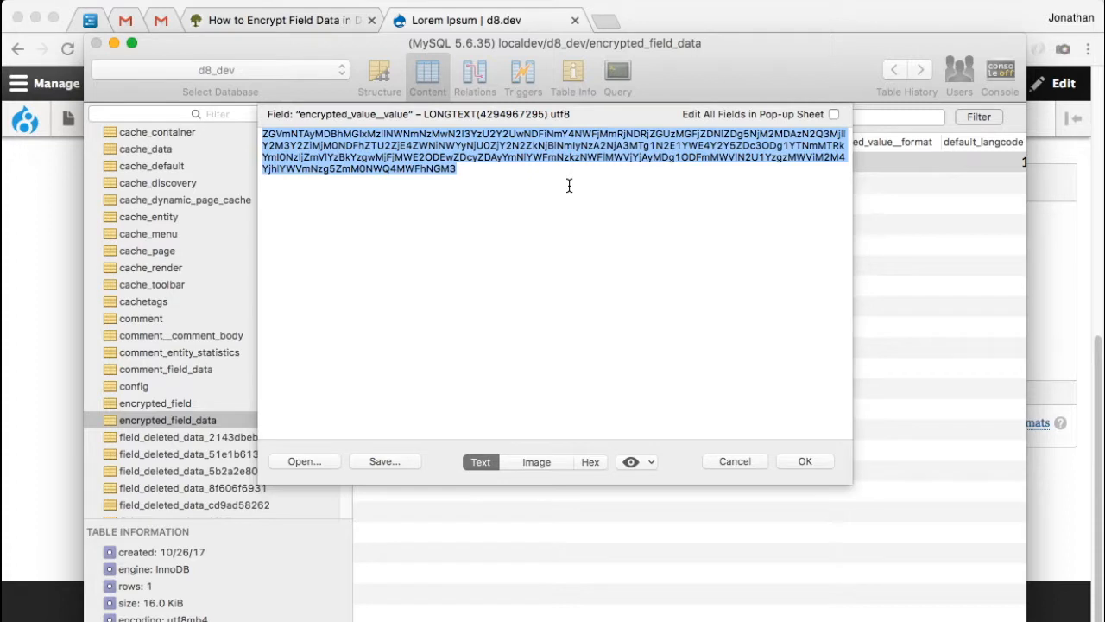
mouse_move(550, 214)
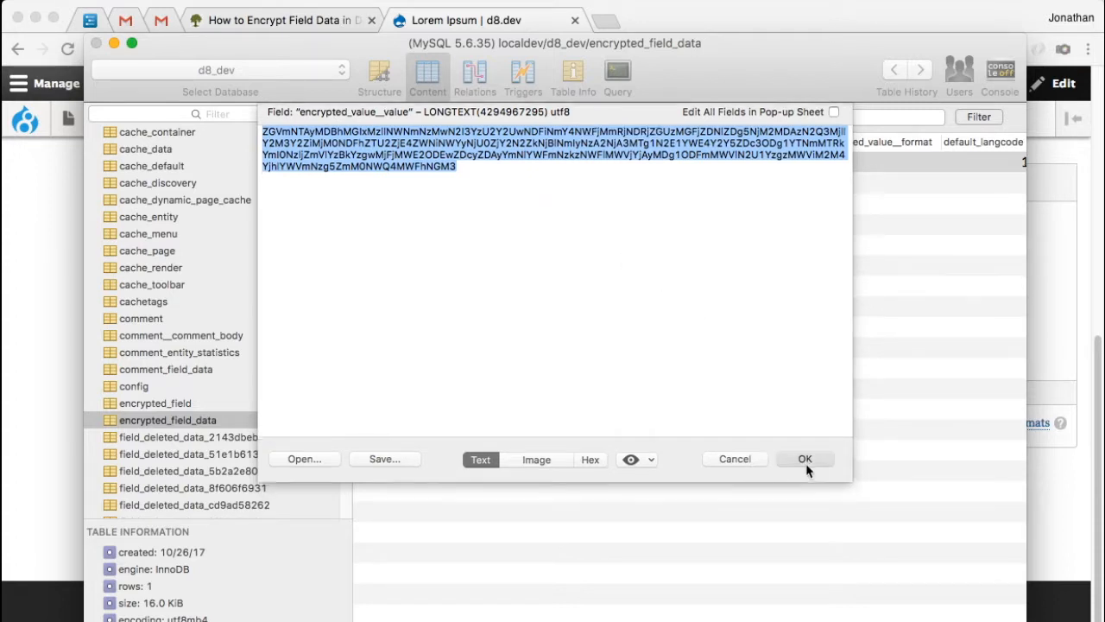
Close the full ciphertext viewer after inspecting the encrypted value.
left_click(804, 459)
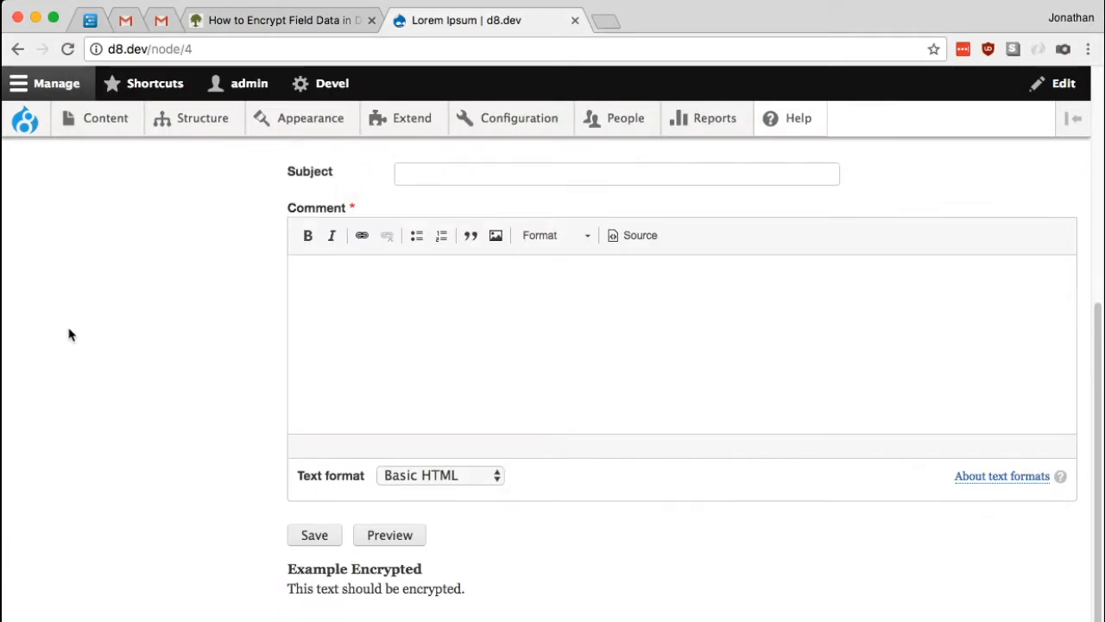
Navigate to Configuration > System > Encryption profiles, listing Field Encryption AES as OK.
left_click(518, 118)
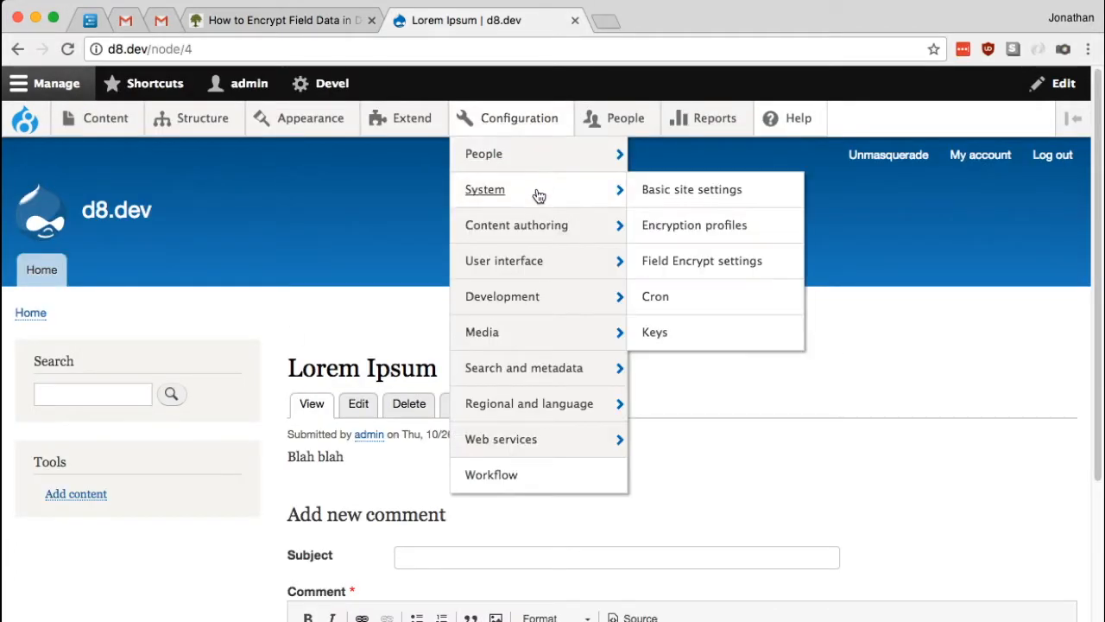
mouse_move(719, 232)
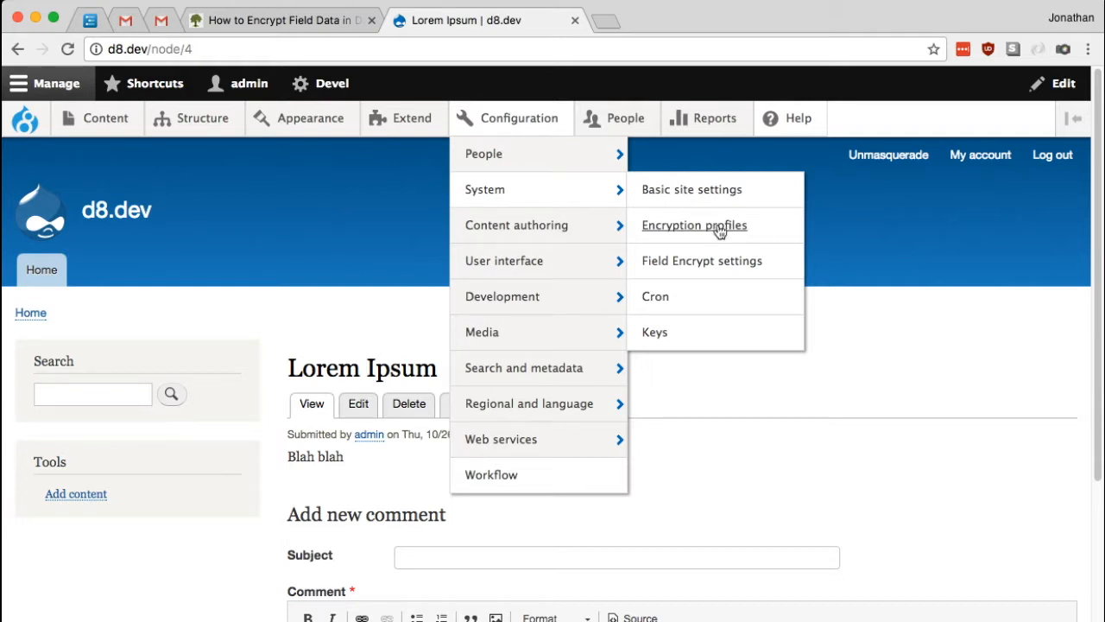
left_click(694, 225)
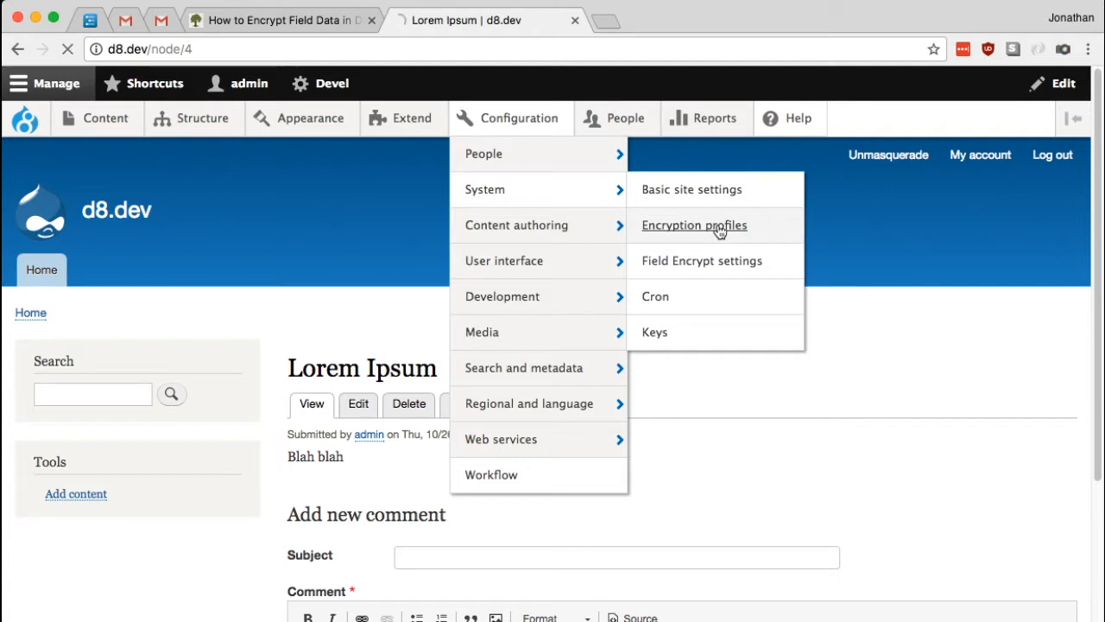
left_click(694, 224)
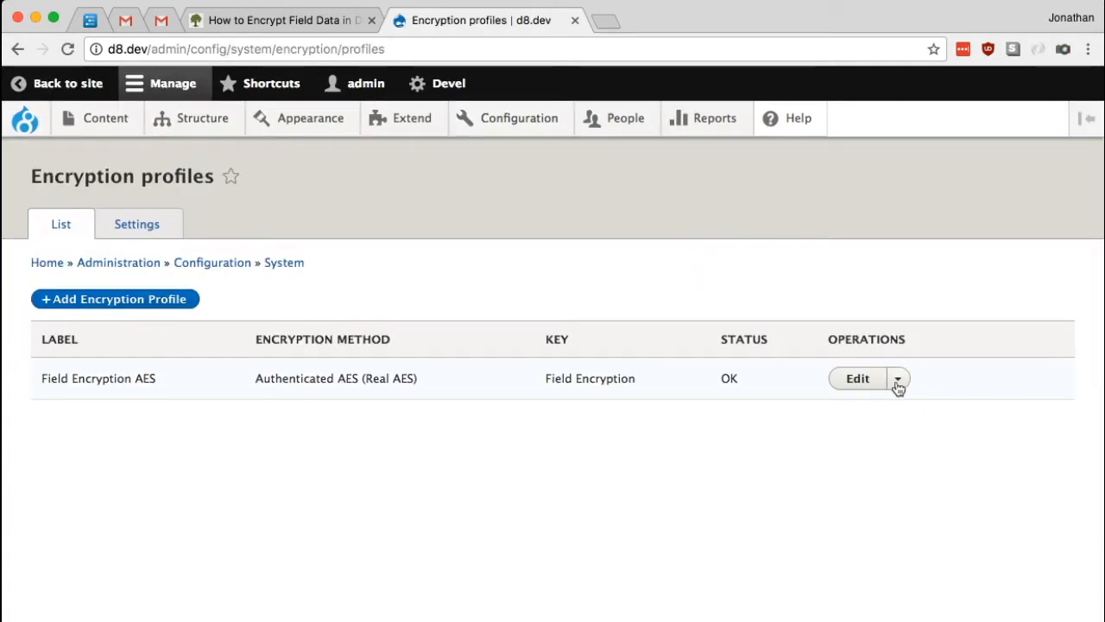
Go to the Field Encryption AES profile's Test page from its Operations dropdown.
left_click(898, 379)
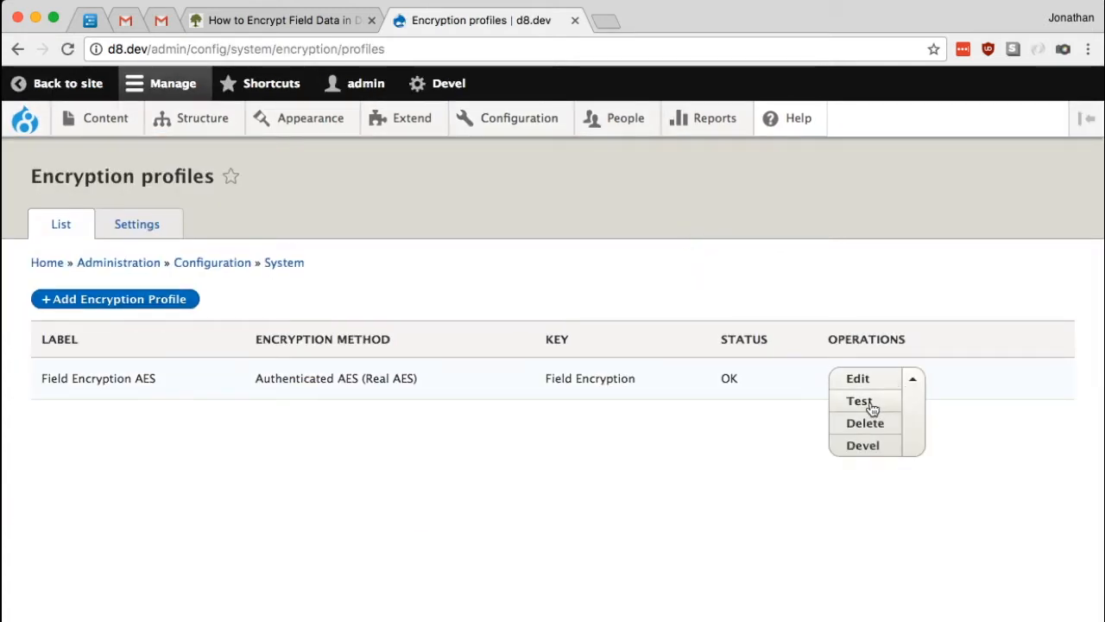
left_click(860, 400)
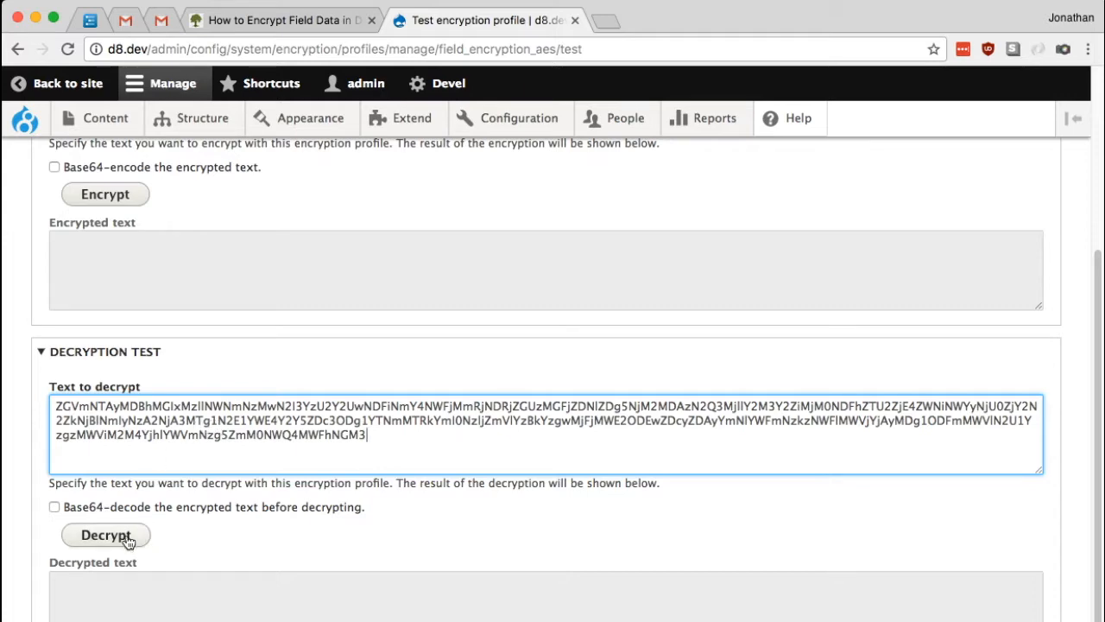
Submit the pasted database ciphertext for decryption with Base64-decode enabled.
left_click(106, 535)
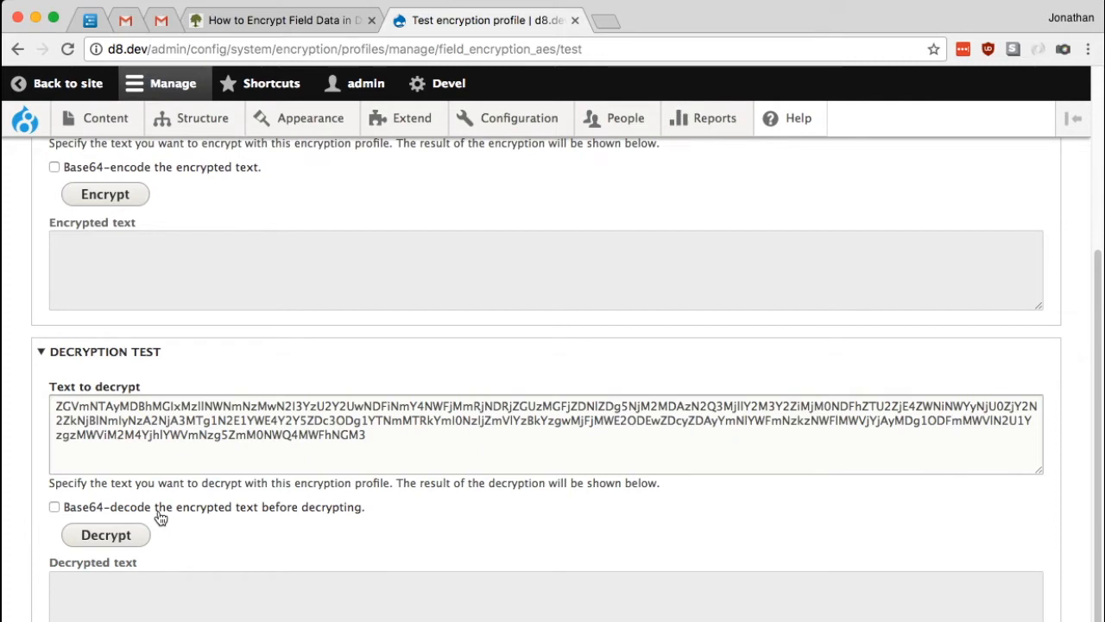
left_click(55, 508)
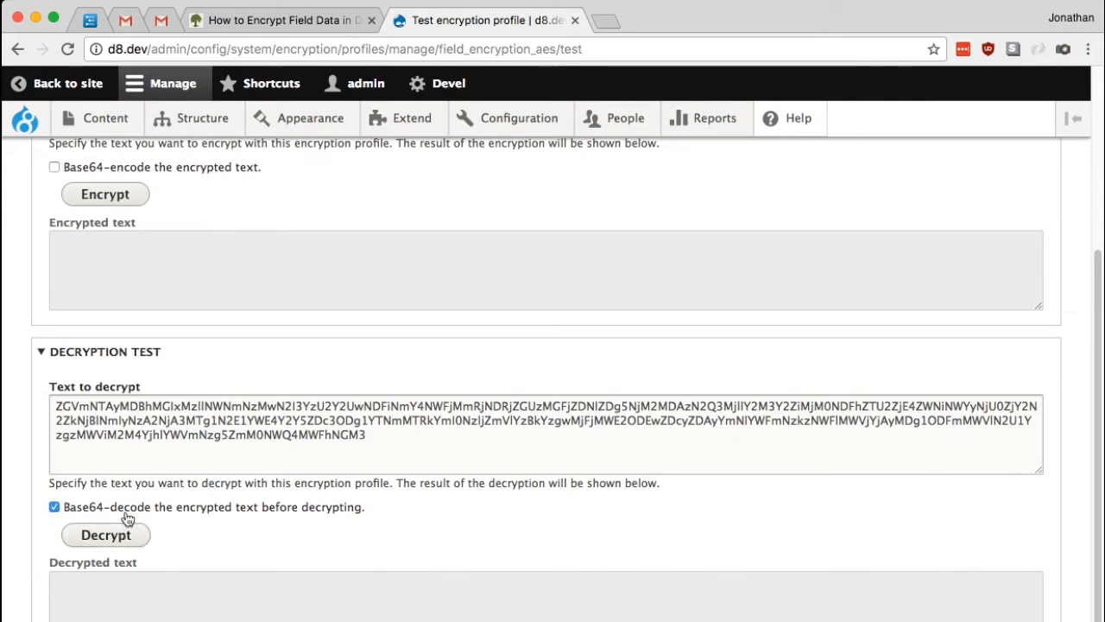
left_click(106, 535)
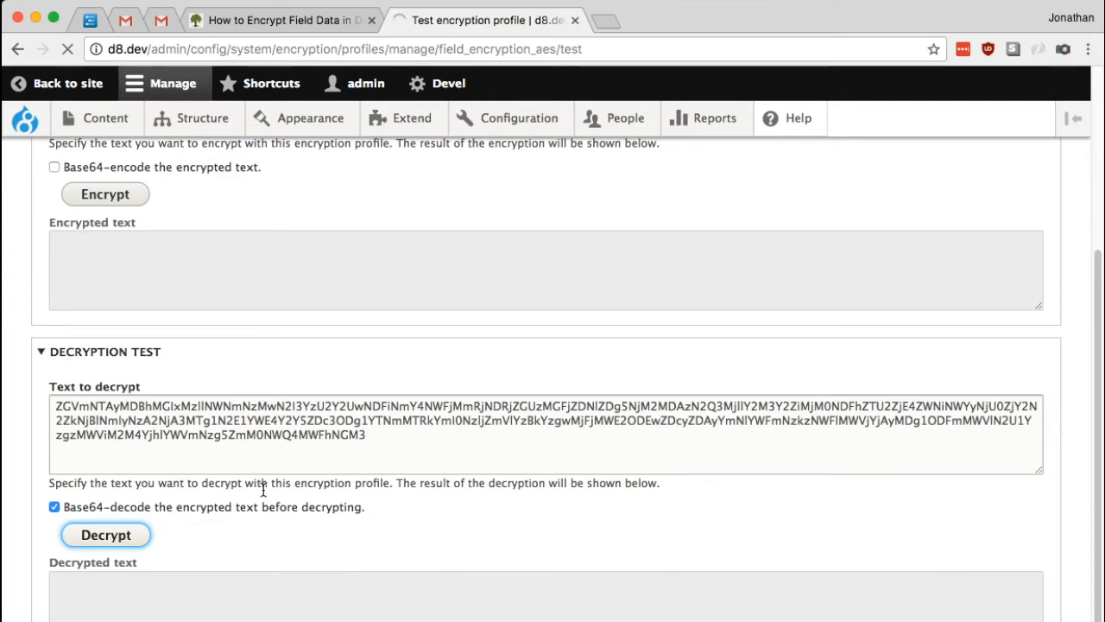
left_click(105, 535)
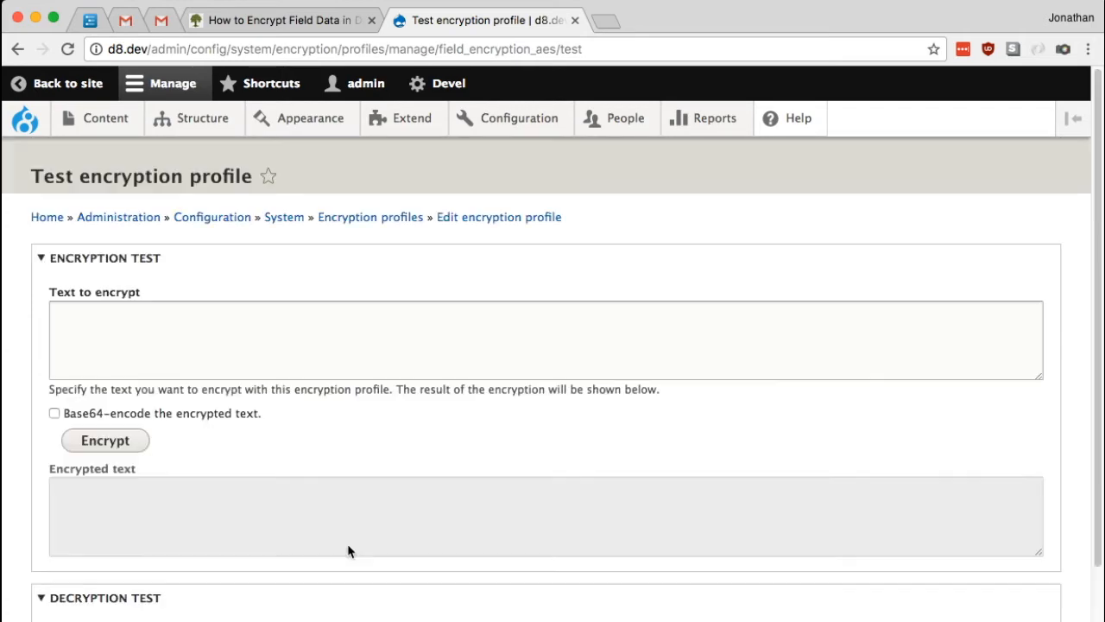
mouse_move(362, 422)
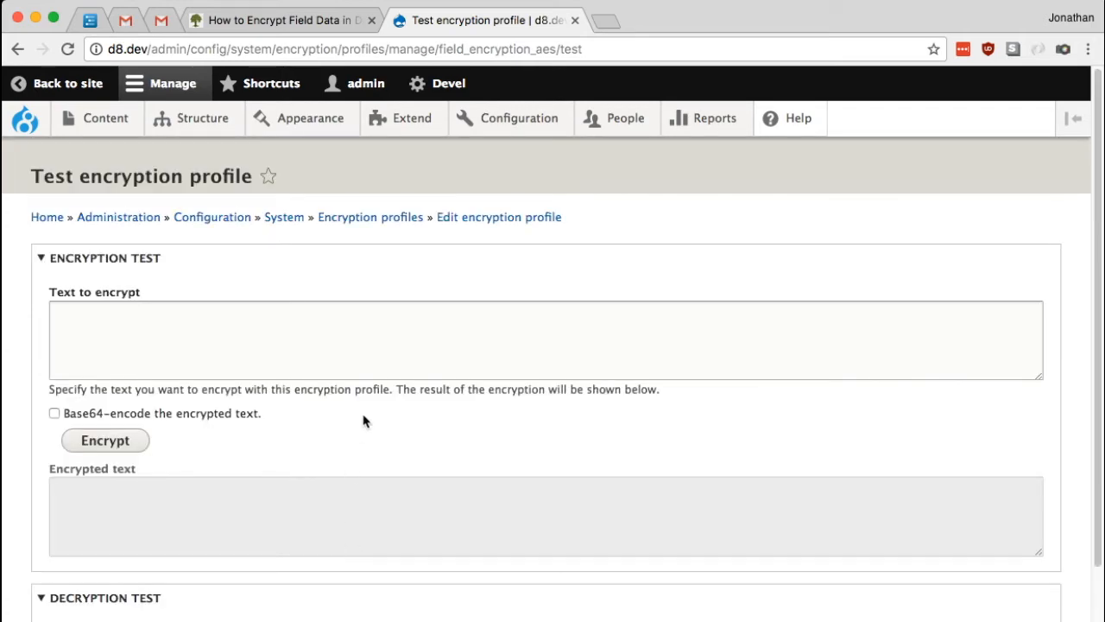
mouse_move(371, 435)
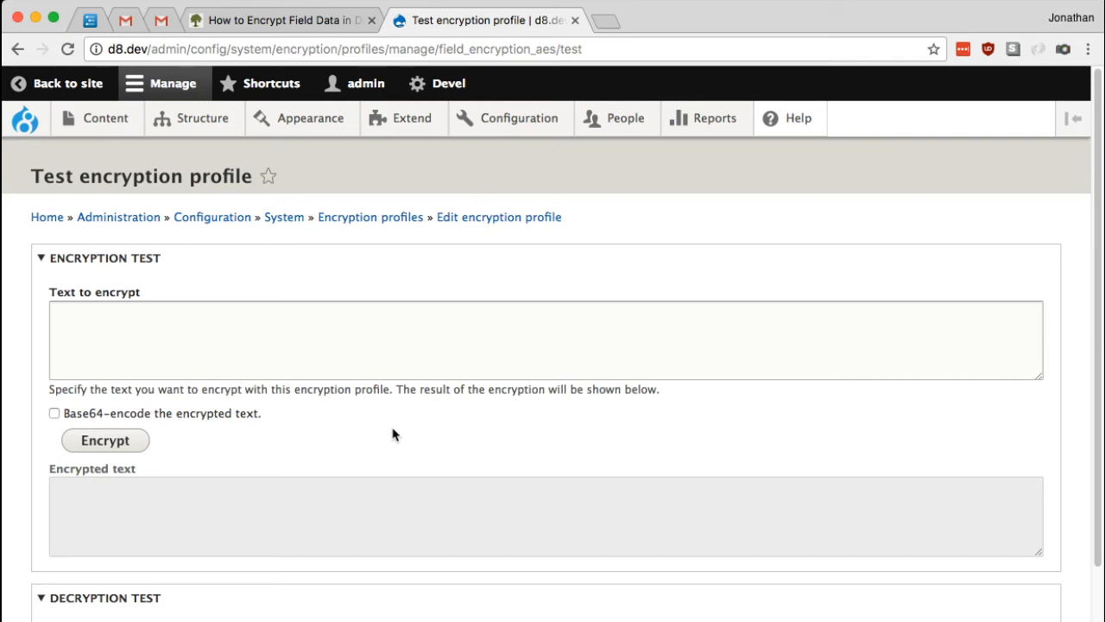
mouse_move(407, 440)
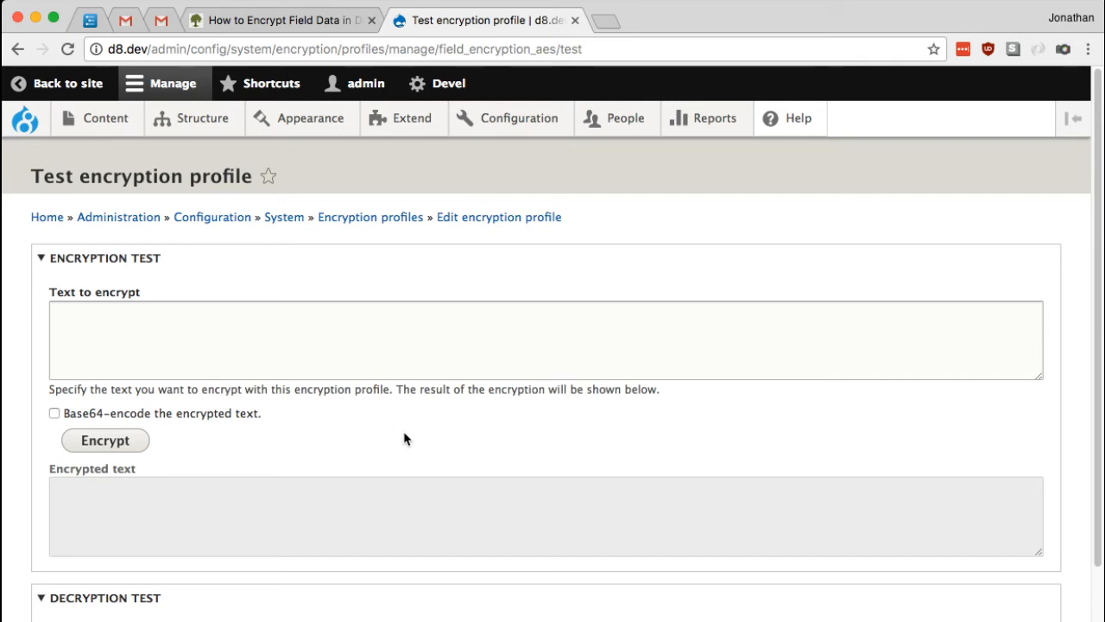
mouse_move(368, 428)
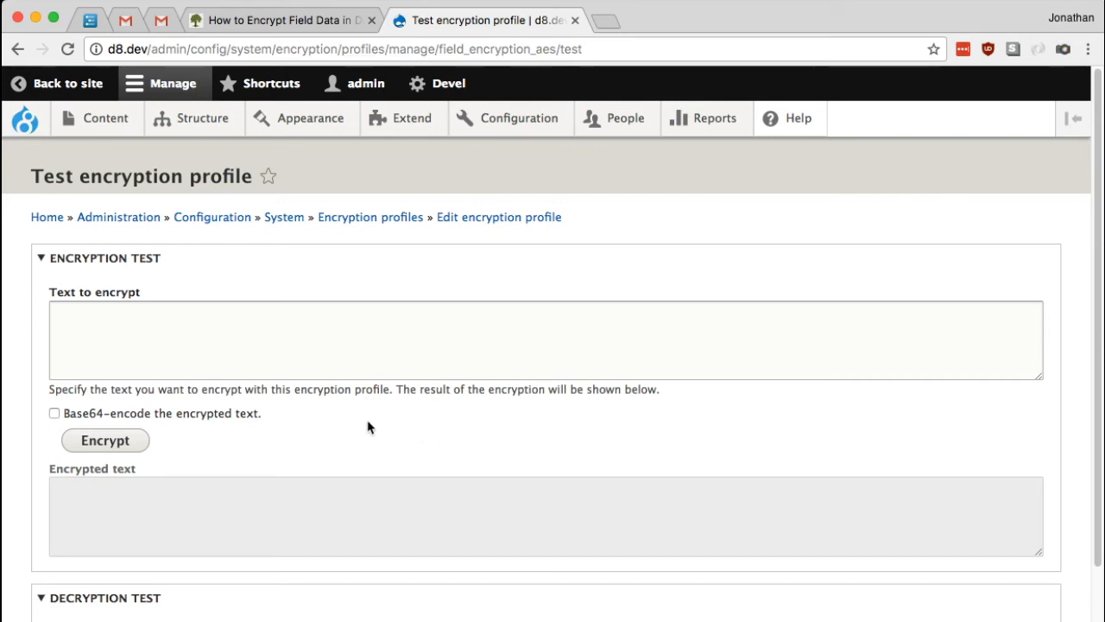